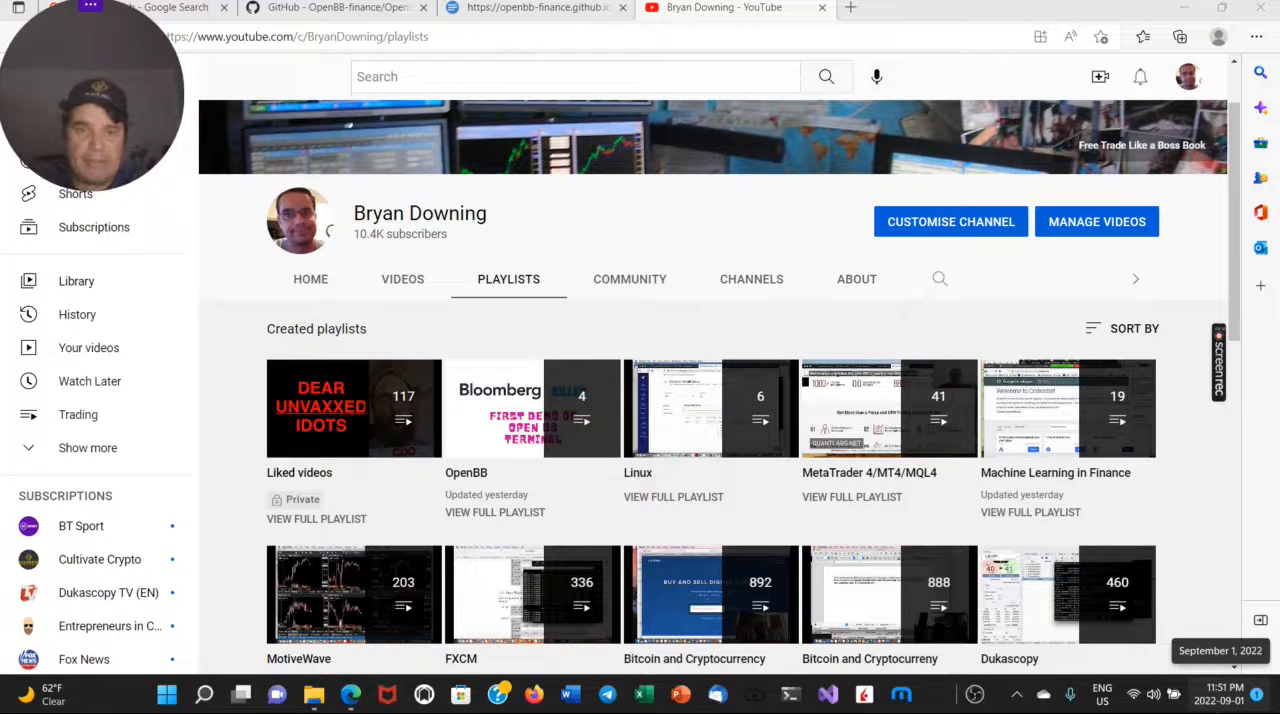
mouse_move(533, 407)
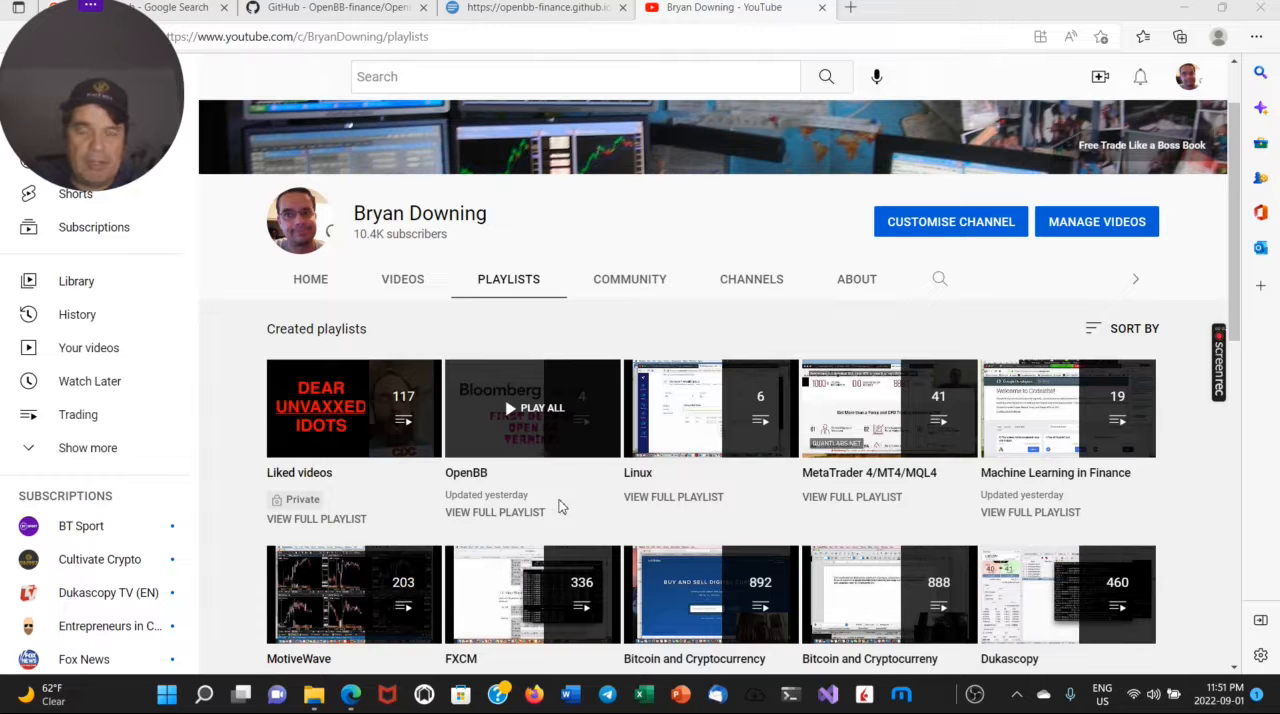
mouse_move(460, 511)
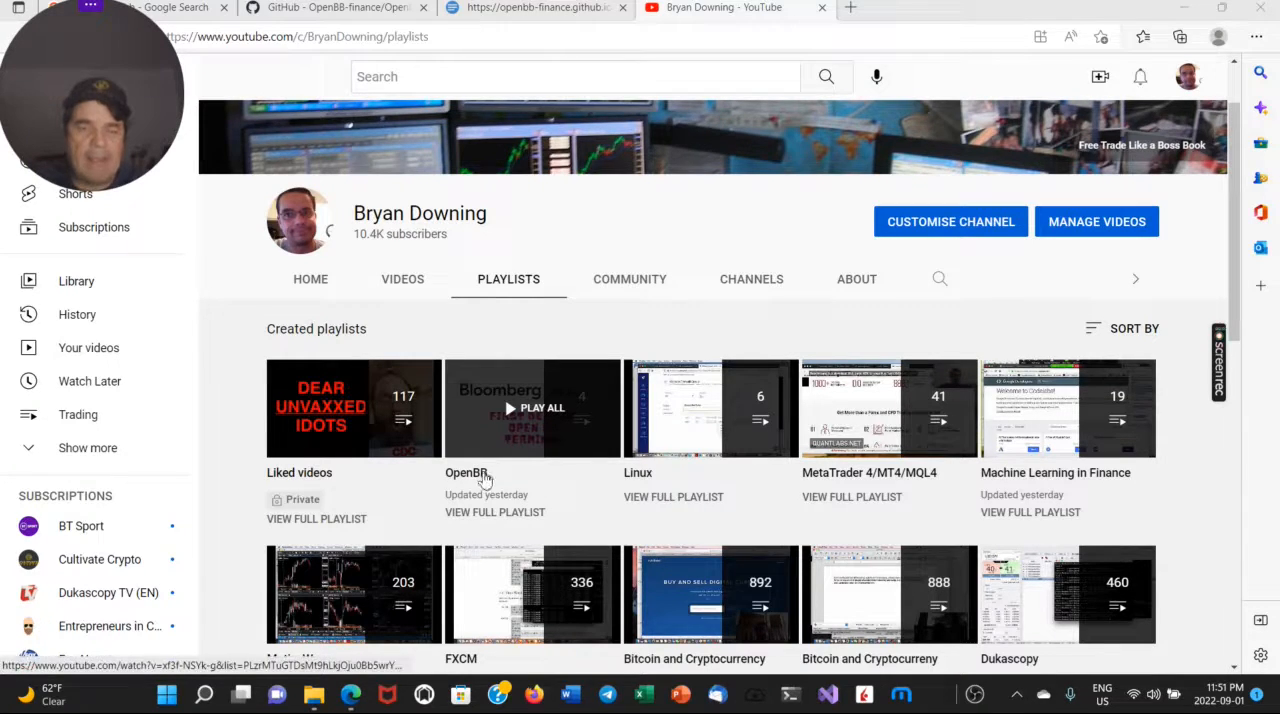
mouse_move(485, 480)
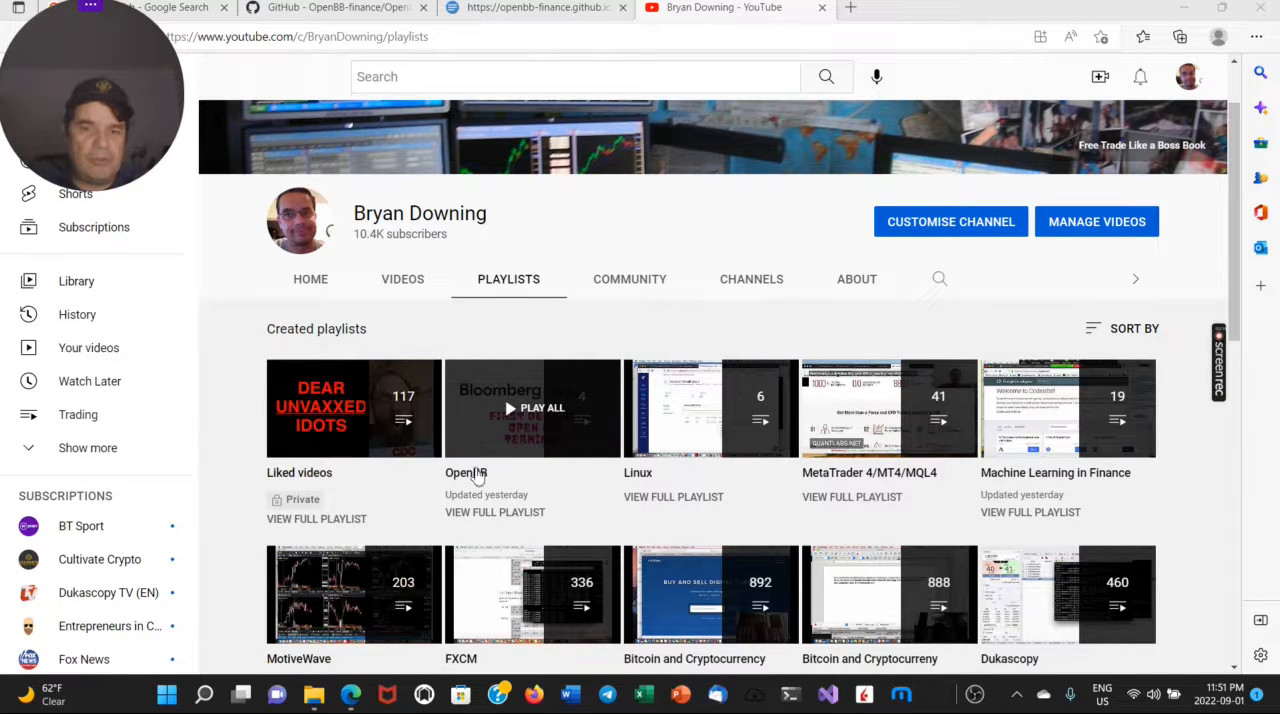
mouse_move(465, 472)
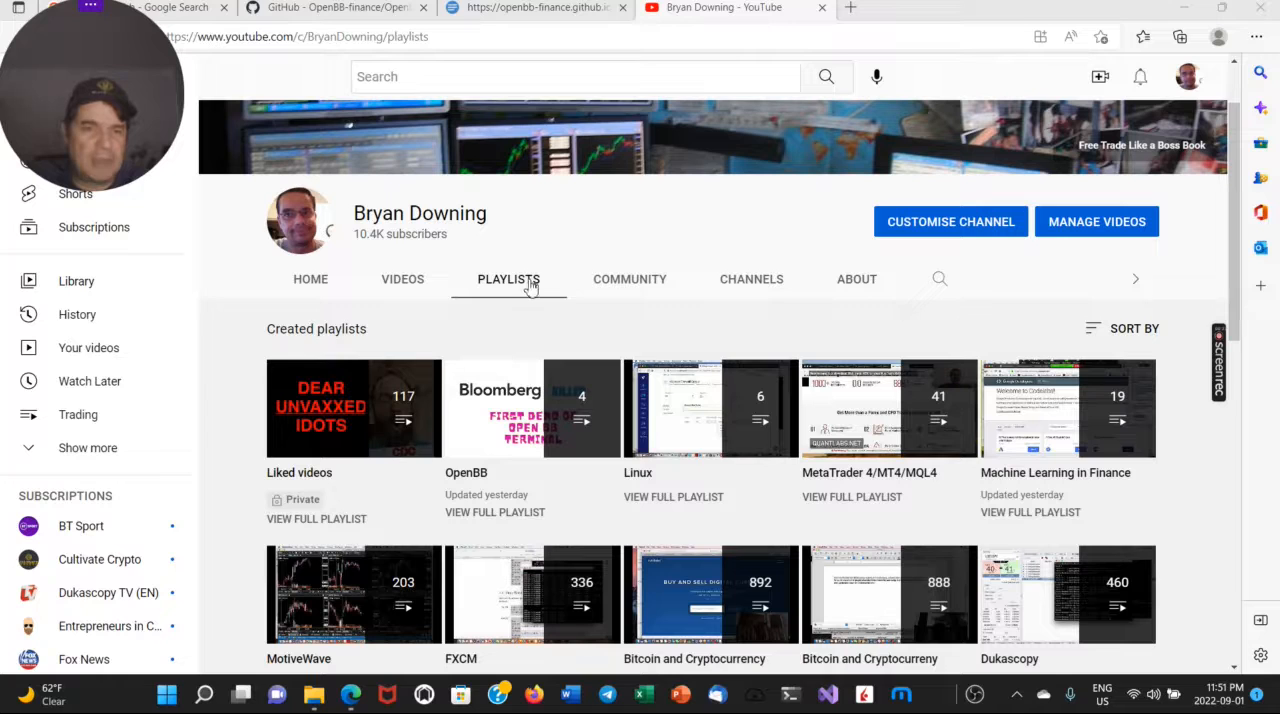
mouse_move(535, 210)
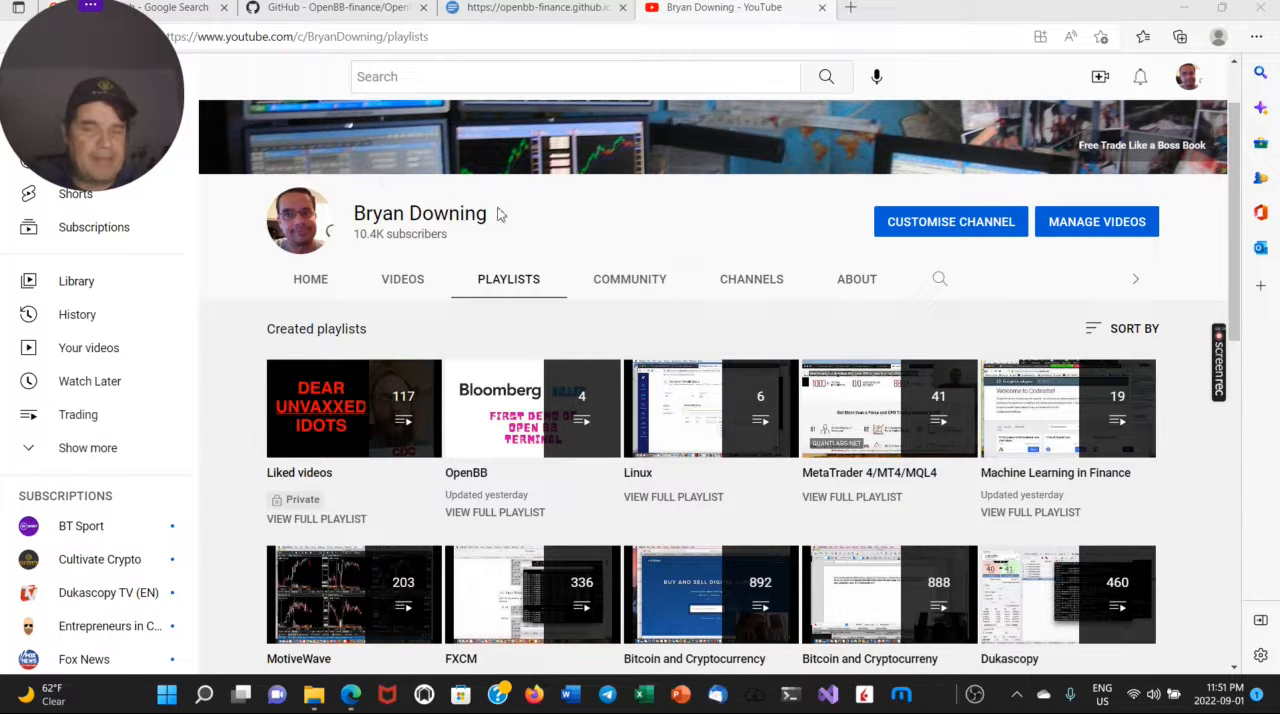
mouse_move(620, 207)
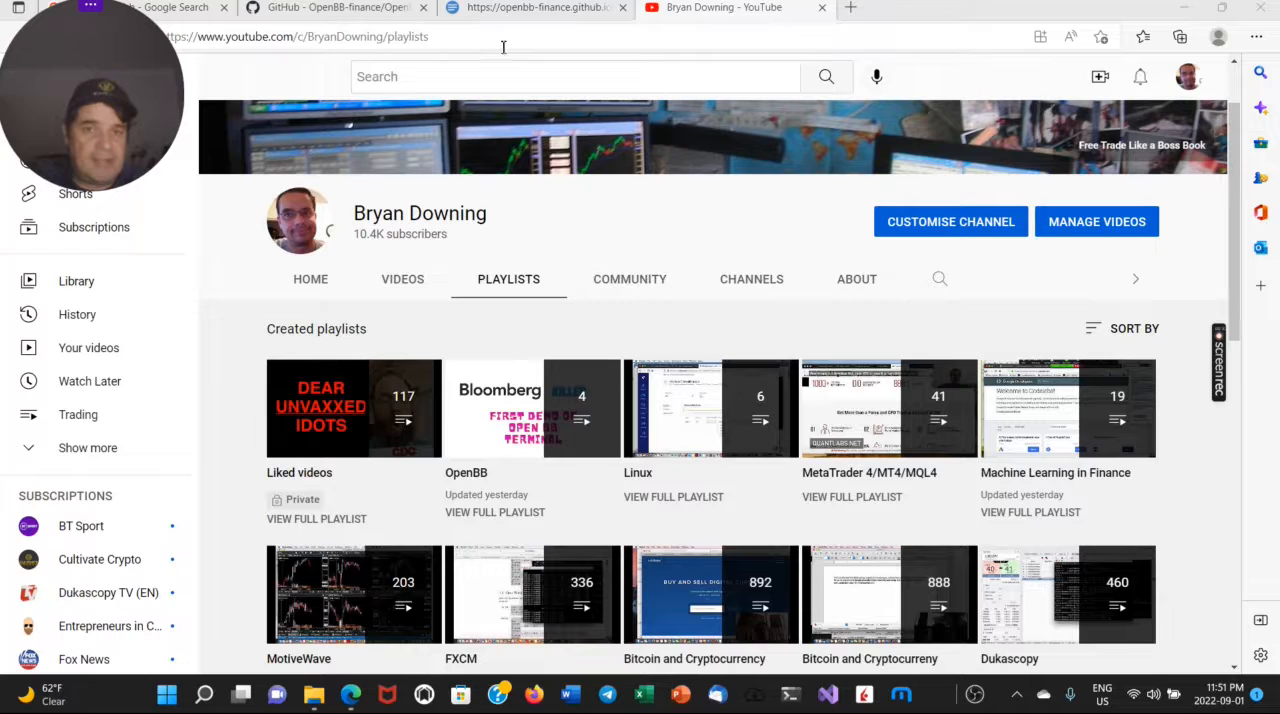
Switch to the docs tab and scroll the introduction page's table of contents and topics.
click(535, 8)
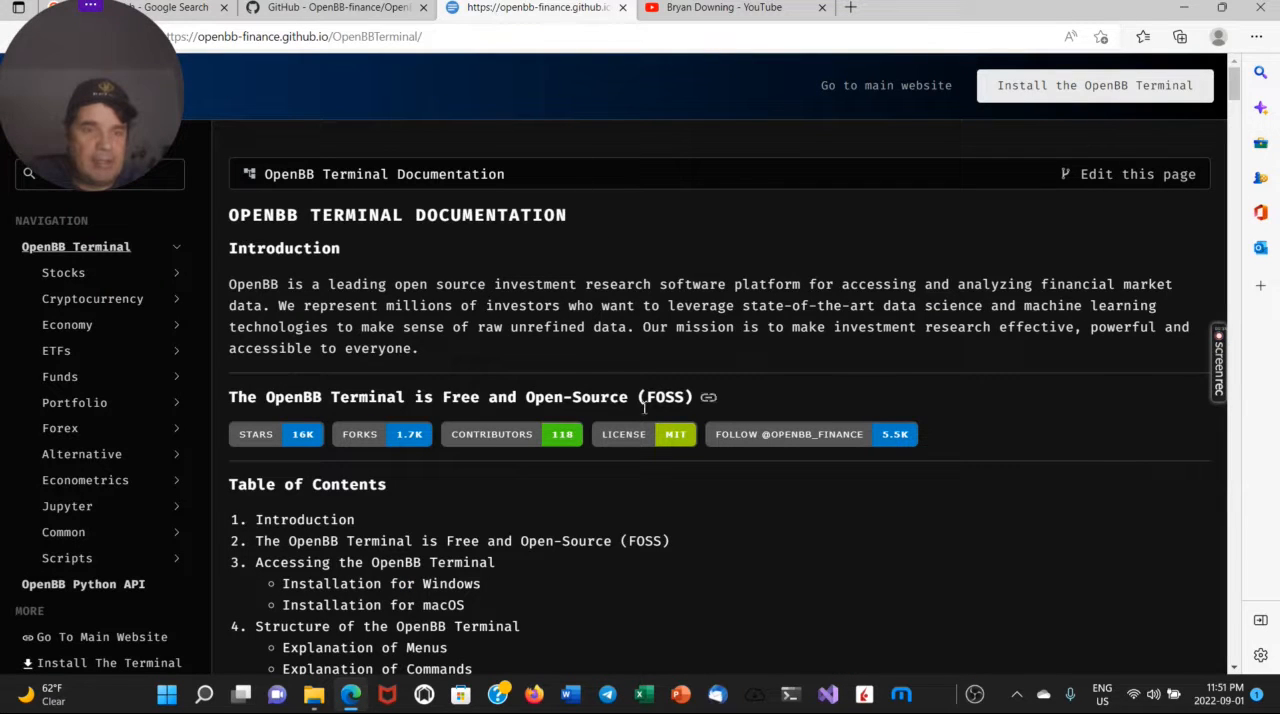
mouse_move(625, 417)
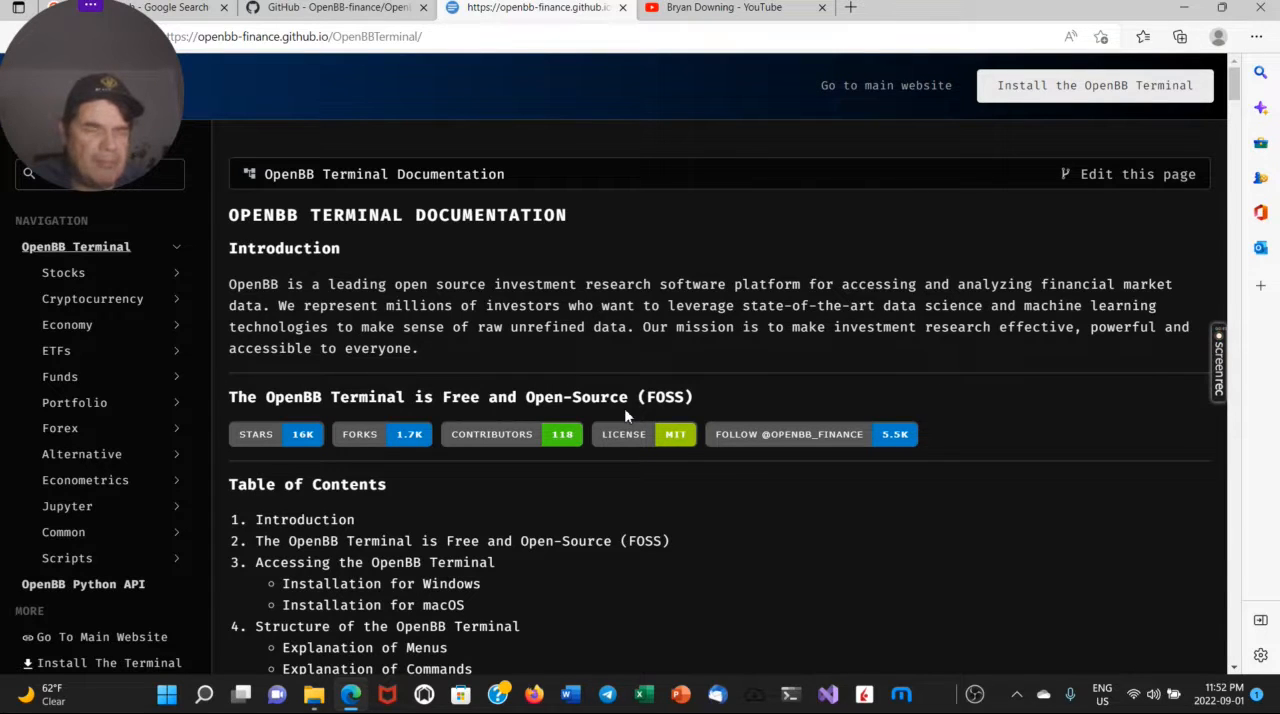
mouse_move(650, 396)
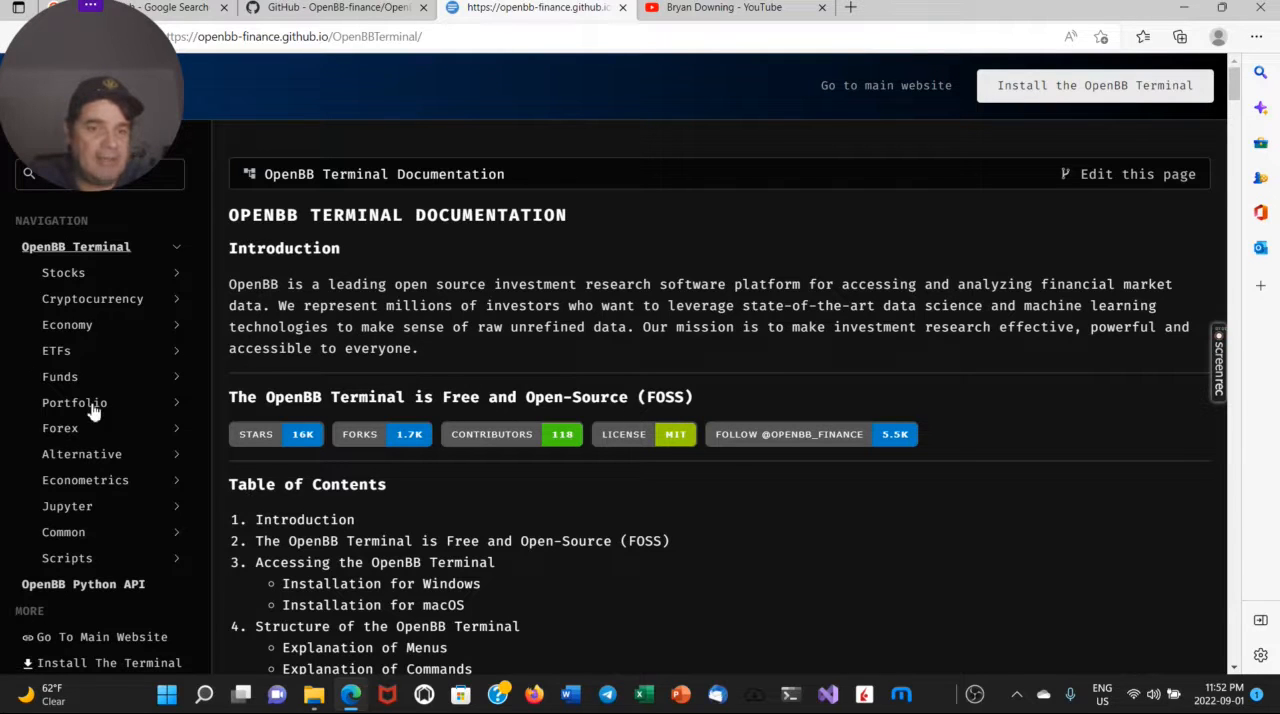
mouse_move(60, 428)
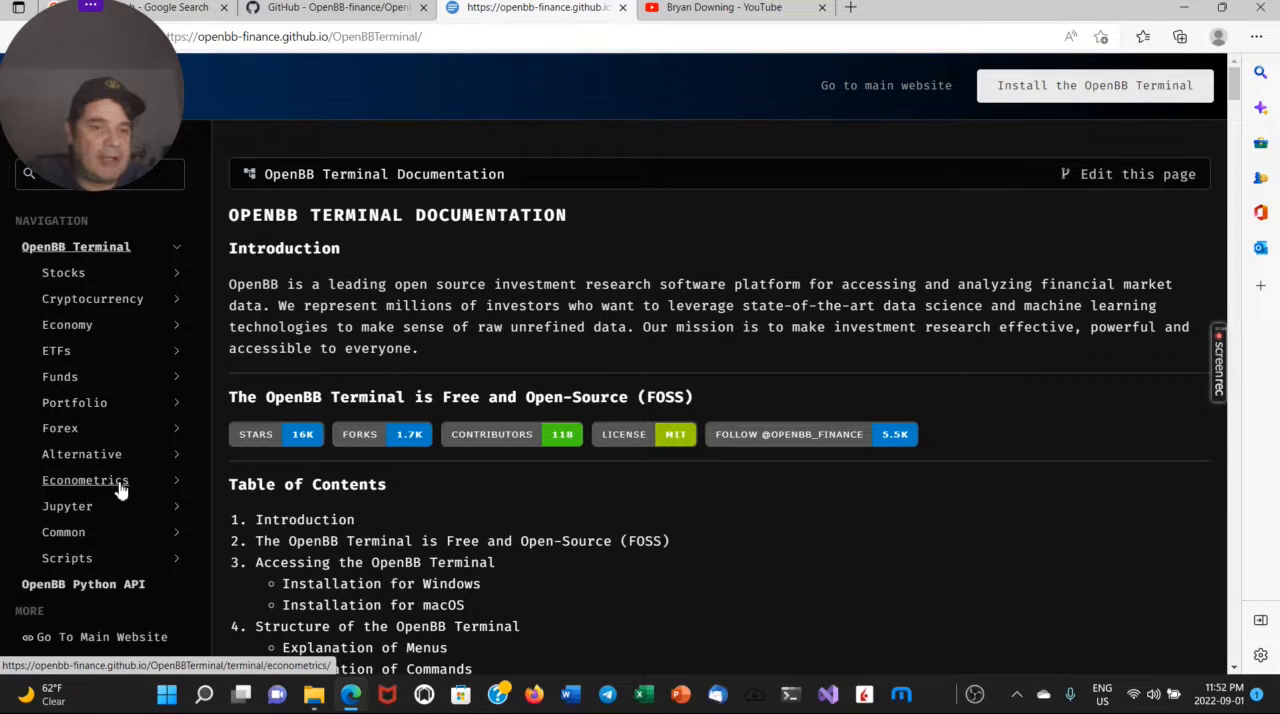
mouse_move(63, 272)
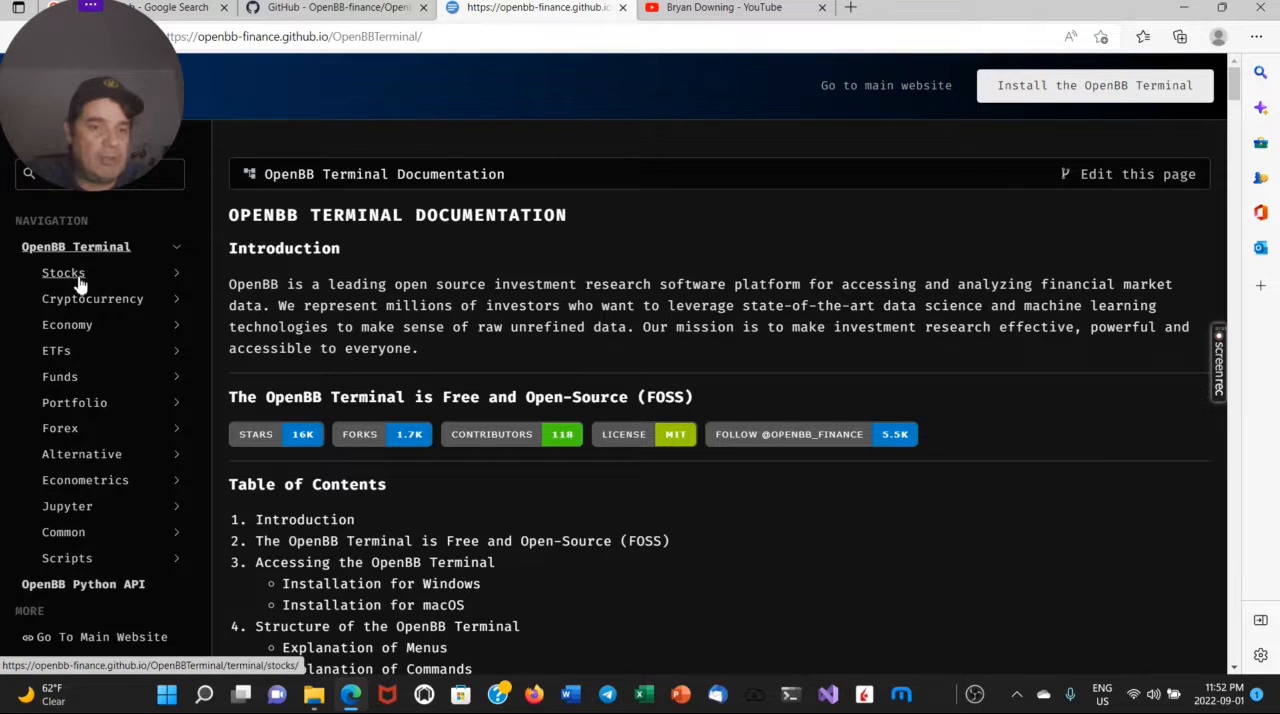
scroll(down, 3)
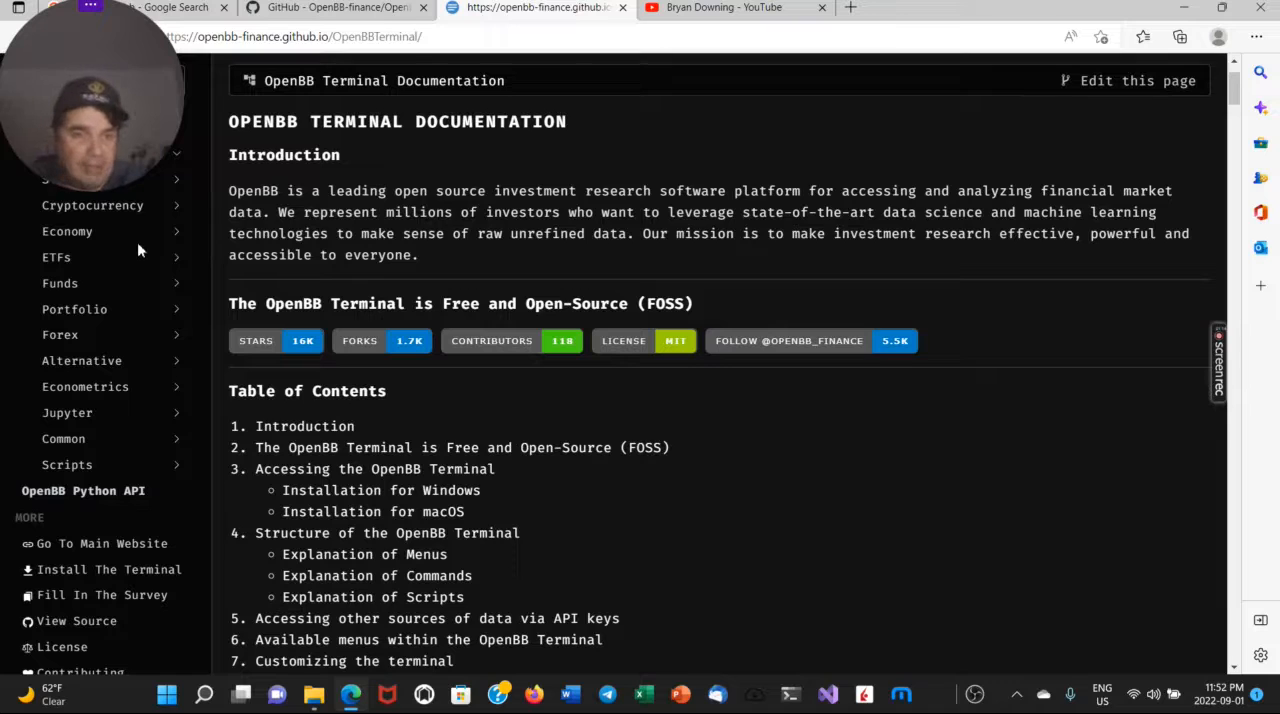
mouse_move(67, 412)
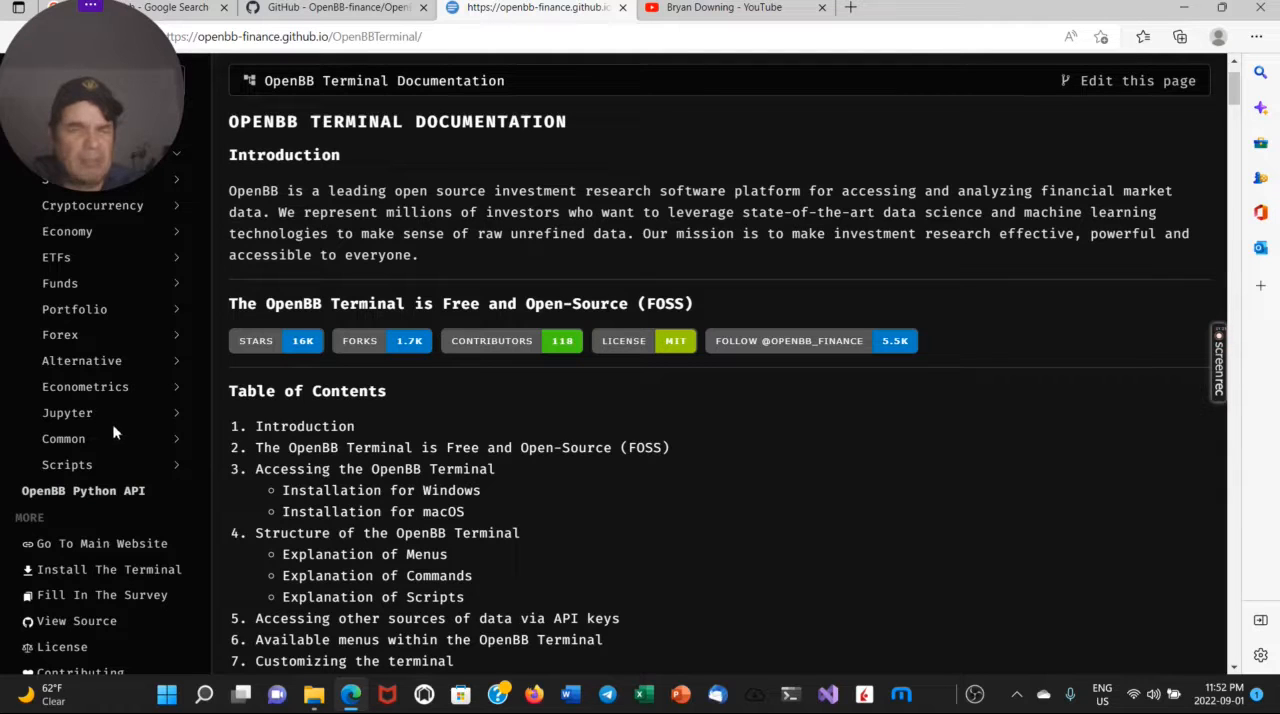
mouse_move(210, 453)
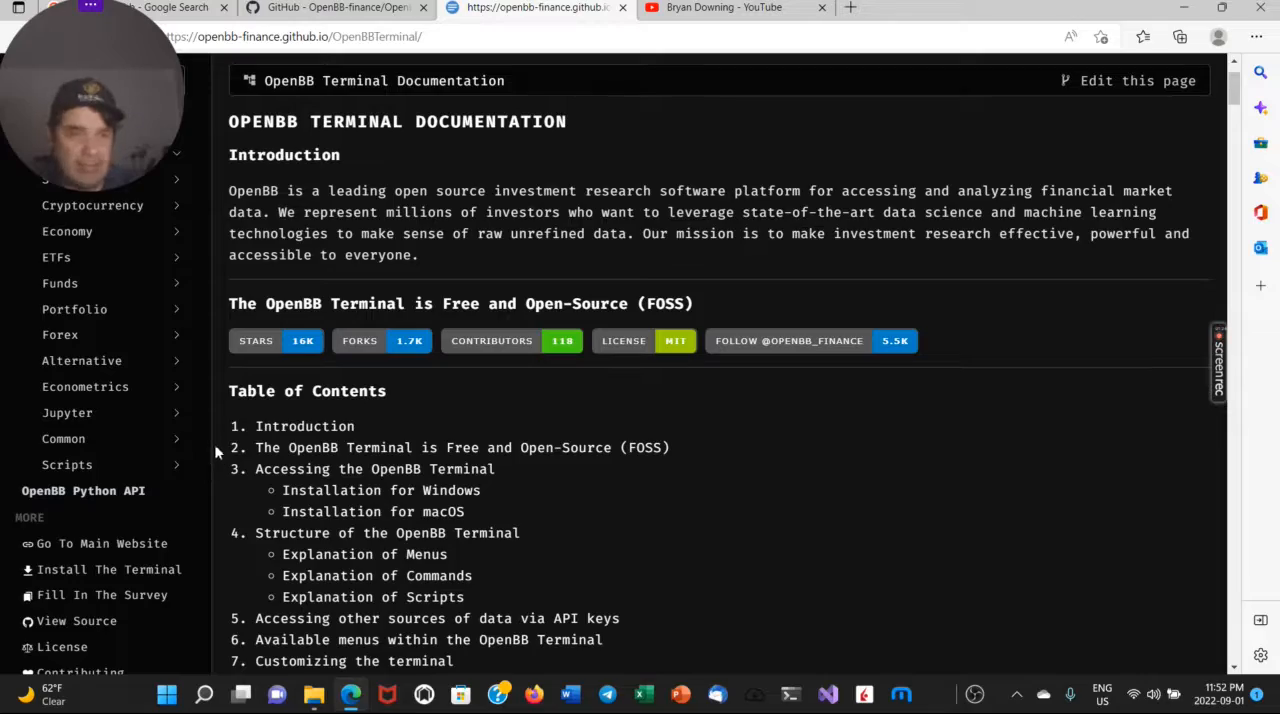
scroll(down, 3)
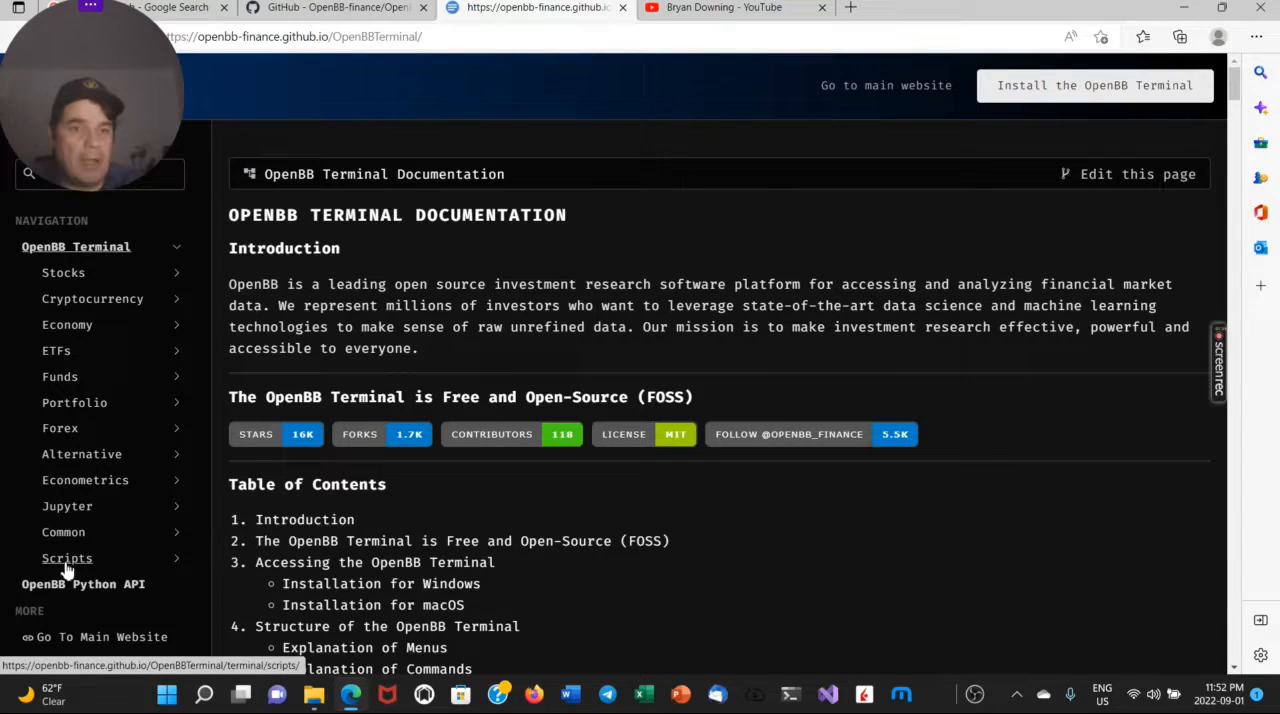
Scroll Scripts & Routines to its example stocks script, then search Windows for Ubuntu on Windows.
click(67, 558)
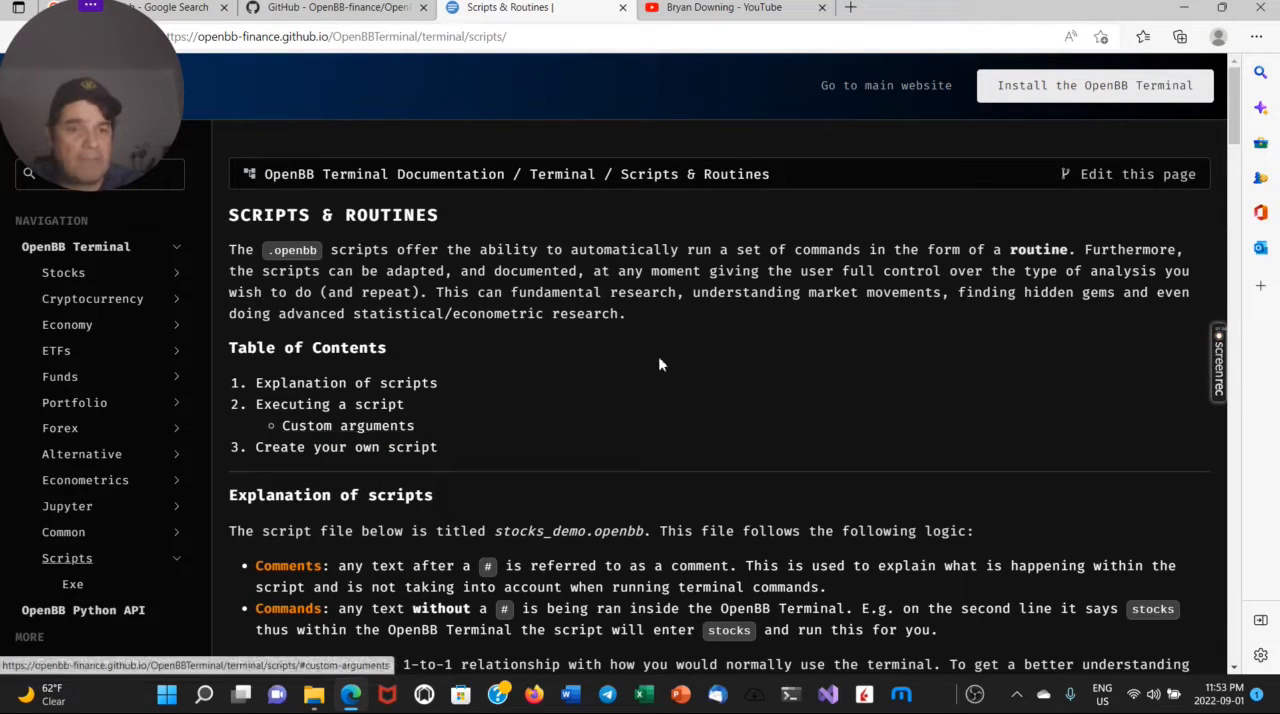
scroll(down, 3)
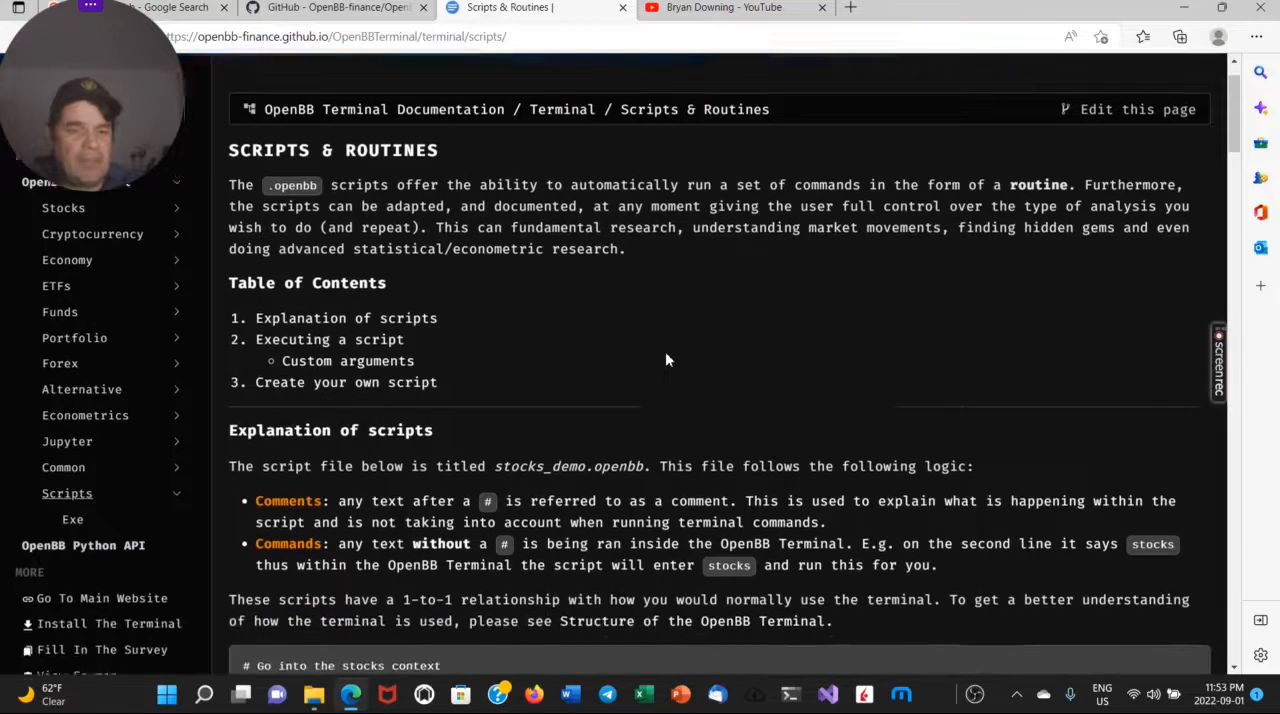
scroll(down, 3)
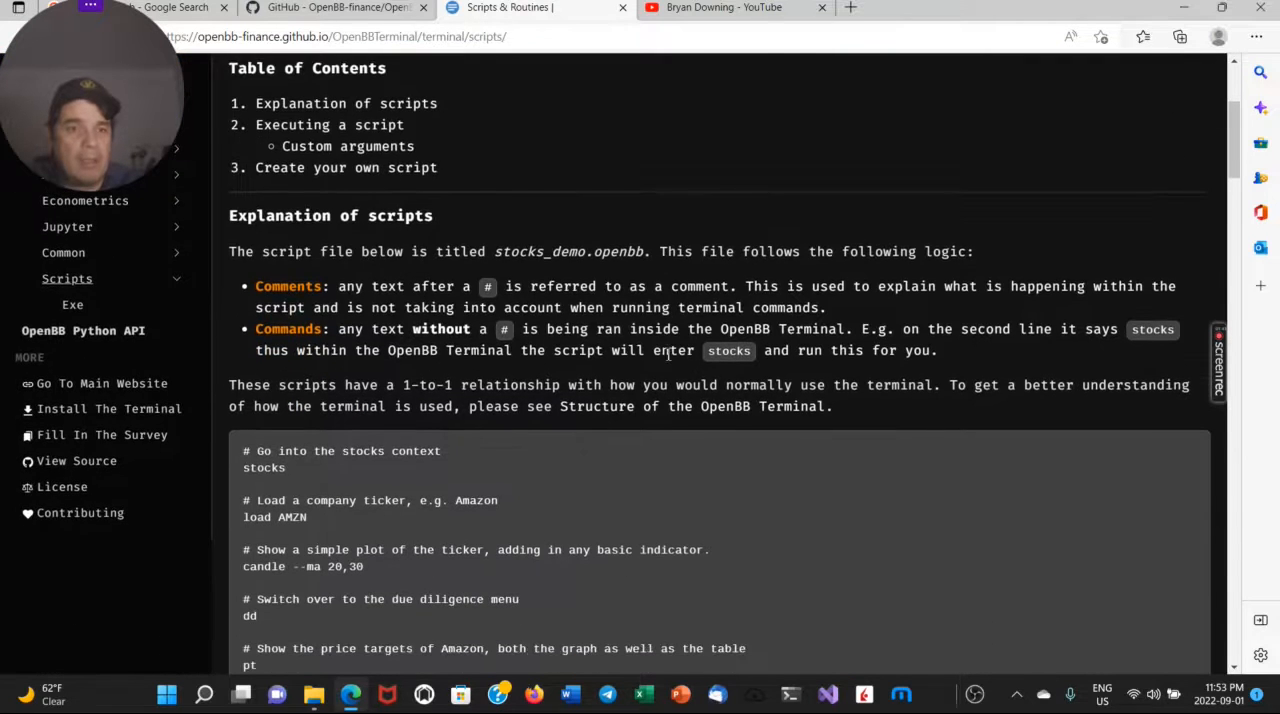
scroll(down, 3)
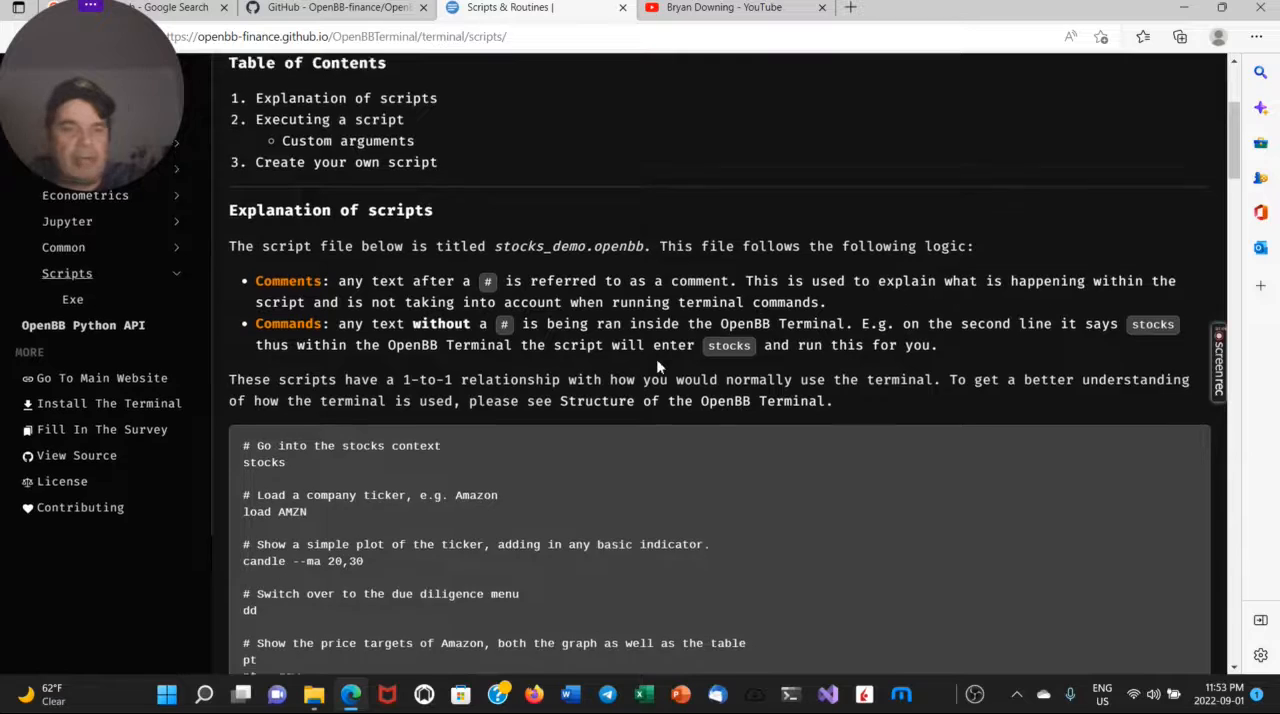
scroll(down, 3)
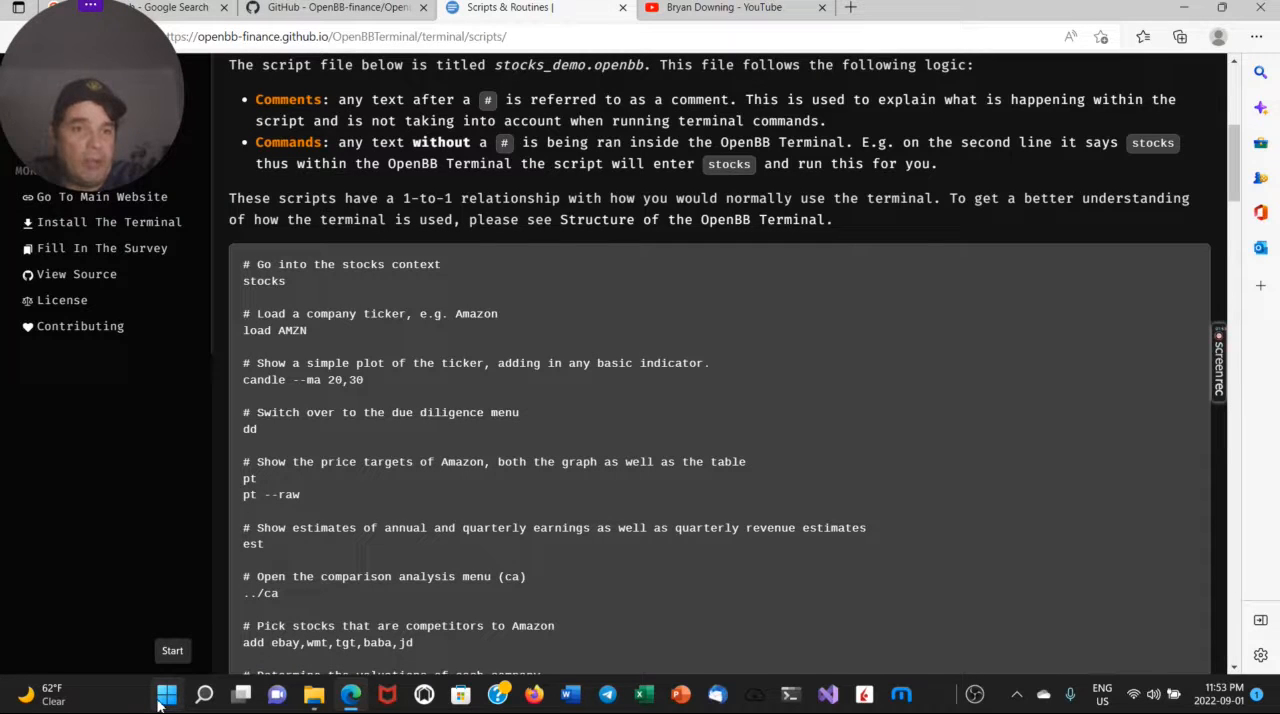
click(166, 693)
text(ubuntu on Windows)
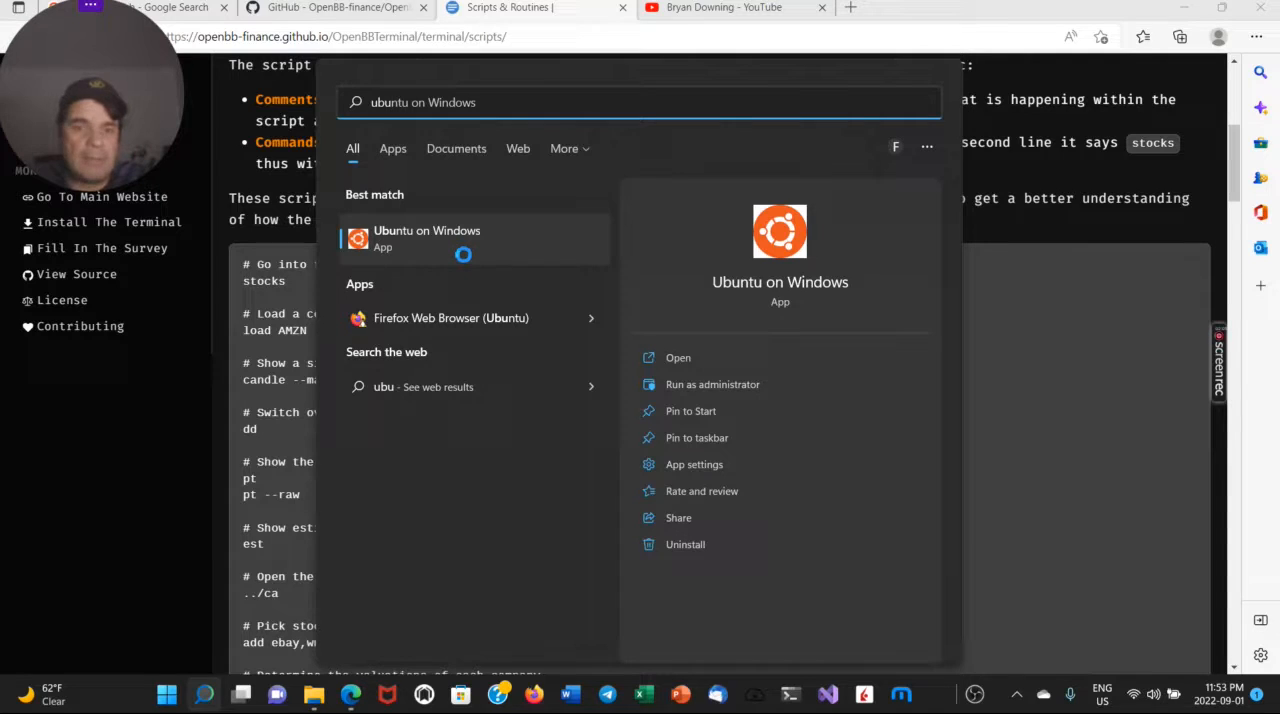
Launch the Ubuntu shell and activate the obb conda environment.
click(427, 238)
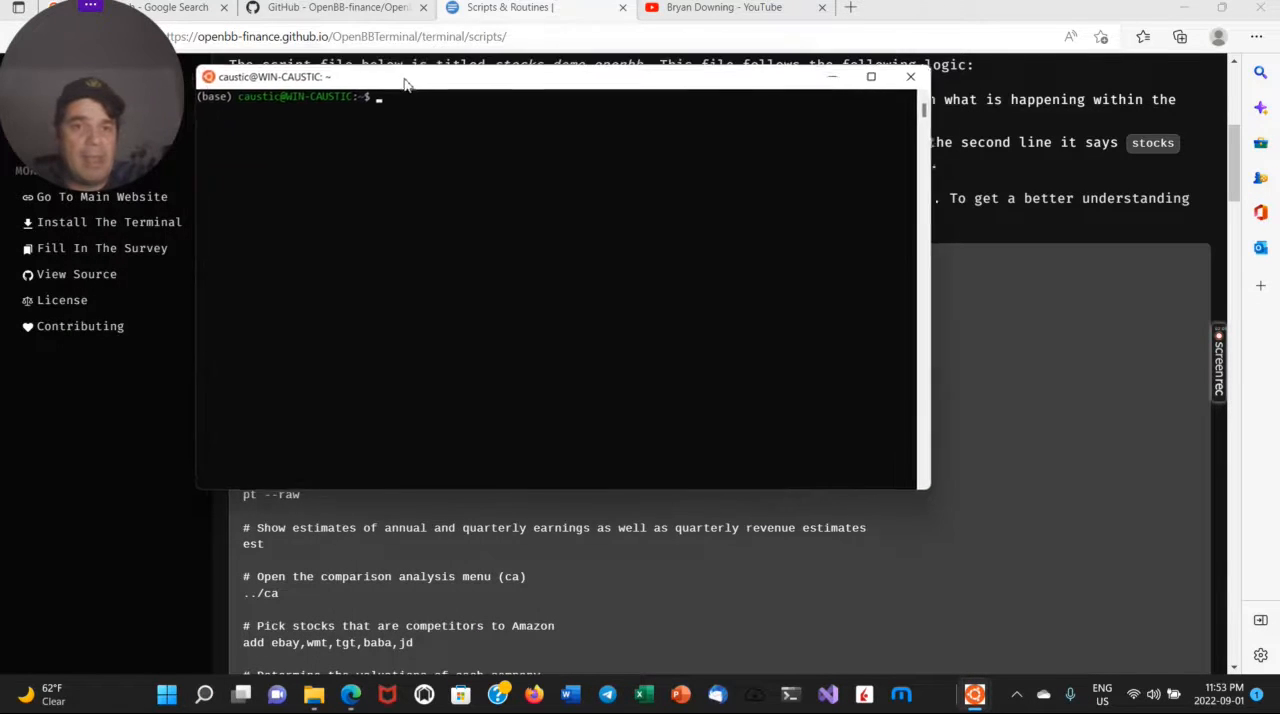
text(conda)
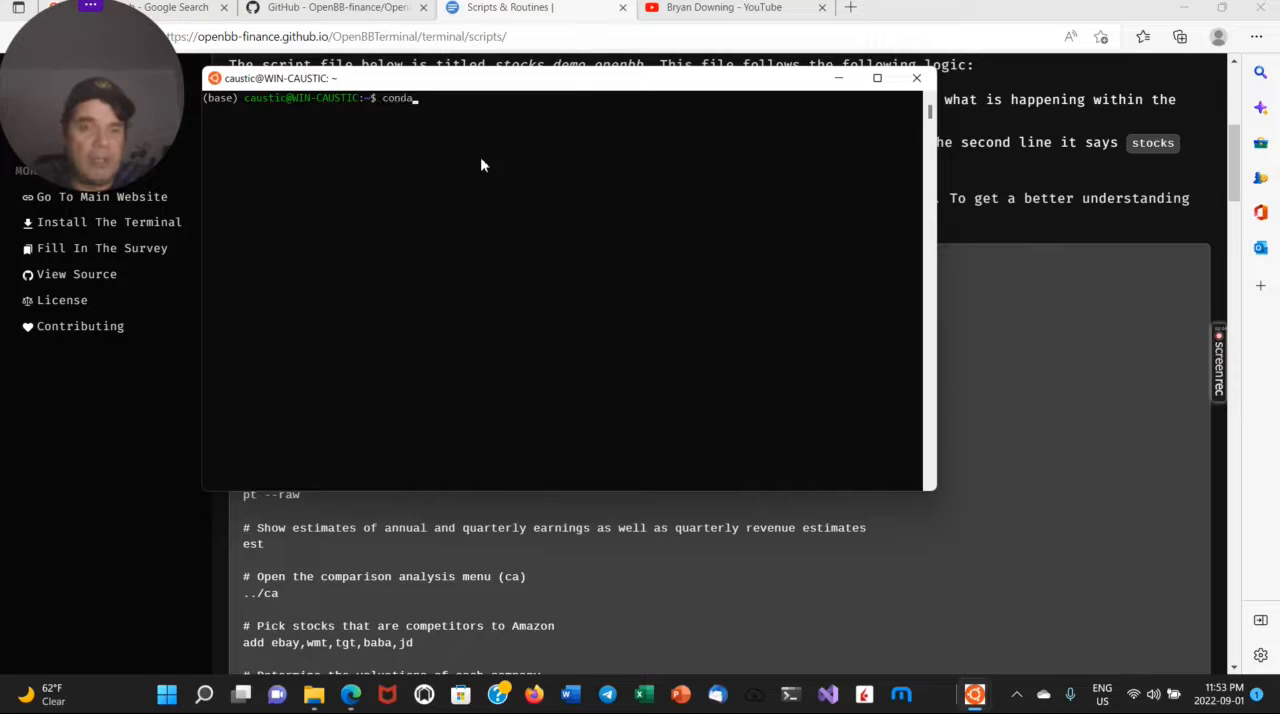
text(act)
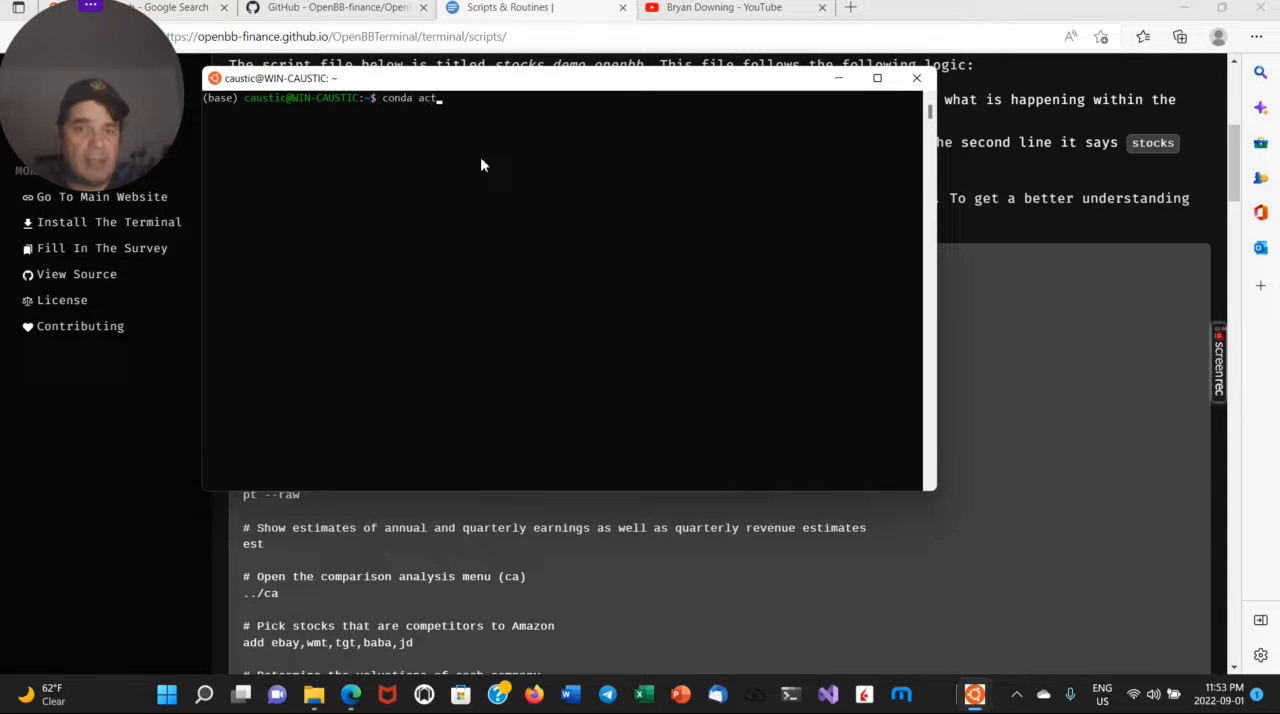
text(ivate)
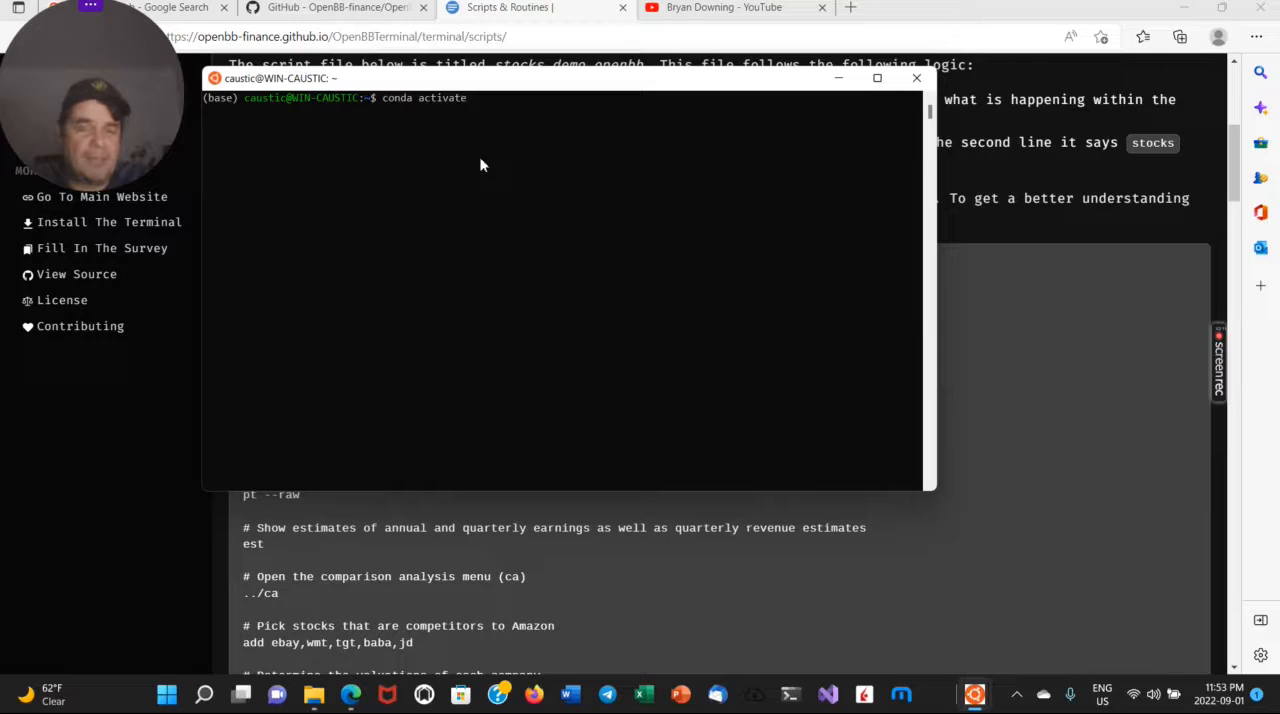
text(obb)
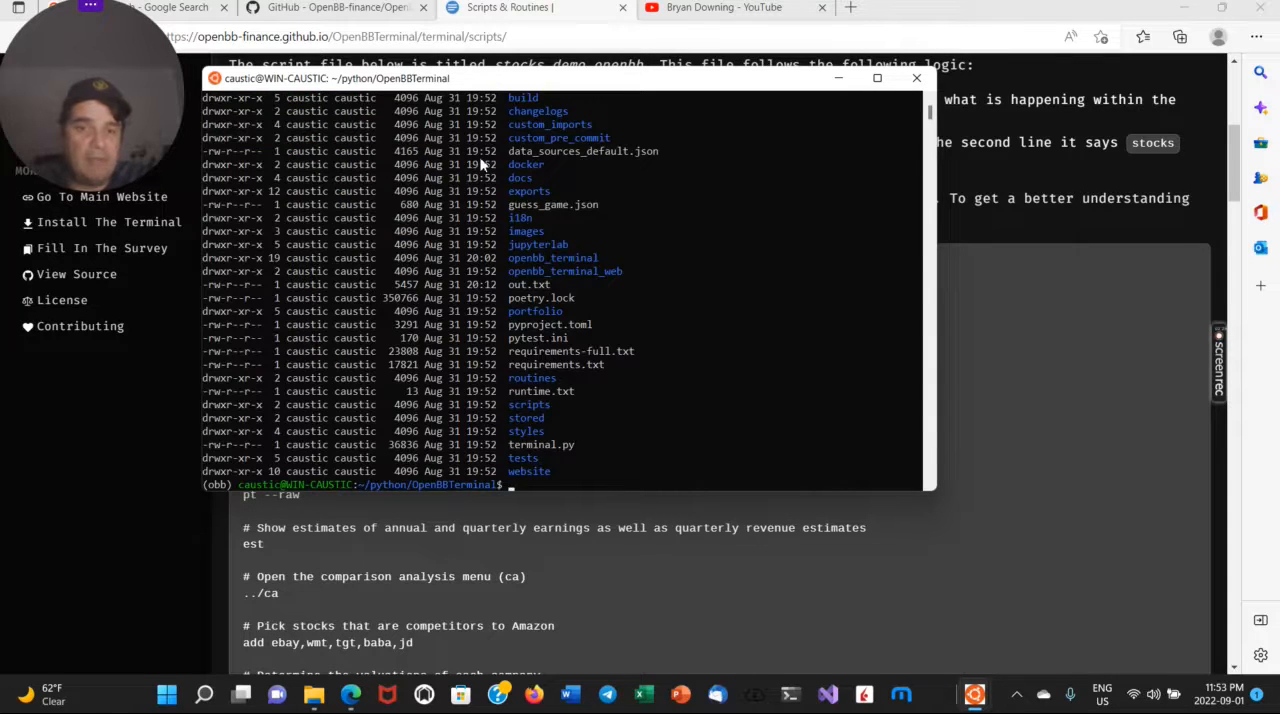
Check terminal.py with ls -l and start it with python3 terminal.py.
text(pyt)
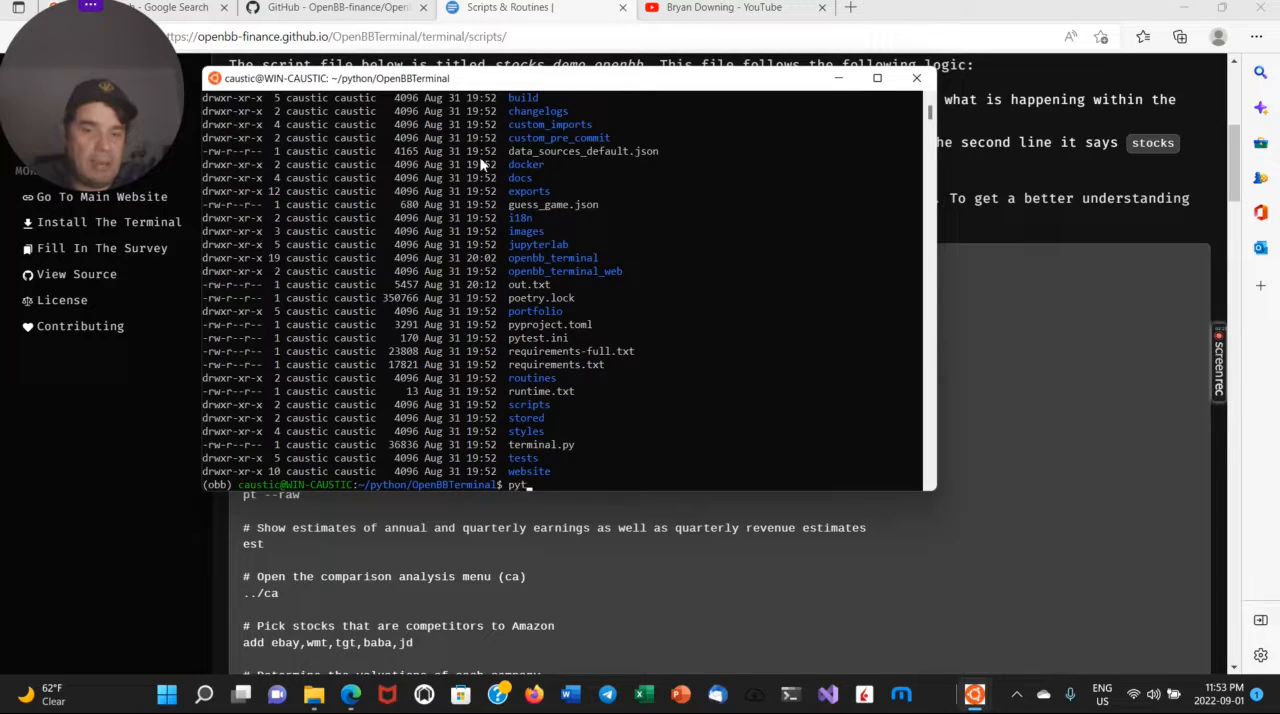
key(Backspace)
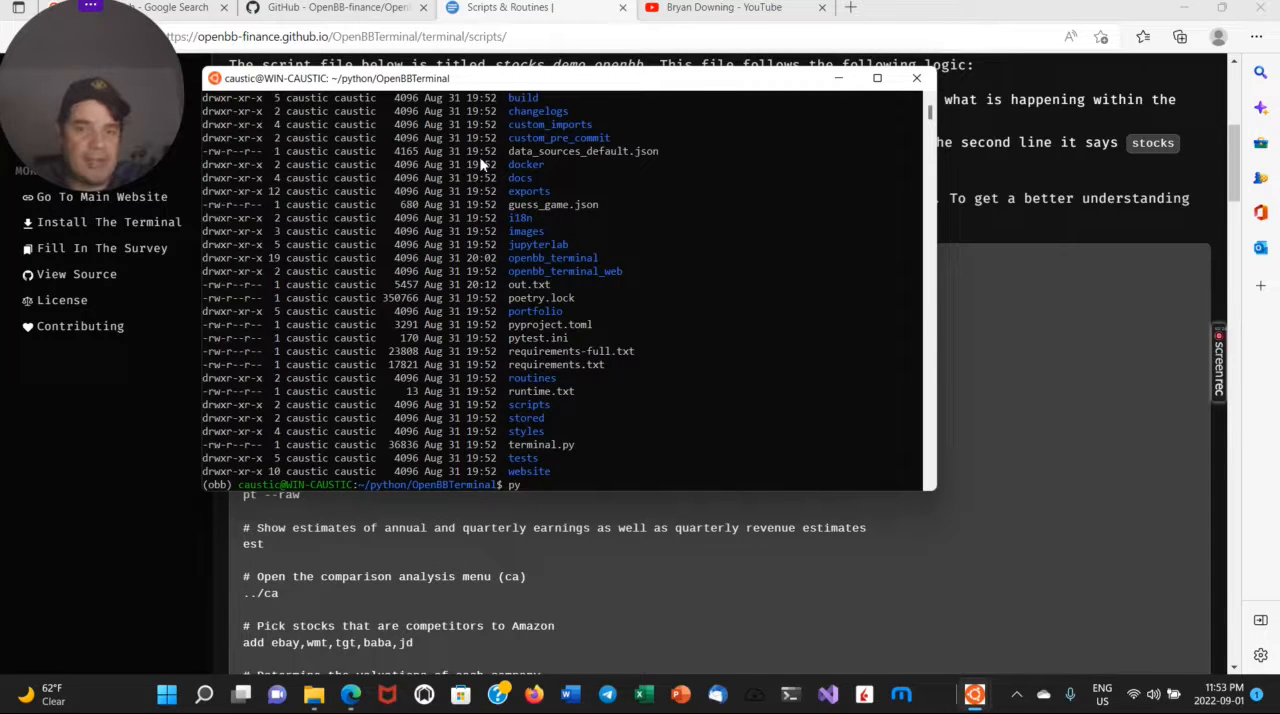
text(ls -l)
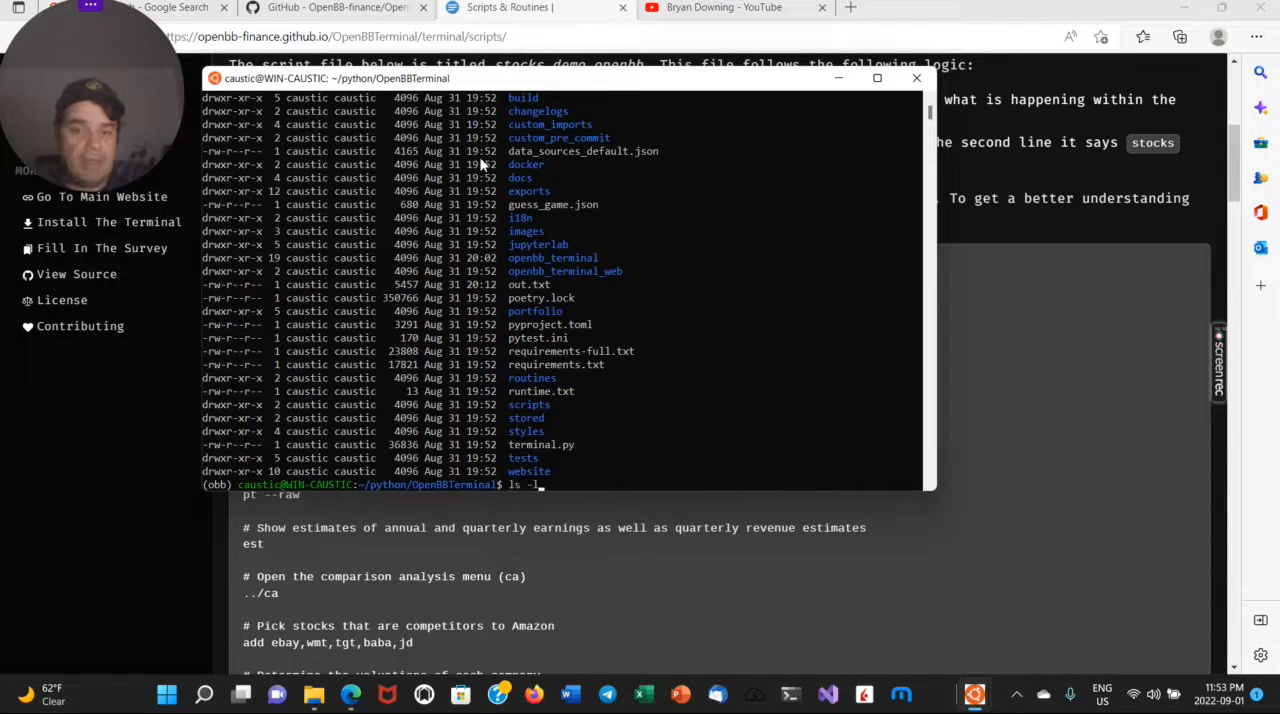
text(terminal.py)
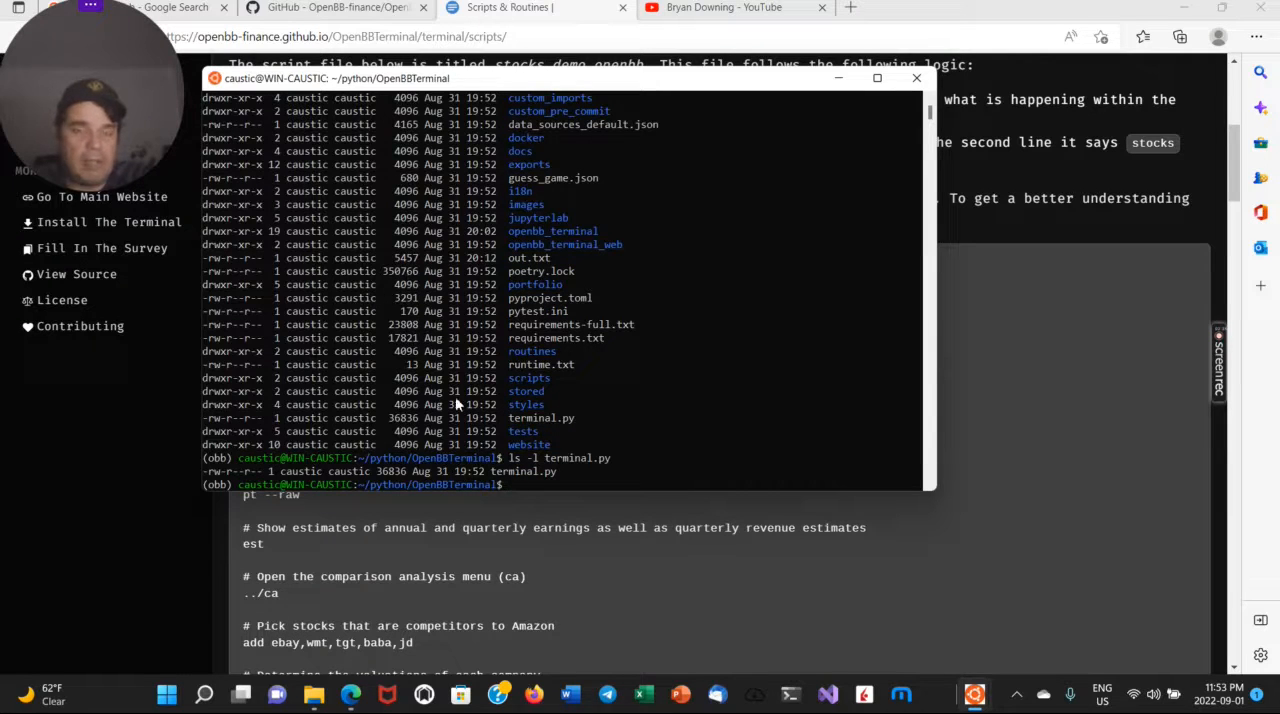
text(python3)
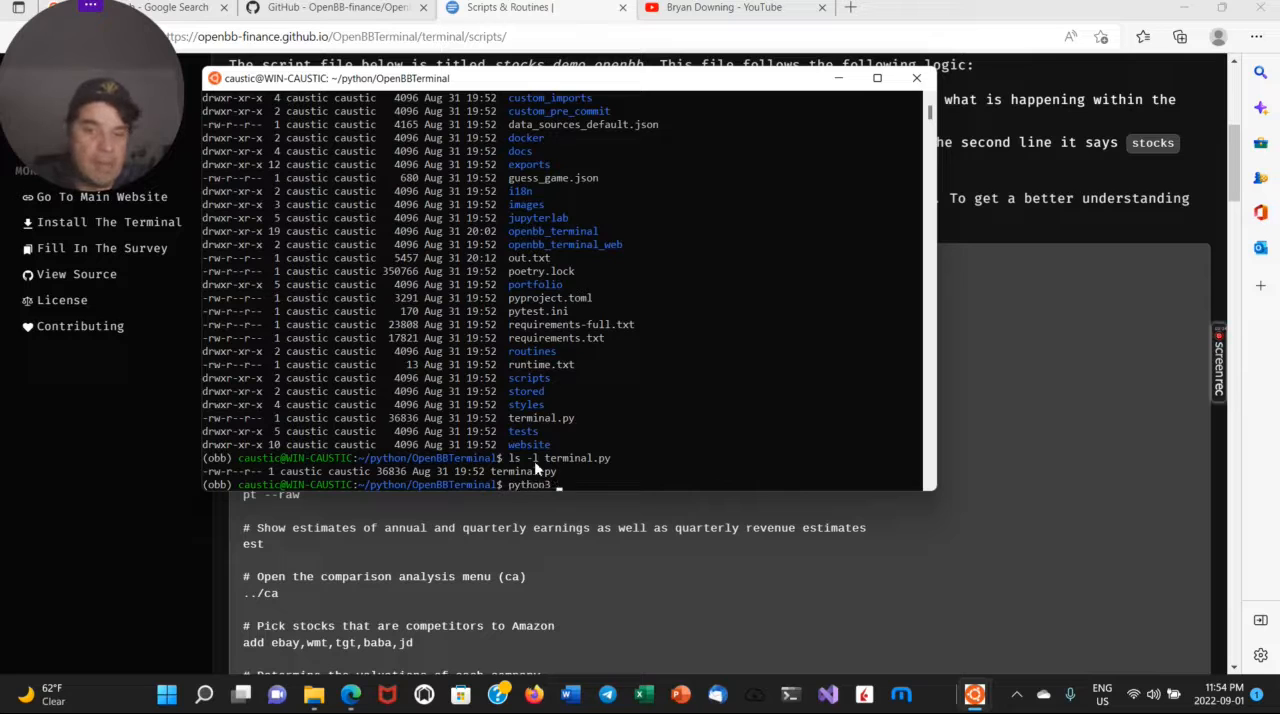
text(te)
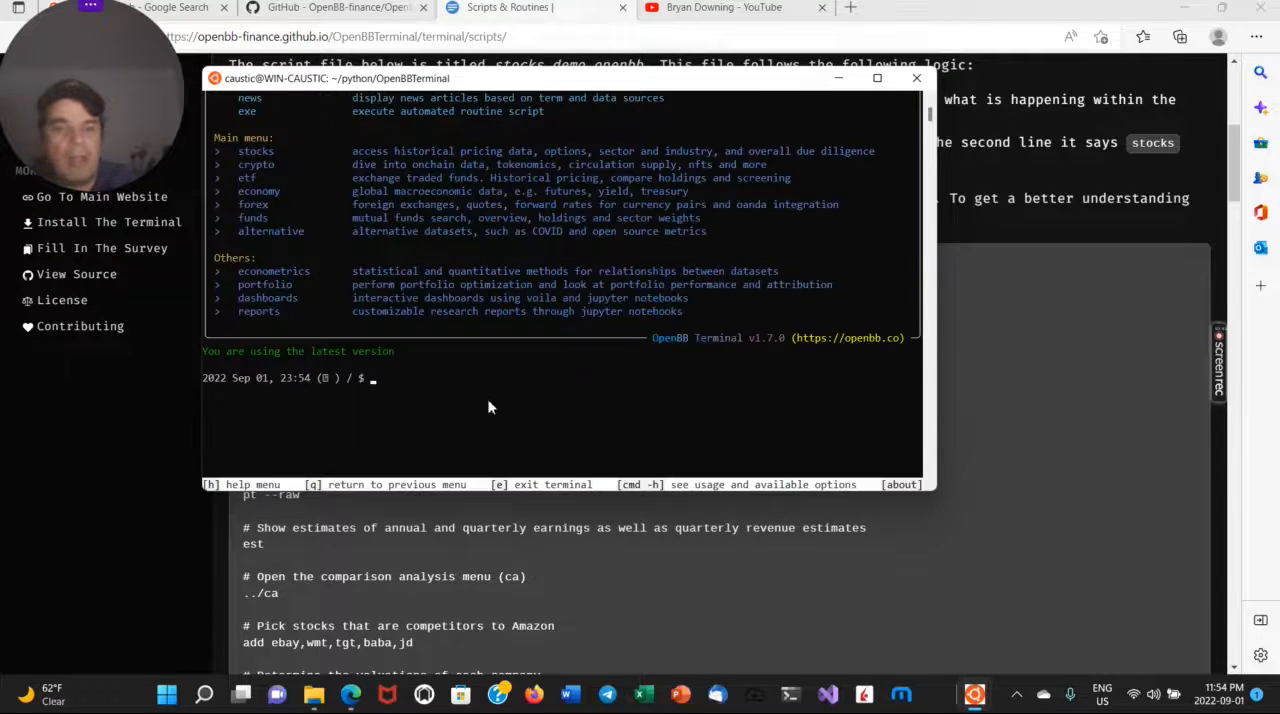
mouse_move(435, 383)
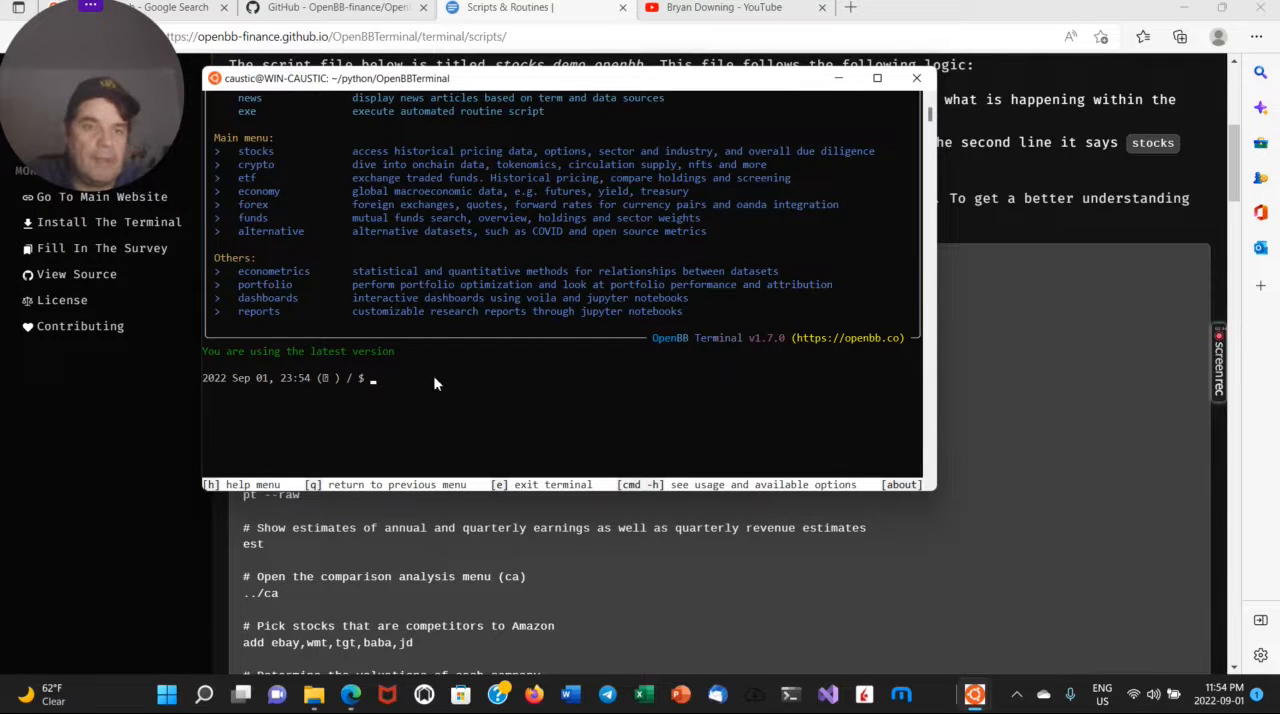
mouse_move(517, 364)
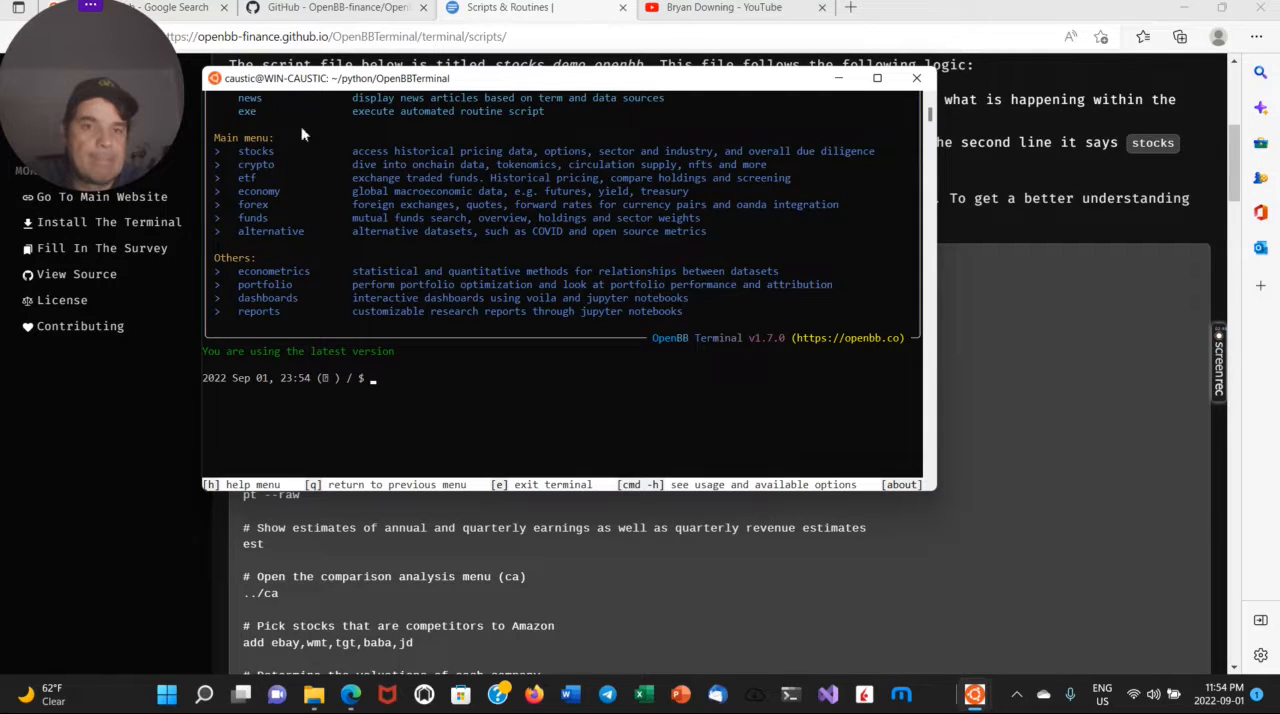
Browse the OpenBBTerminal repo's scripts folder on GitHub and view test_etf.openbb.
click(337, 8)
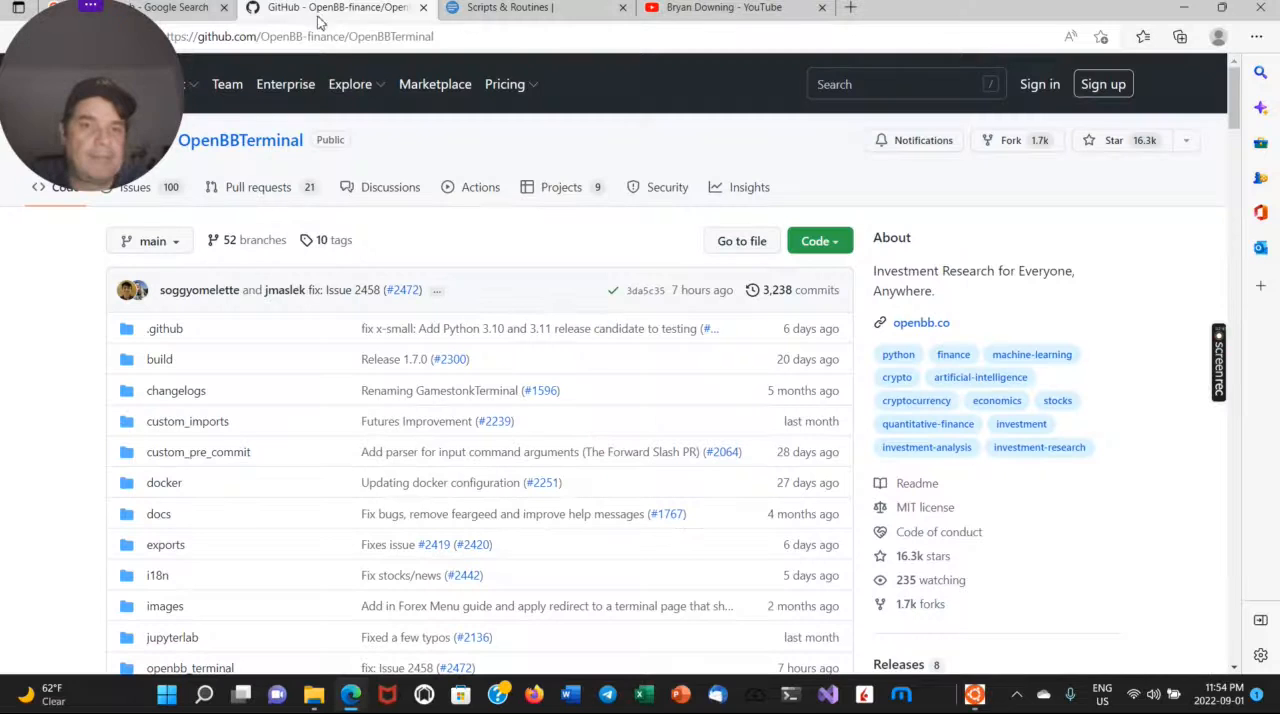
mouse_move(240, 140)
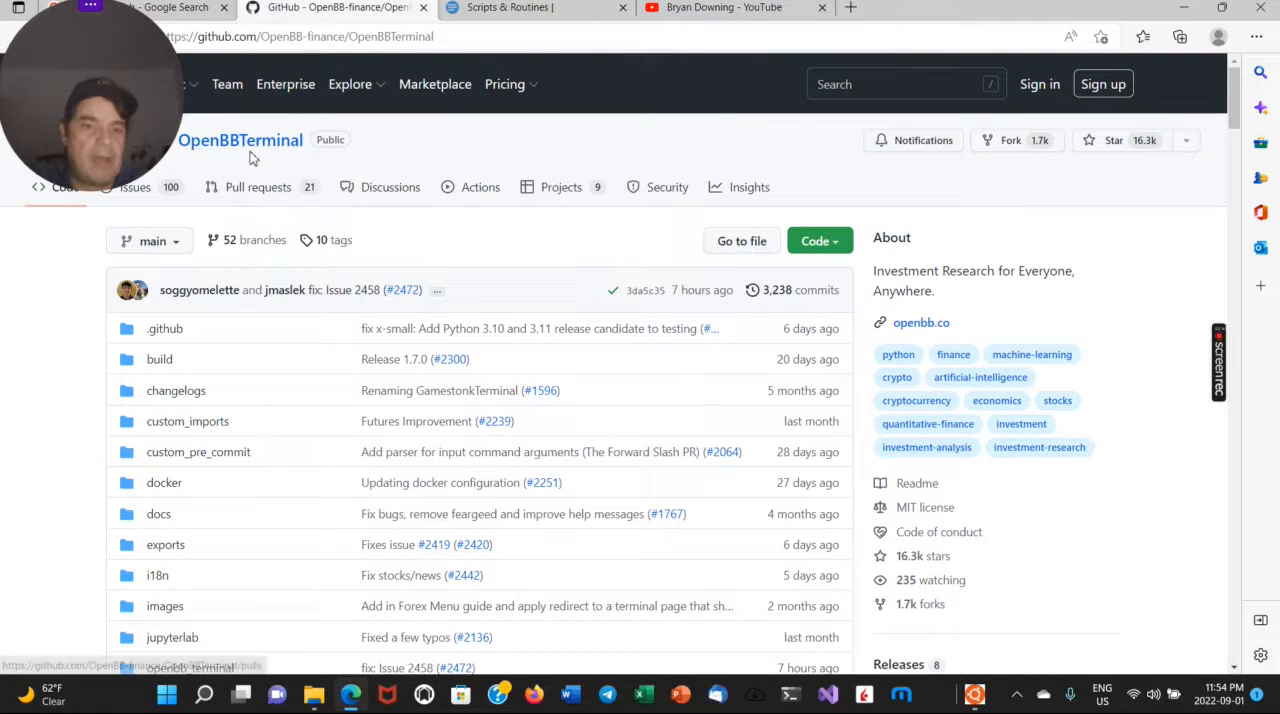
scroll(down, 3)
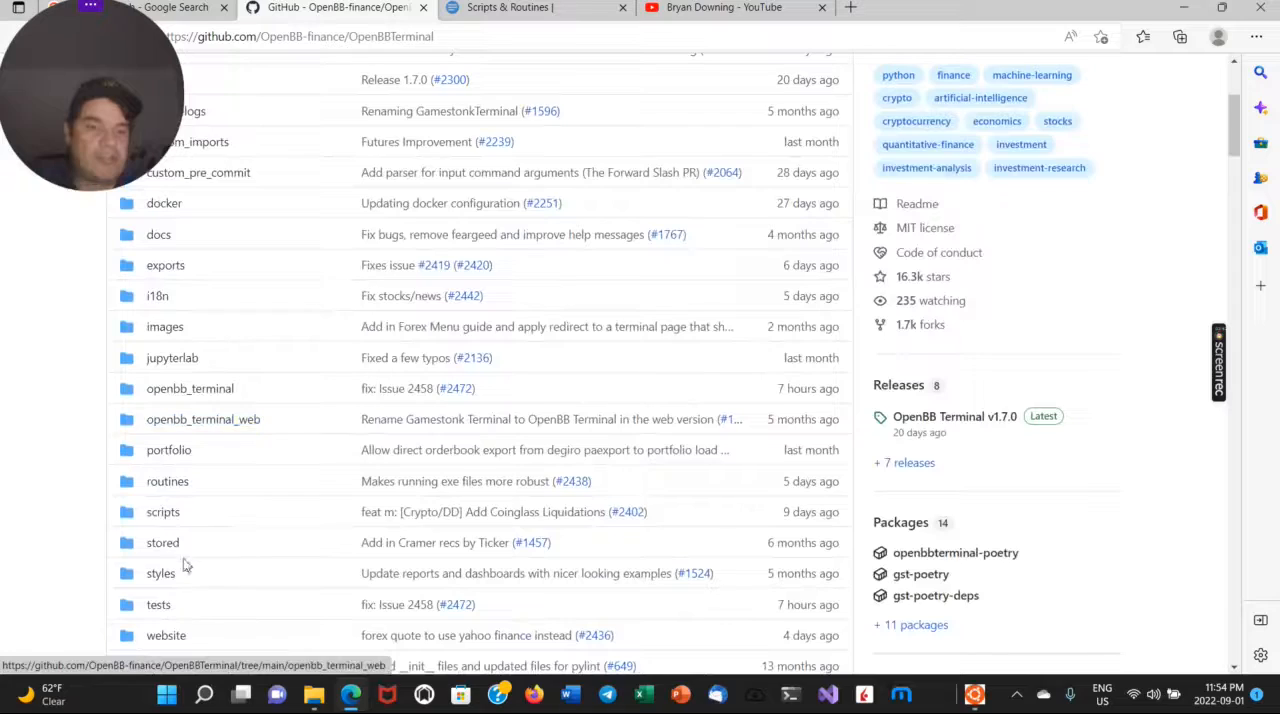
click(162, 511)
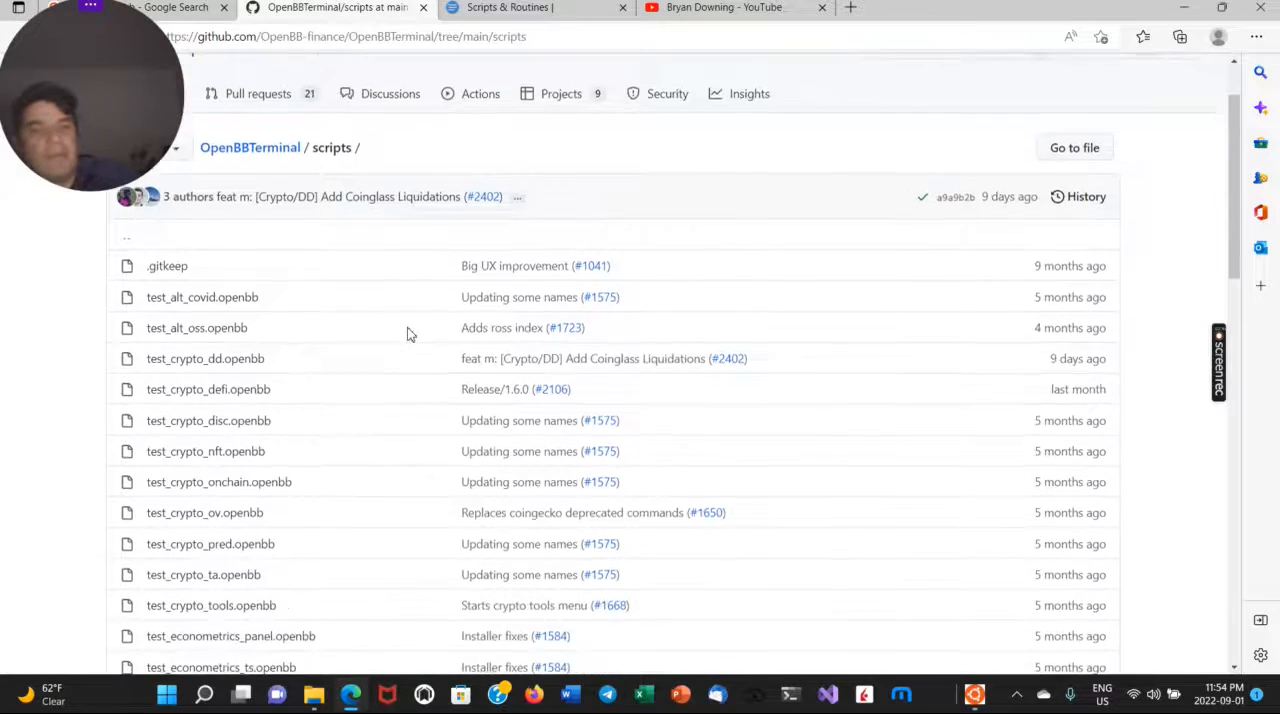
scroll(down, 3)
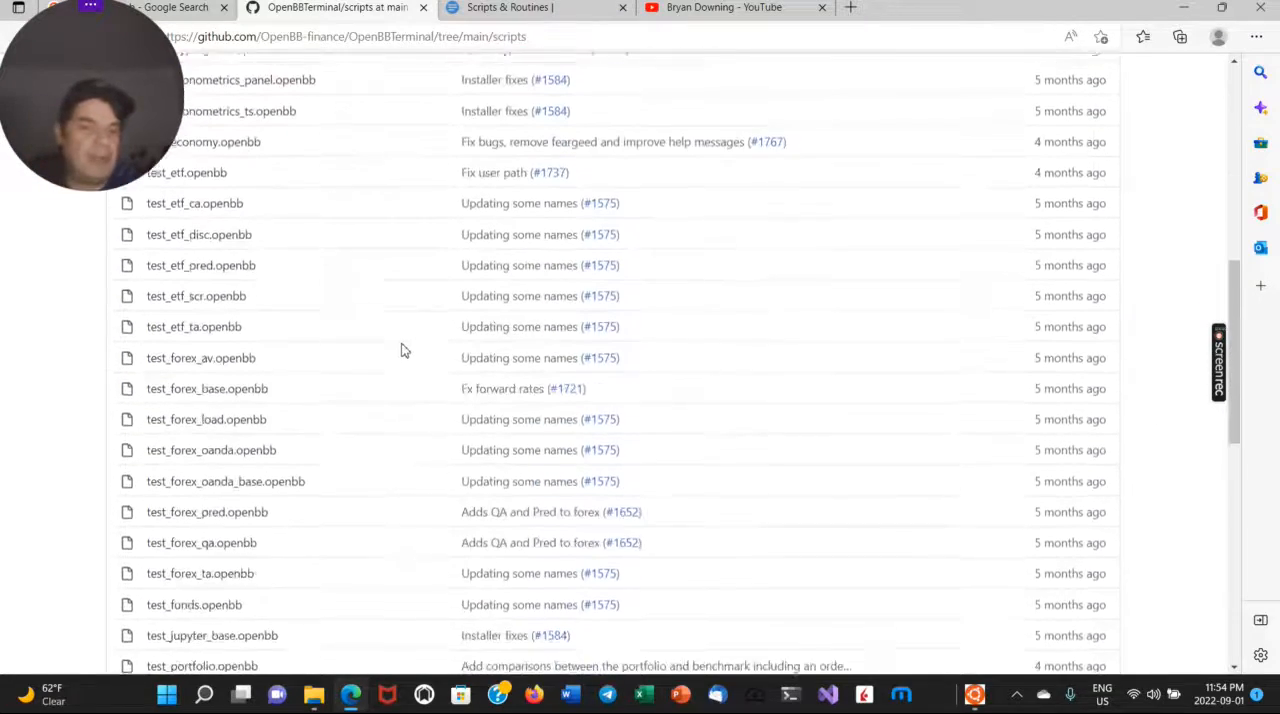
scroll(down, 3)
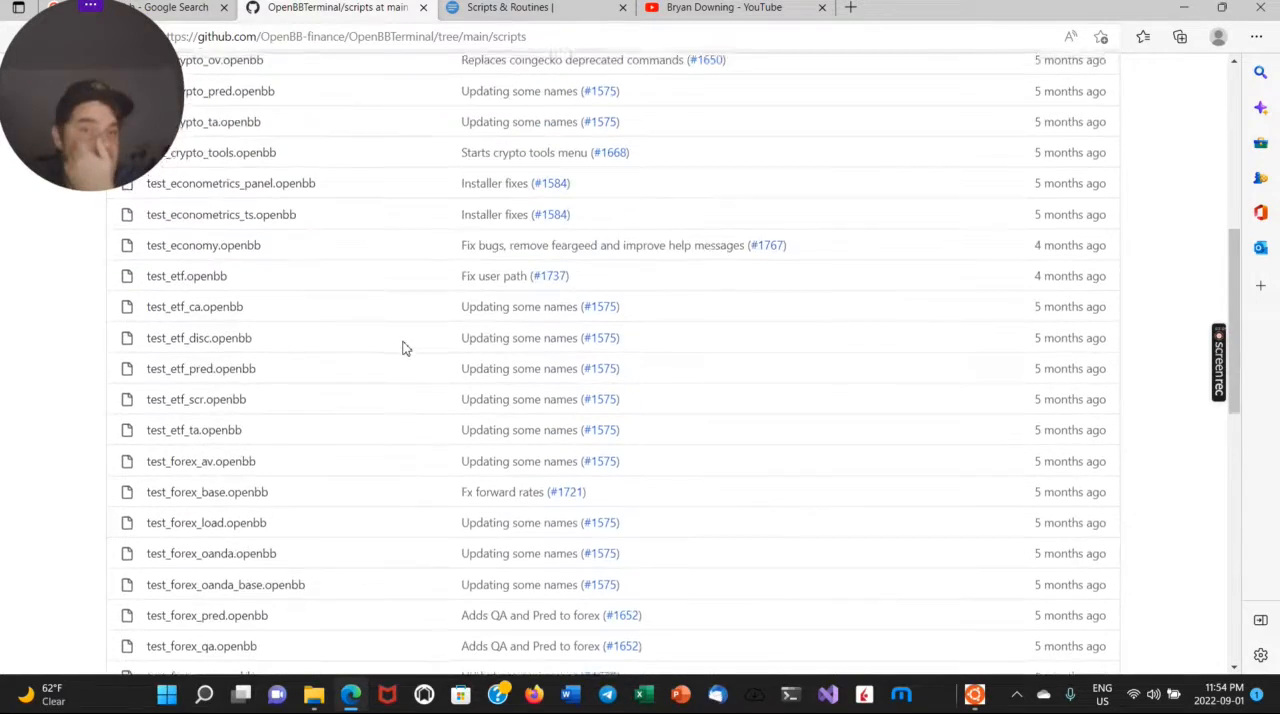
scroll(down, 3)
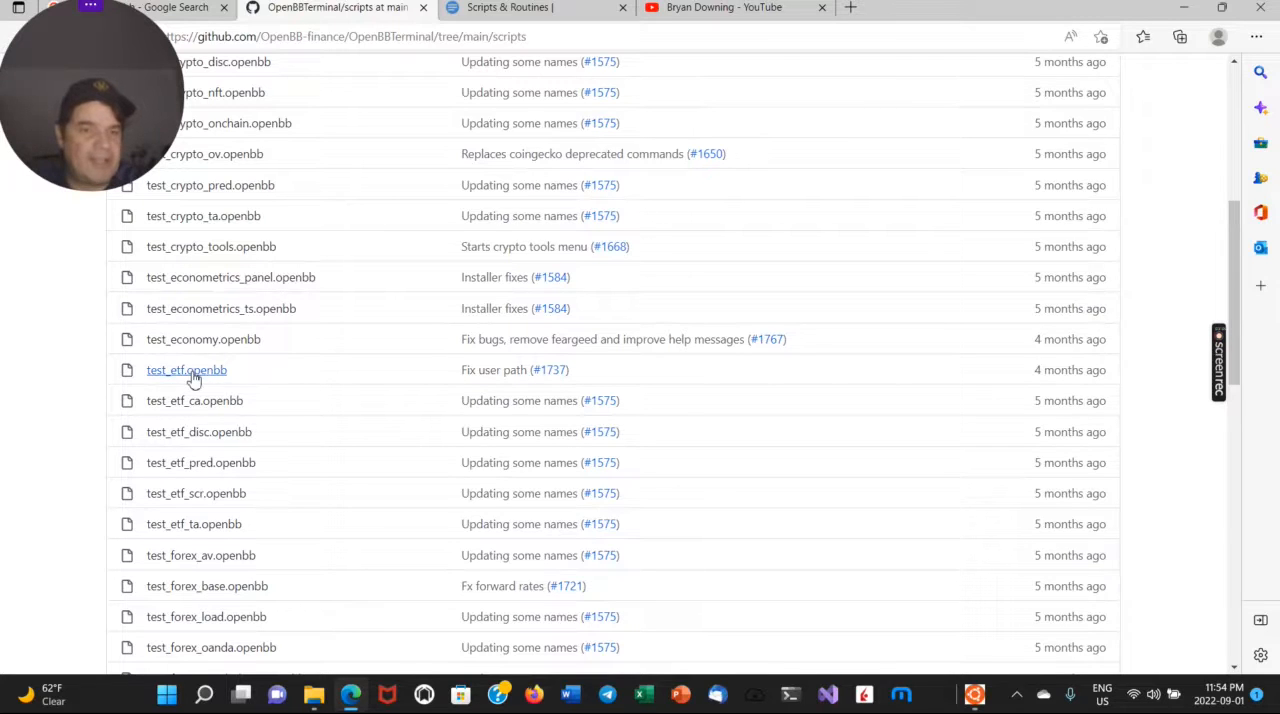
click(186, 369)
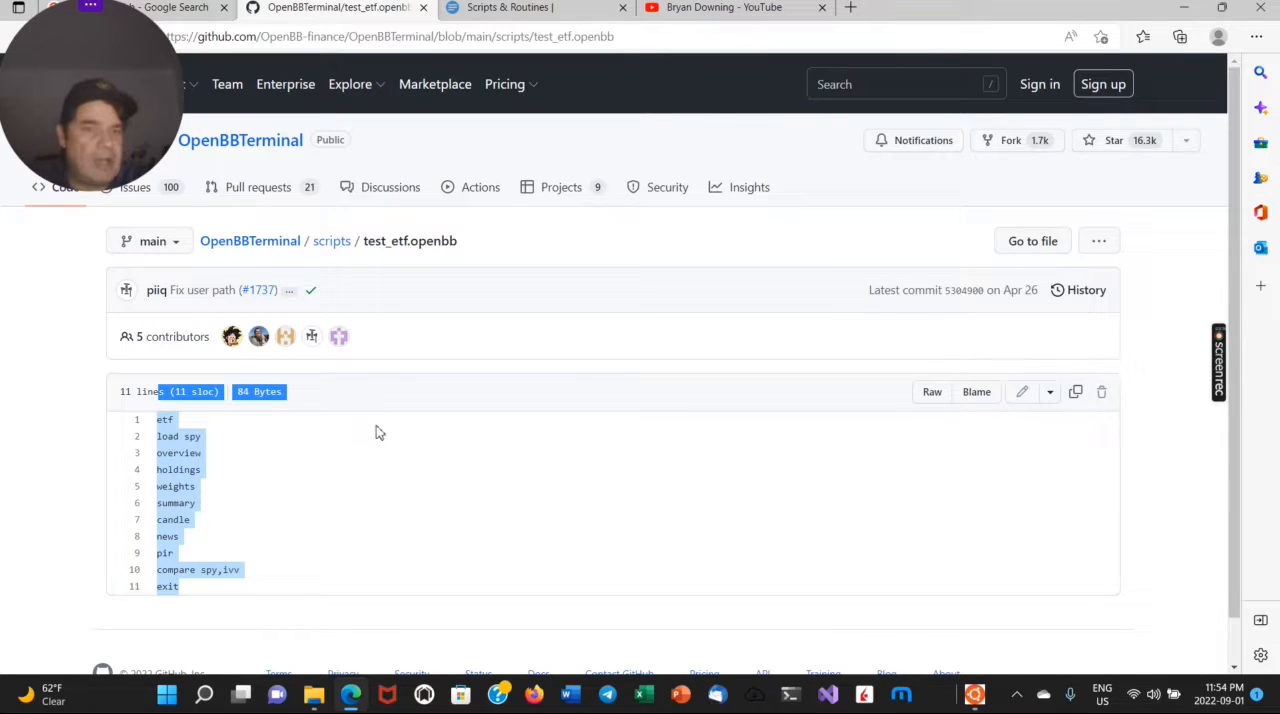
mouse_move(370, 388)
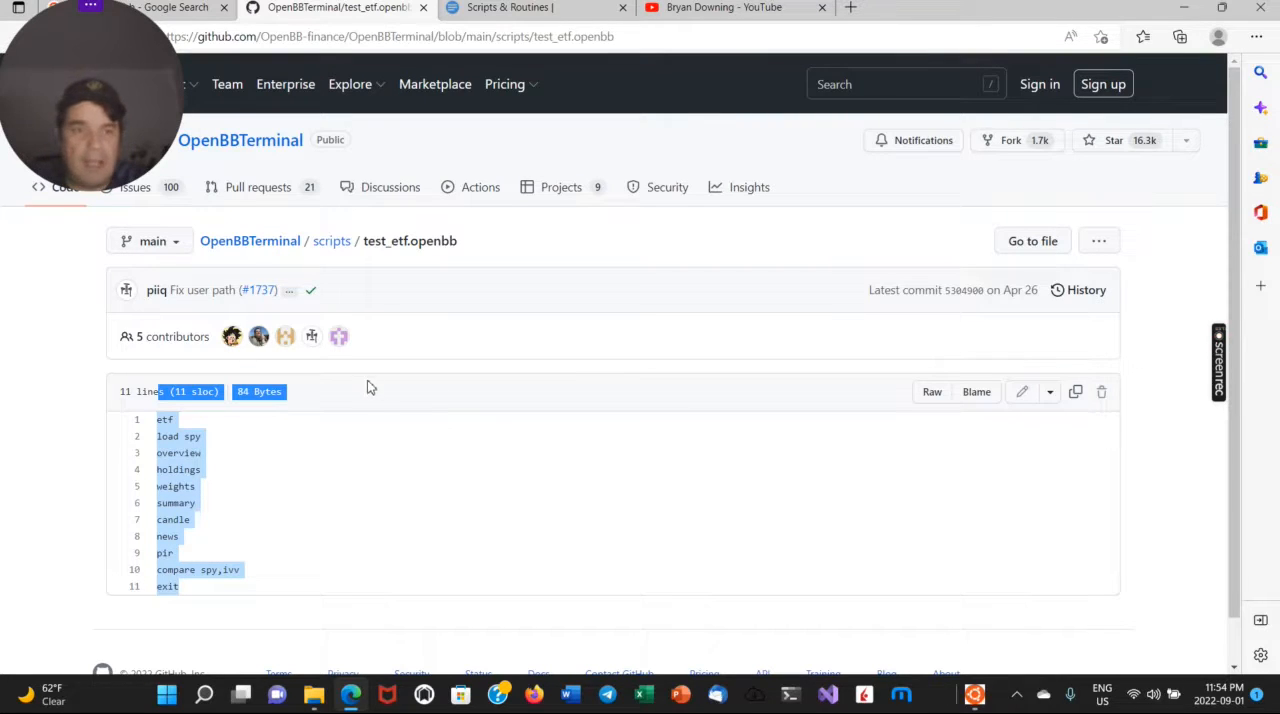
mouse_move(505, 80)
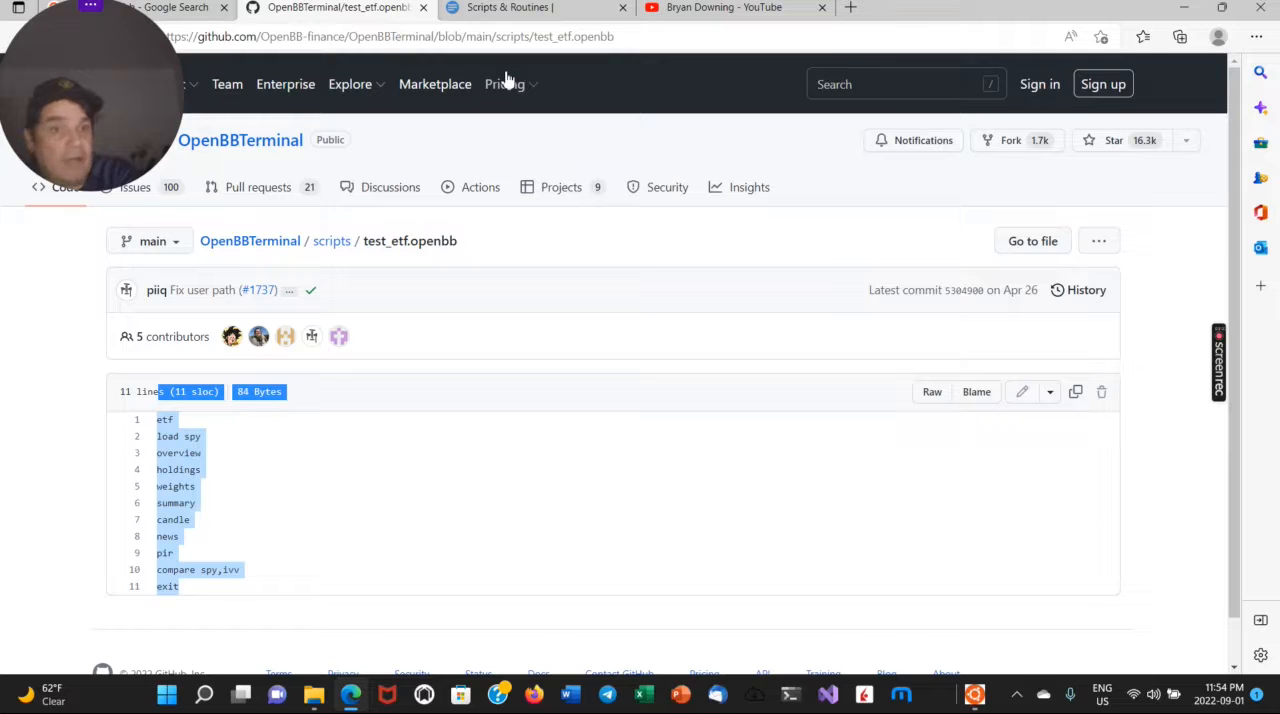
mouse_move(502, 90)
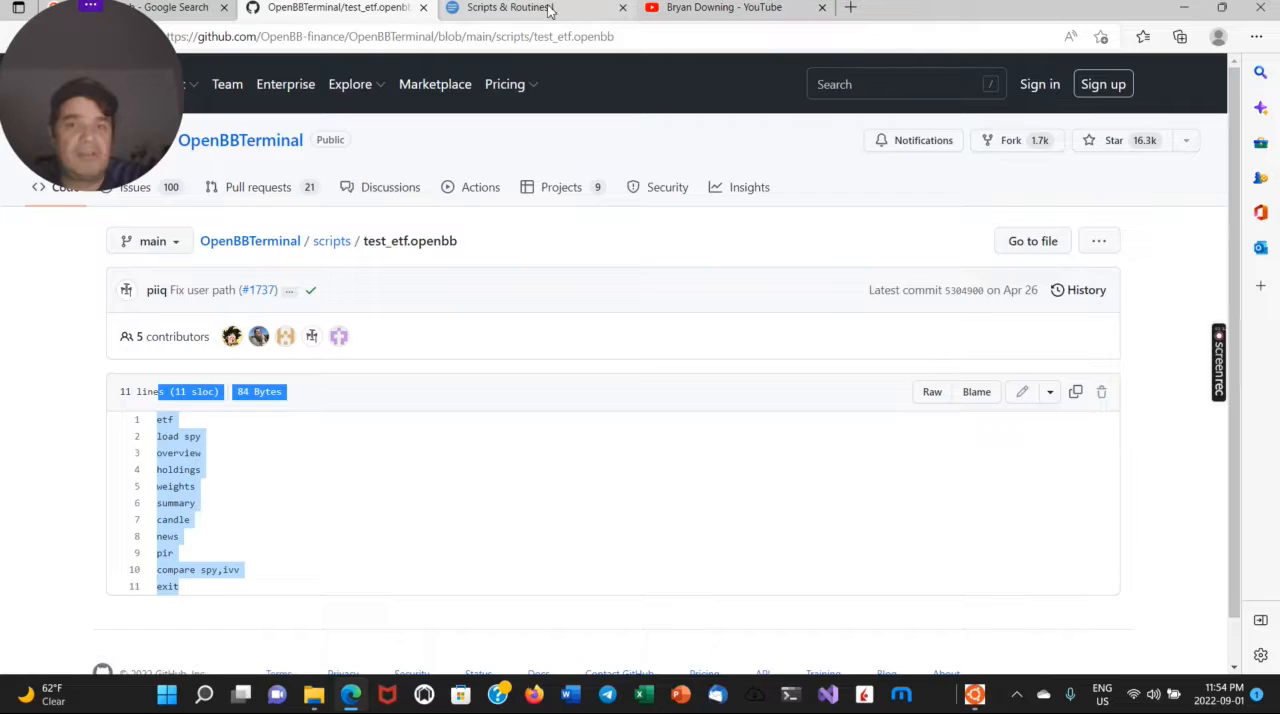
Browse the docs through Forex > Oanda > Orderbook, then return to the GitHub tab.
click(540, 8)
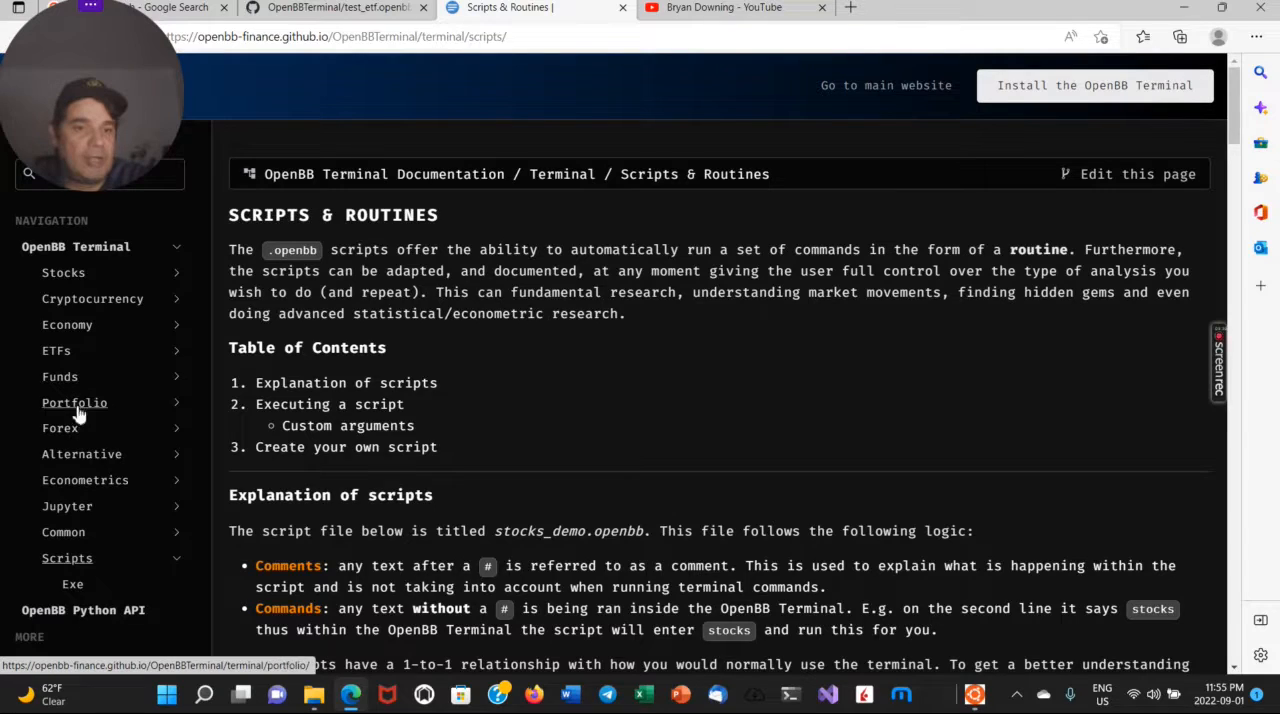
click(60, 427)
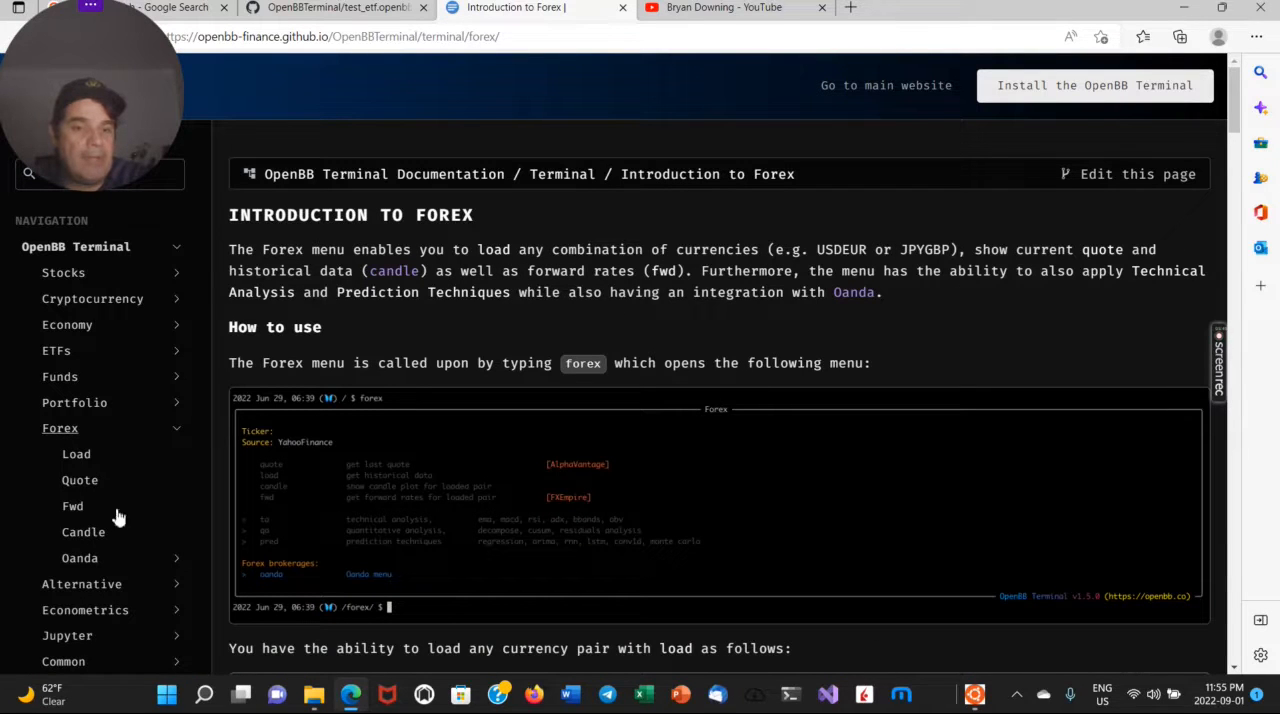
click(79, 558)
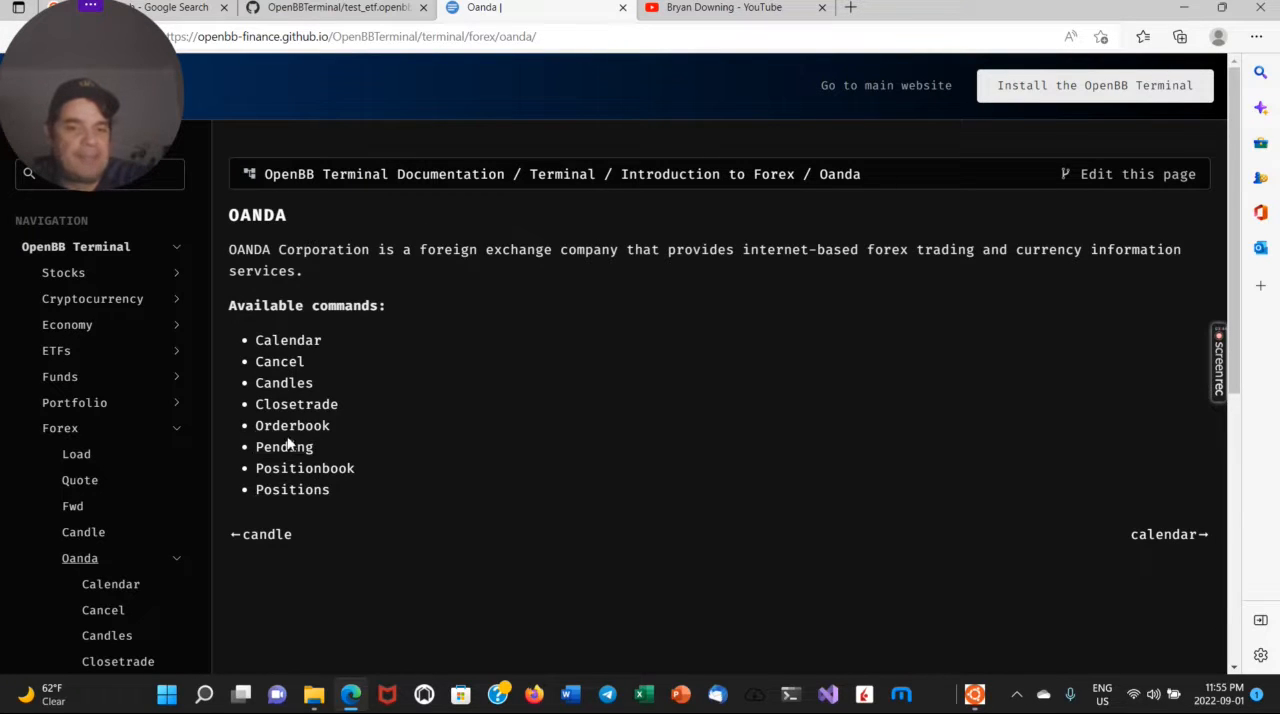
click(292, 425)
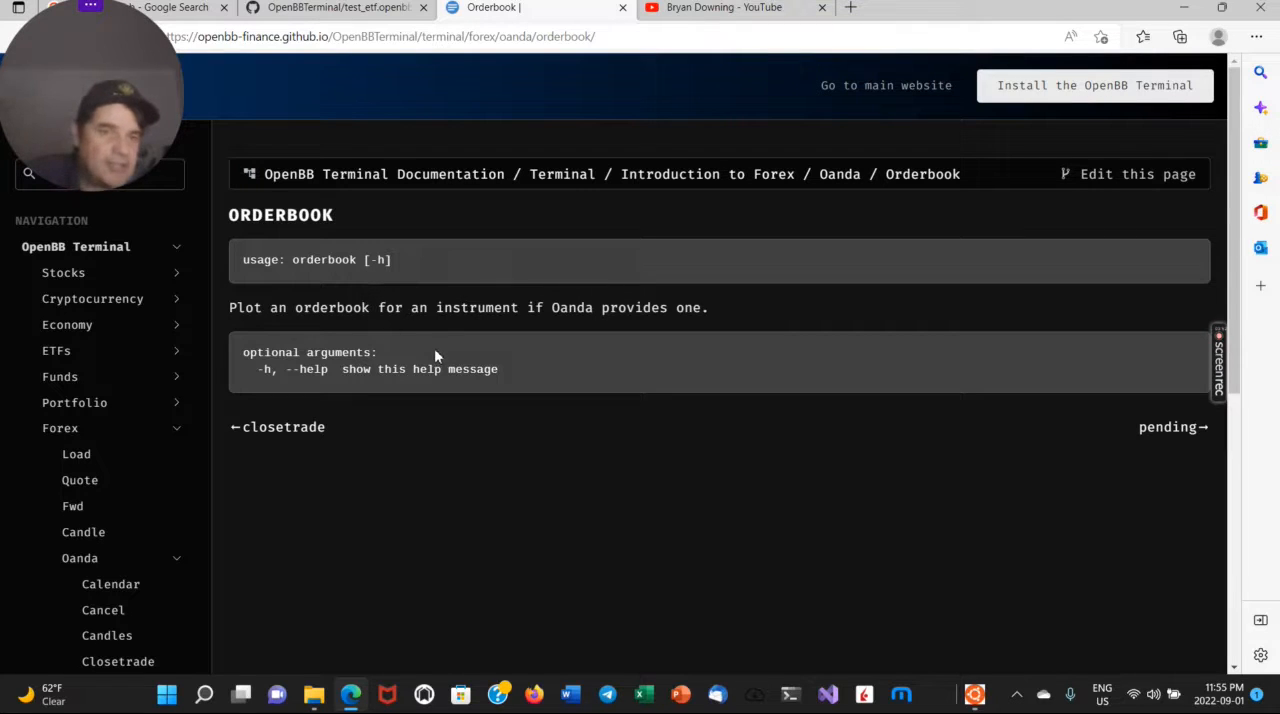
mouse_move(460, 399)
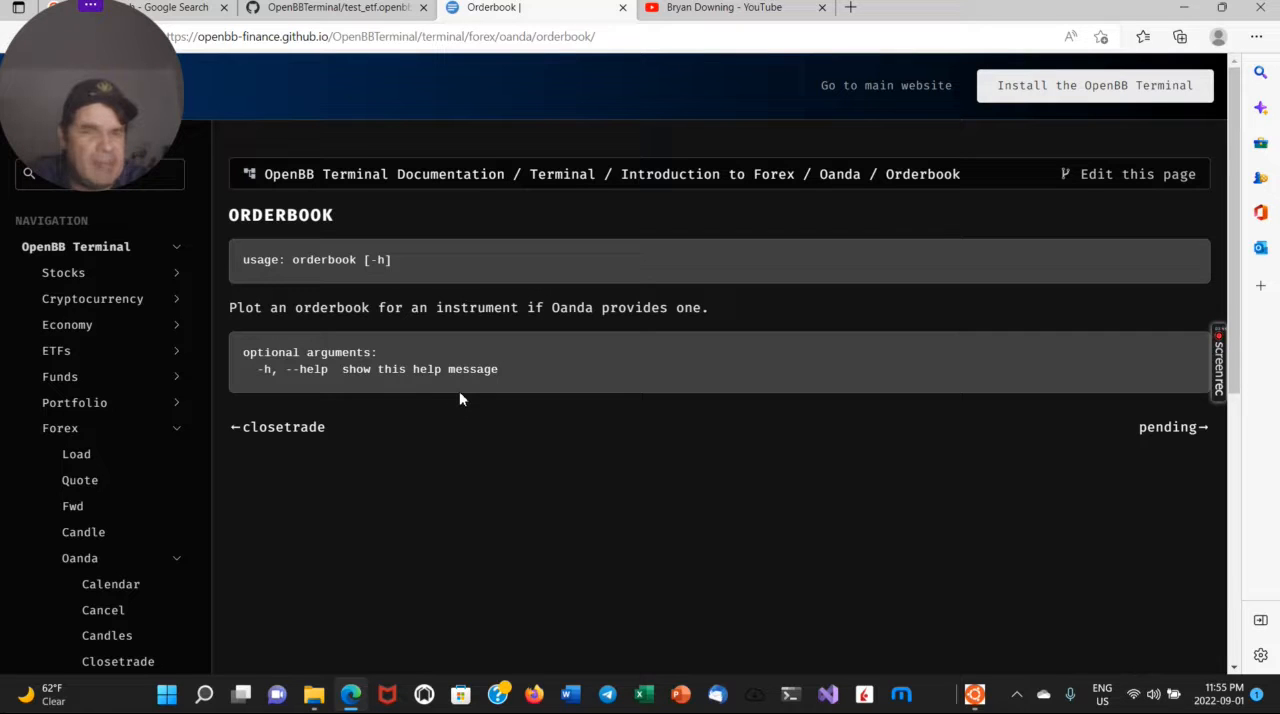
scroll(down, 3)
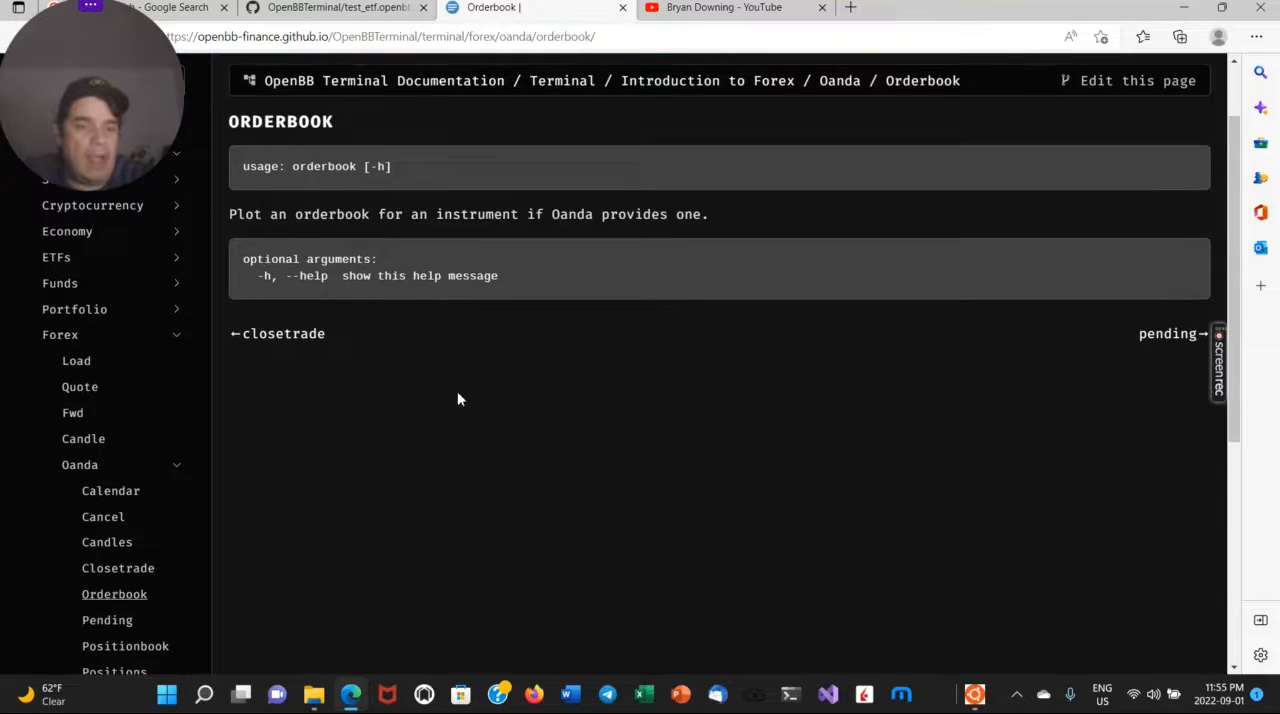
scroll(down, 3)
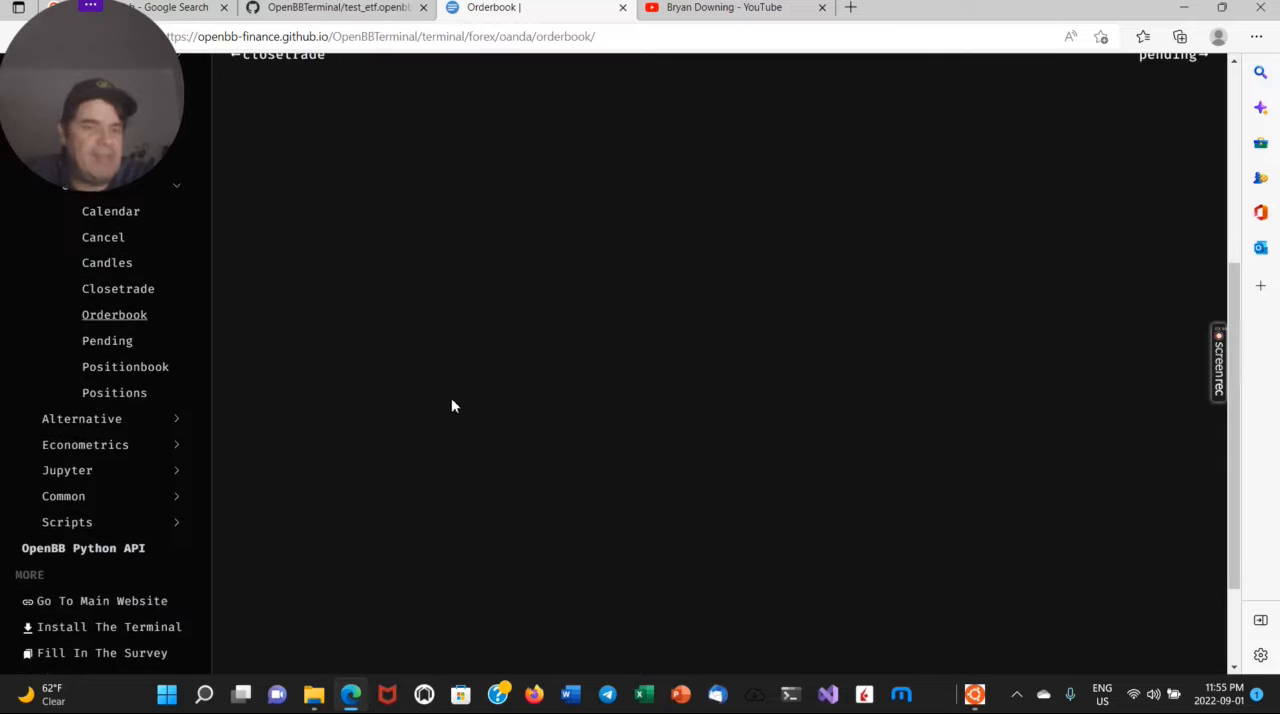
mouse_move(400, 398)
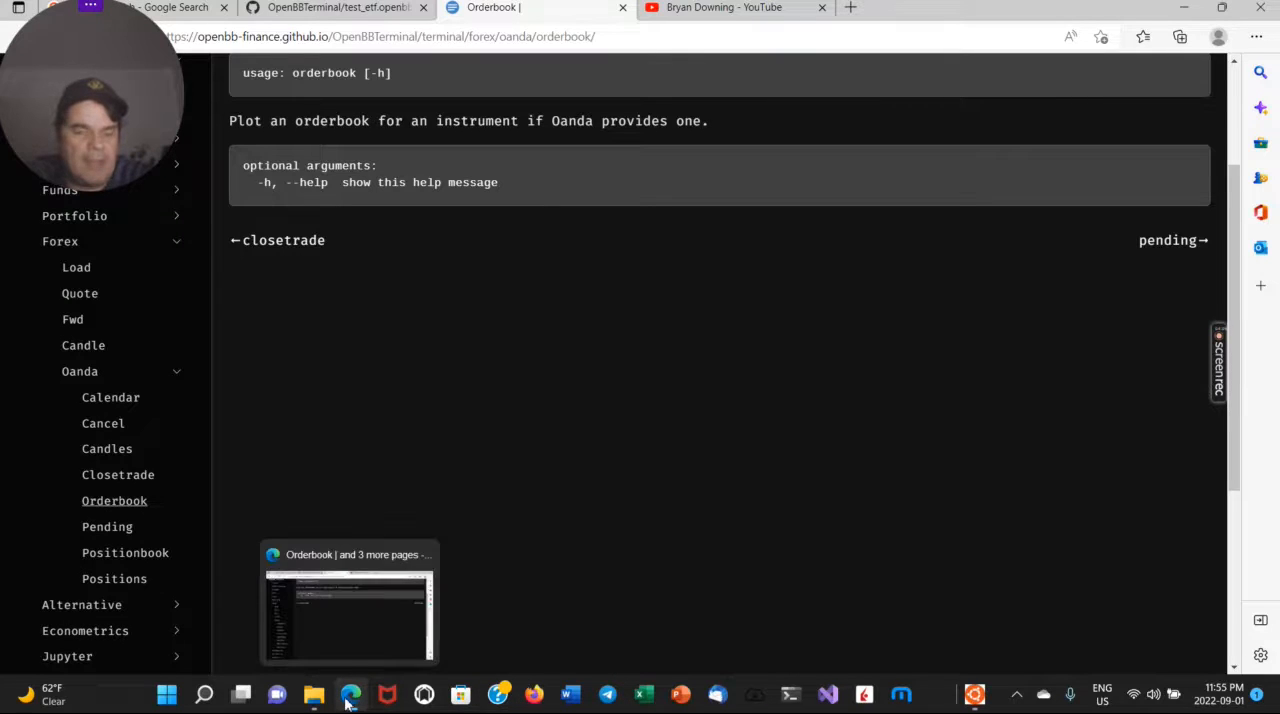
mouse_move(612, 333)
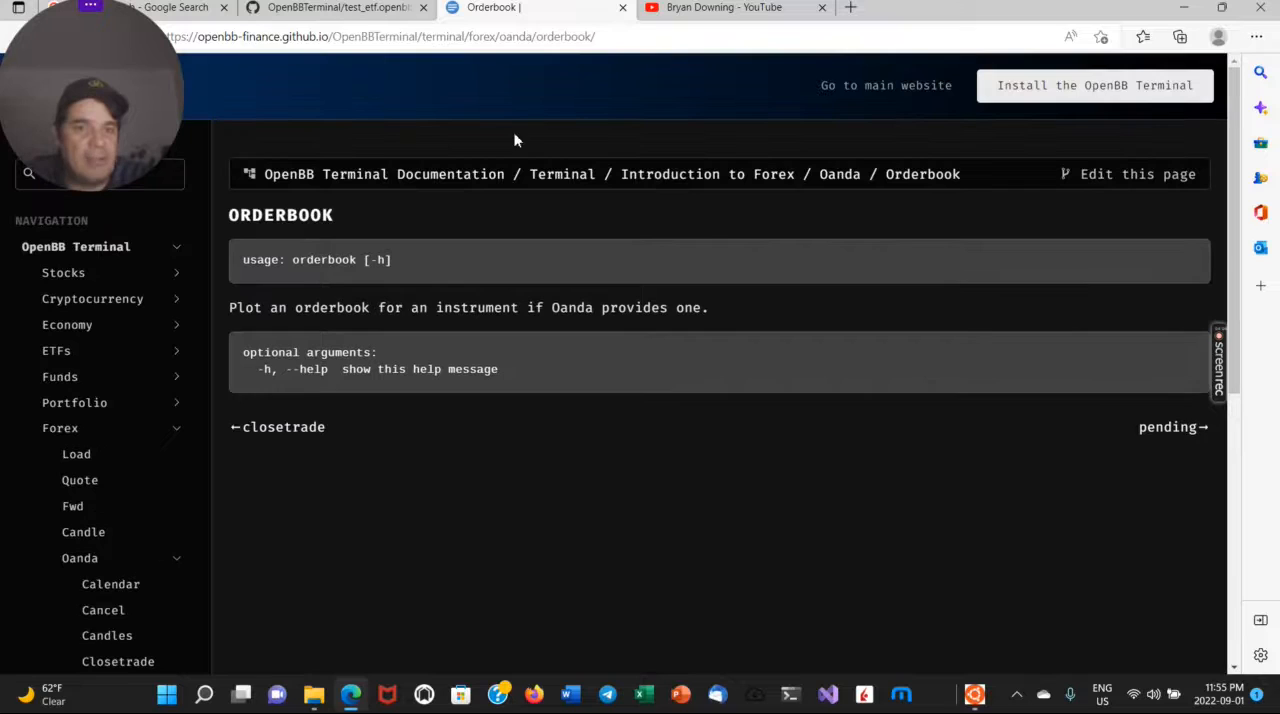
click(335, 7)
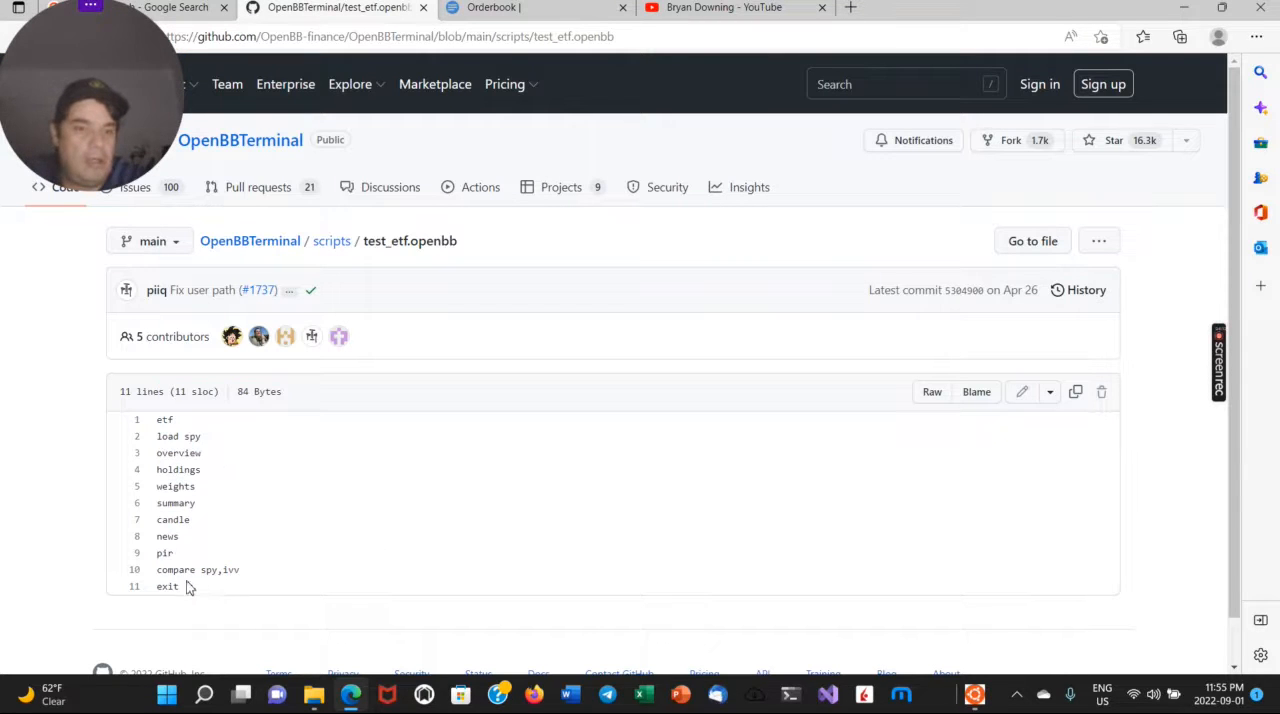
Highlight lines 1–11 of test_etf.openbb in GitHub.
drag(164, 419, 179, 586)
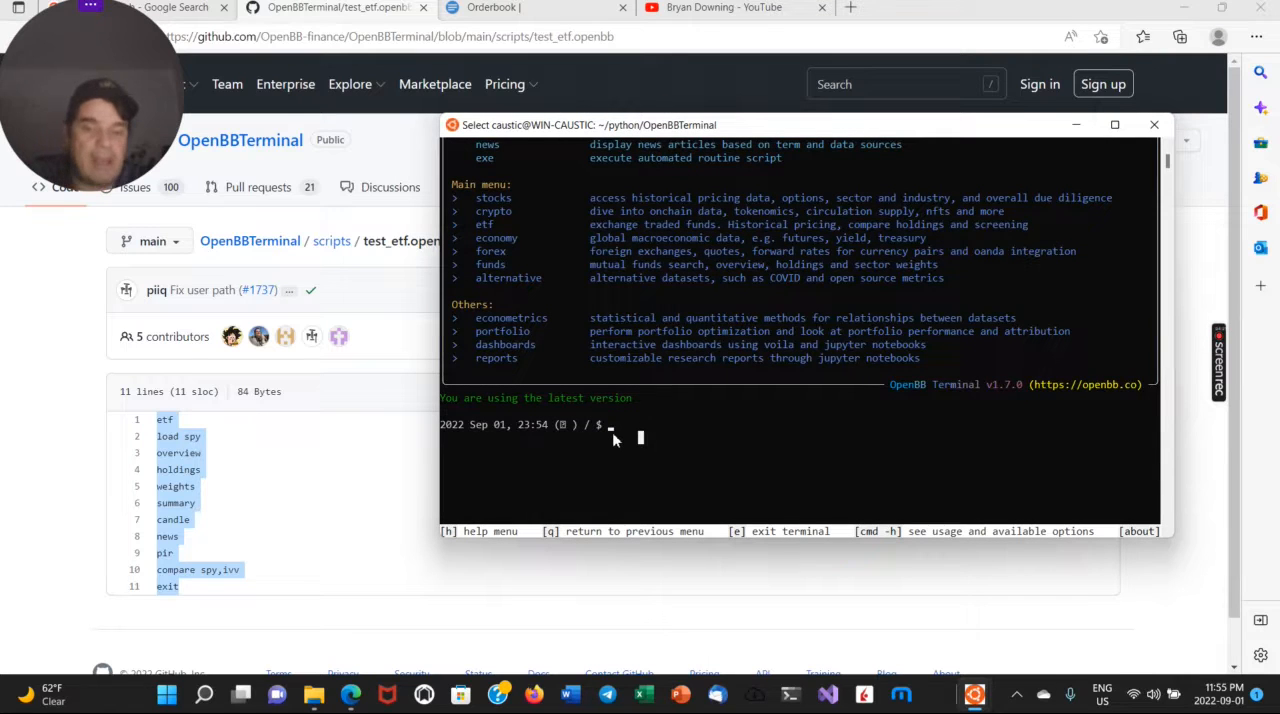
Enter the etf menu, run load and overview, then load GLD and overview it.
text(etf)
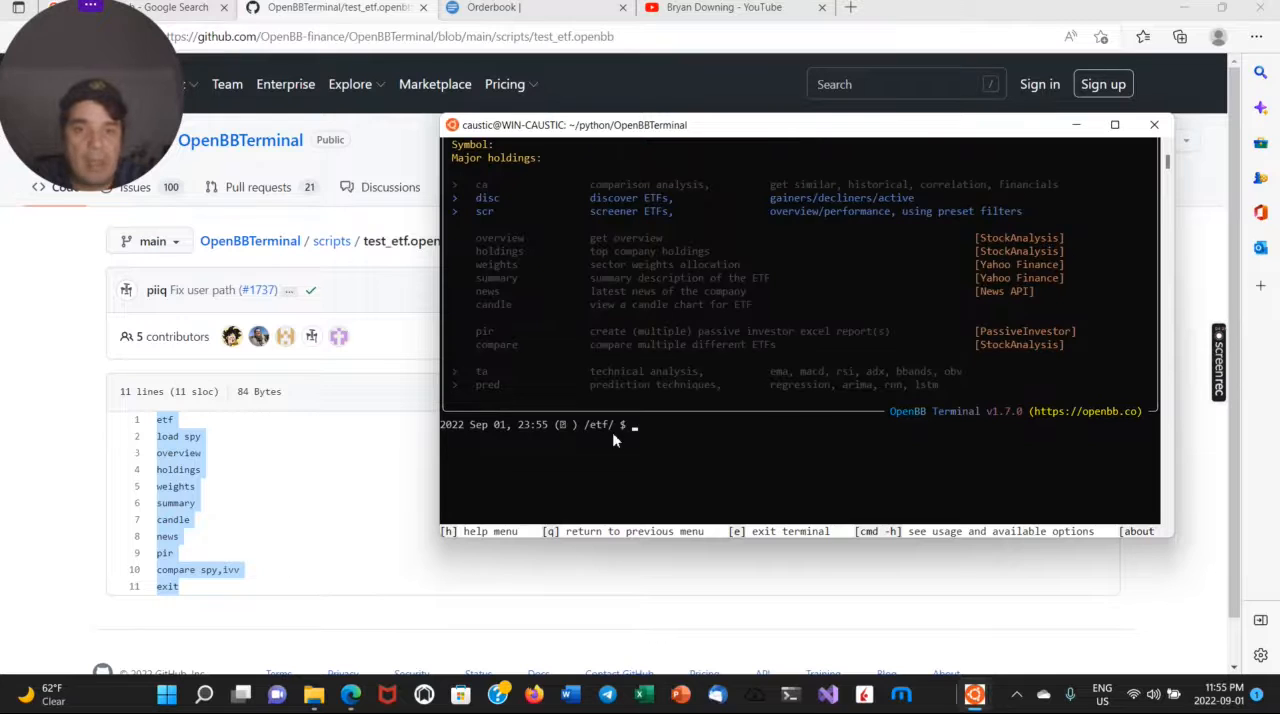
text(load spy)
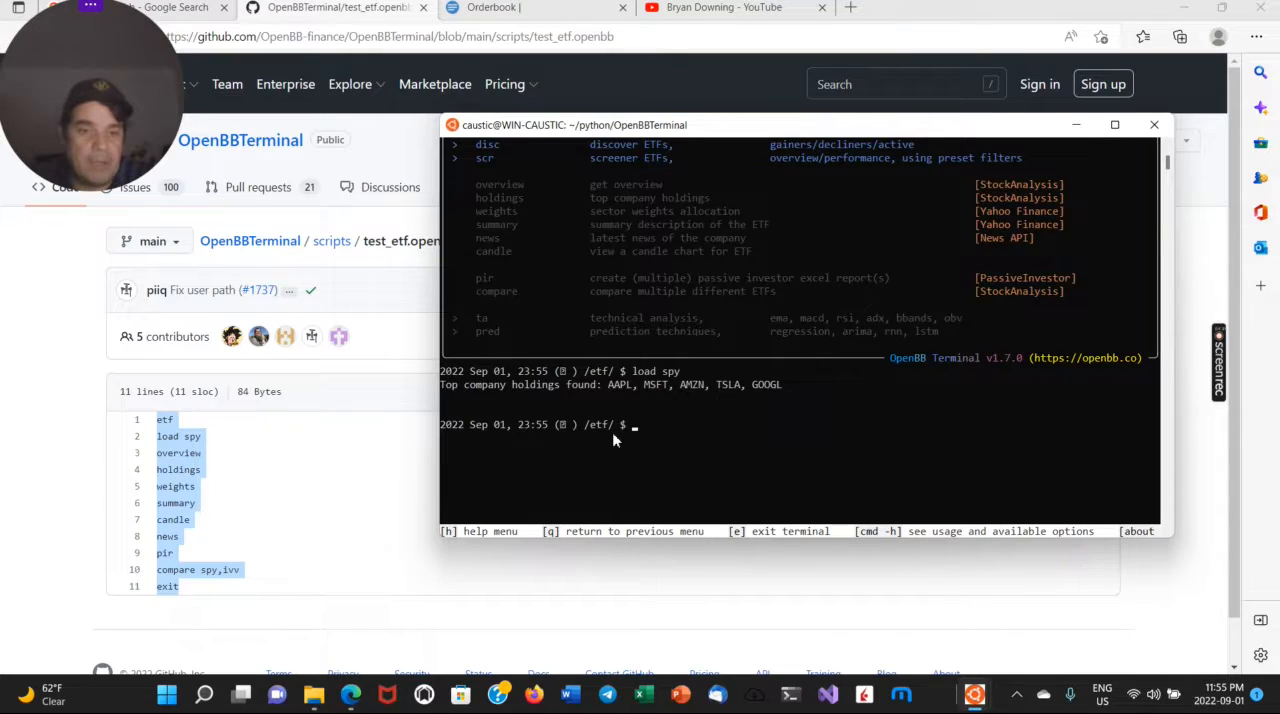
text(overview)
text(load)
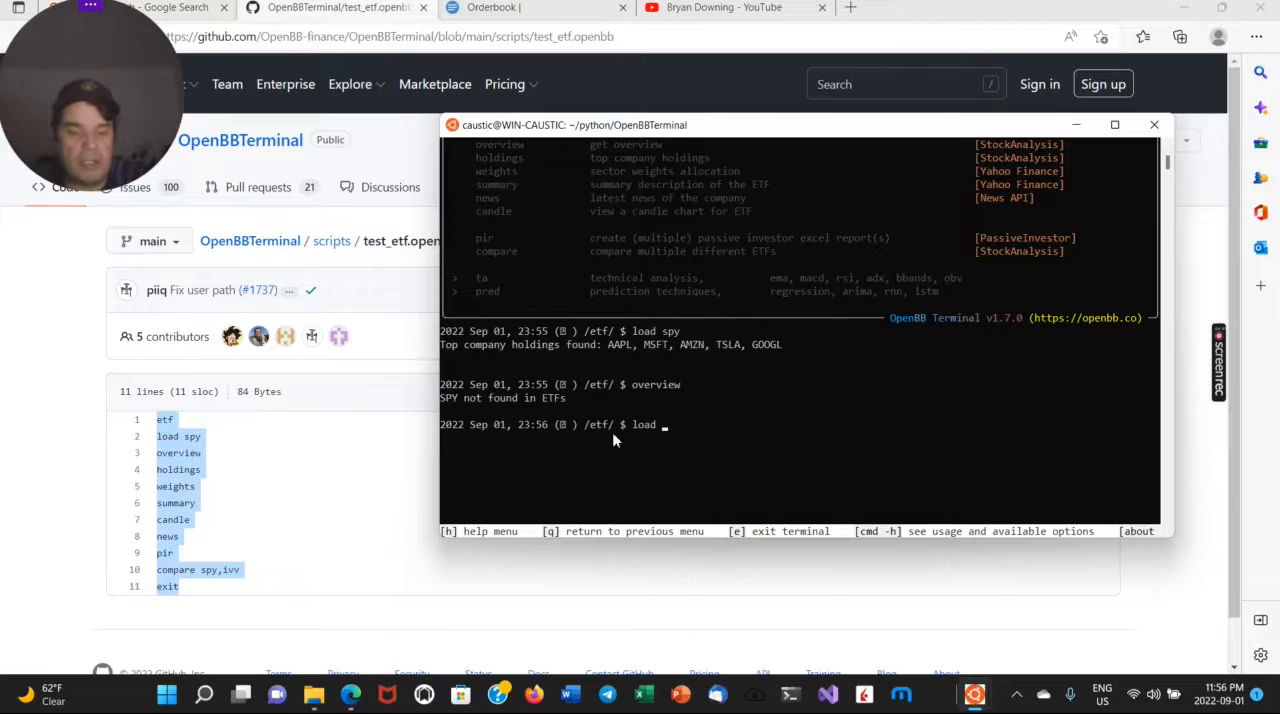
text(GLD)
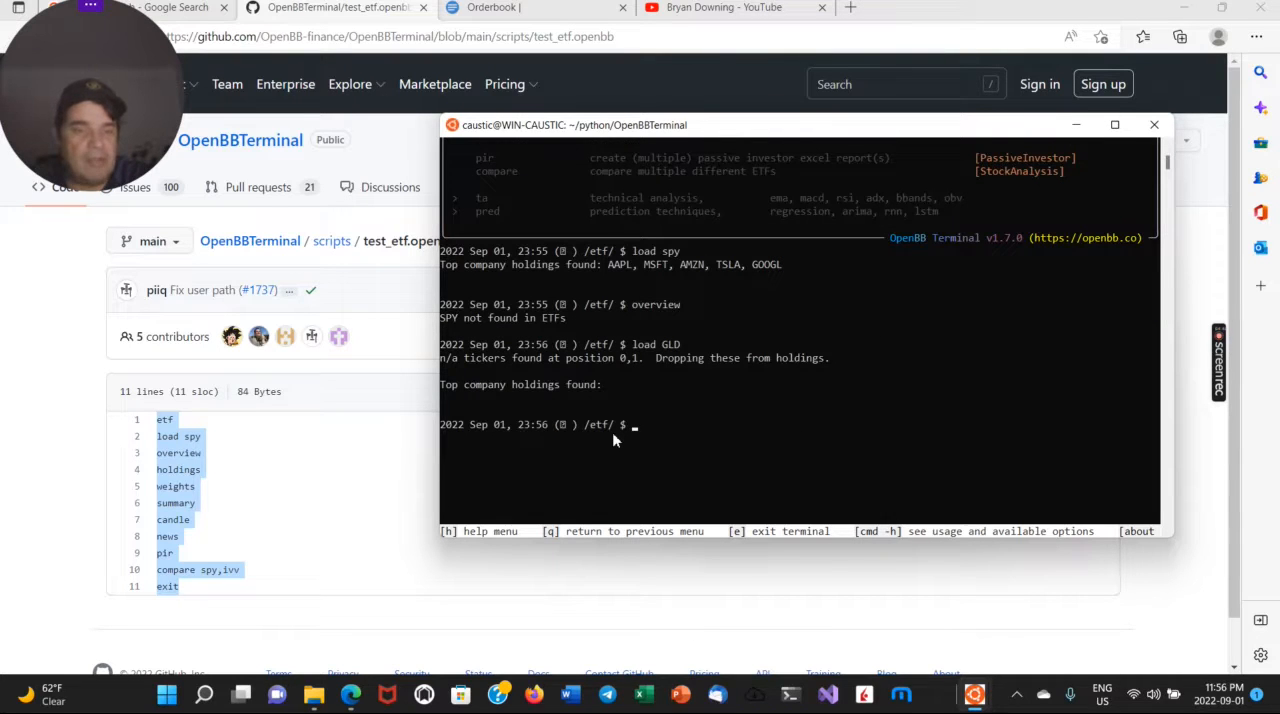
text(overview)
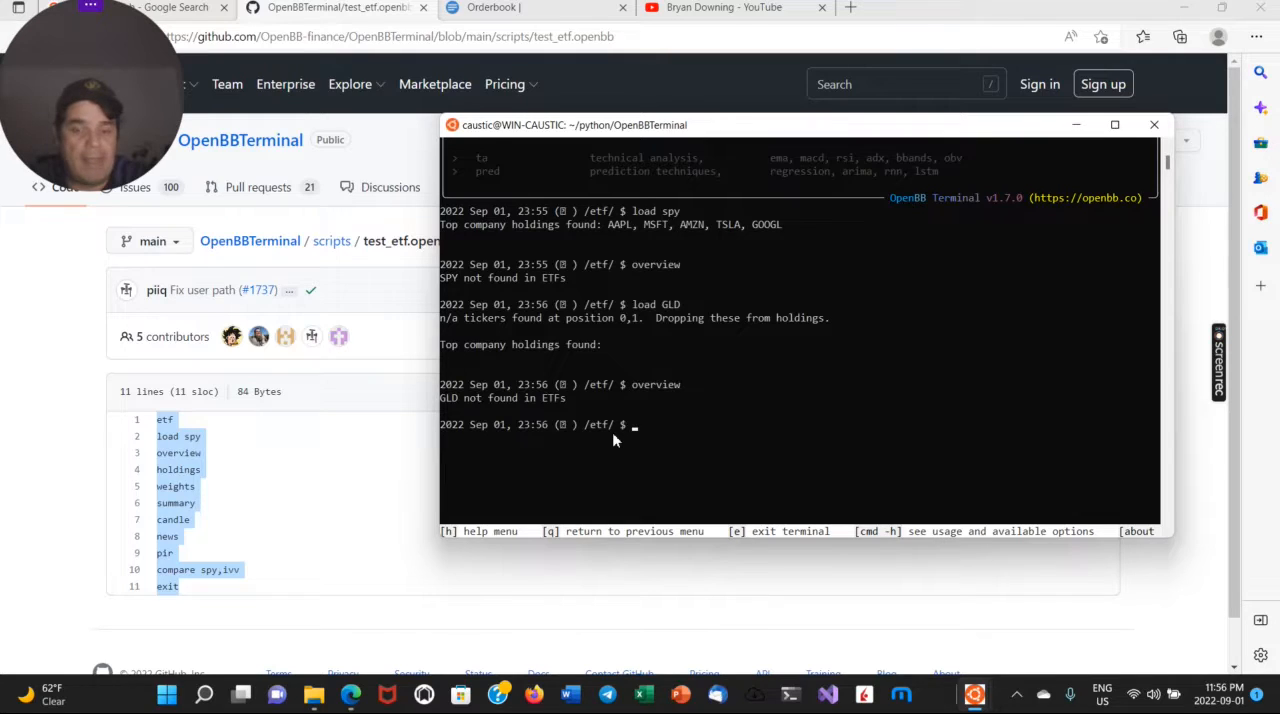
Load SPY again and request its holdings.
text(load)
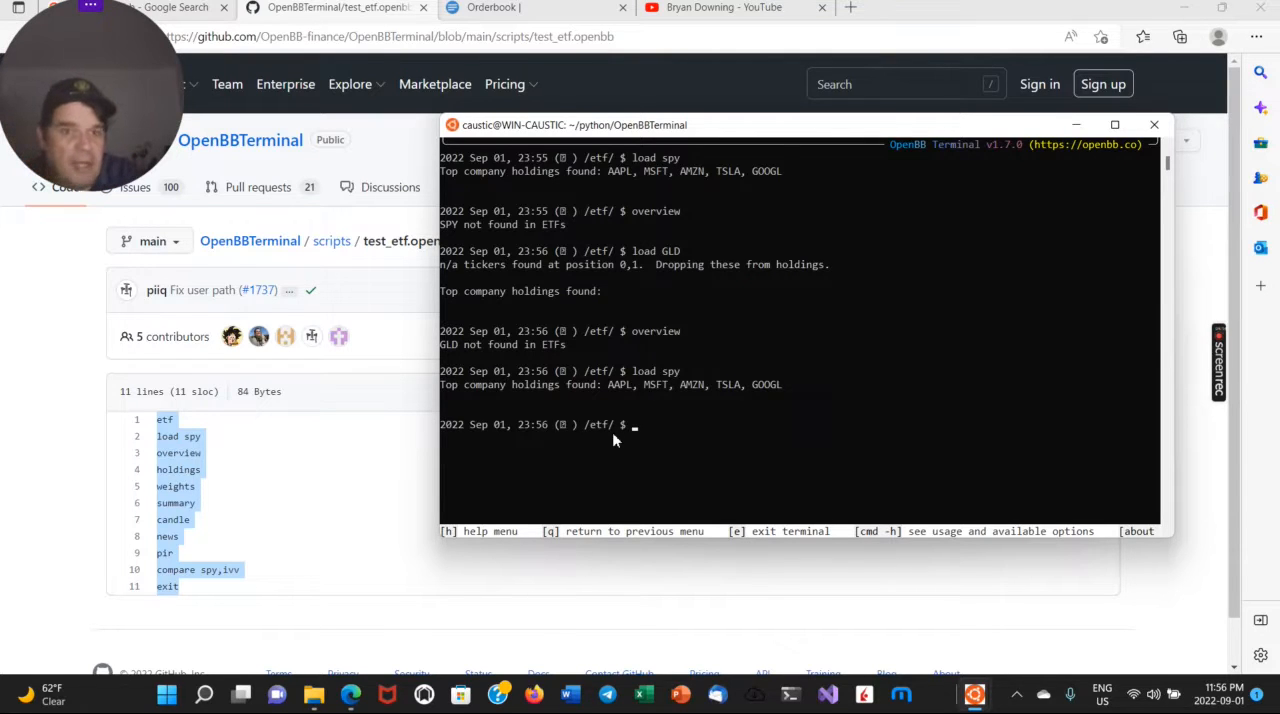
text(holding)
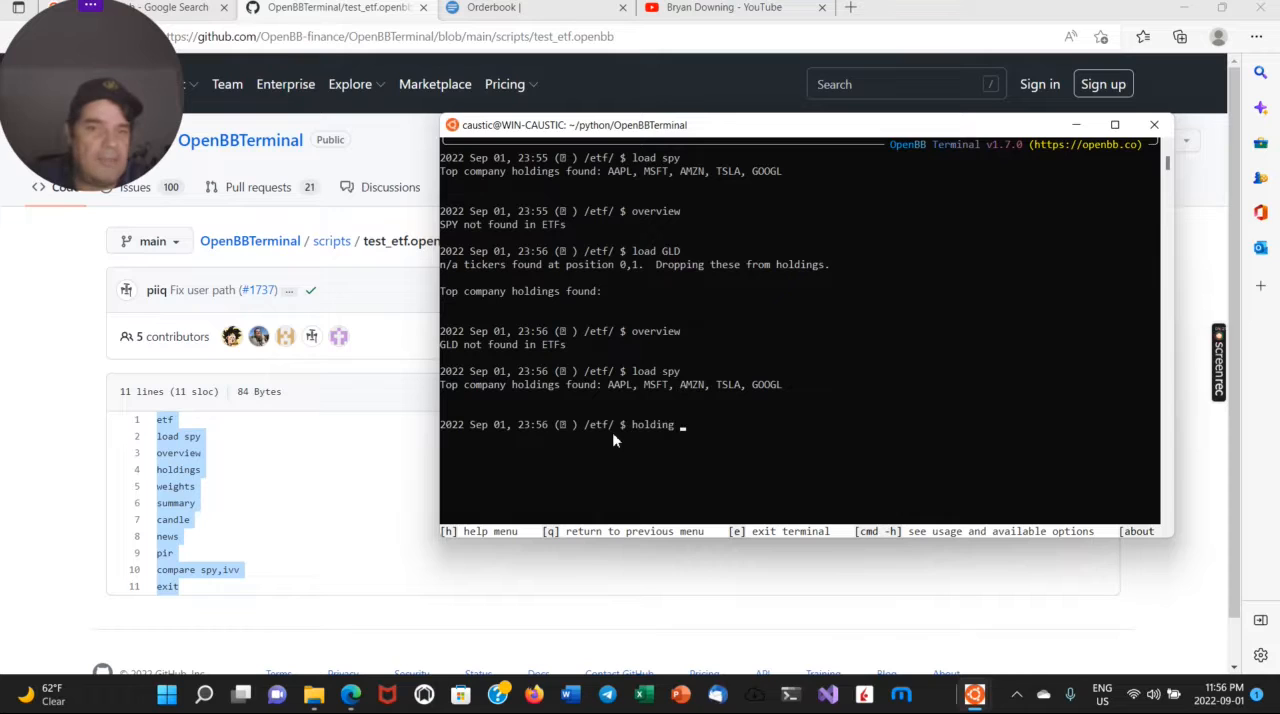
text(s)
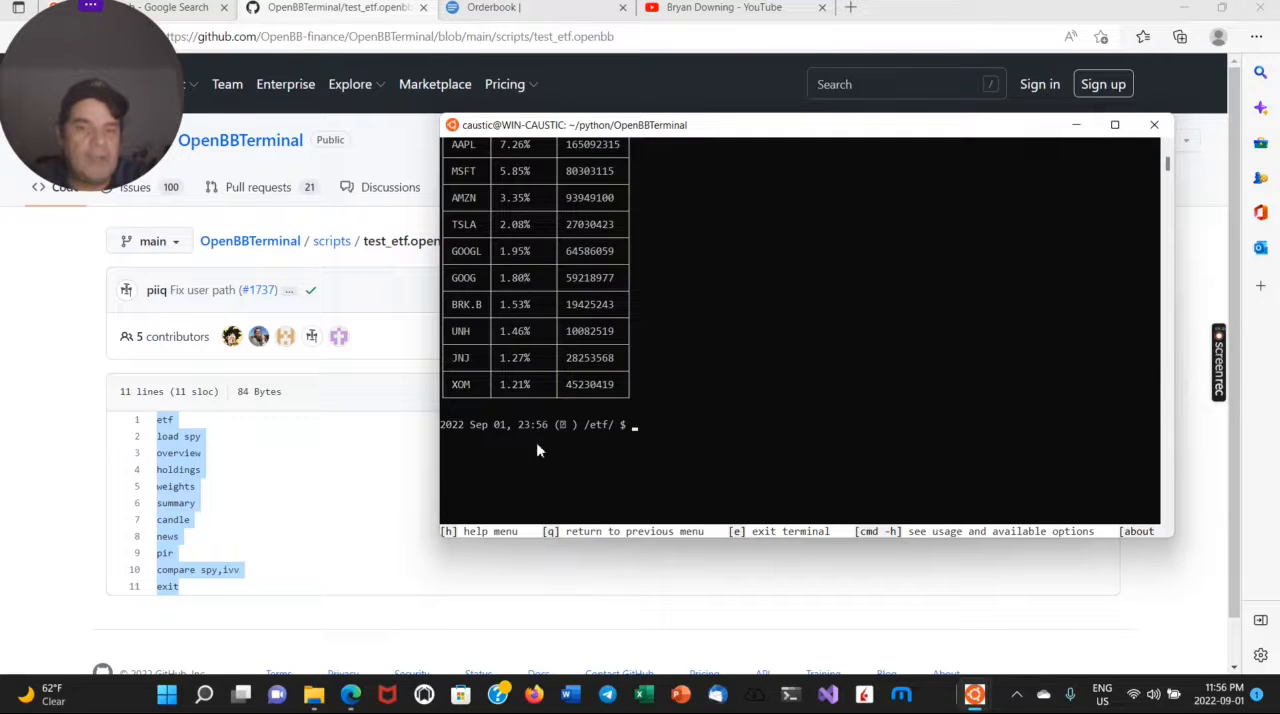
Run holdings, weights for the sector pie chart, and summary for SPY.
text(holdings)
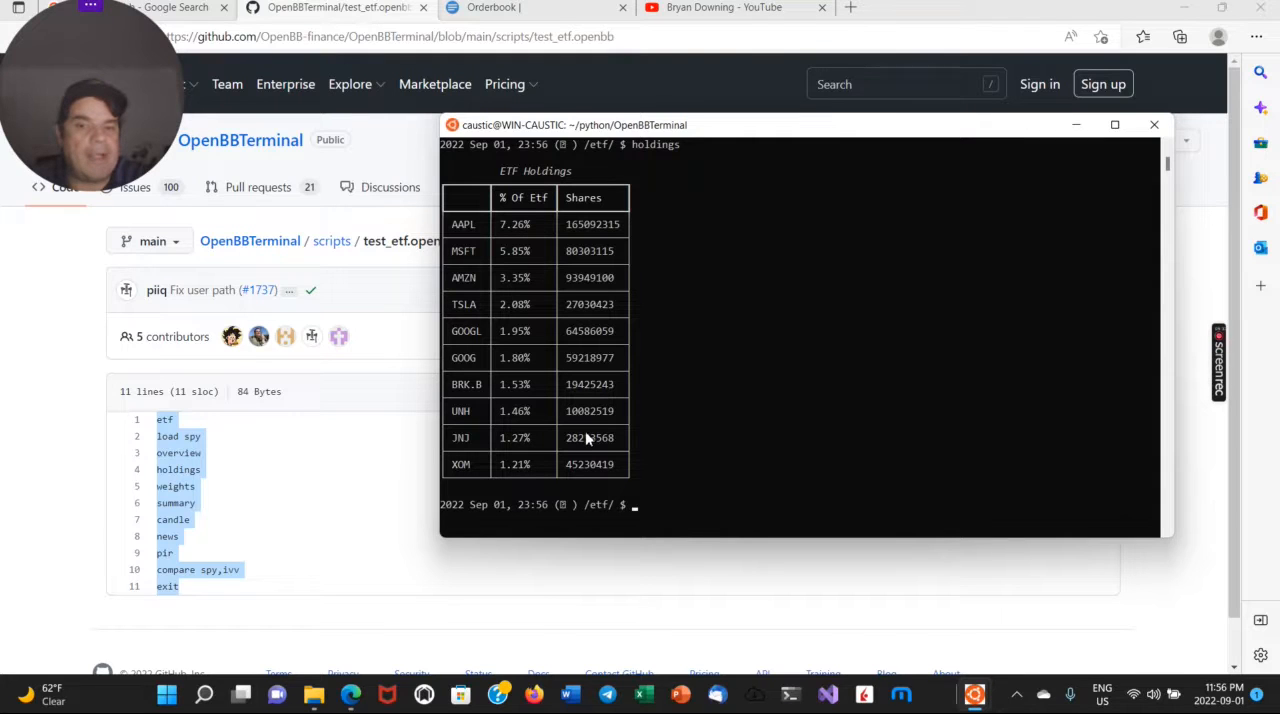
mouse_move(593, 560)
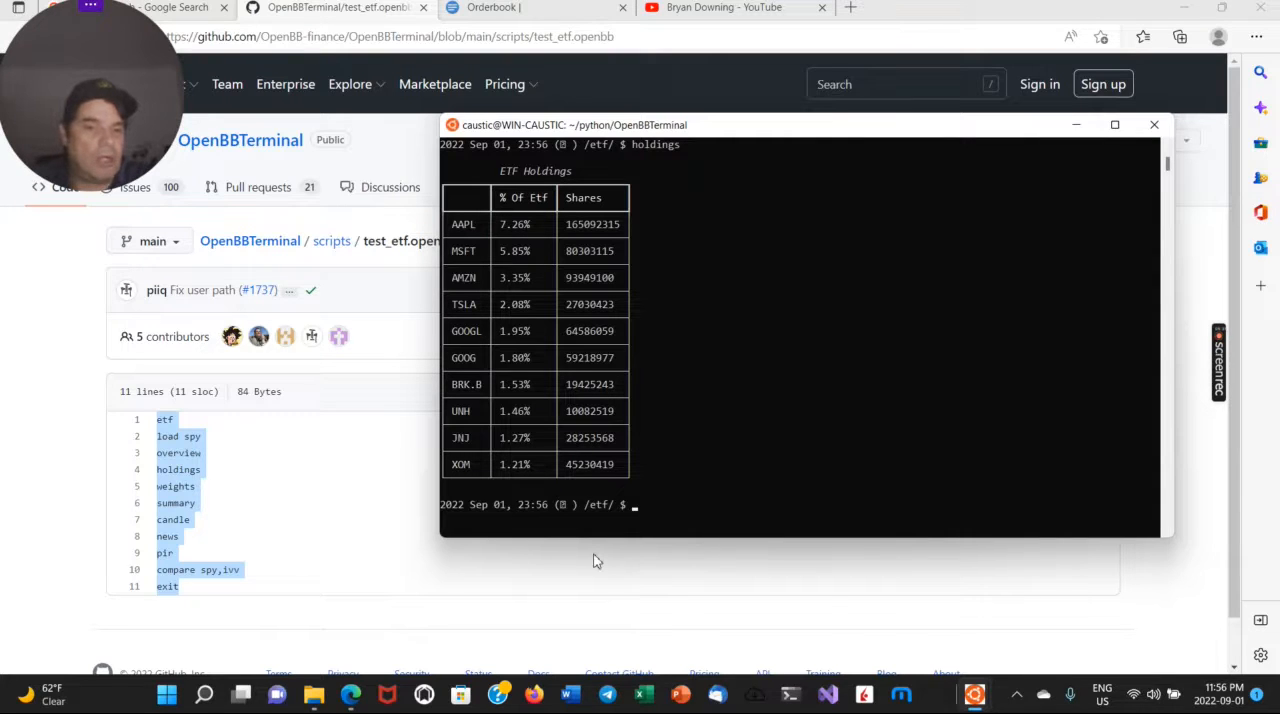
text(weights)
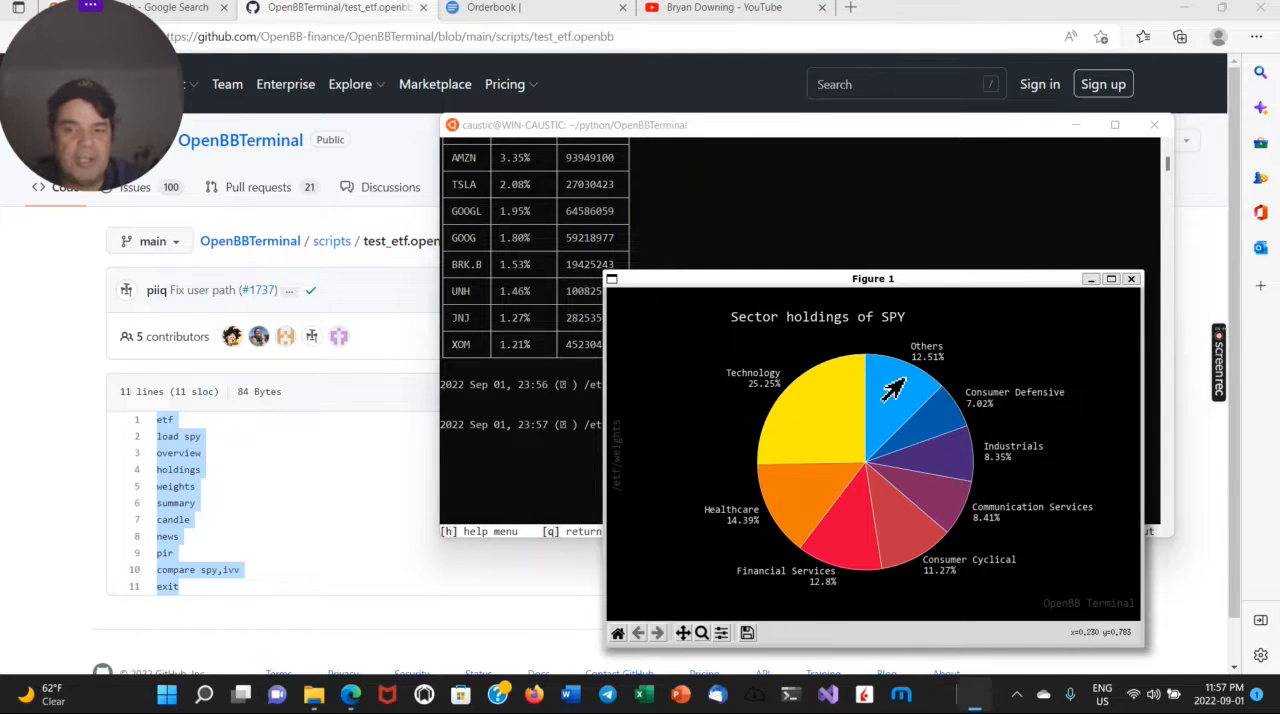
mouse_move(735, 447)
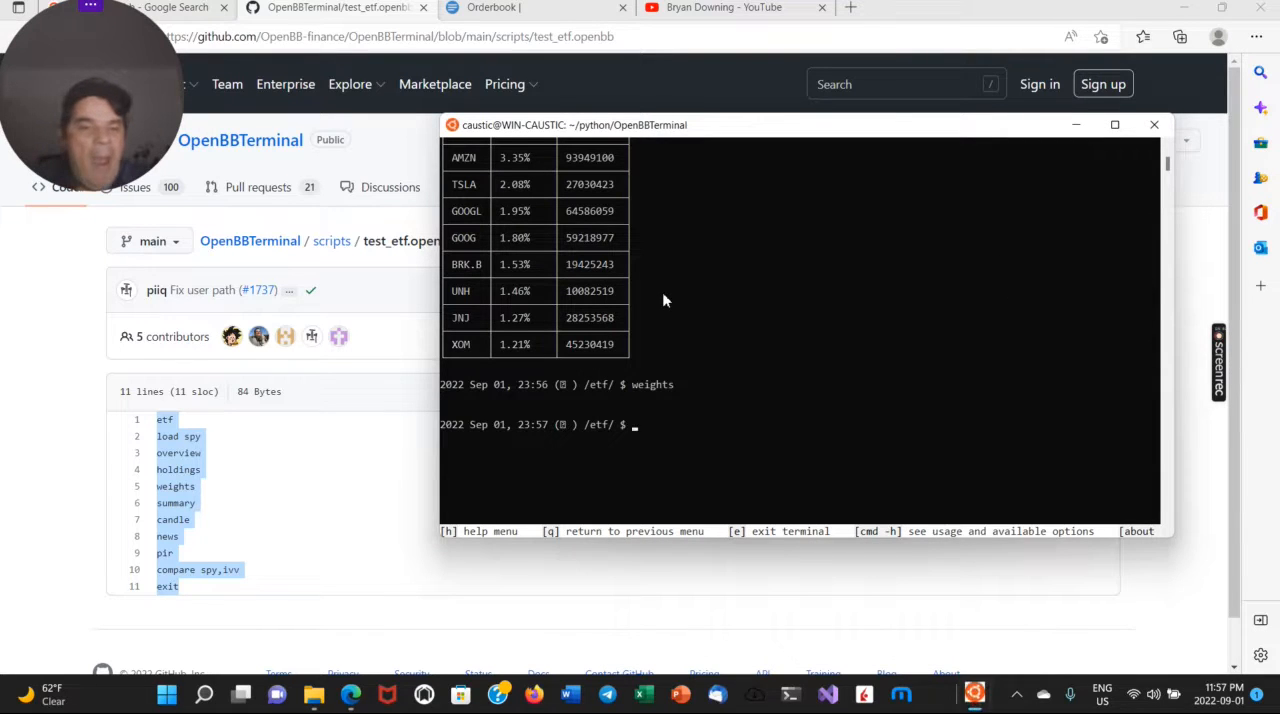
text(s)
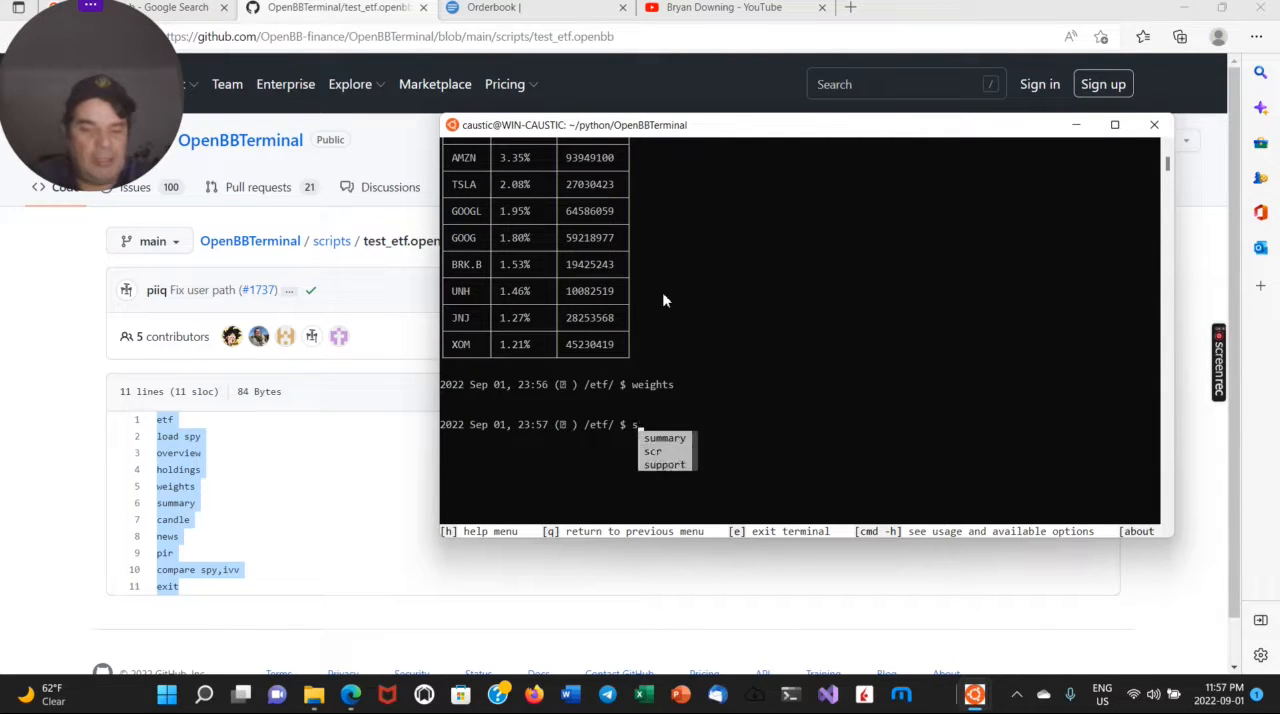
text(ummary)
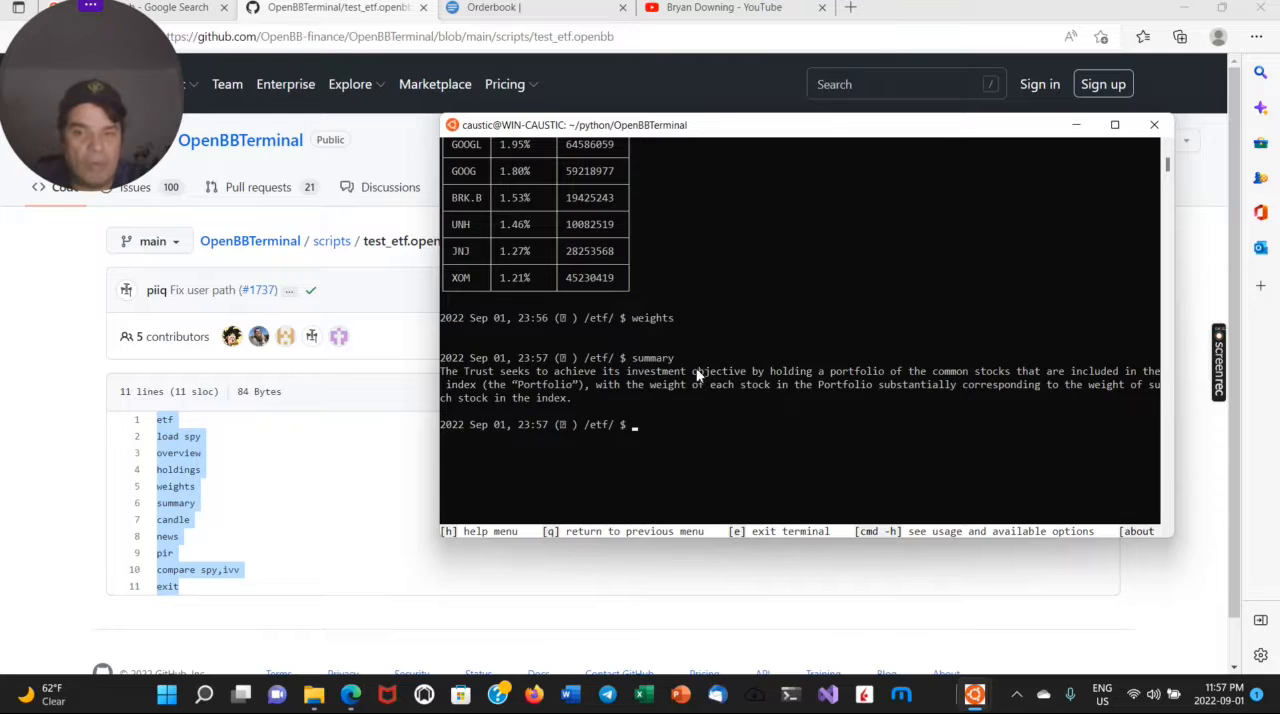
Plot SPY's candlestick chart, close the Figure 1 window, and run candle -h.
click(790, 428)
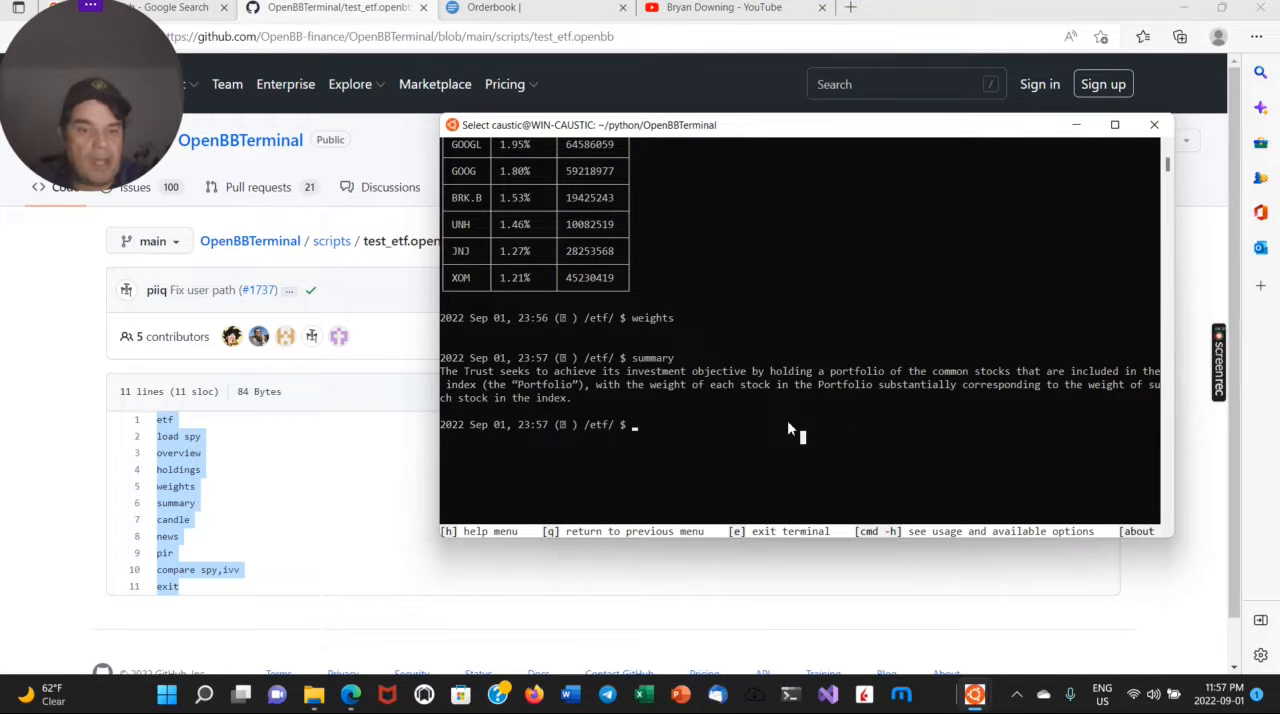
text(candle)
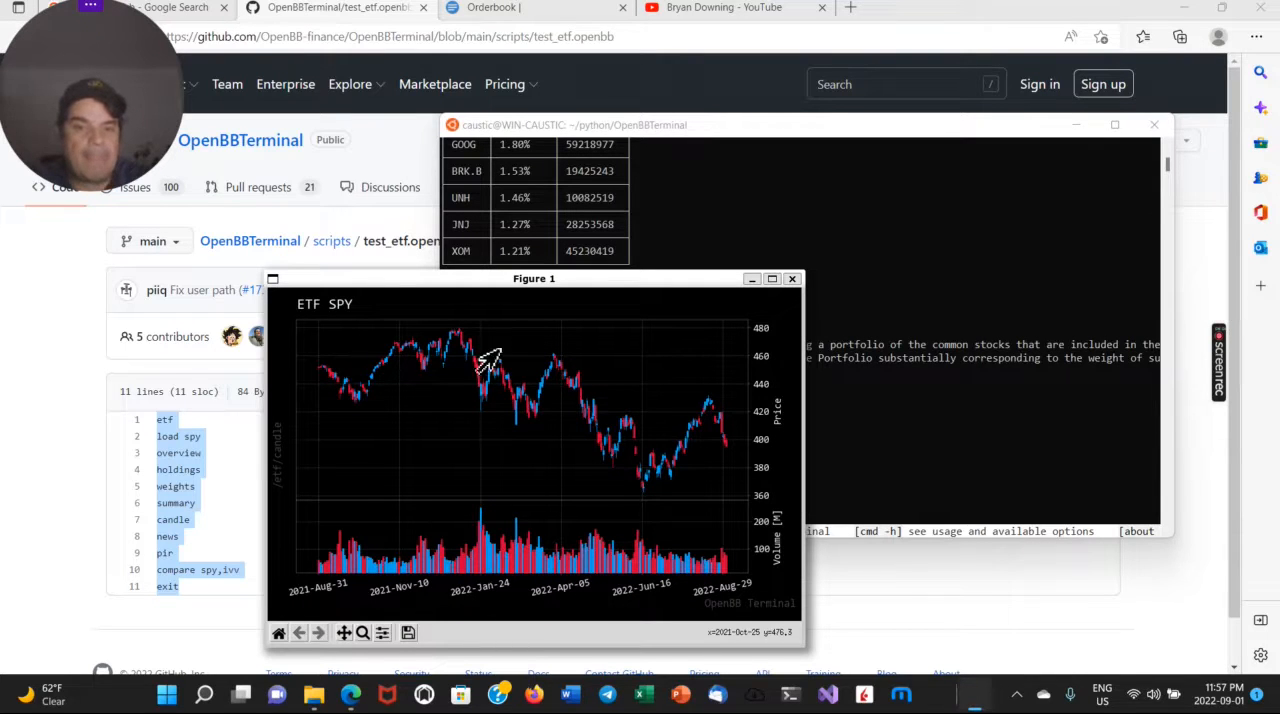
mouse_move(785, 290)
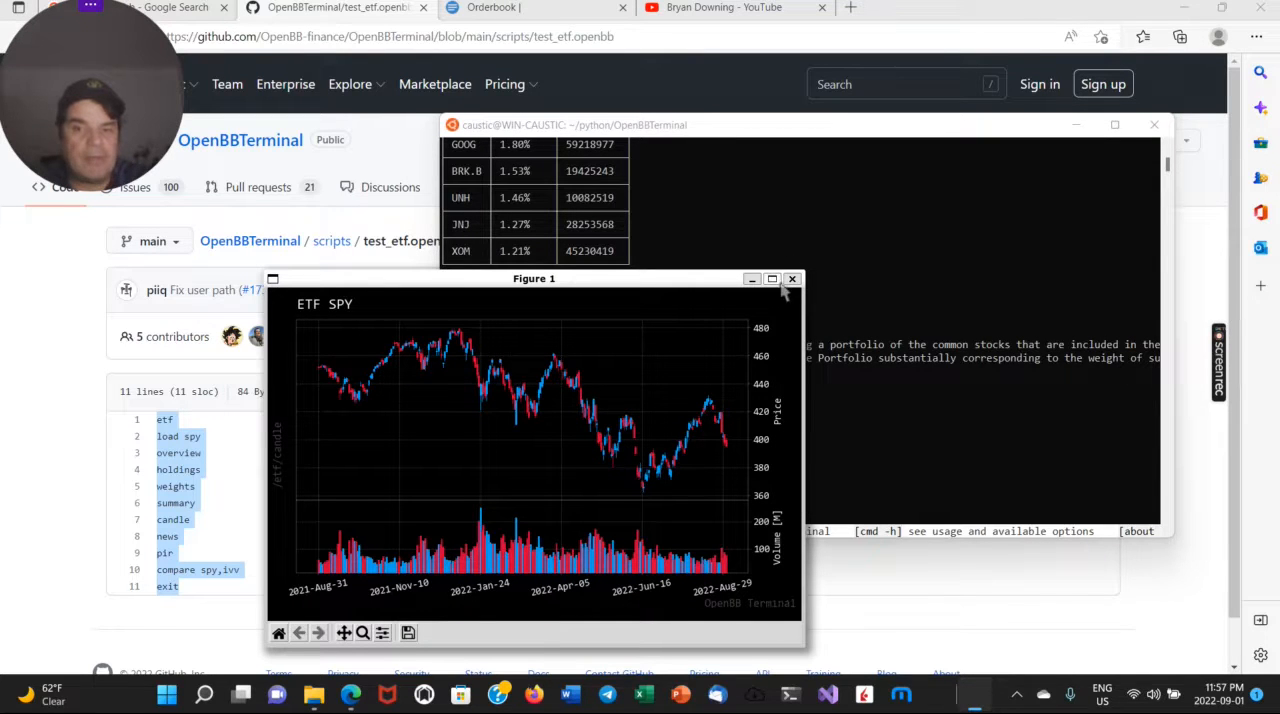
click(771, 279)
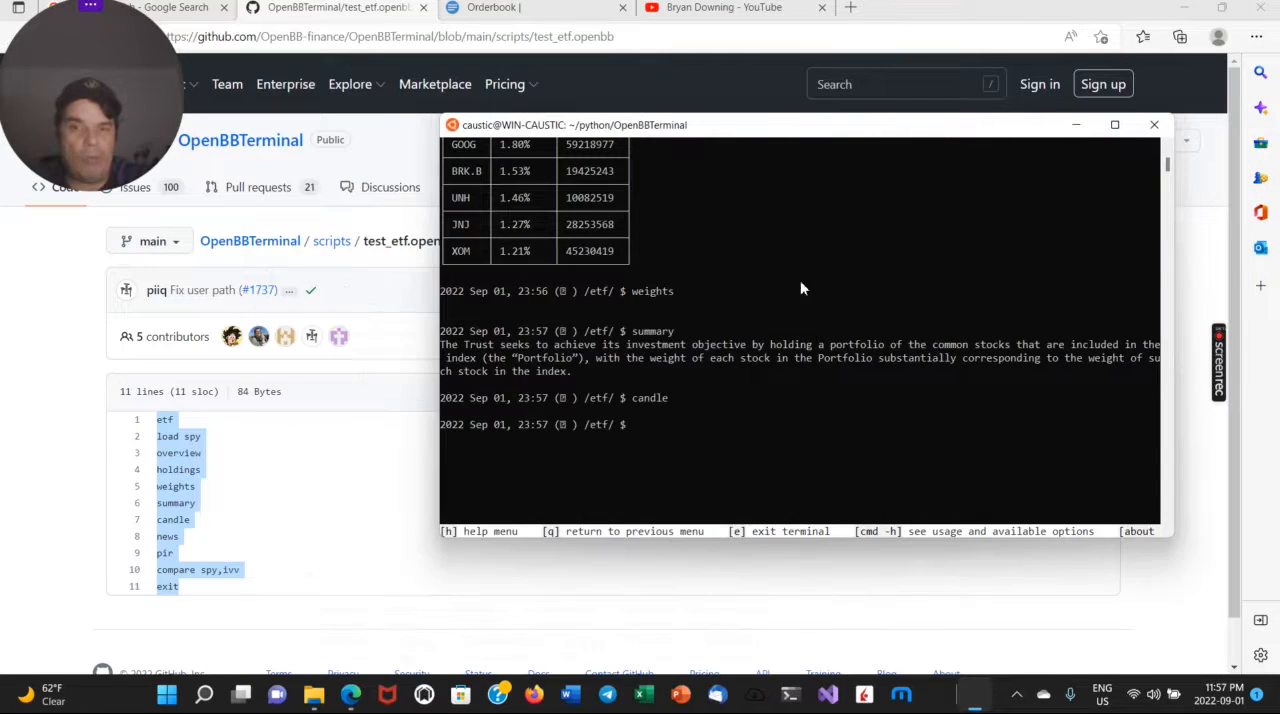
text(candle -h)
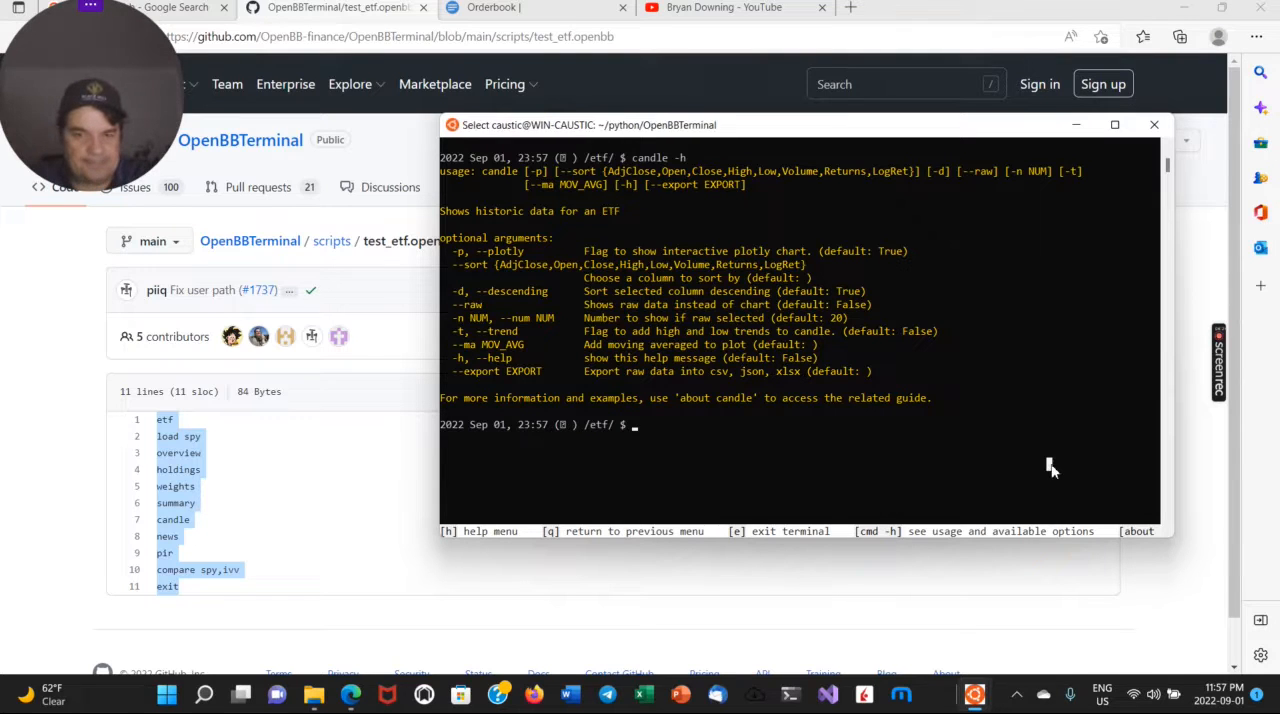
Try candle with -h and several png export flag spellings, closing each chart window.
text(canl)
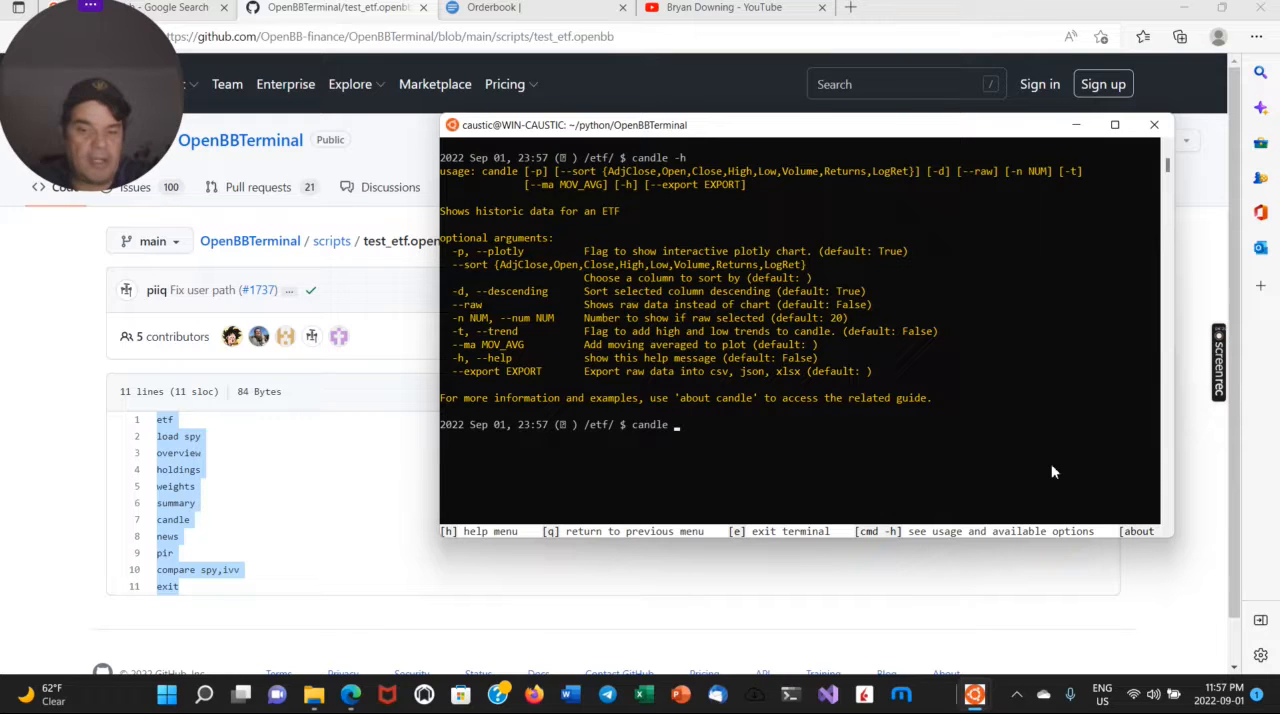
text(-h)
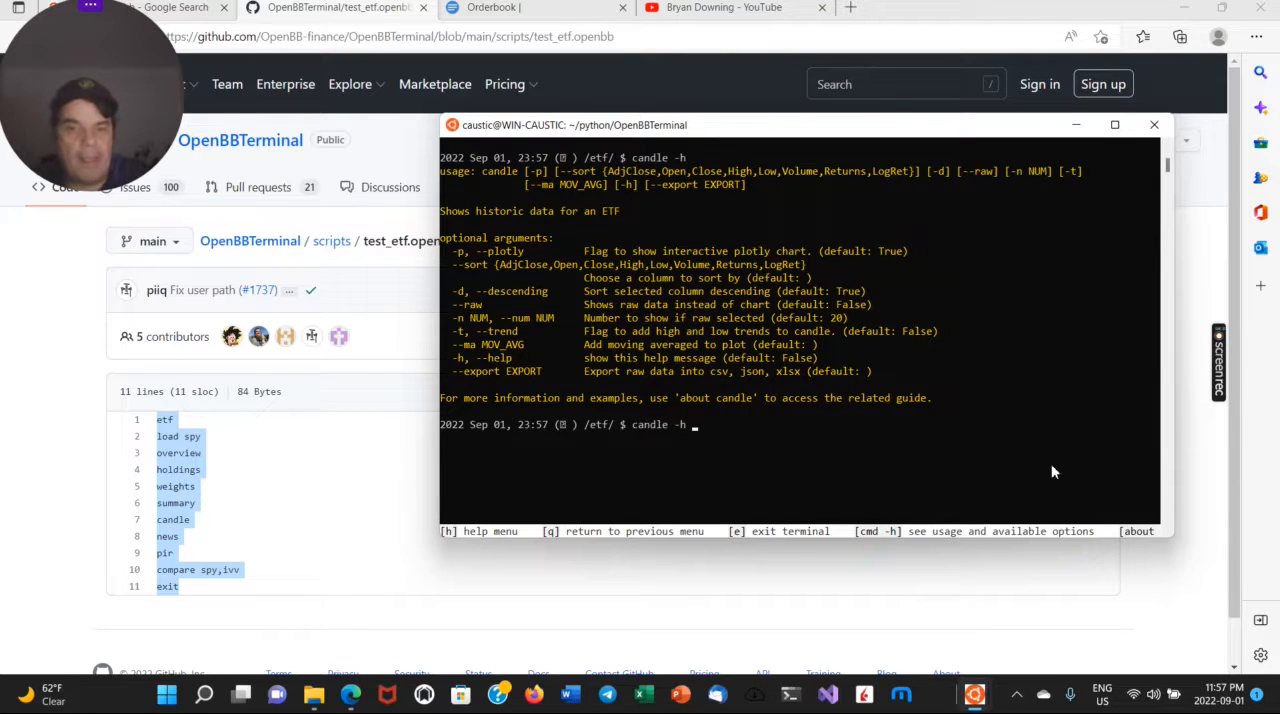
text(-exportr)
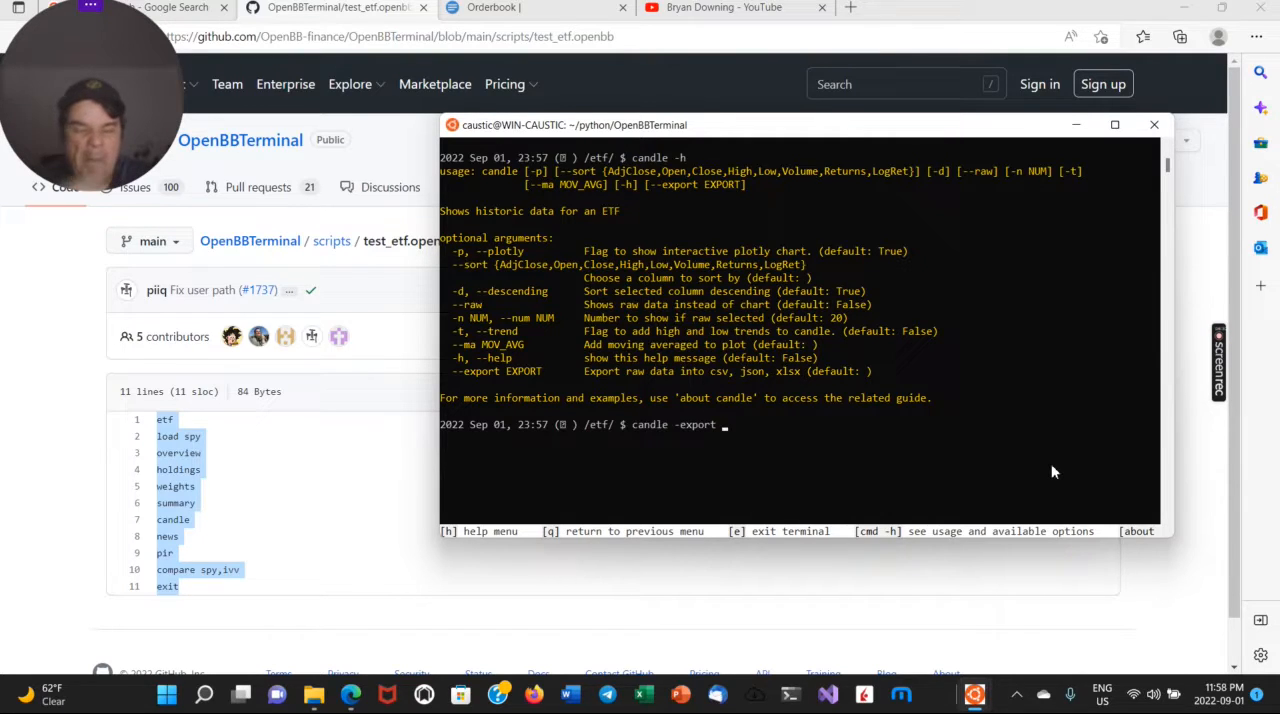
text(png)
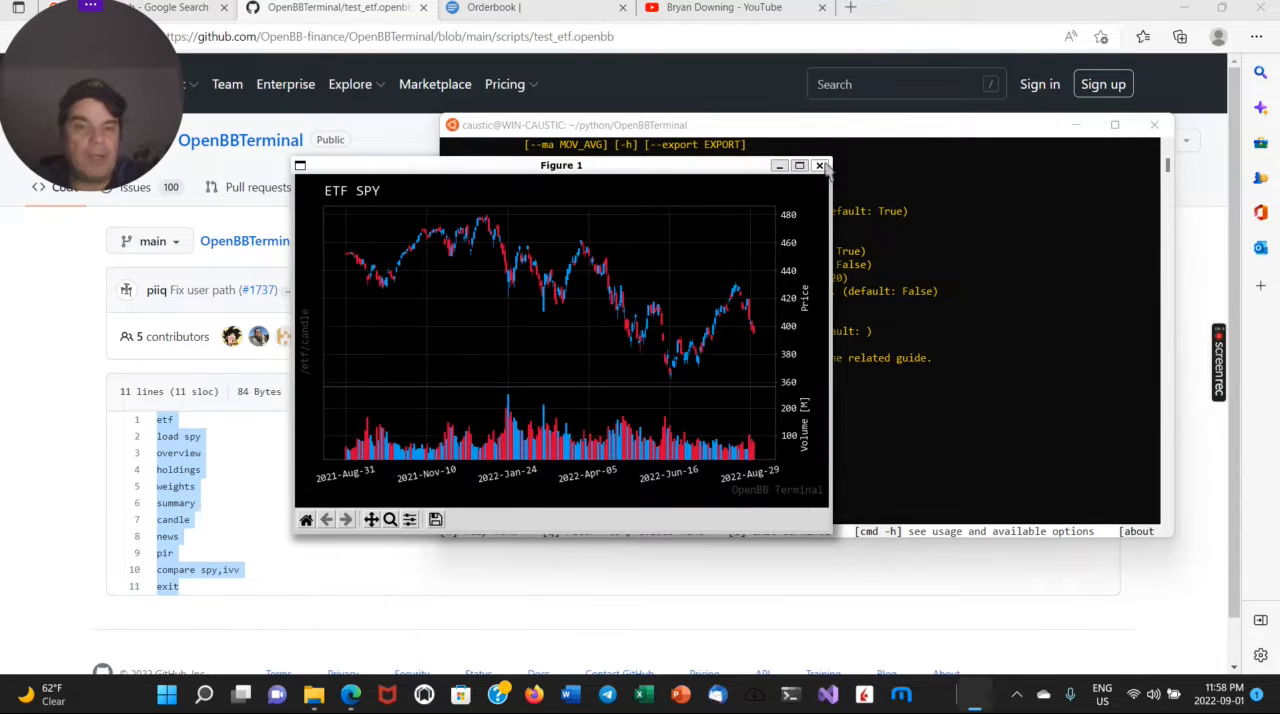
click(820, 165)
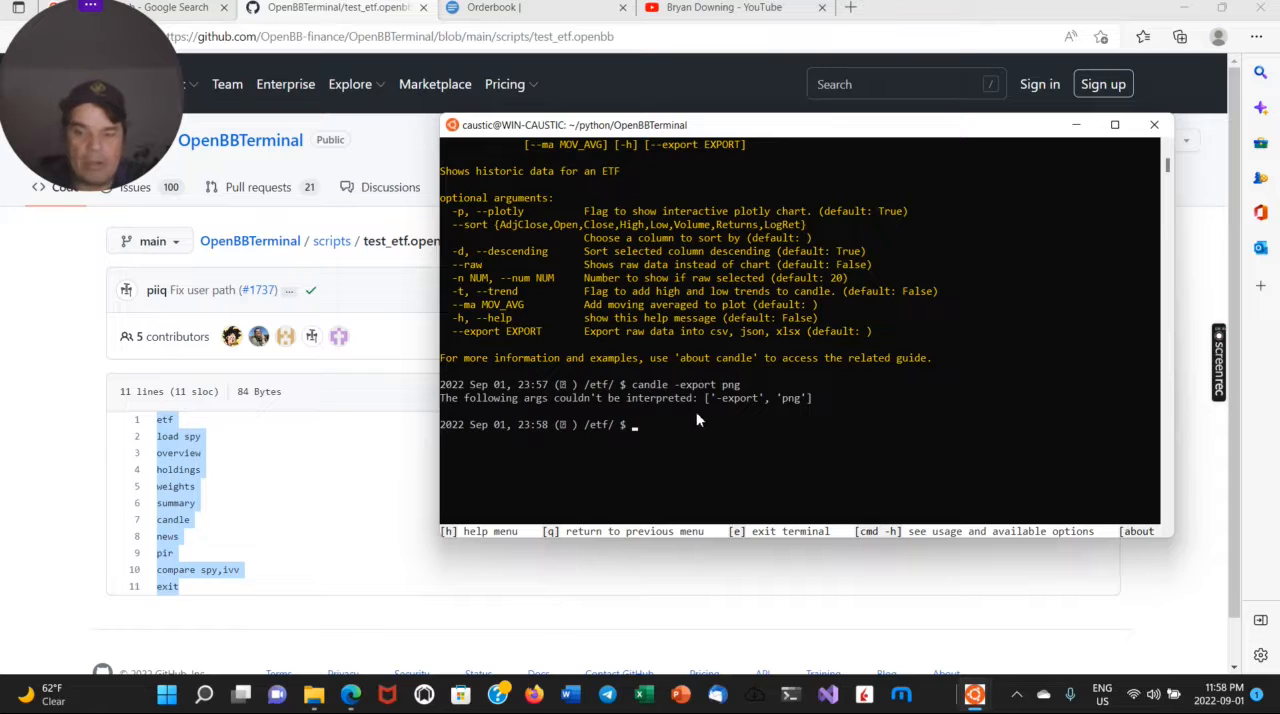
text(candle -export png)
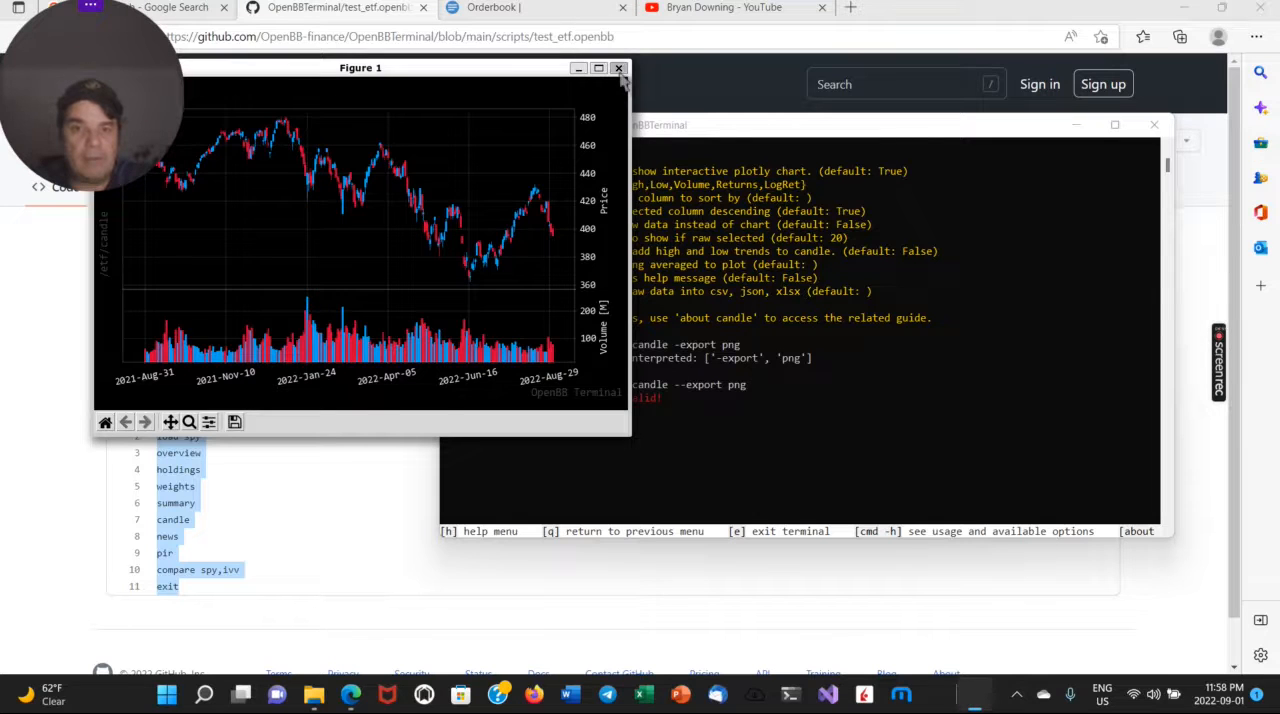
click(618, 68)
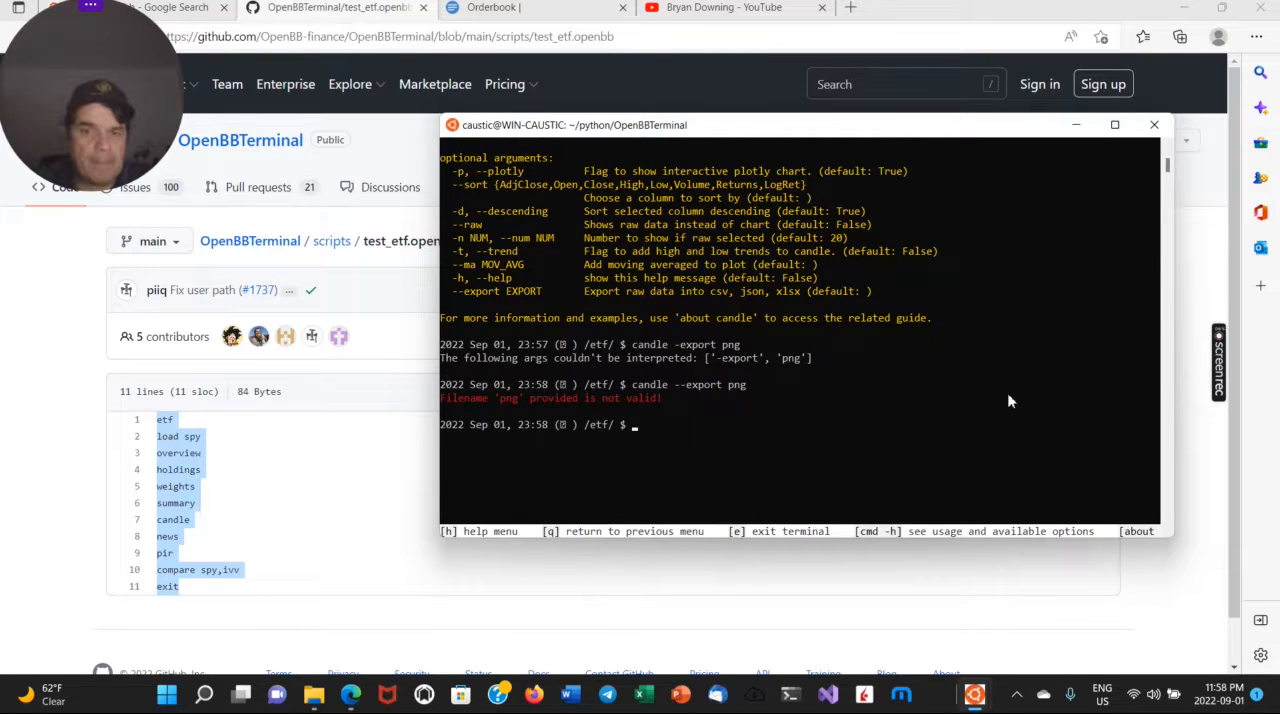
mouse_move(993, 382)
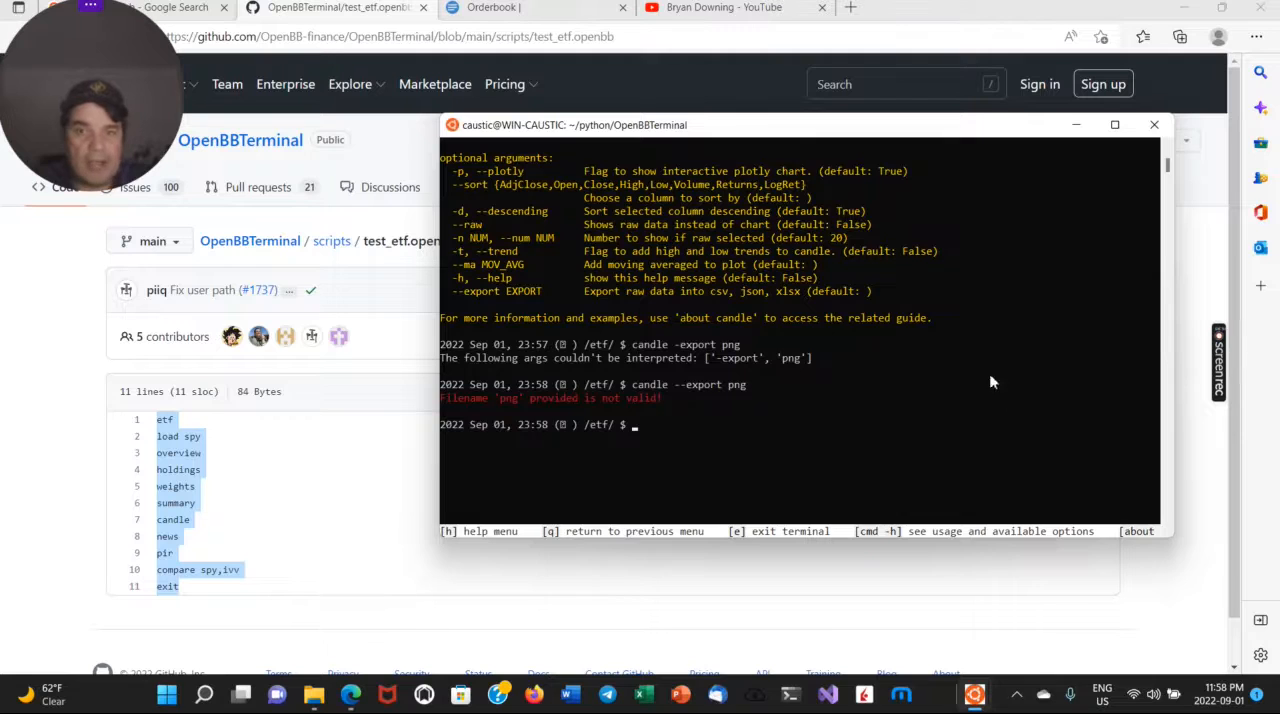
mouse_move(807, 334)
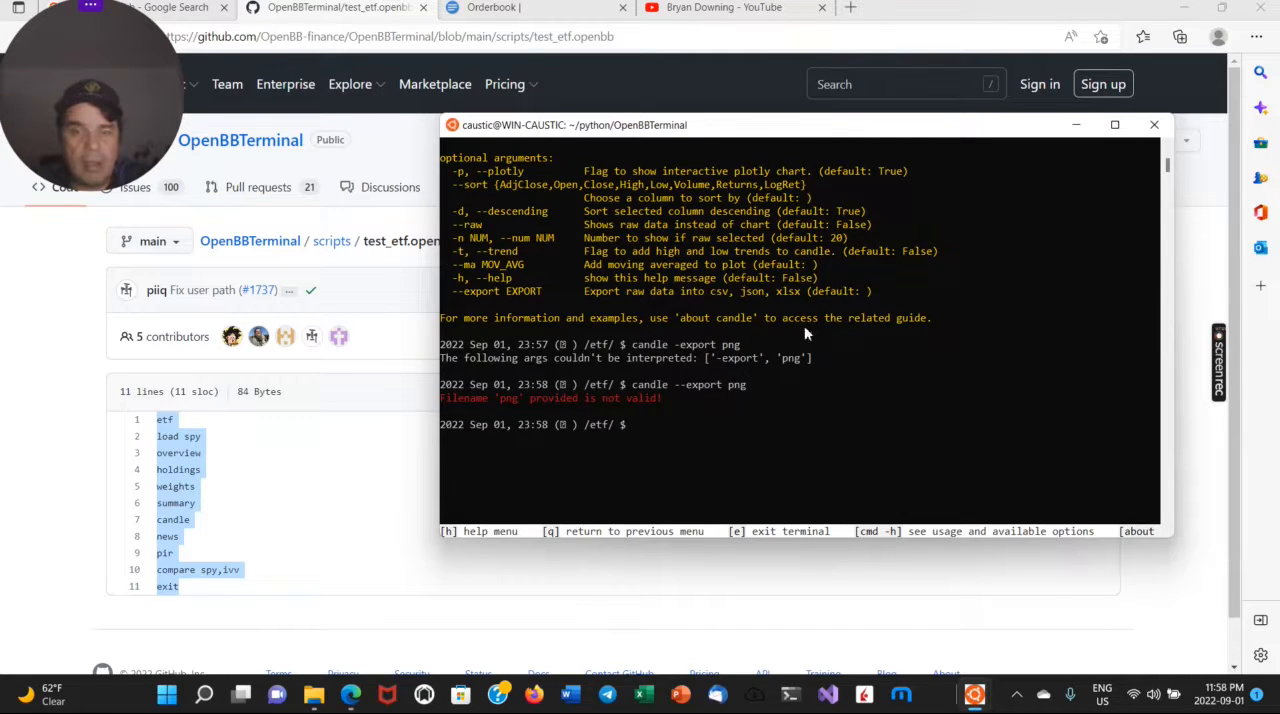
Run candle --export csv and get the non-existent export directory error.
text(candle --export png)
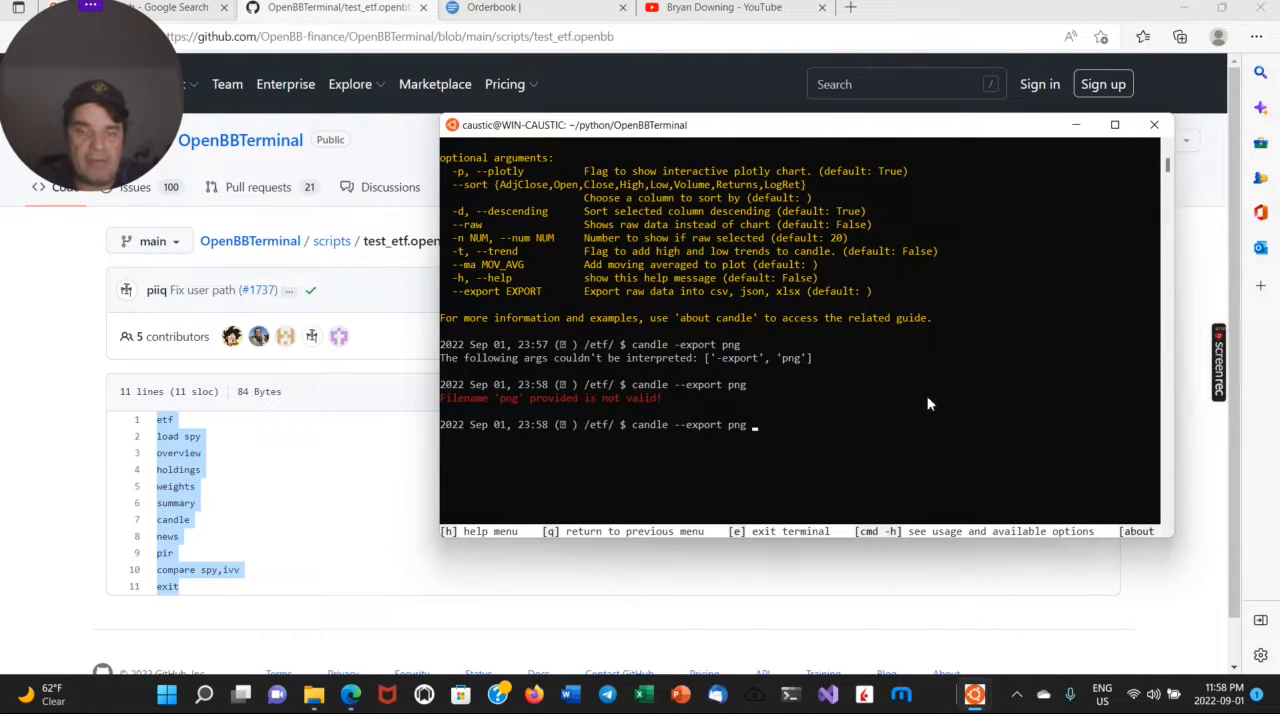
key(Backspace)
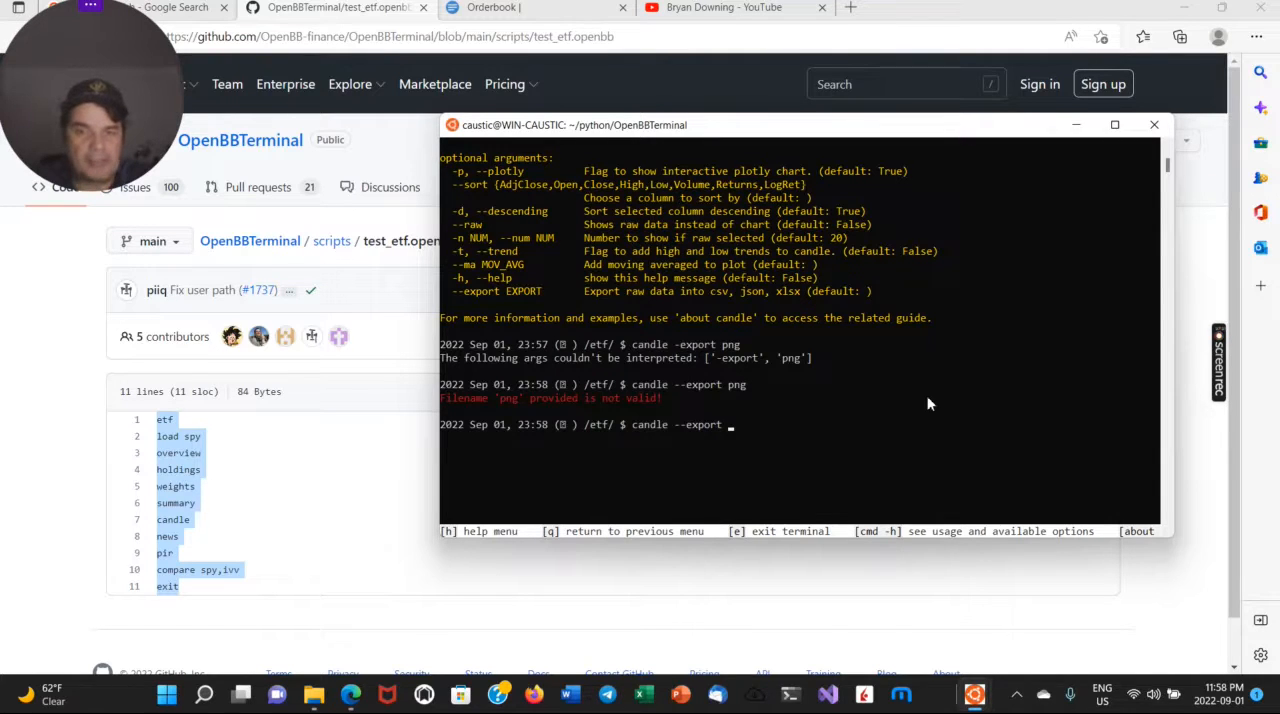
text(csv)
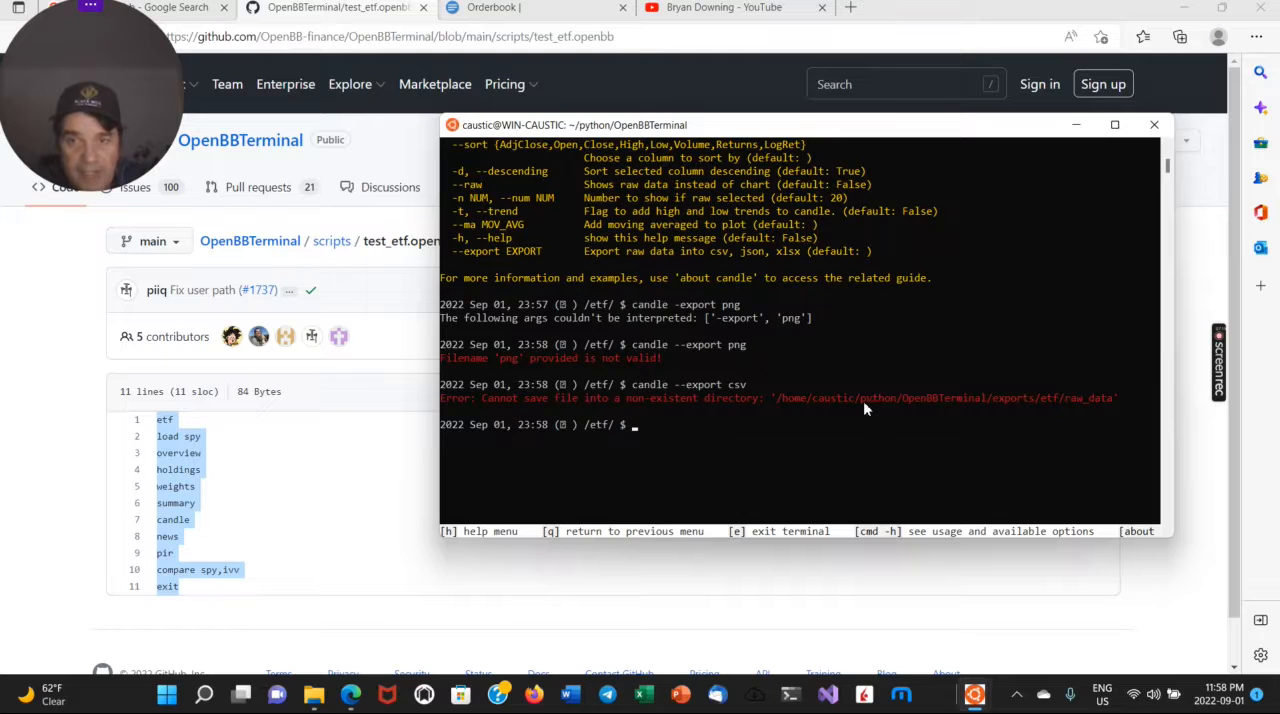
mouse_move(1100, 415)
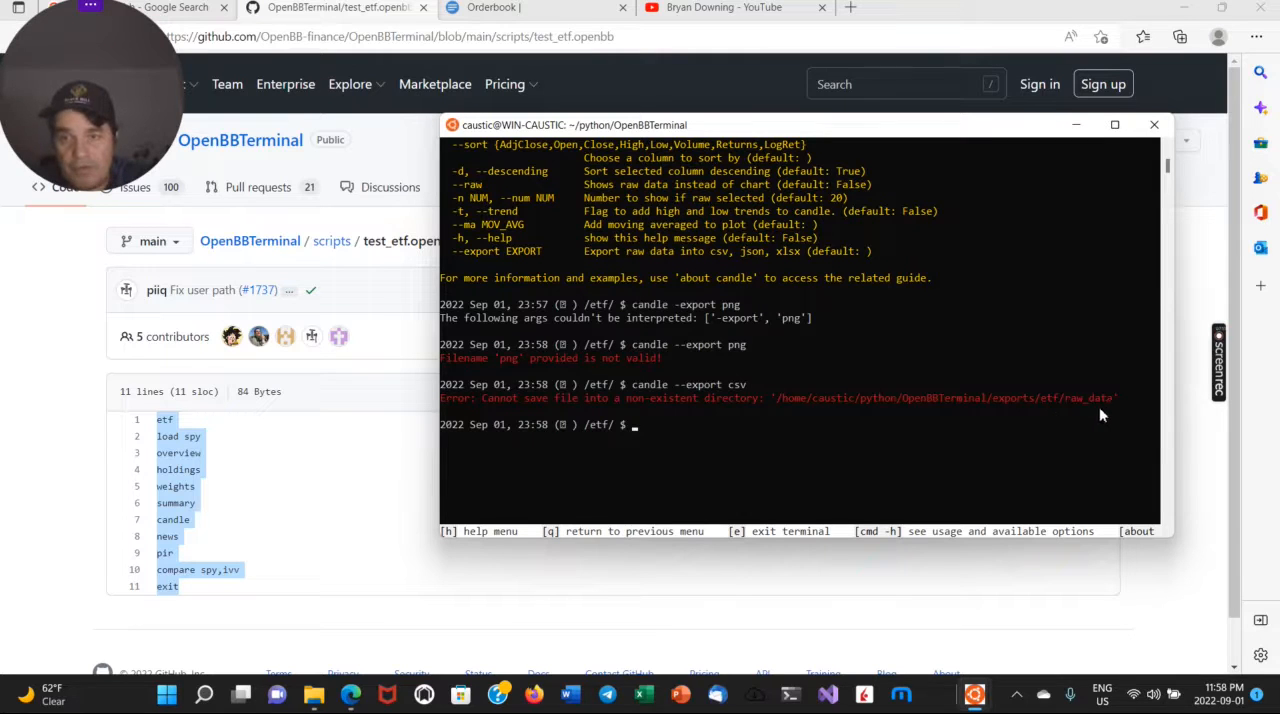
mouse_move(1053, 415)
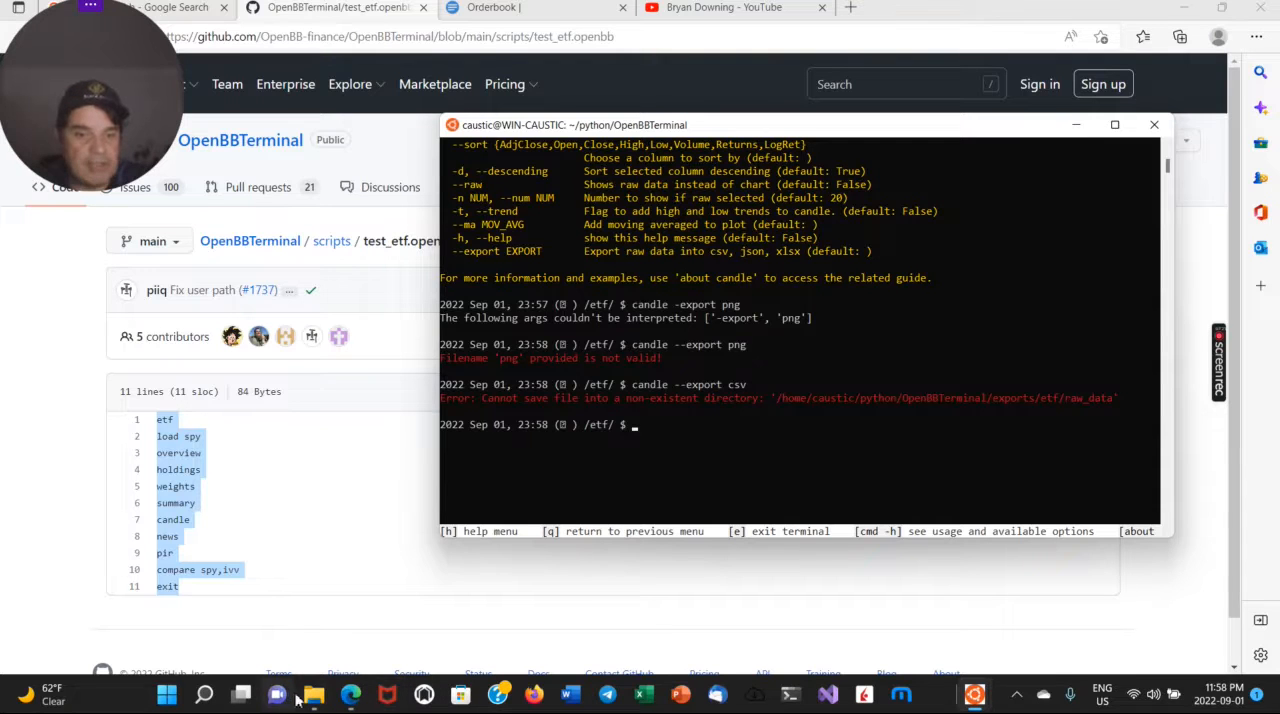
mouse_move(314, 693)
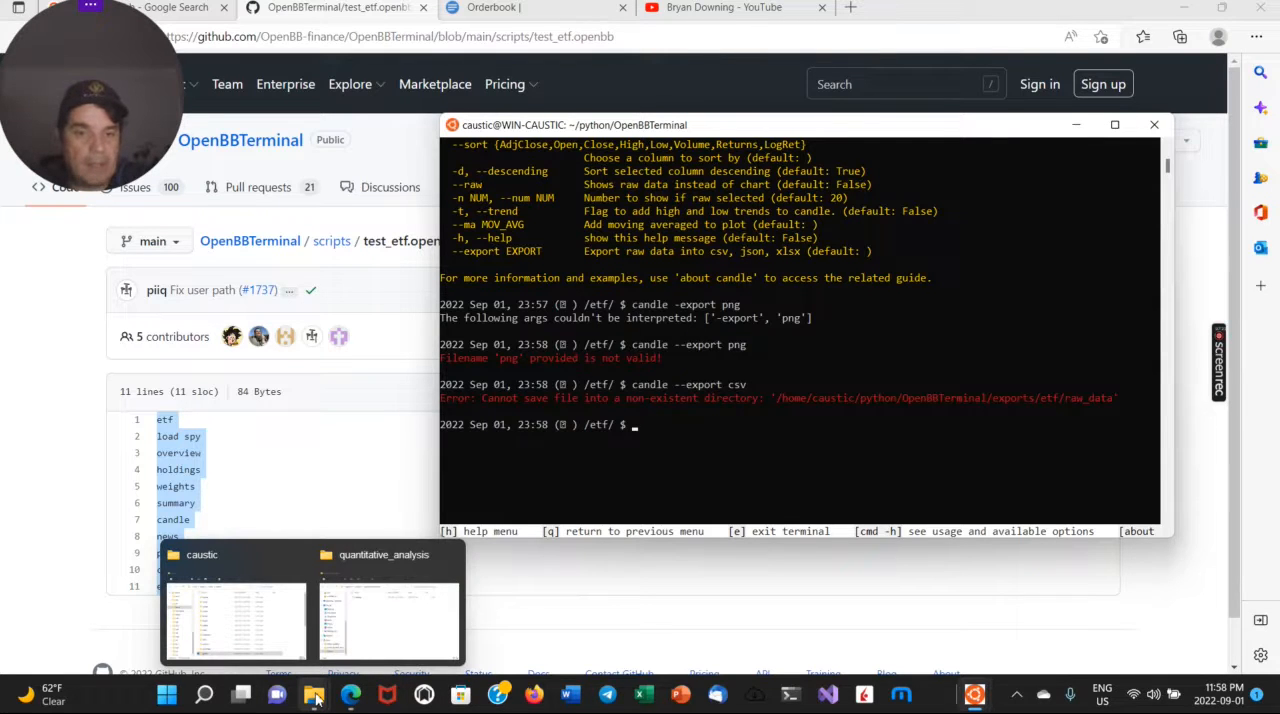
Browse from the Ubuntu root through home, caustic, python, OpenBBTerminal and exports into etf.
click(390, 615)
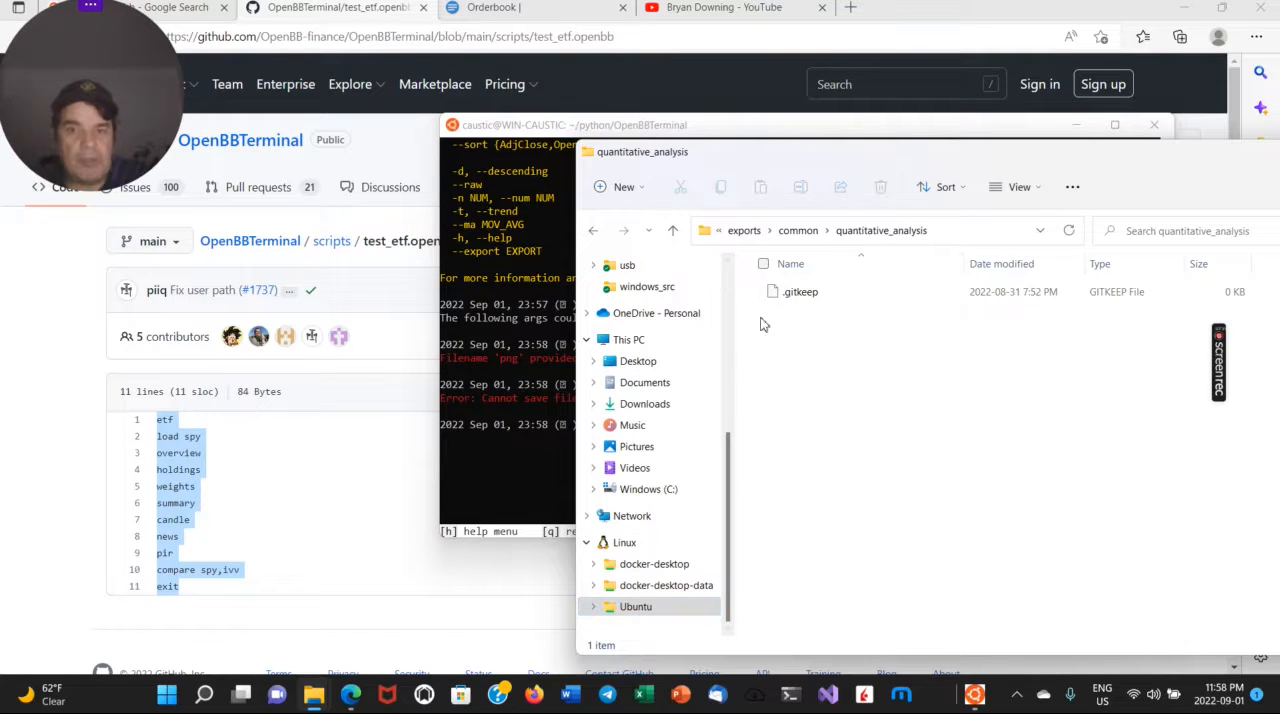
click(718, 230)
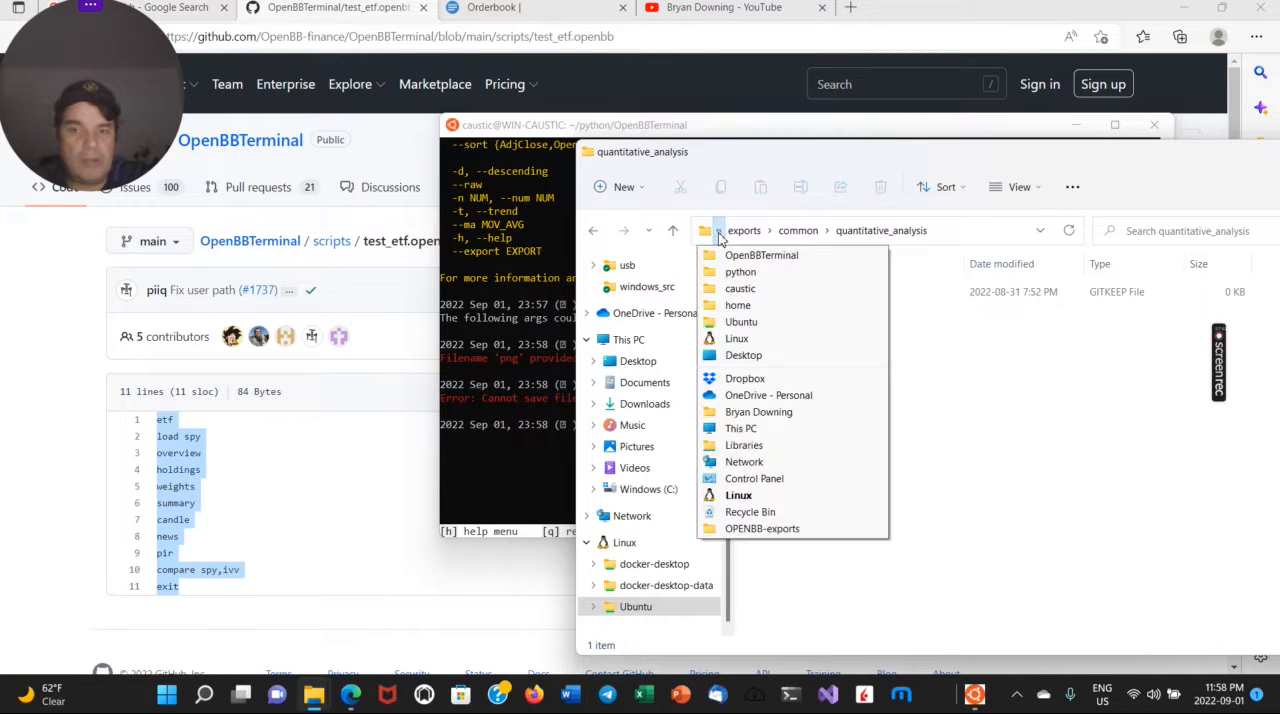
mouse_move(761, 255)
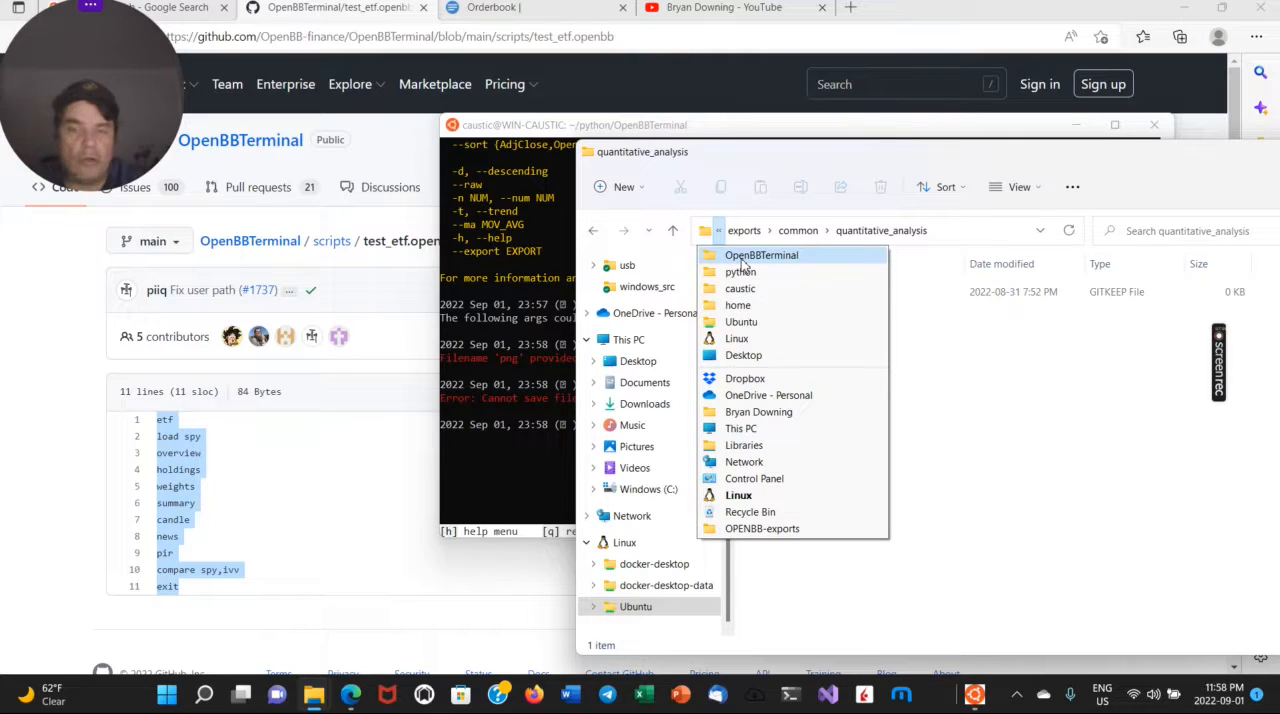
mouse_move(645, 610)
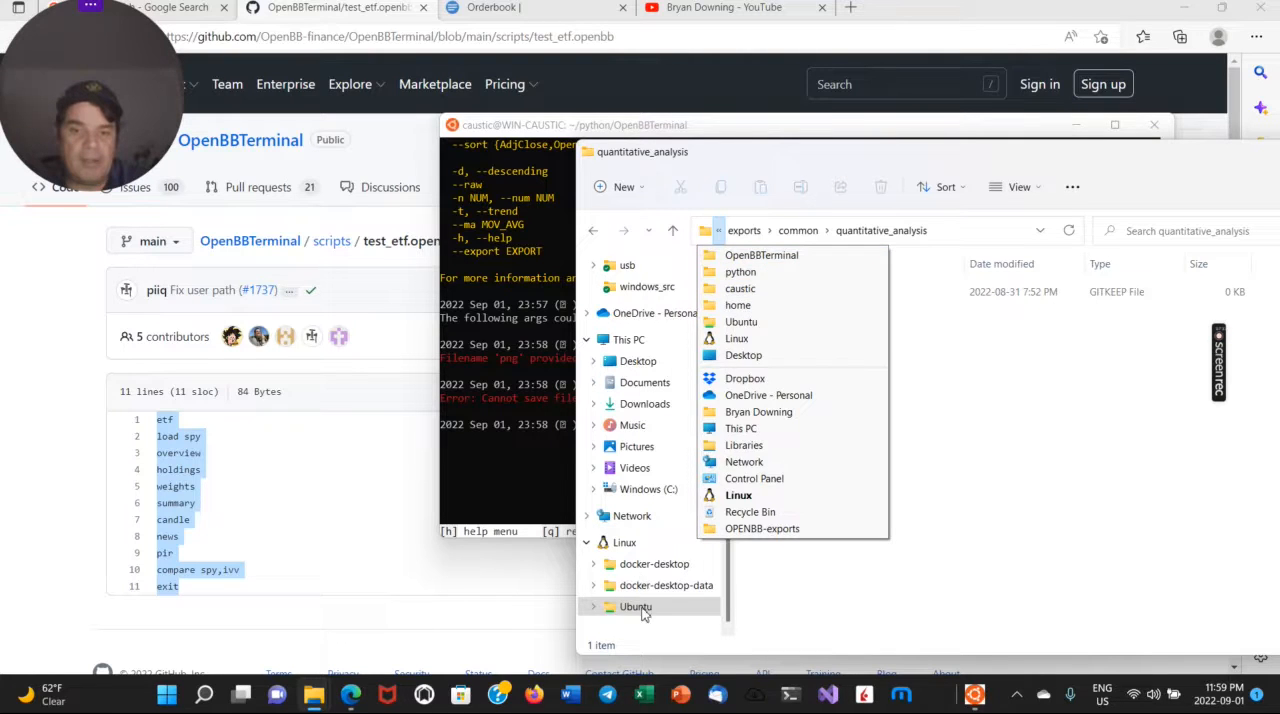
click(635, 606)
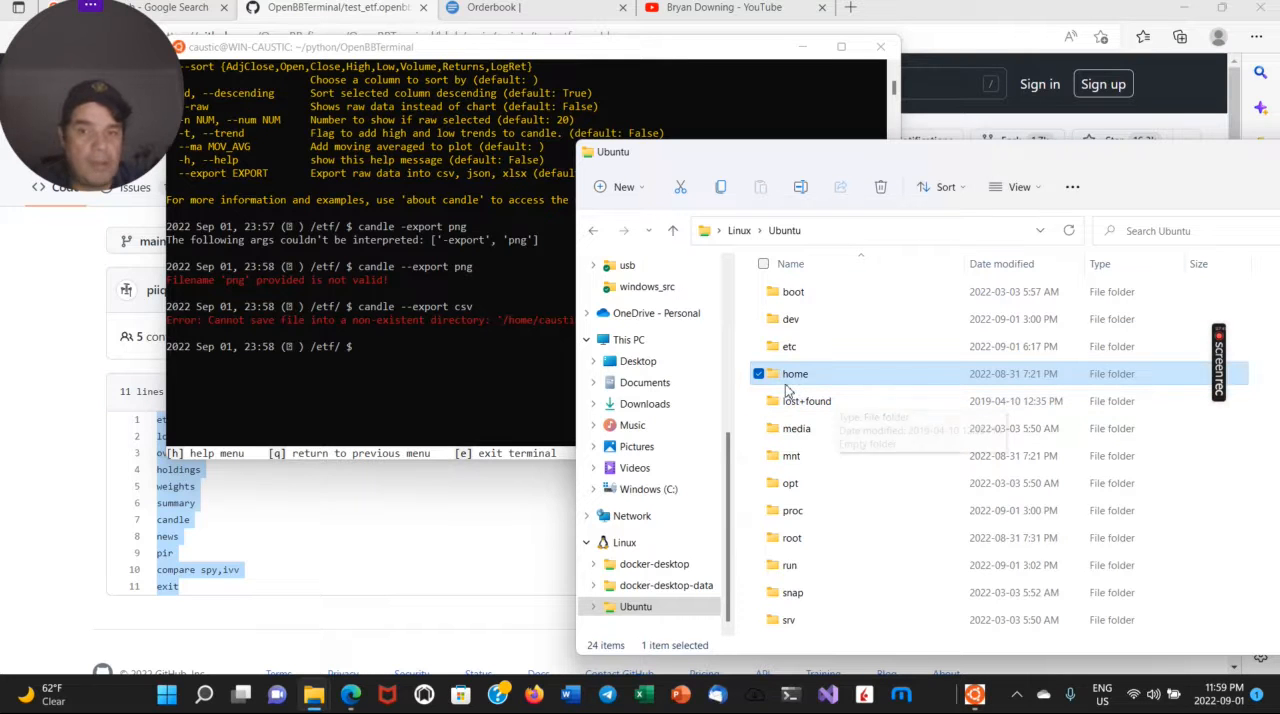
double_click(795, 373)
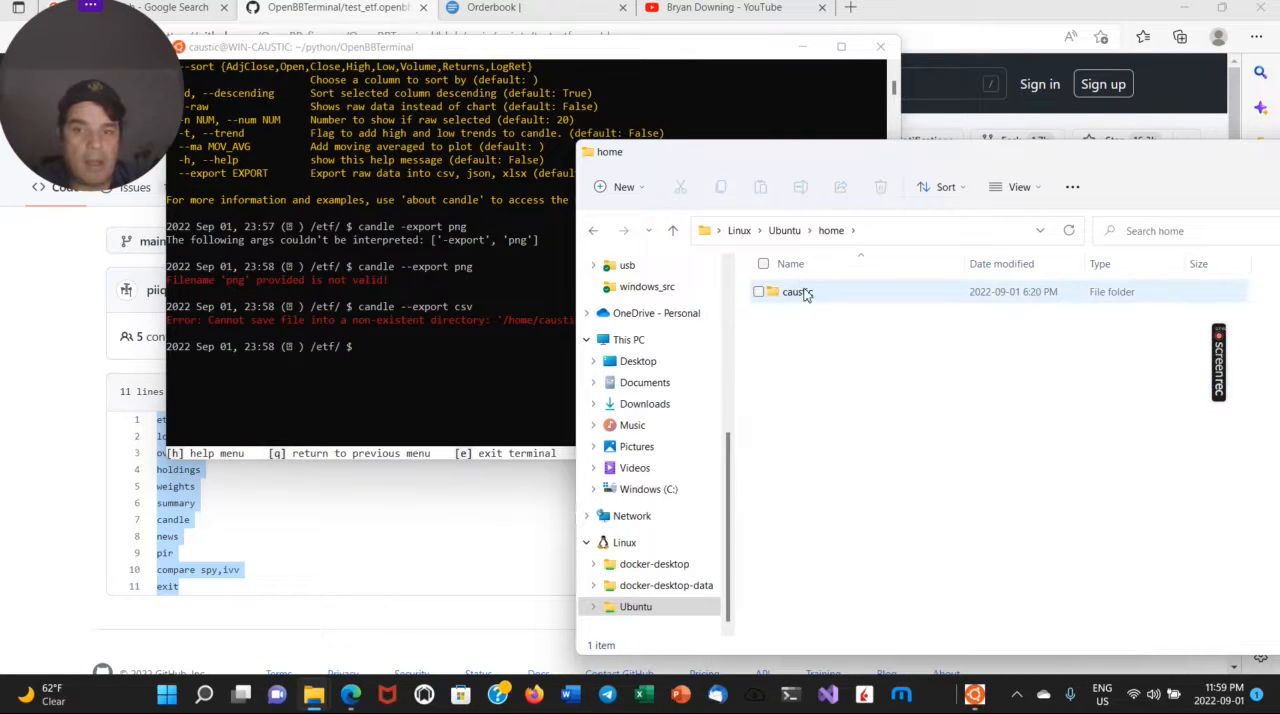
double_click(798, 291)
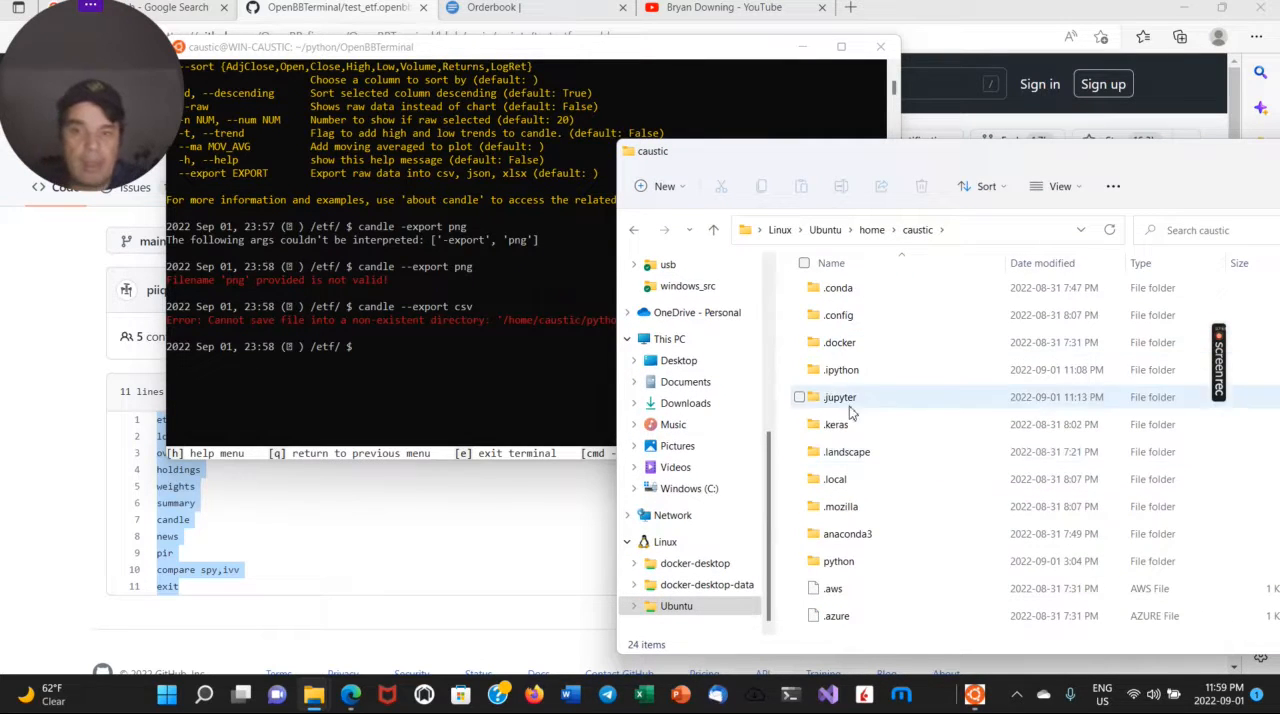
double_click(838, 561)
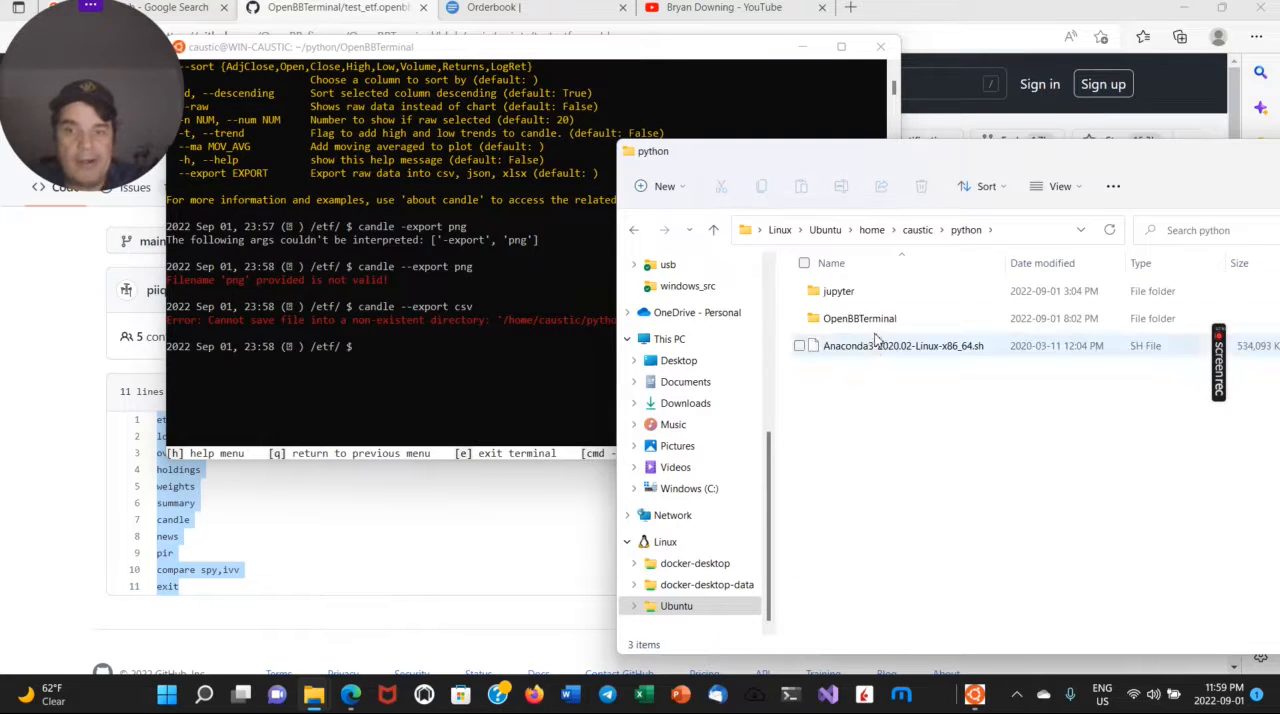
double_click(859, 318)
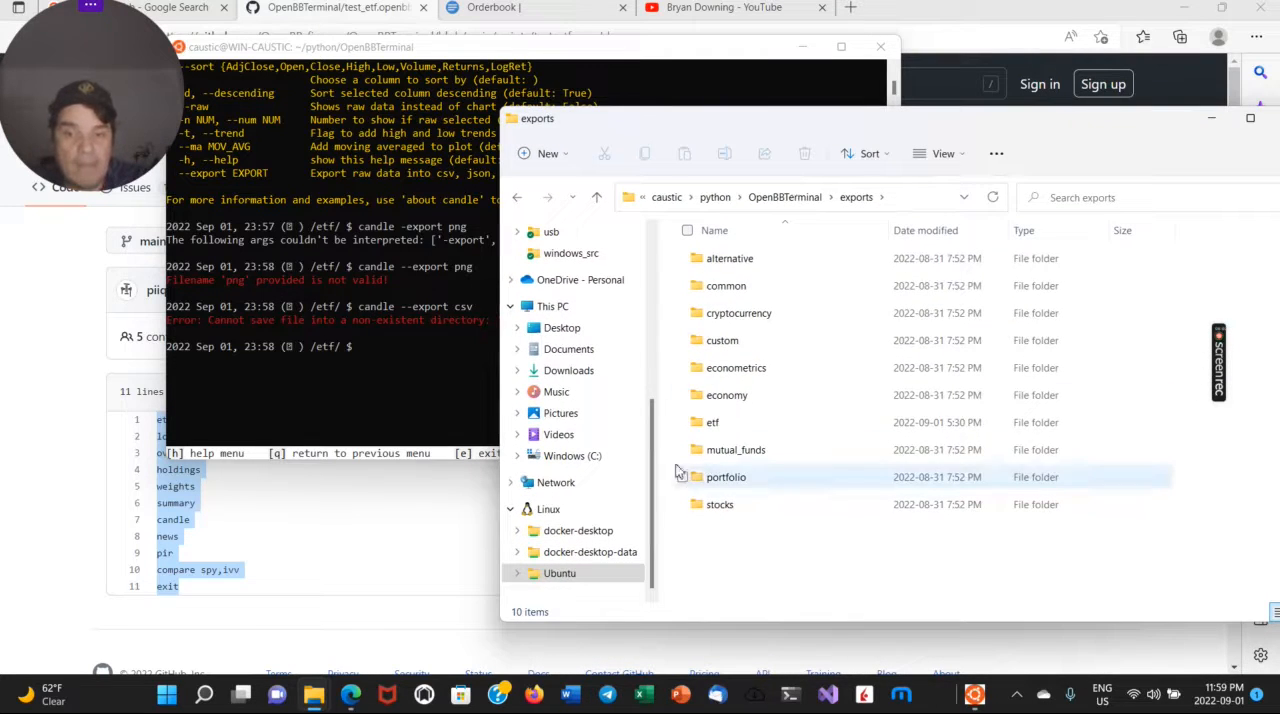
double_click(712, 421)
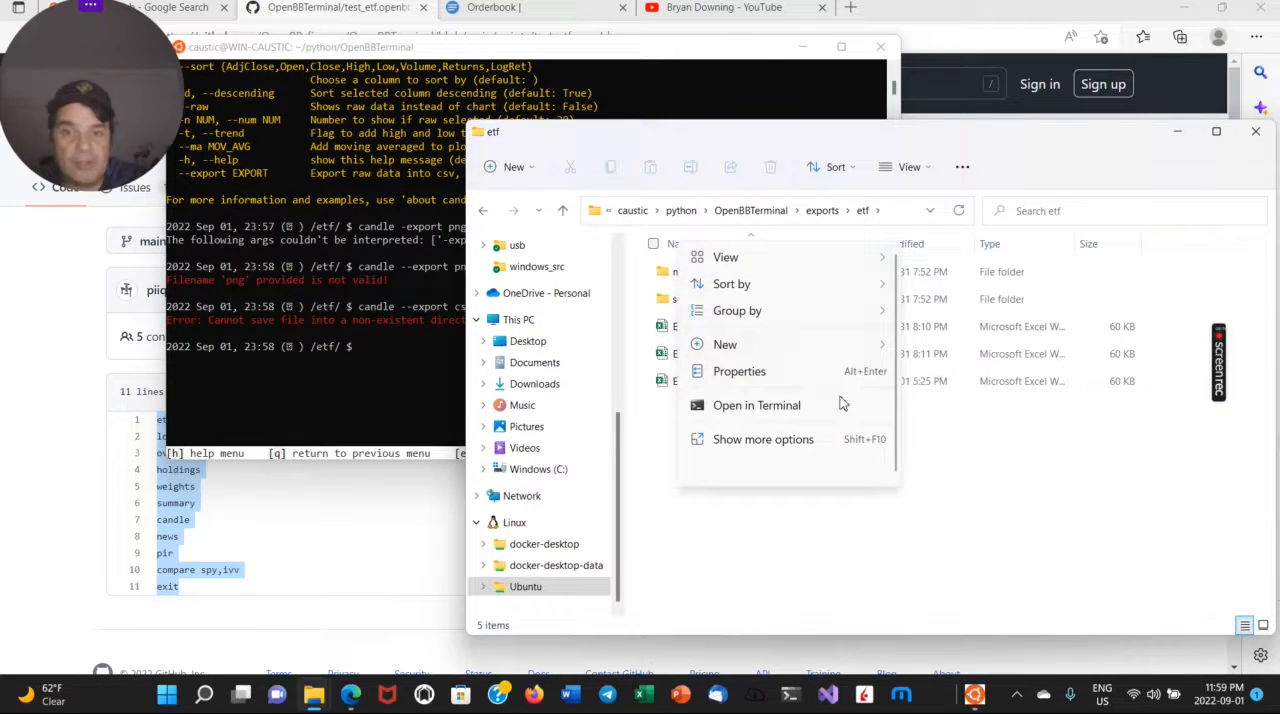
Add a new folder named raw_data inside the etf folder.
click(726, 257)
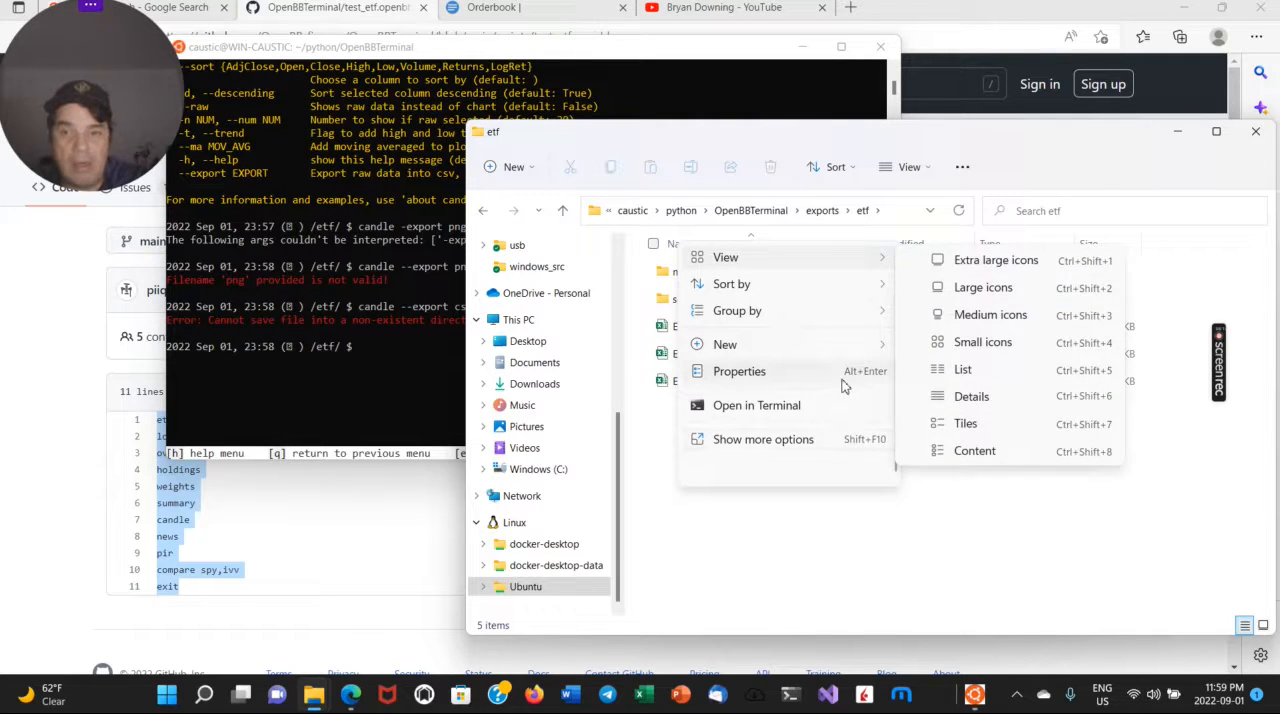
click(725, 344)
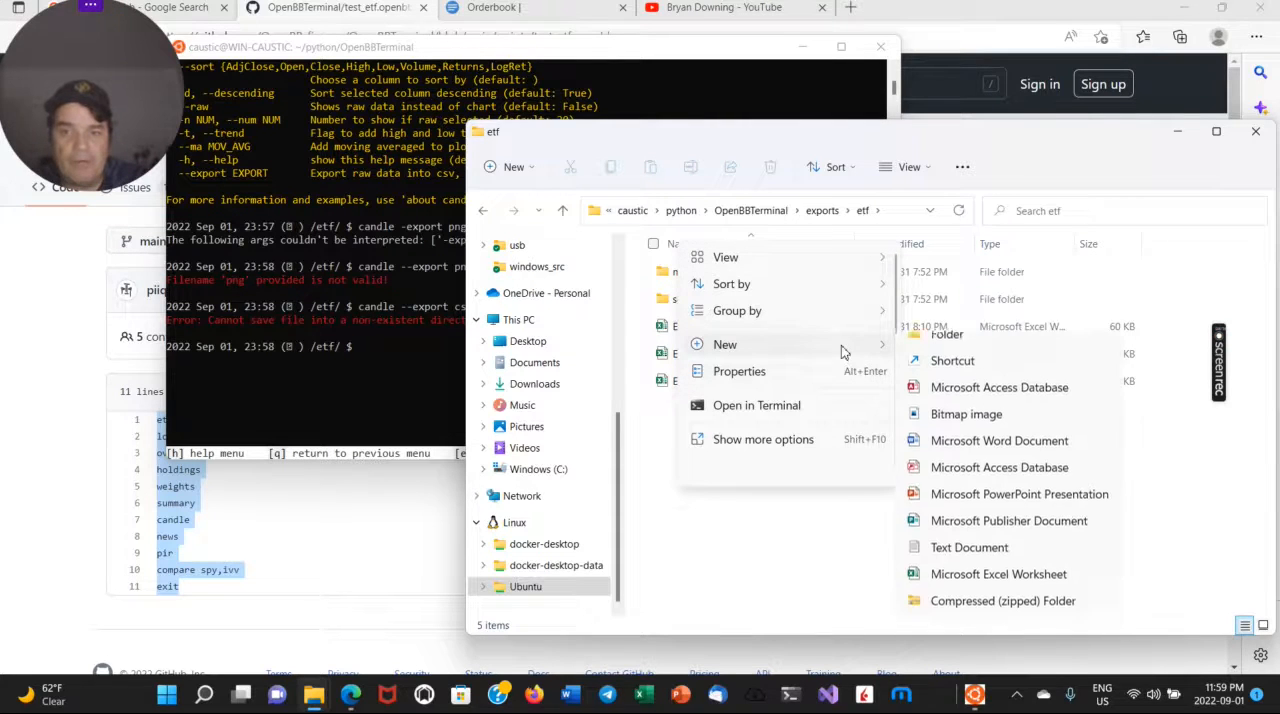
click(947, 334)
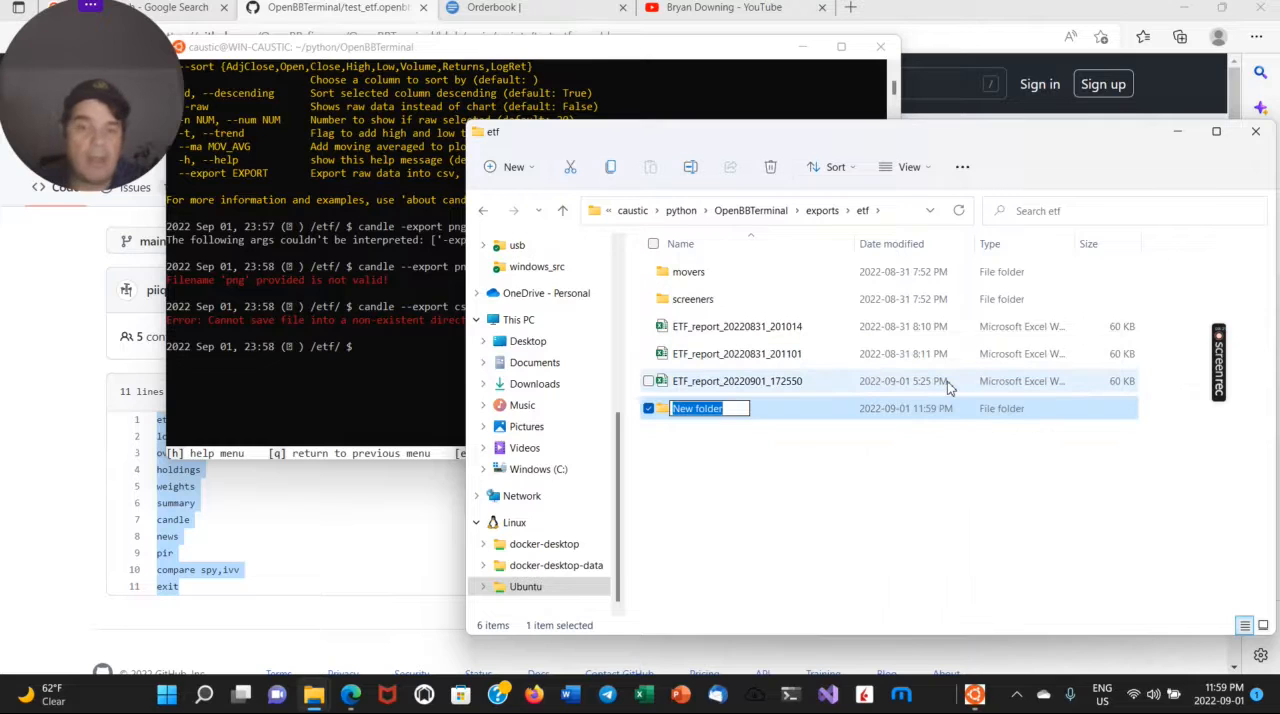
text(ras)
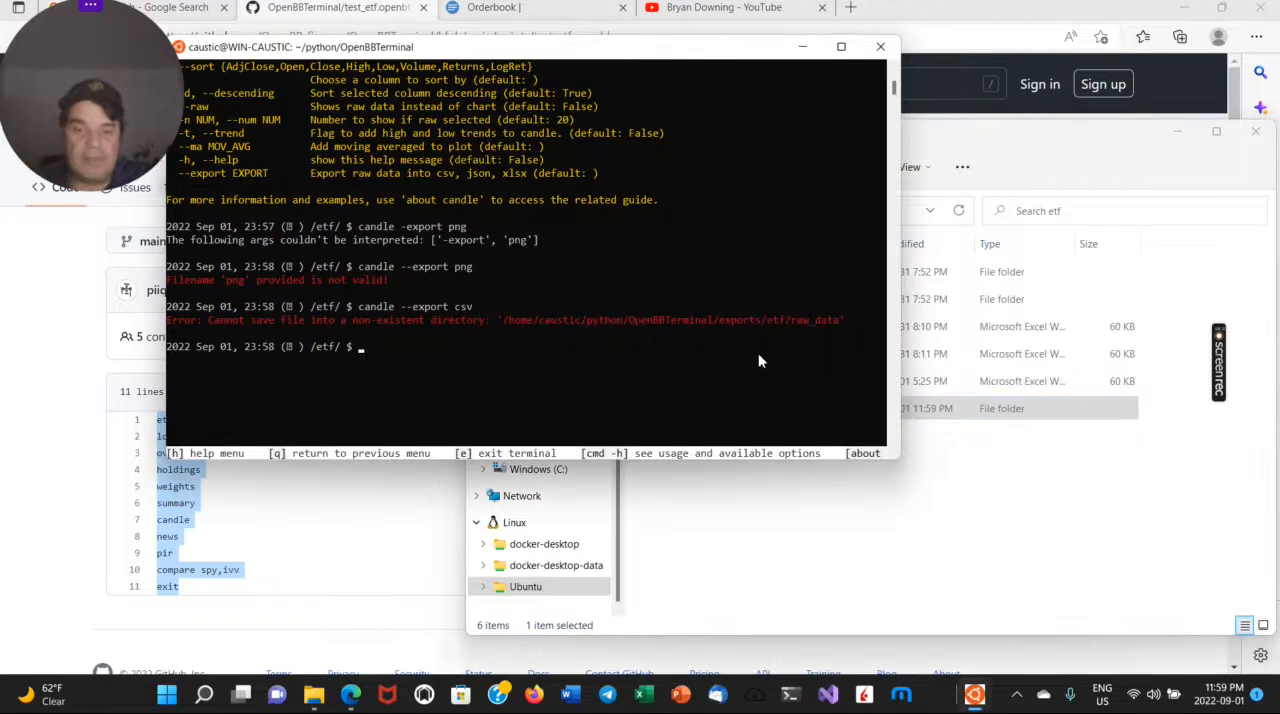
Rerun the SPY candle CSV export, close the chart, and open the raw_data folder.
key(Return)
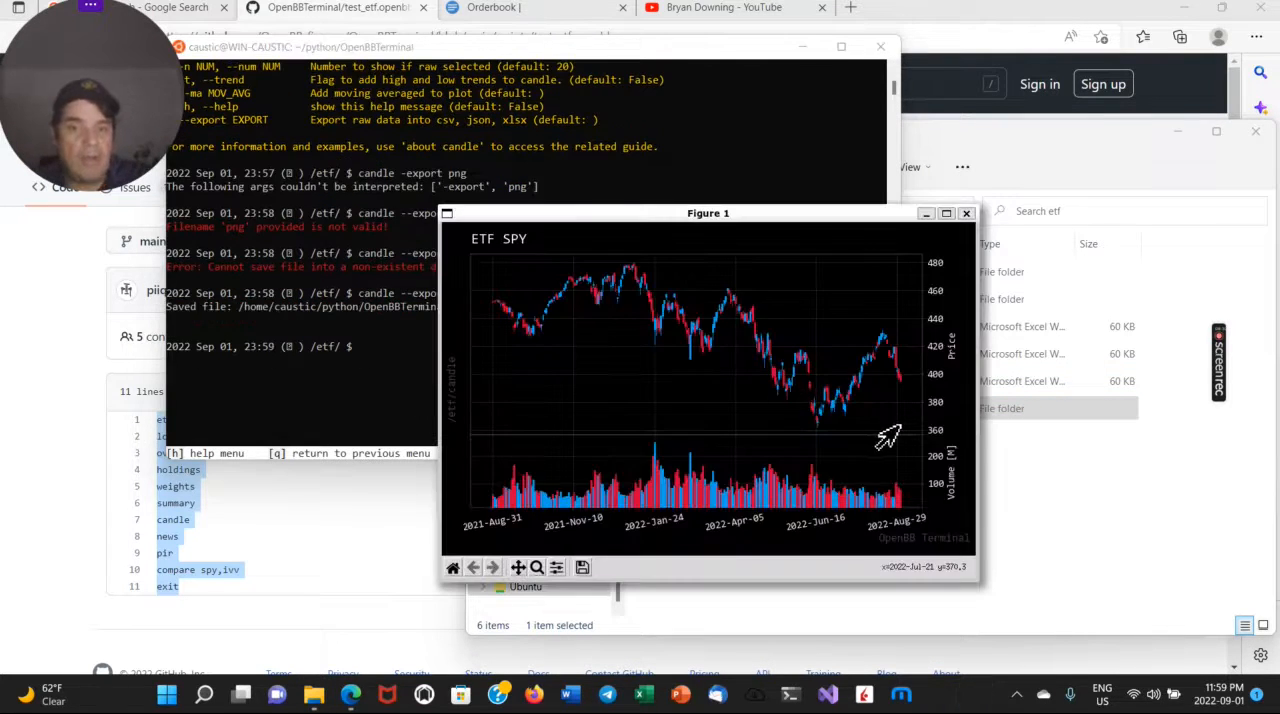
click(966, 213)
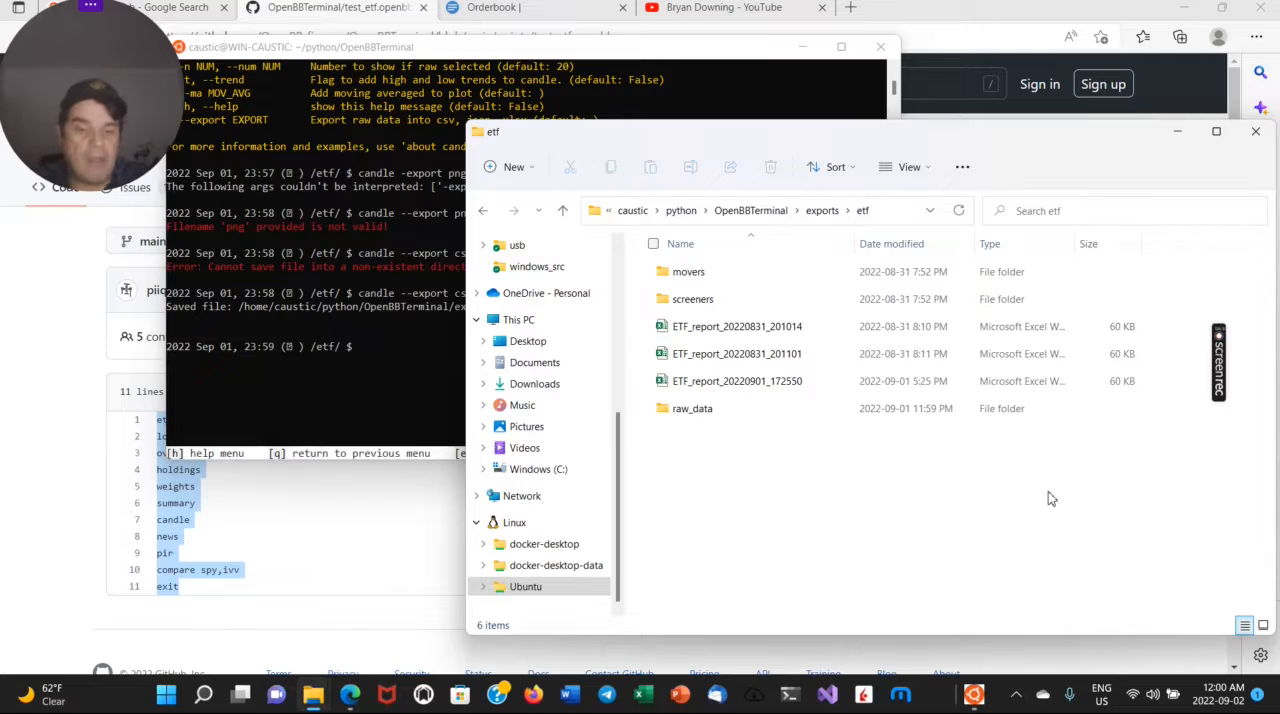
click(692, 408)
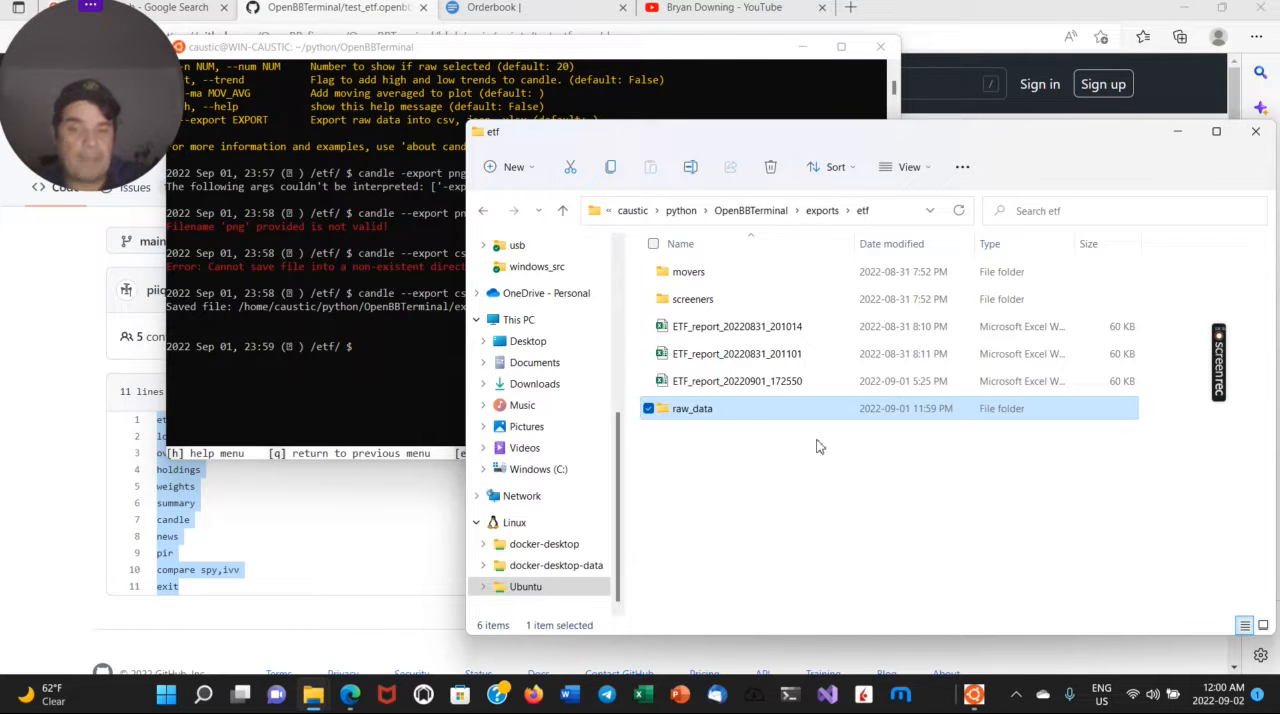
double_click(692, 408)
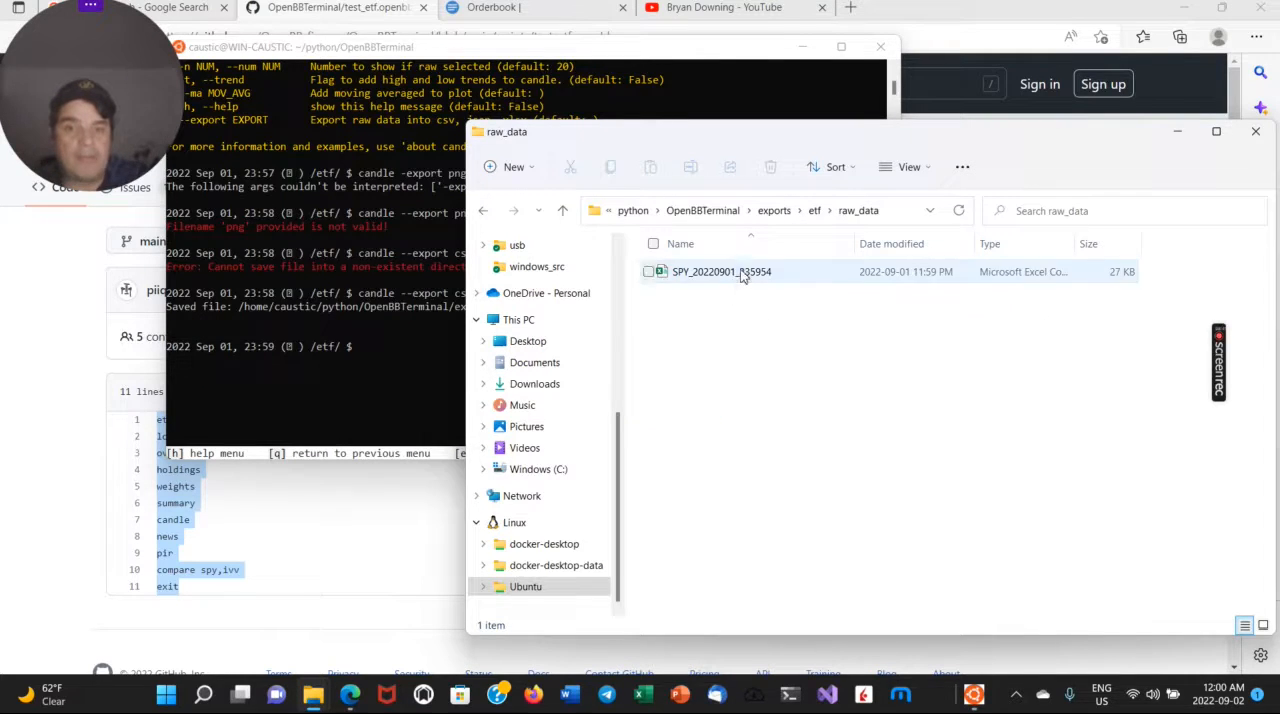
right_click(720, 271)
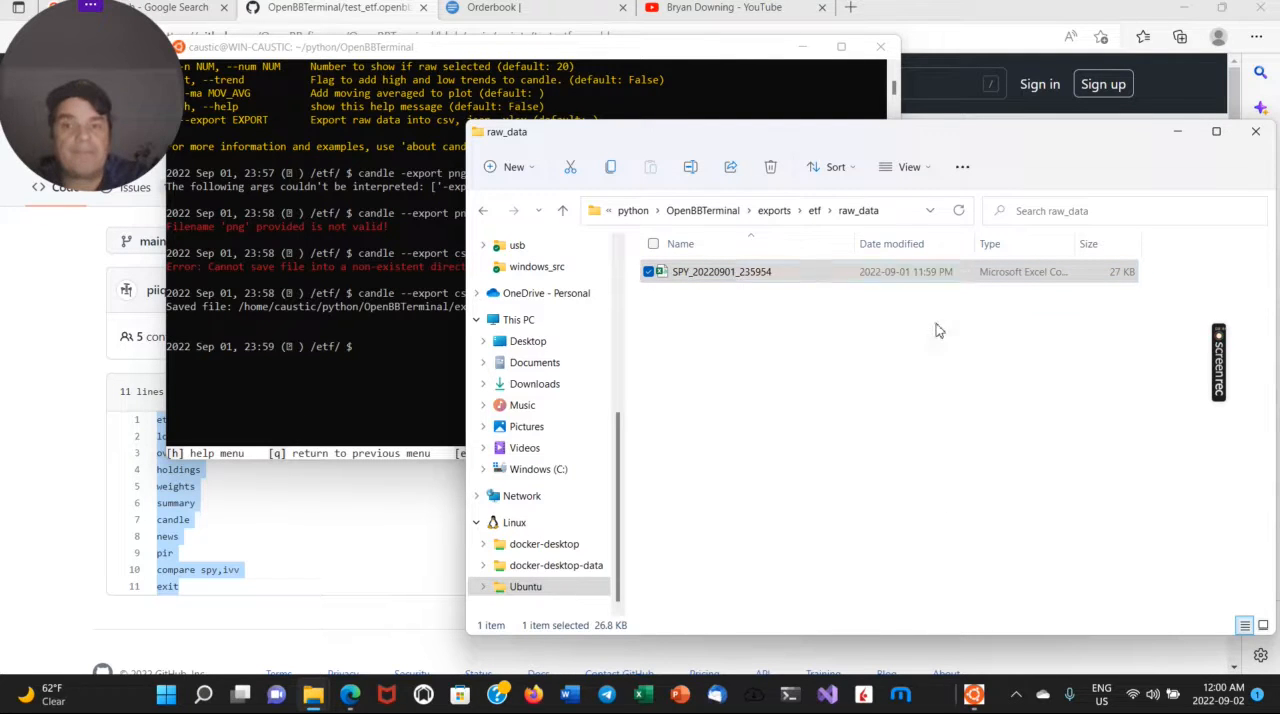
Open the SPY CSV in Excel, scroll through the daily prices, then close it.
double_click(721, 271)
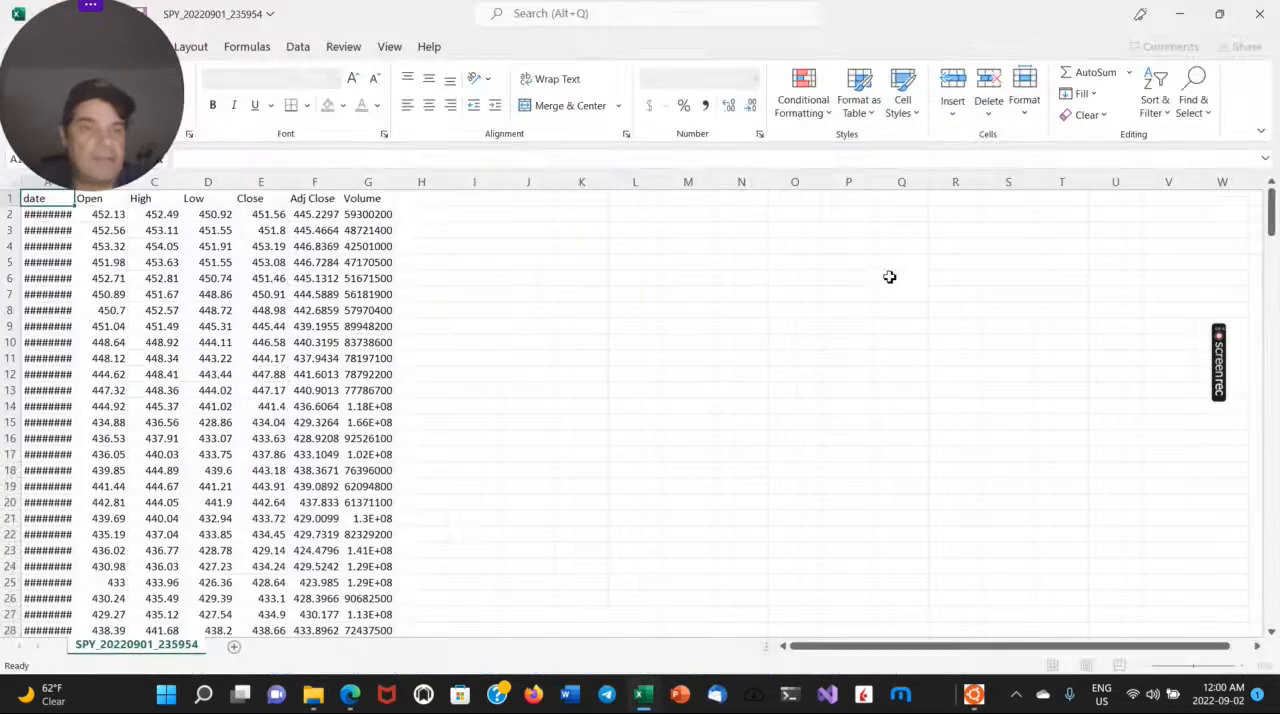
scroll(down, 3)
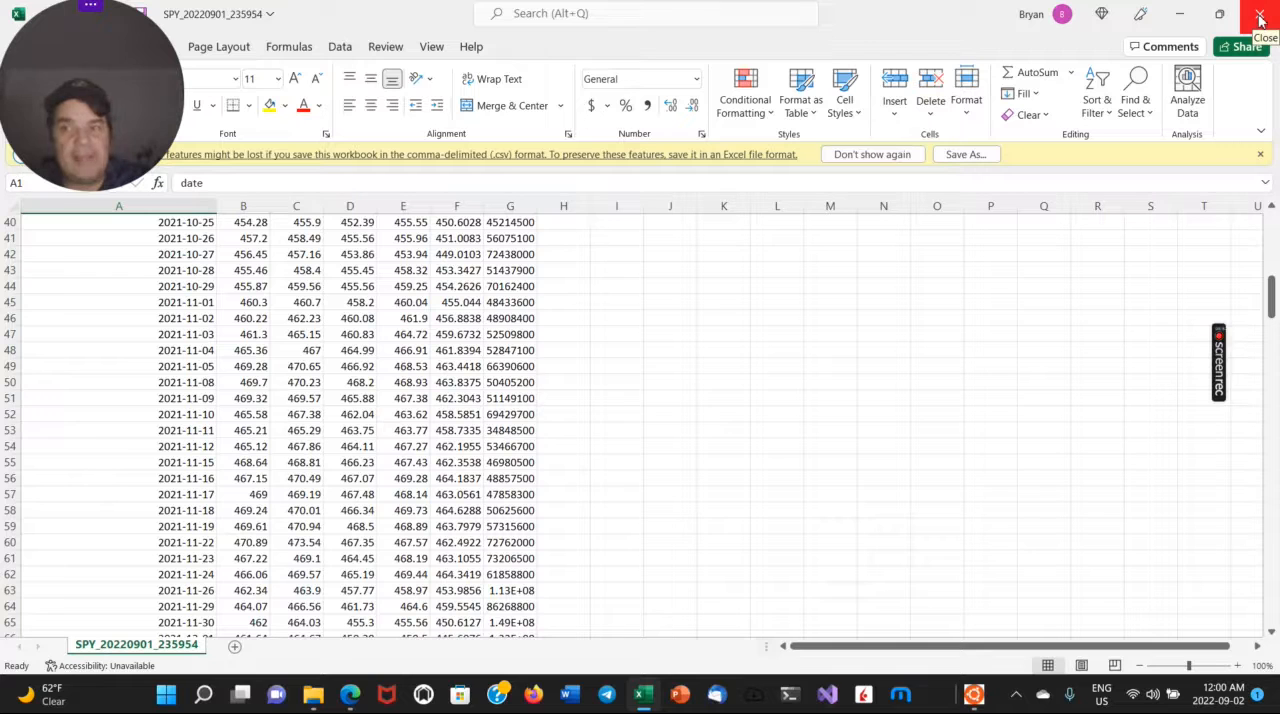
click(1260, 18)
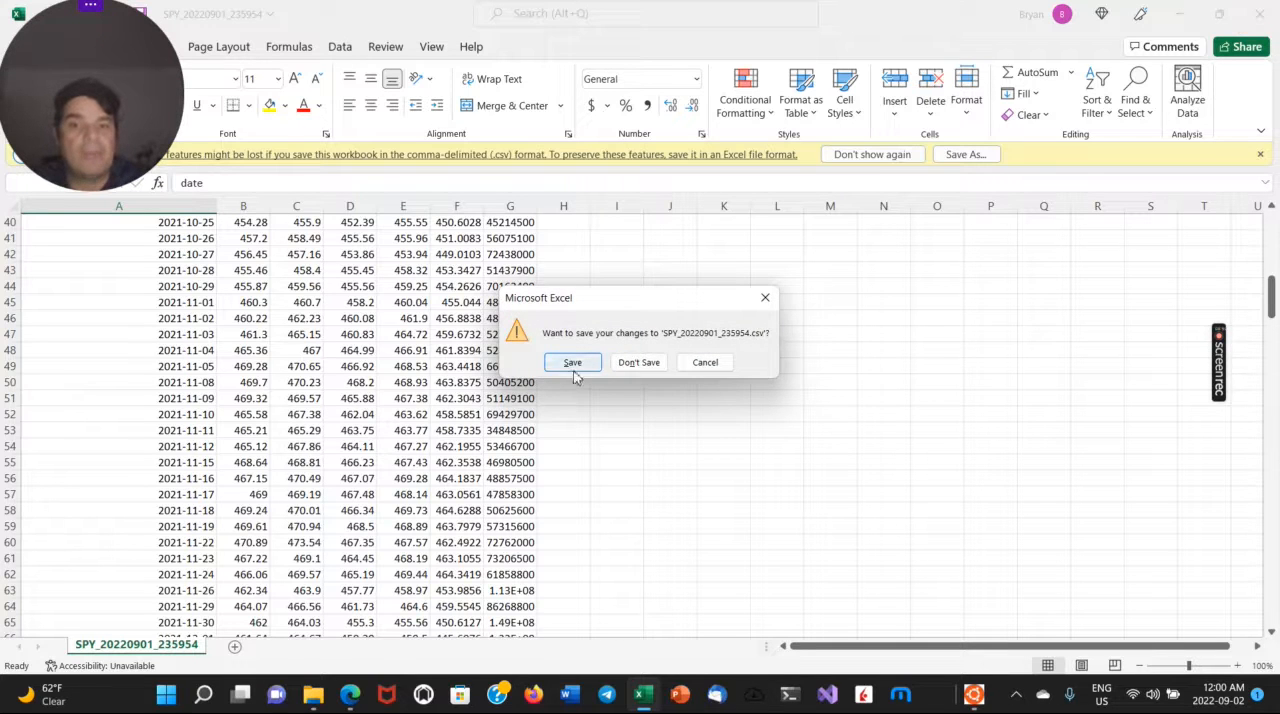
click(572, 362)
text(news)
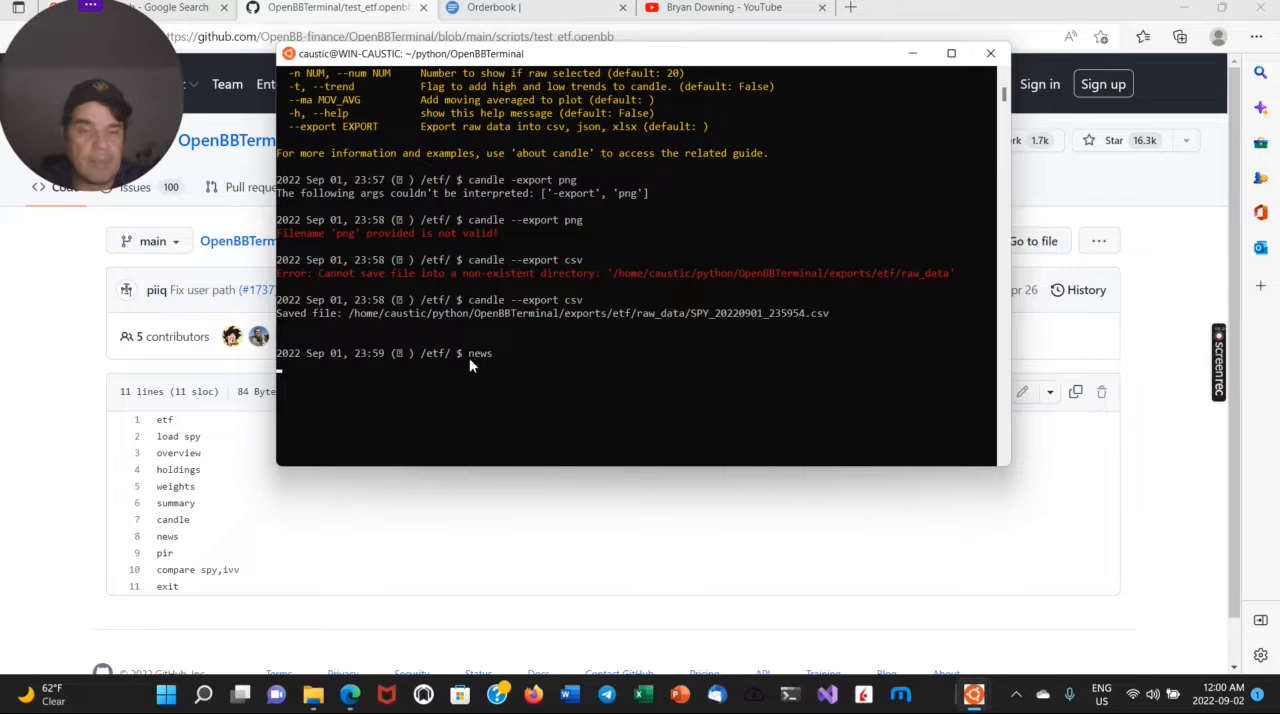
mouse_move(434, 378)
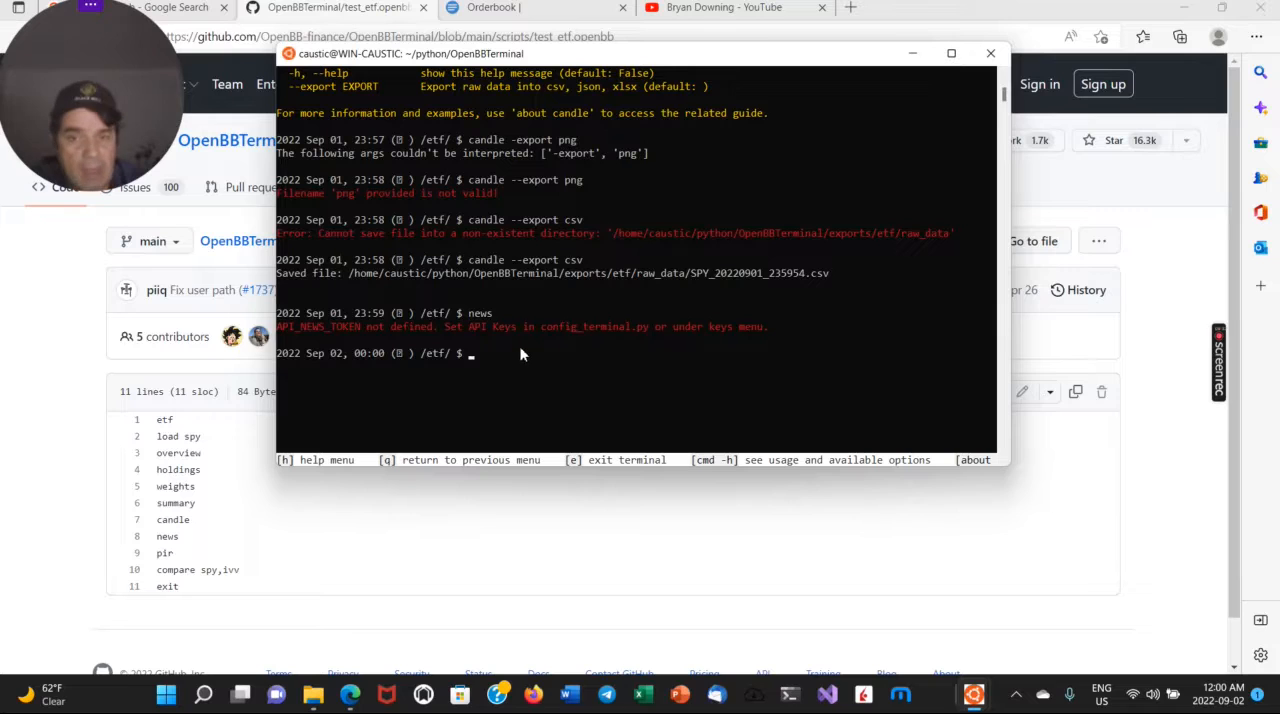
mouse_move(345, 346)
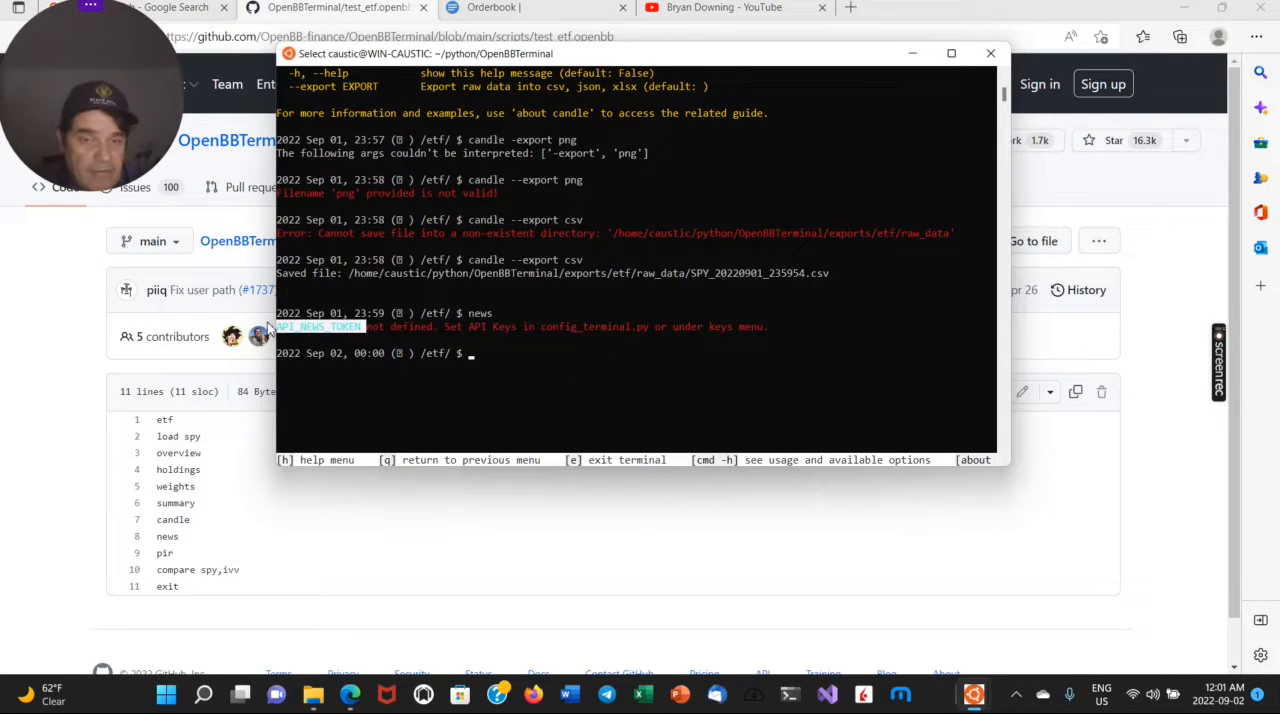
mouse_move(480, 360)
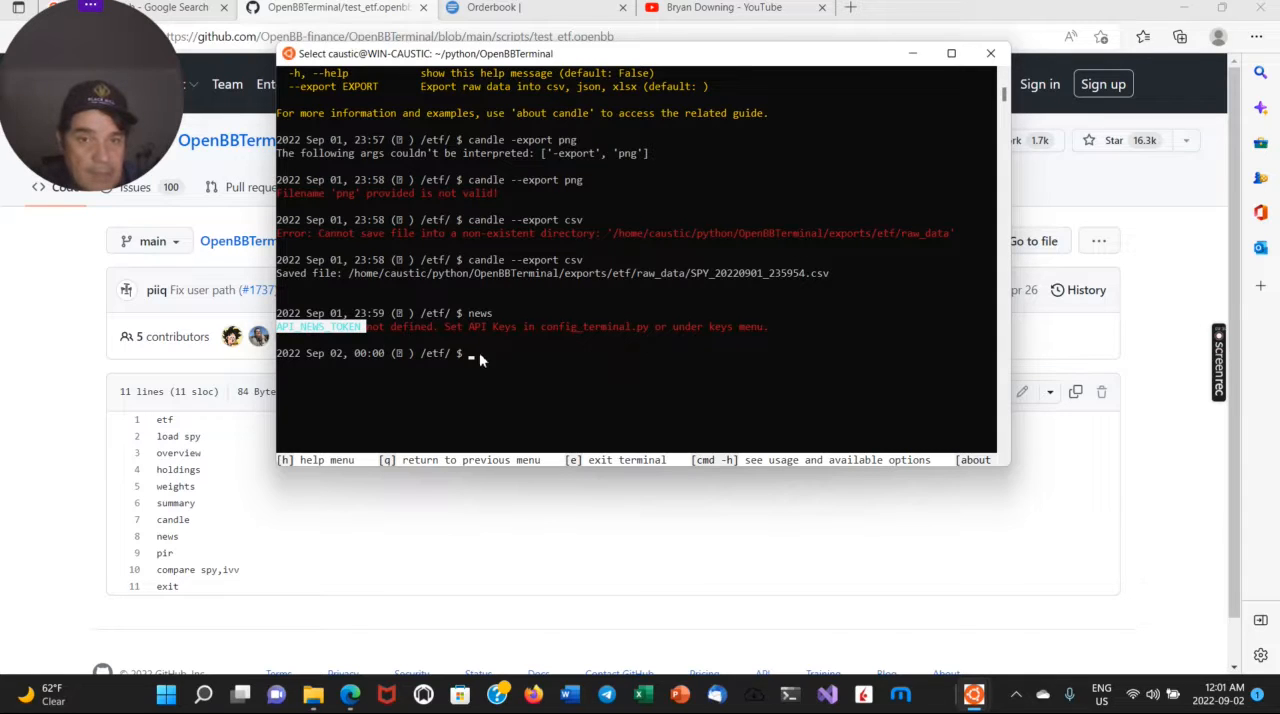
mouse_move(730, 360)
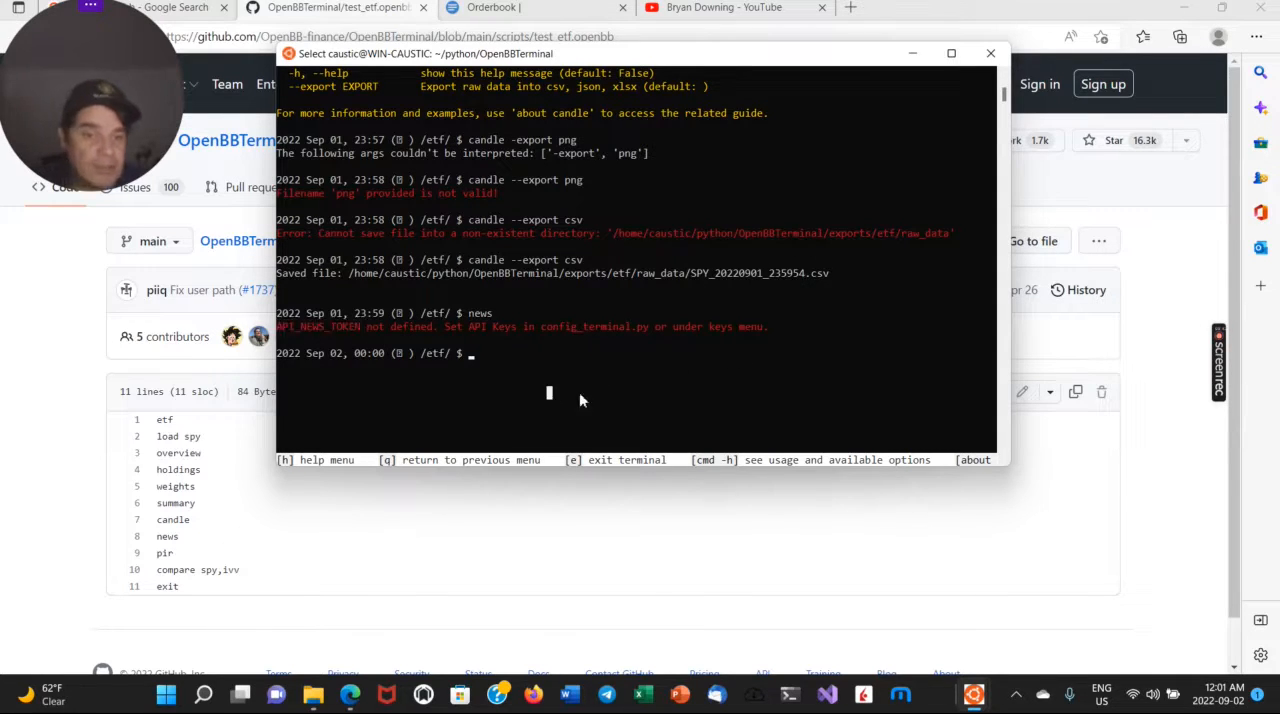
Run pir to generate a new ETF report in the exports folder.
text(pir)
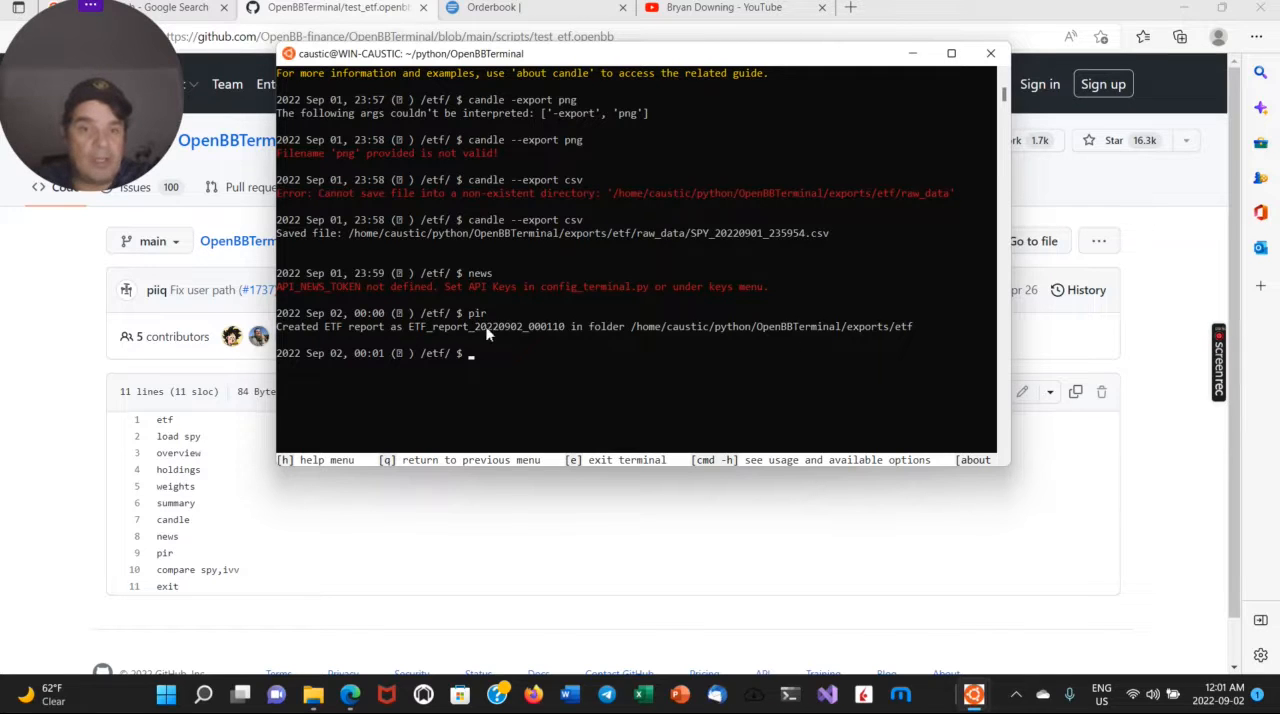
mouse_move(1098, 537)
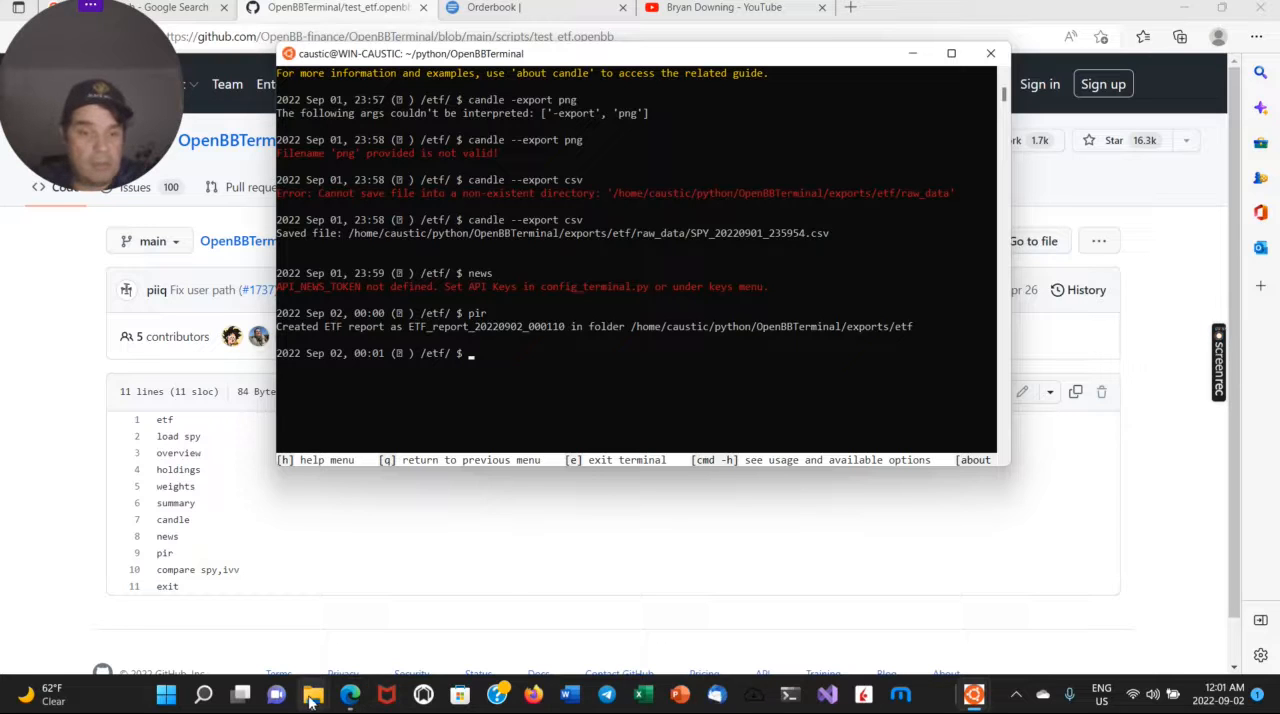
Go up from raw_data to etf and open ETF_report_20220902_000110 in Excel.
click(313, 693)
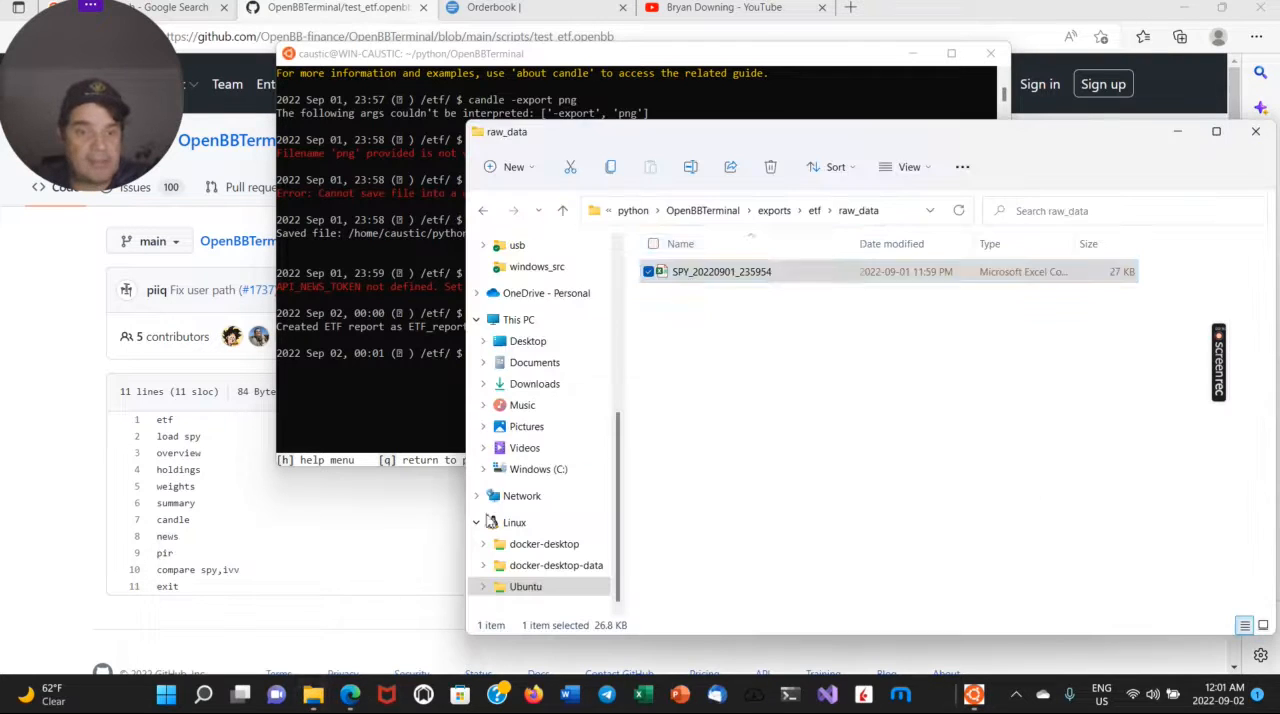
click(814, 210)
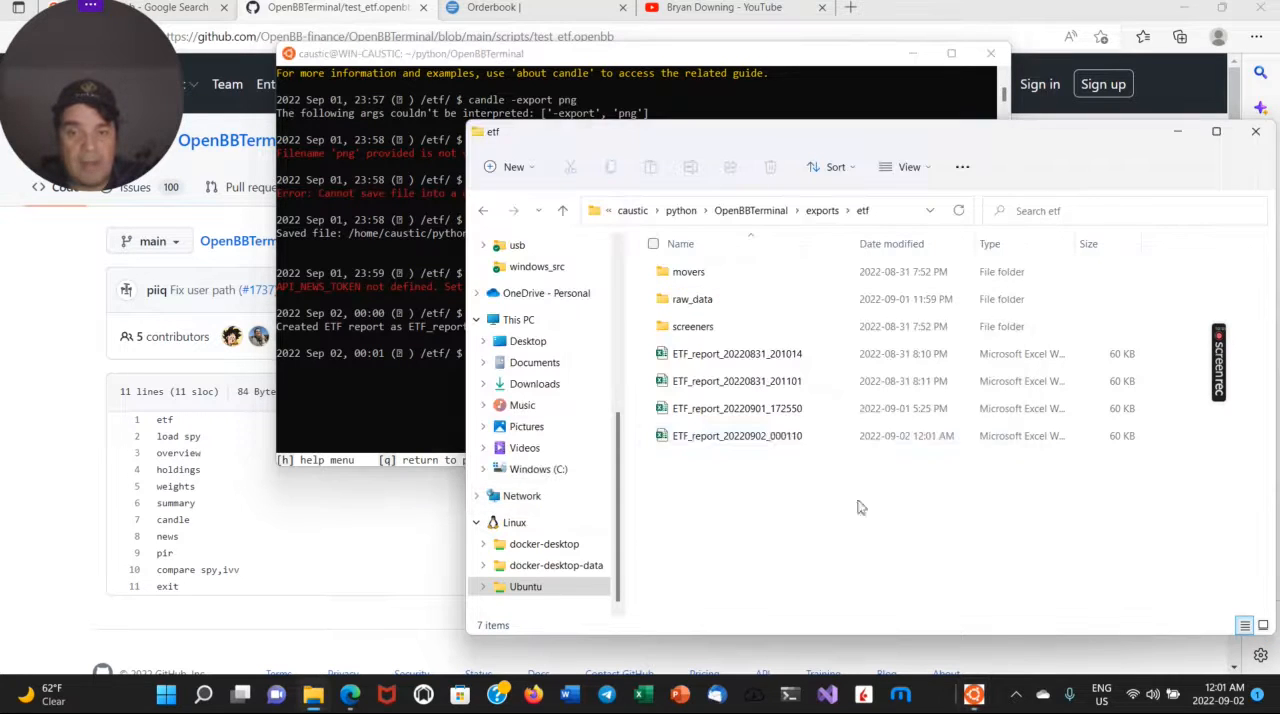
right_click(737, 435)
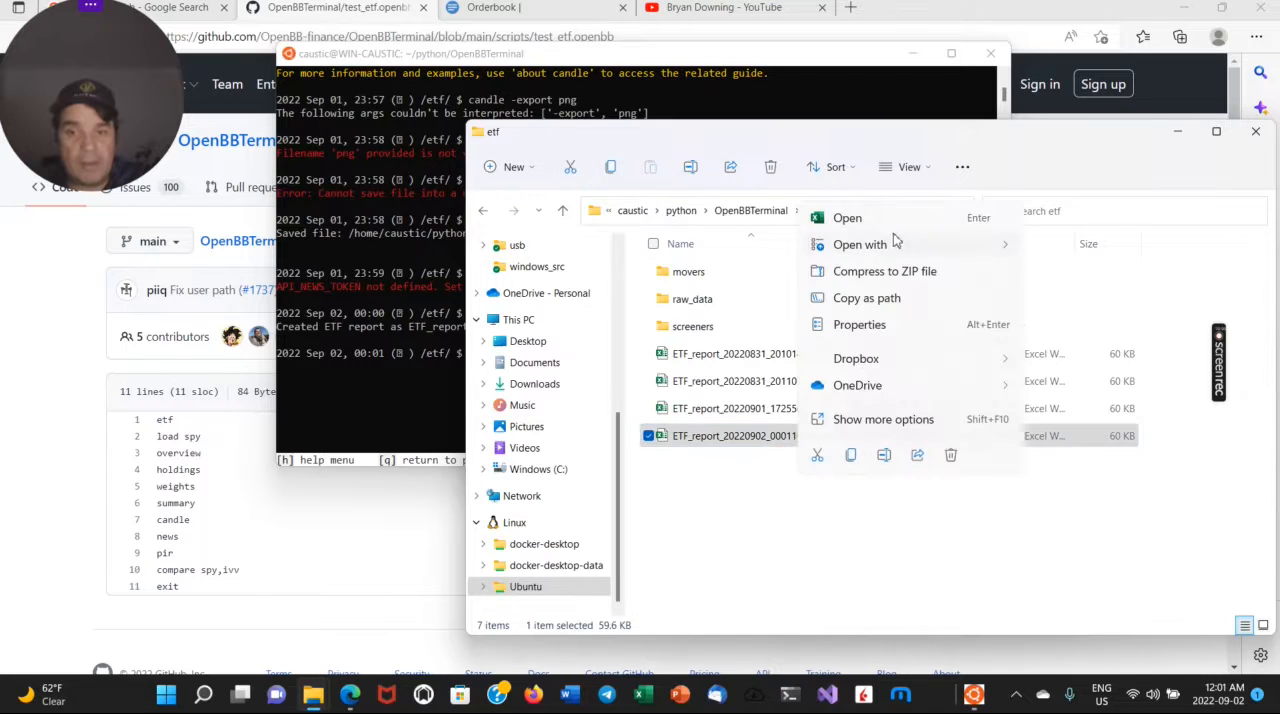
click(847, 217)
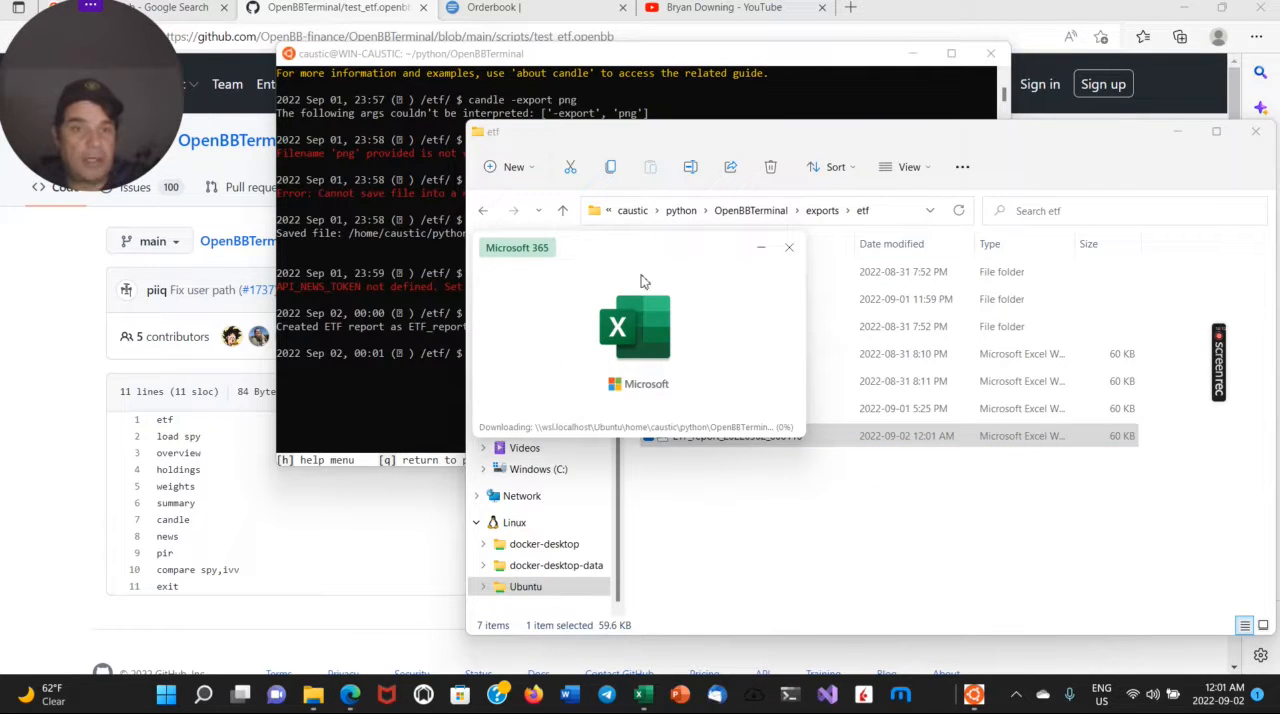
mouse_move(635, 235)
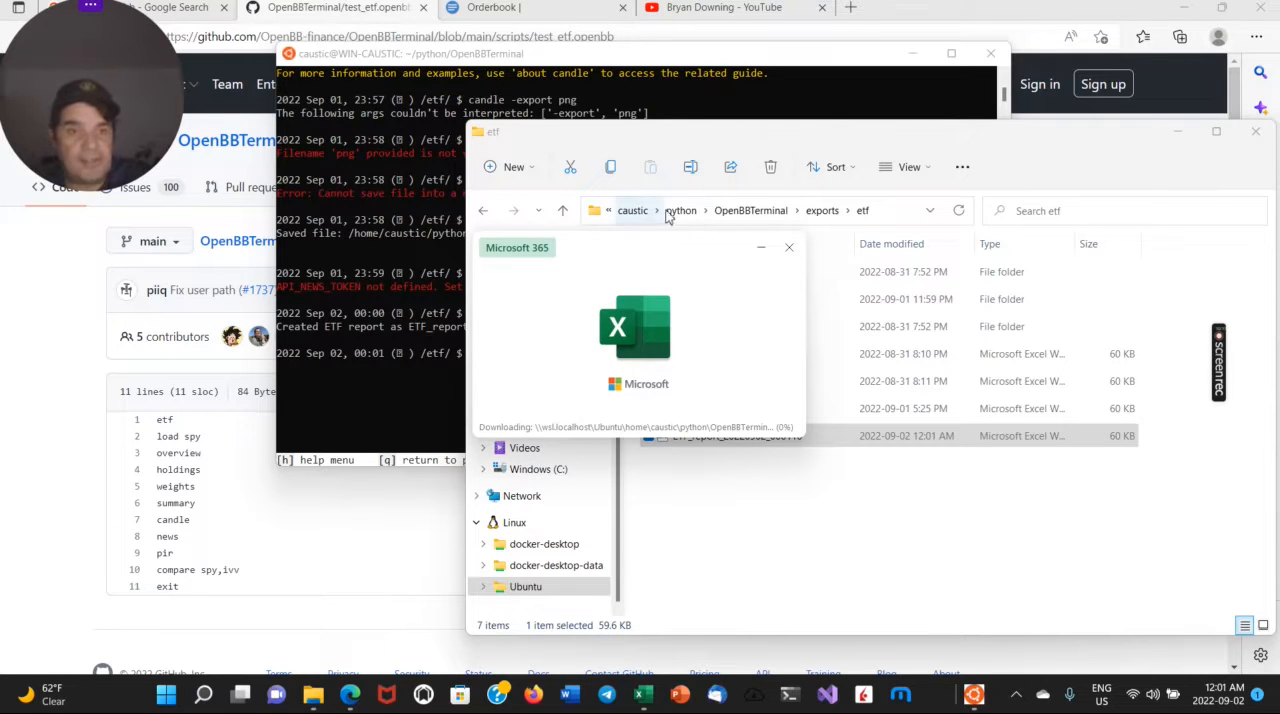
mouse_move(731, 167)
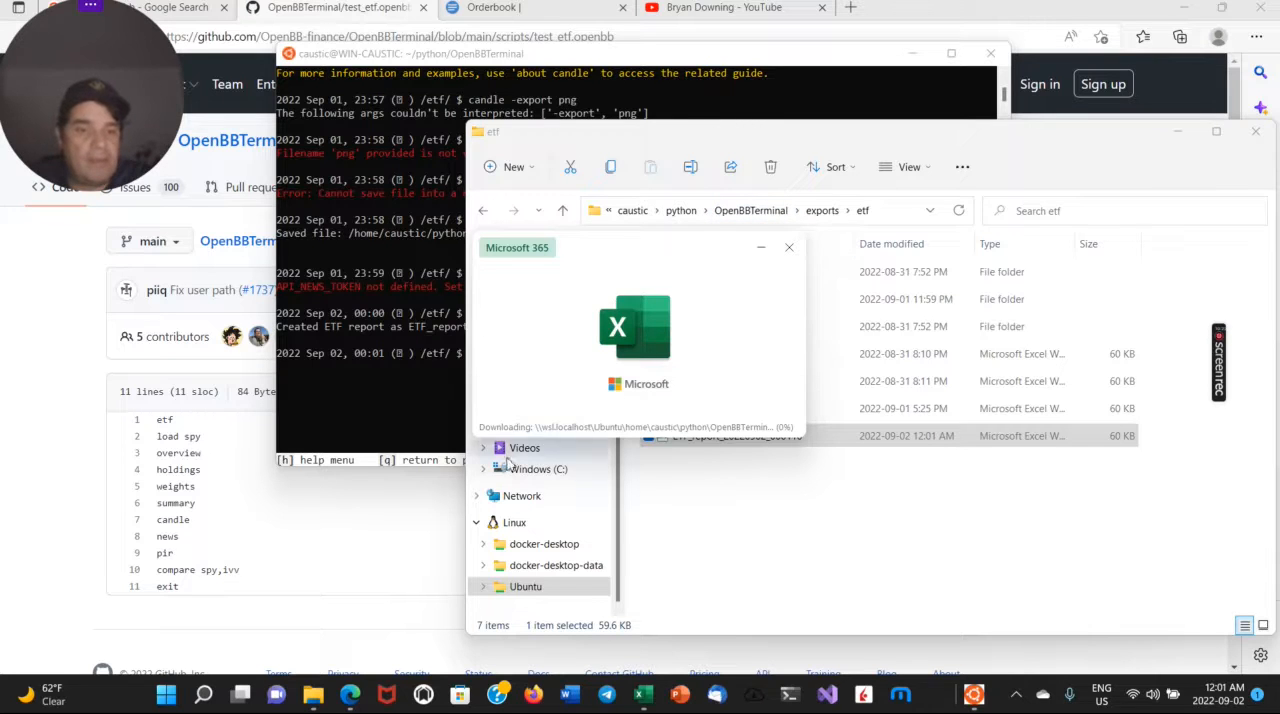
mouse_move(373, 395)
text(compare spy,)
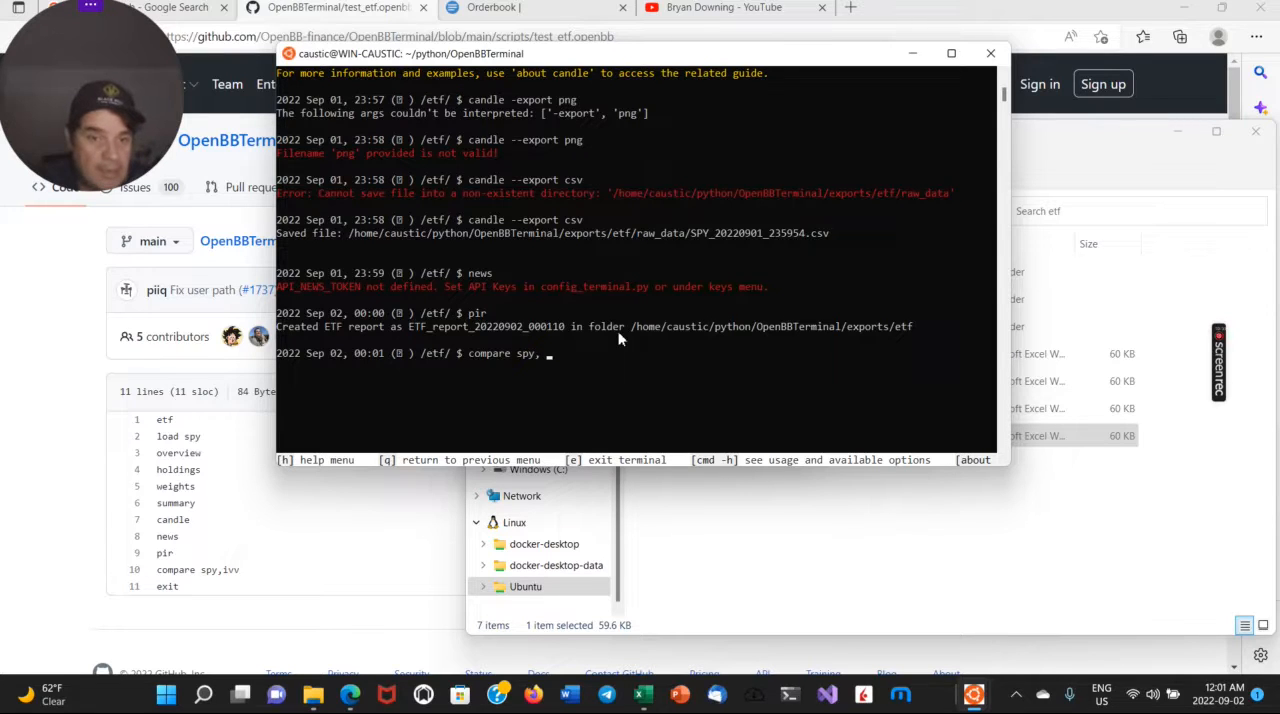
Enter 'compare spy,ivv' at the etf prompt, which fails because SPY isn't recognised.
text(ivv)
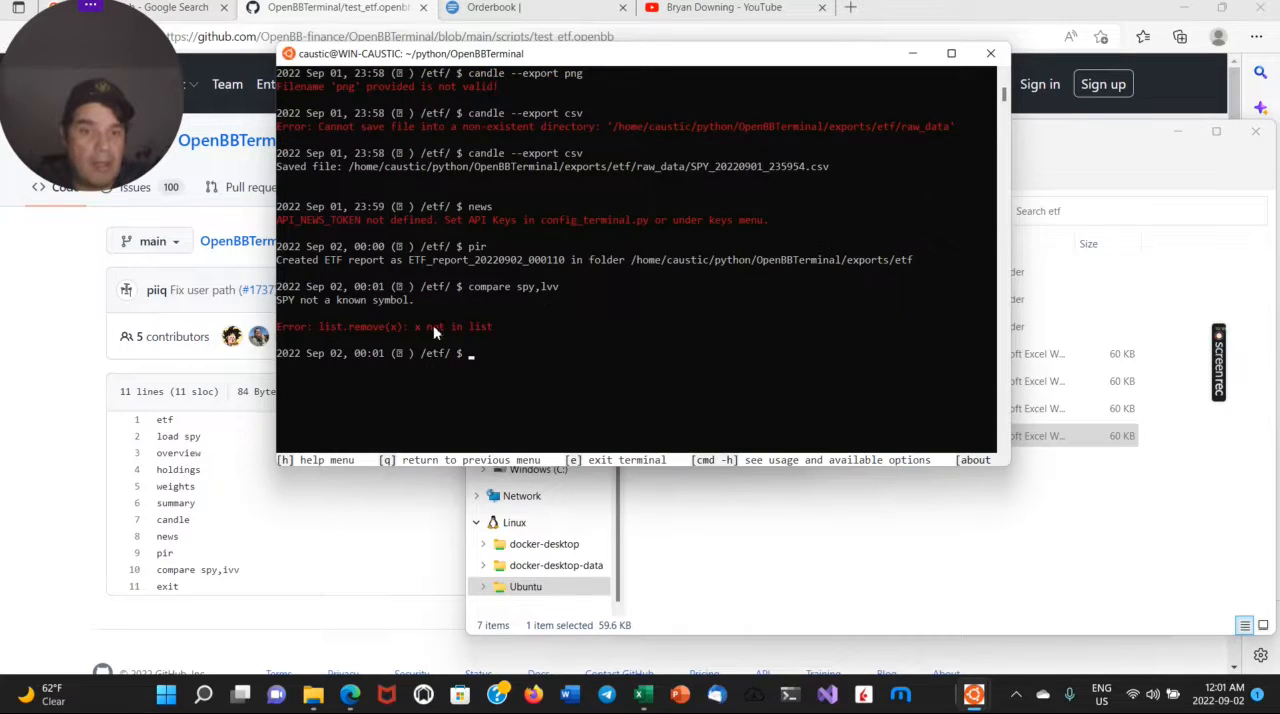
mouse_move(895, 553)
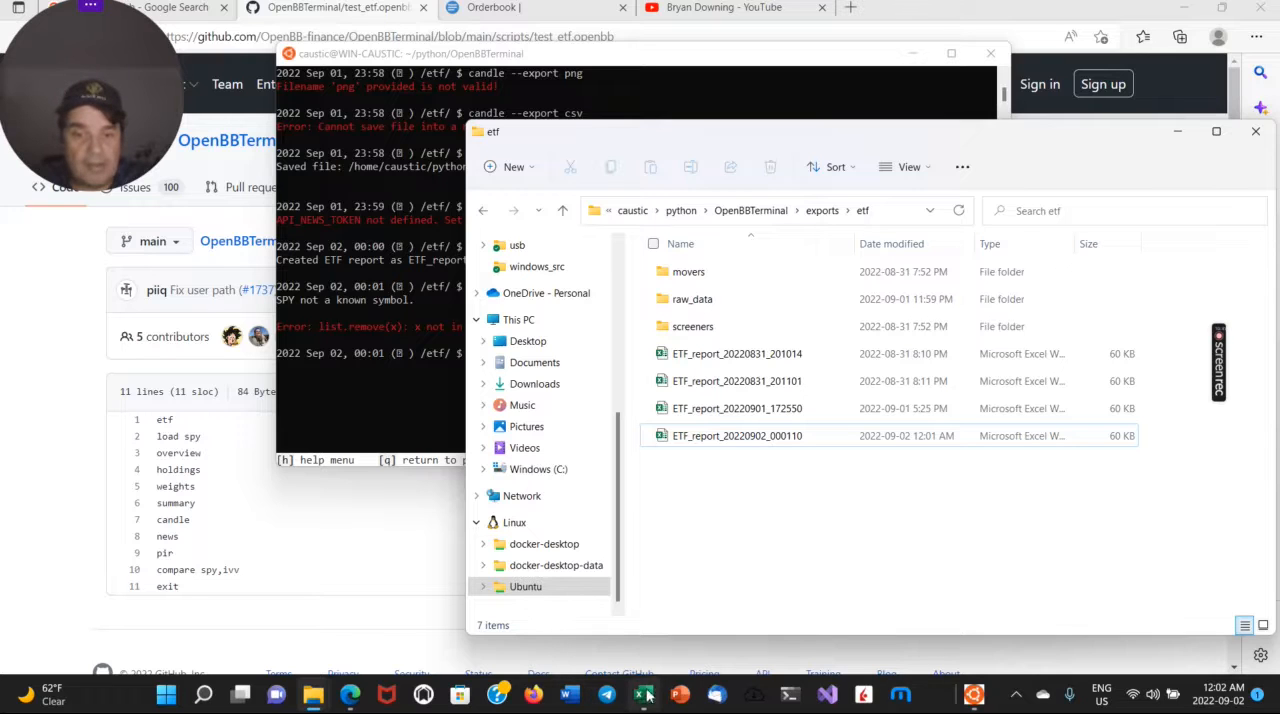
Double-click ETF_report_20220902_000110 in the etf folder to reopen it in Excel.
double_click(737, 435)
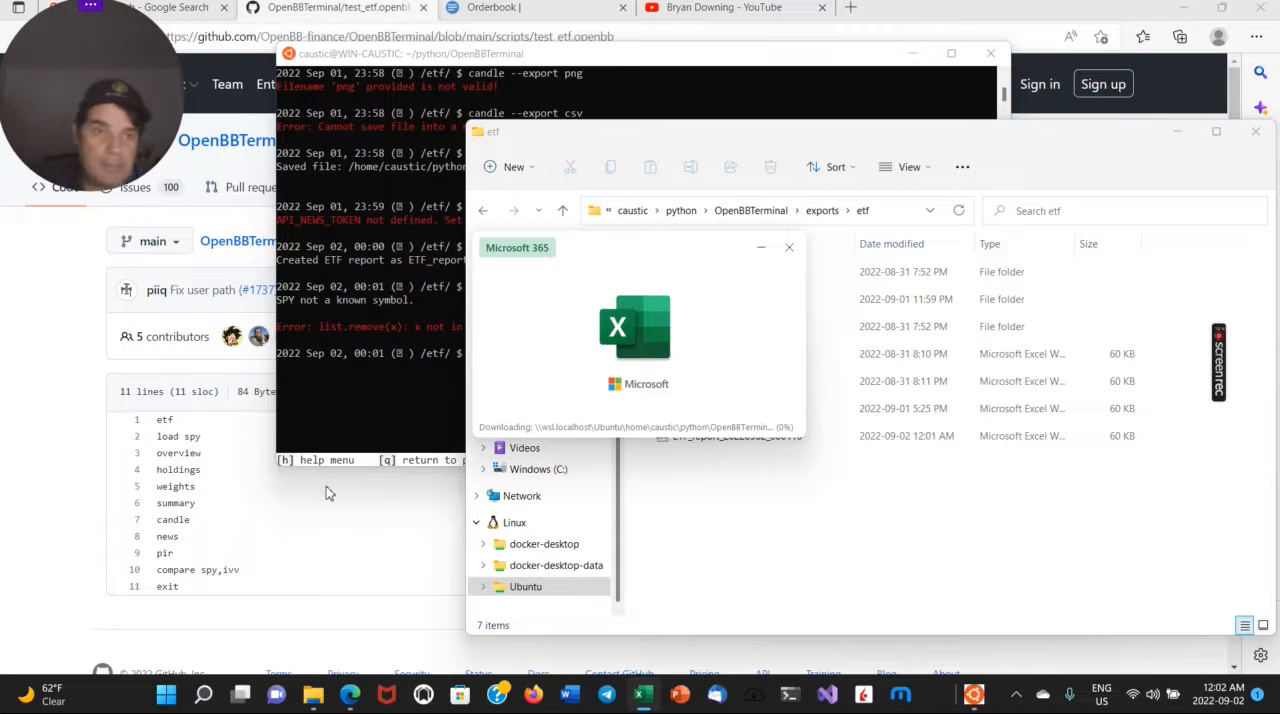
mouse_move(323, 528)
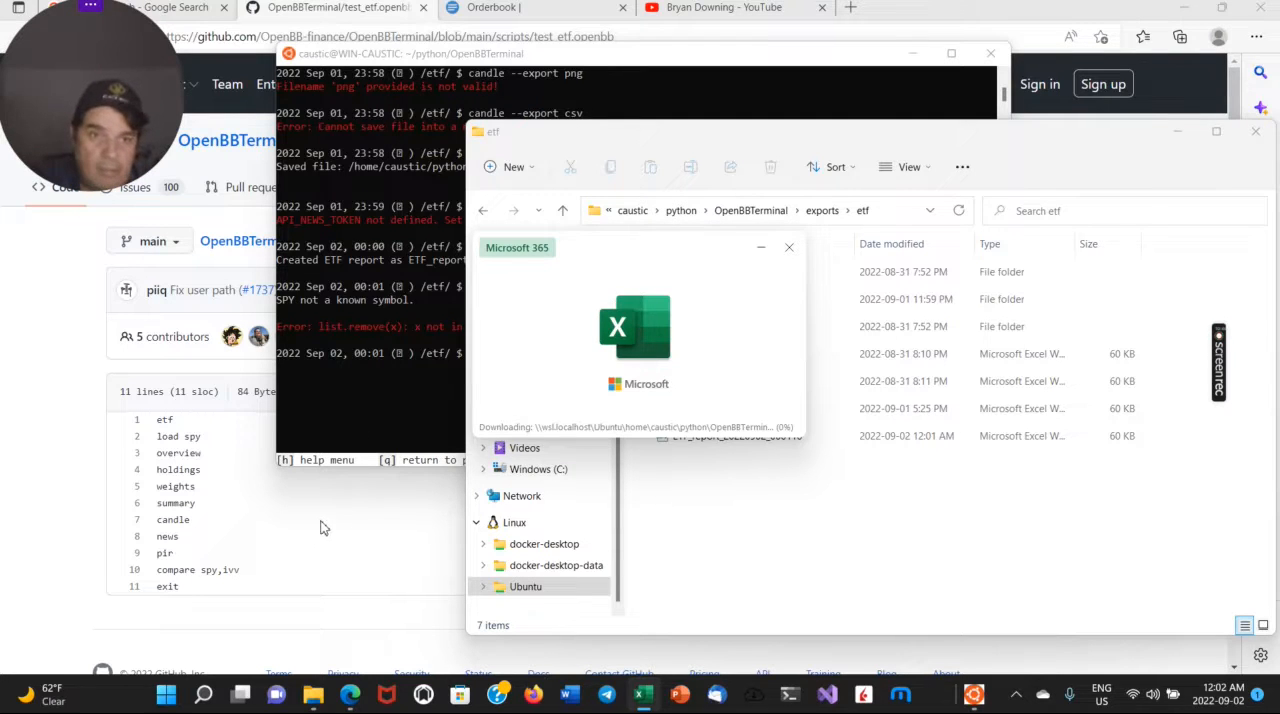
mouse_move(164, 387)
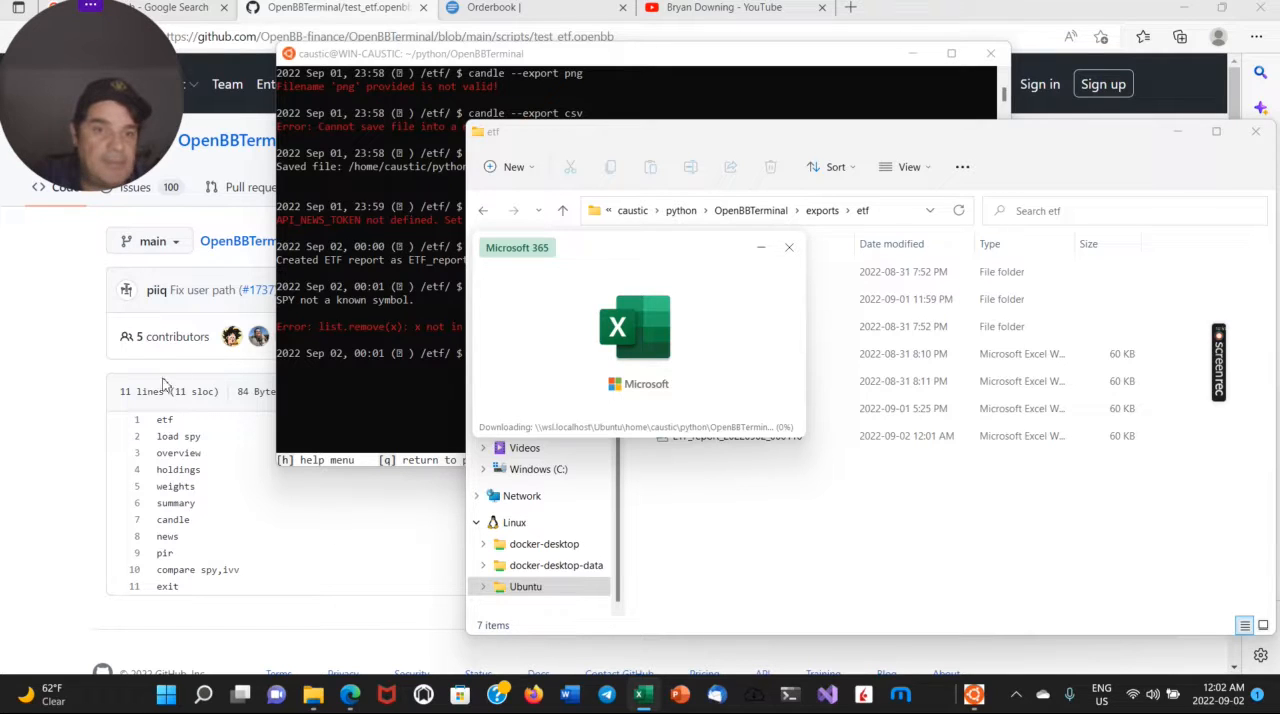
mouse_move(550, 28)
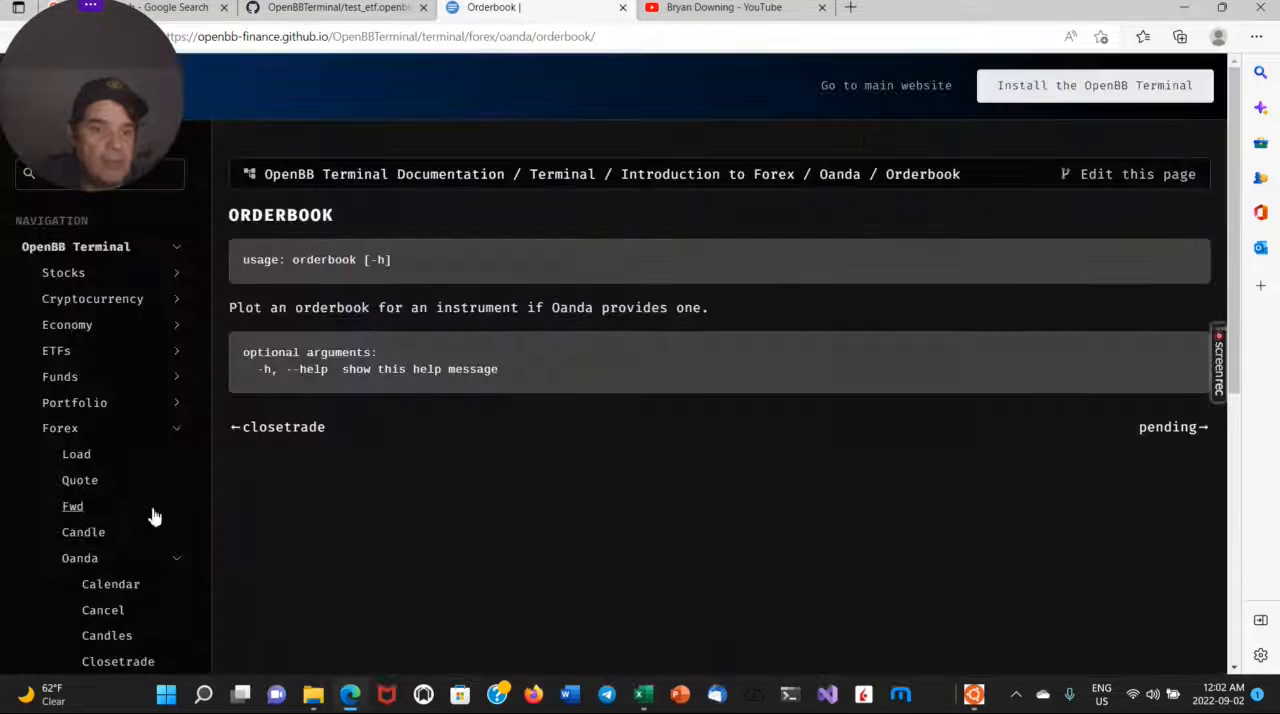
Scroll the docs sidebar down toward Jupyter's Dashboards and Reports pages.
scroll(down, 3)
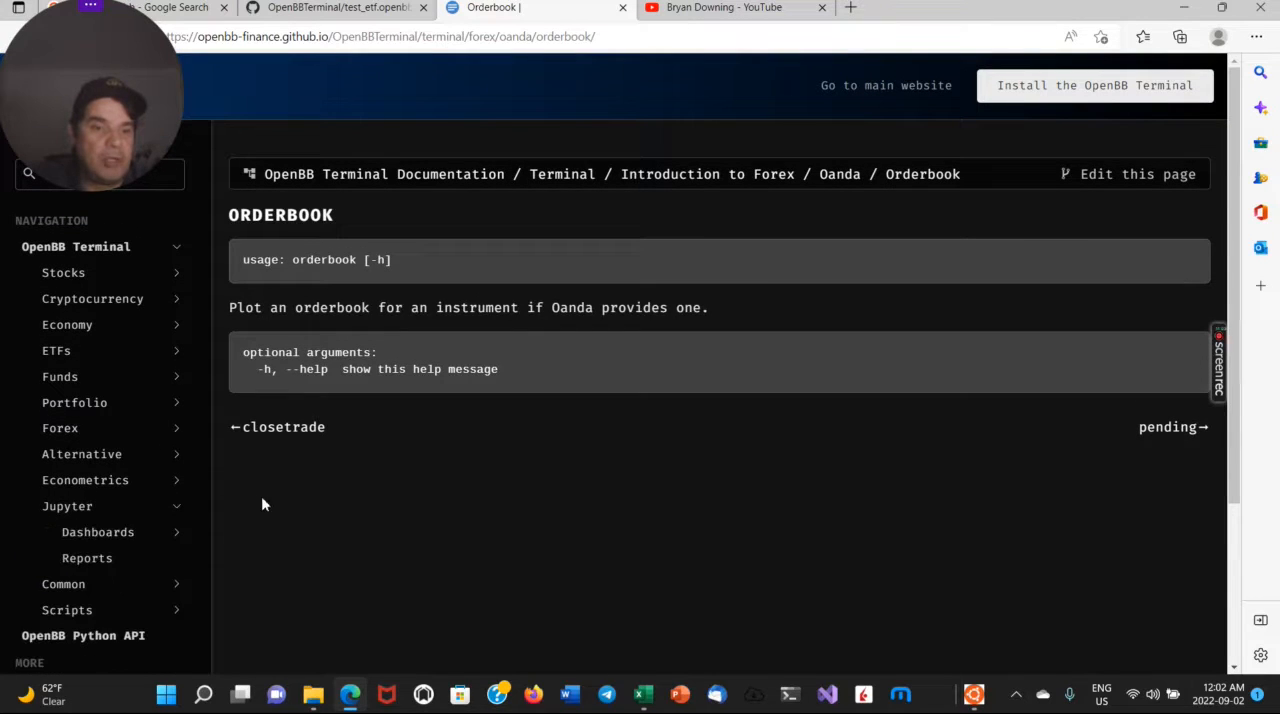
scroll(down, 3)
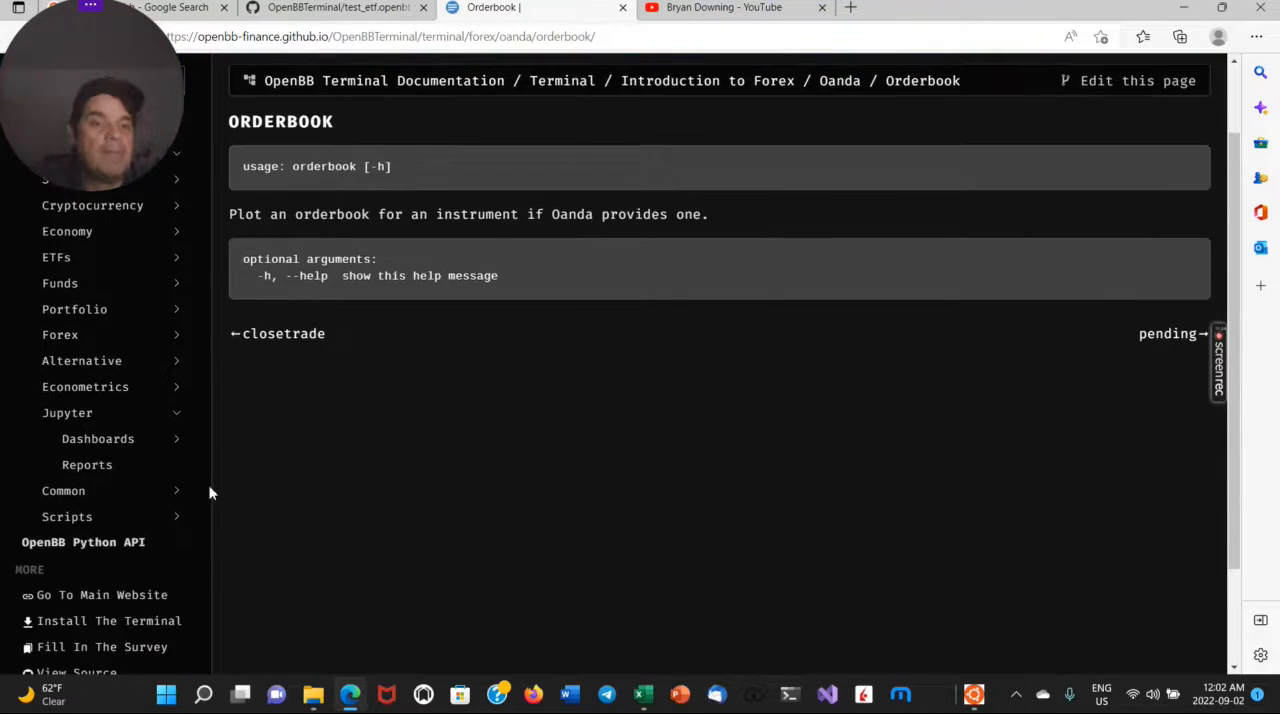
mouse_move(98, 439)
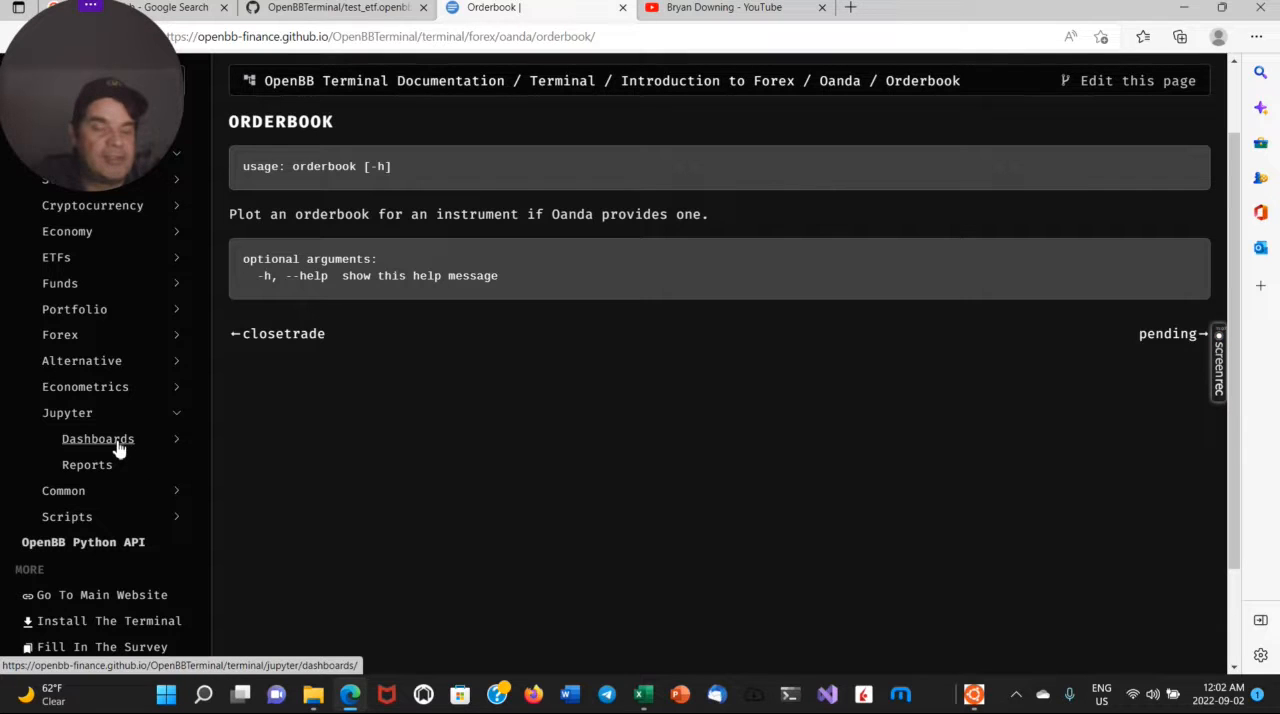
mouse_move(87, 465)
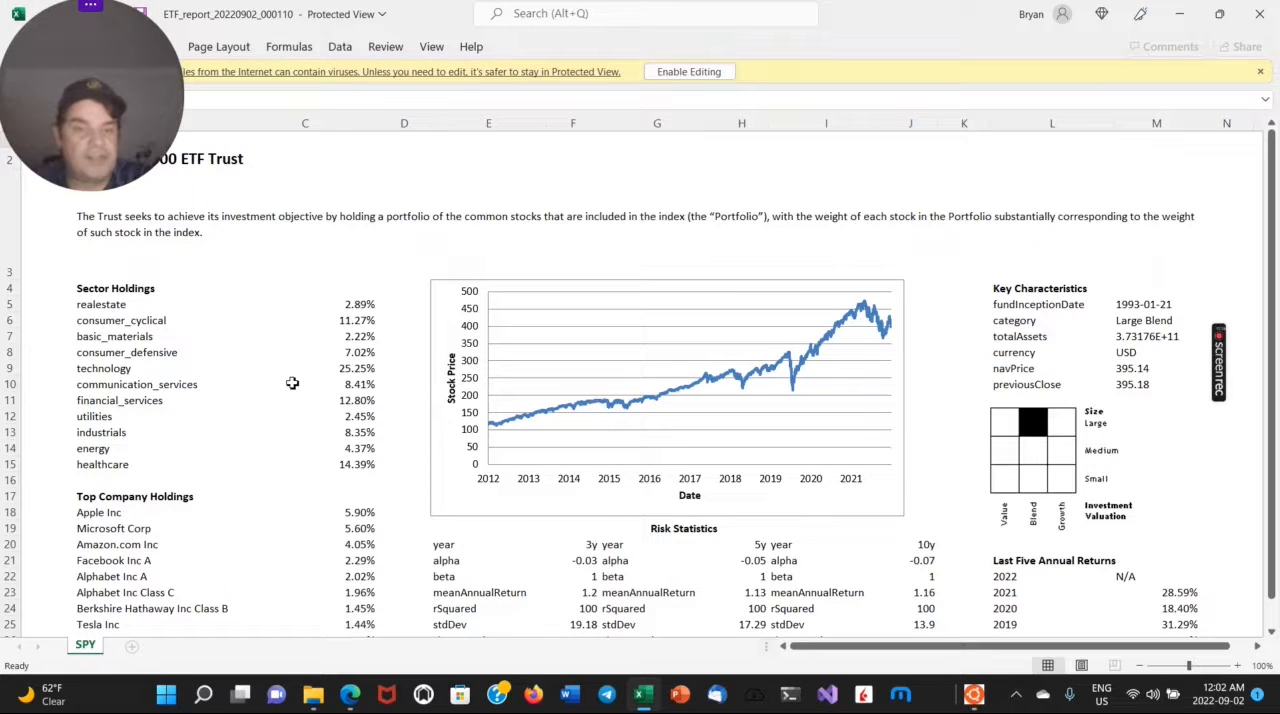
scroll(down, 3)
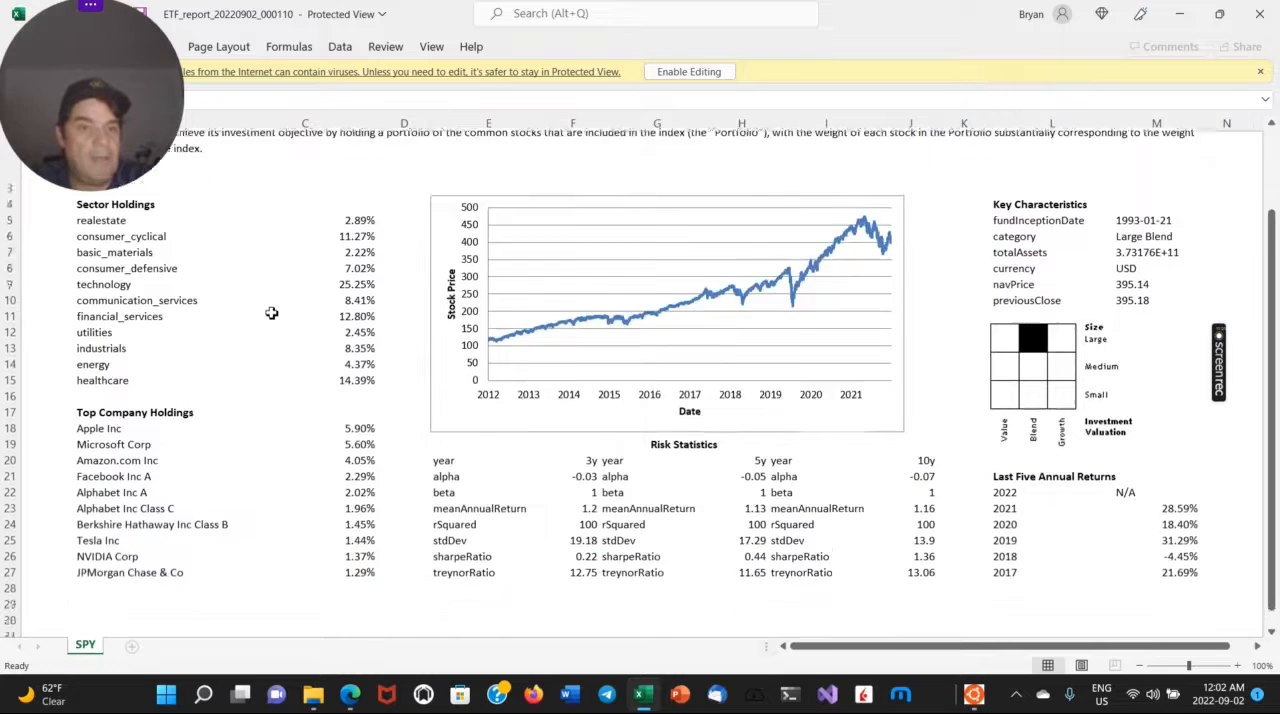
scroll(down, 3)
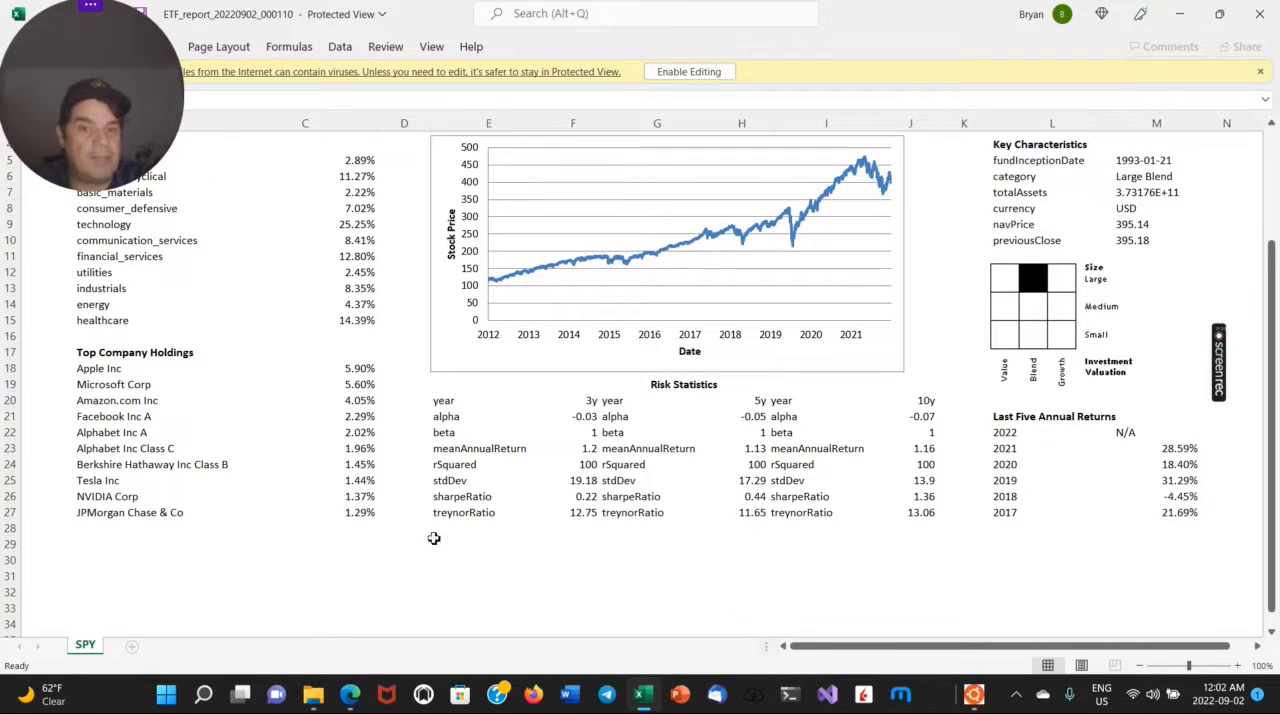
click(825, 432)
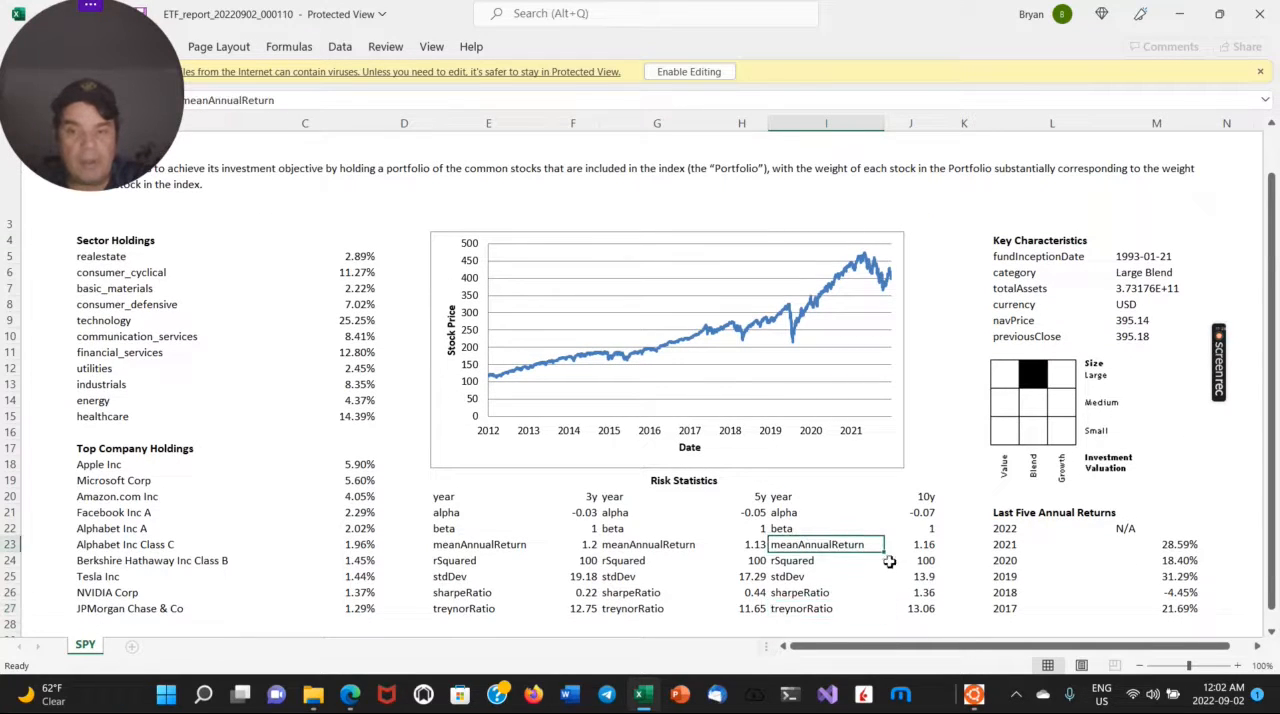
scroll(down, 3)
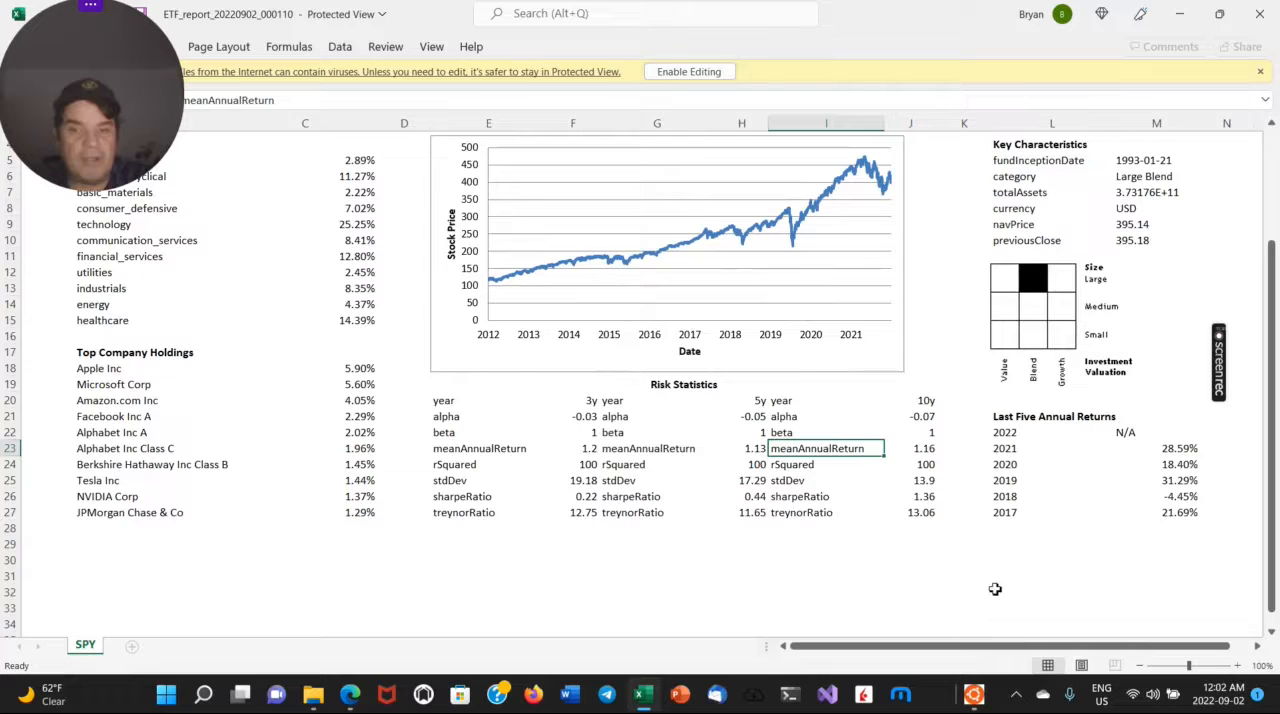
scroll(down, 3)
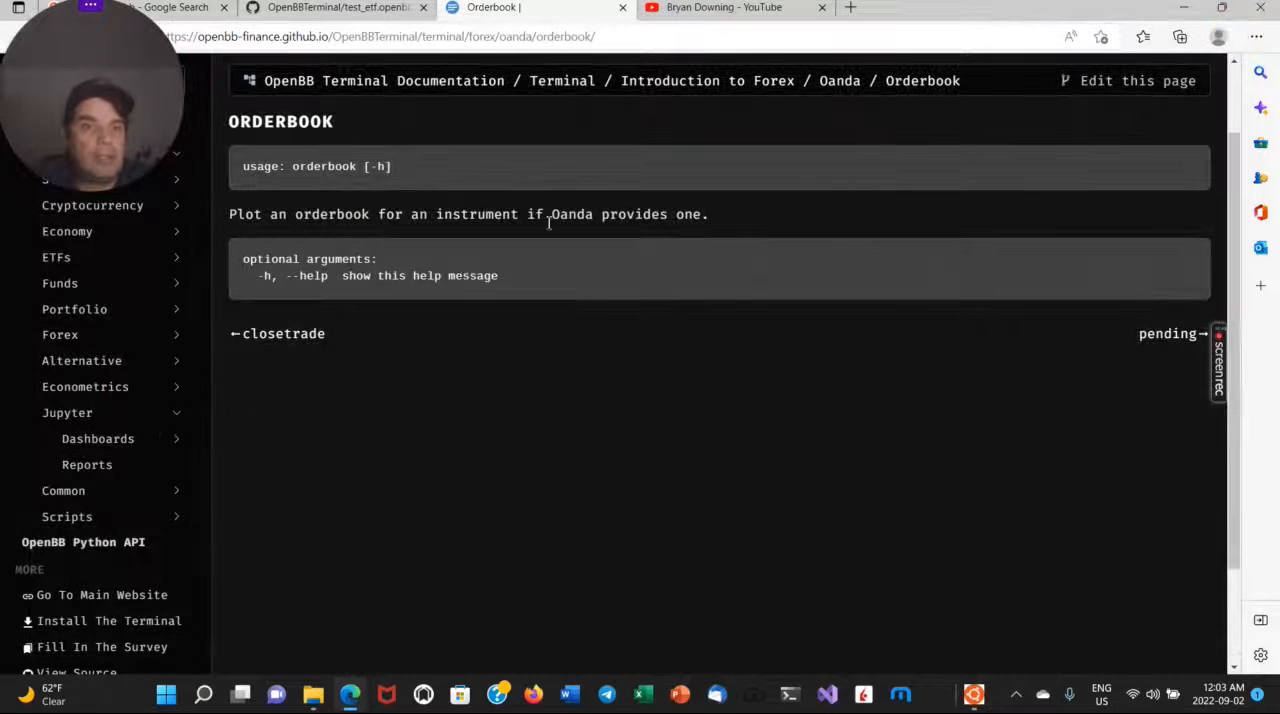
mouse_move(67, 516)
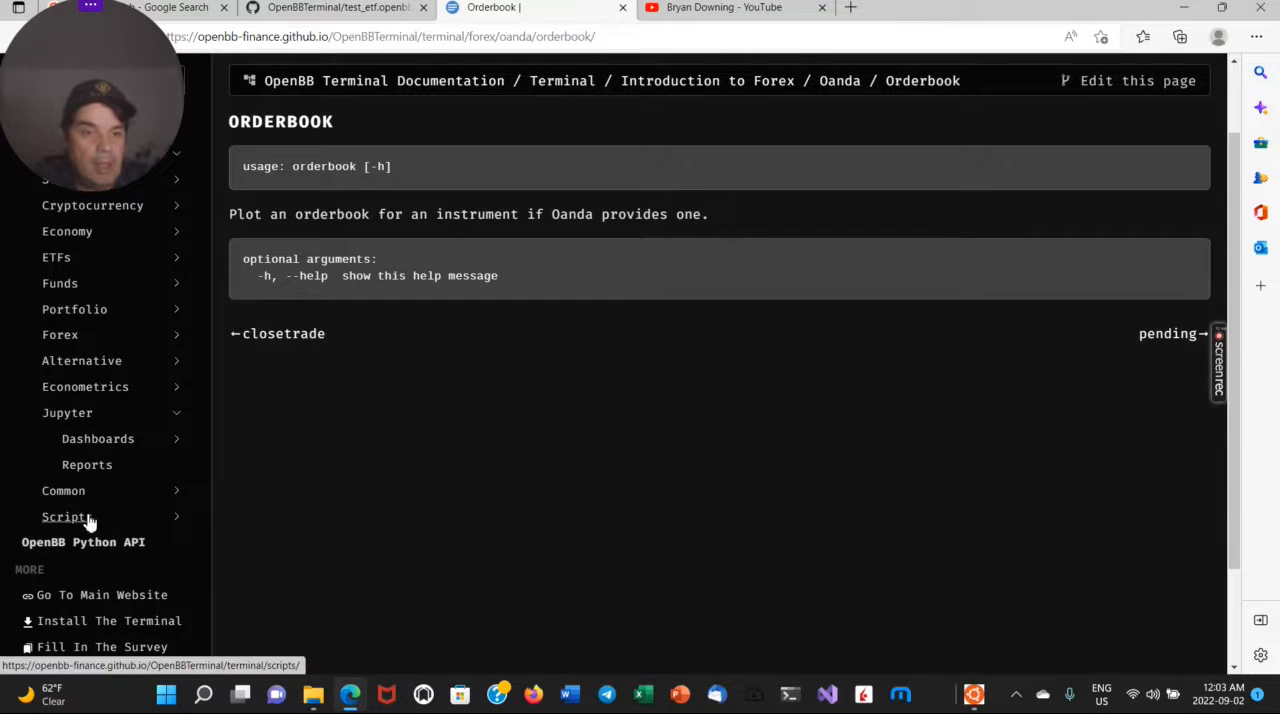
Scroll the Jupyter Dashboards page, then bring the OpenBB Terminal window forward.
scroll(down, 3)
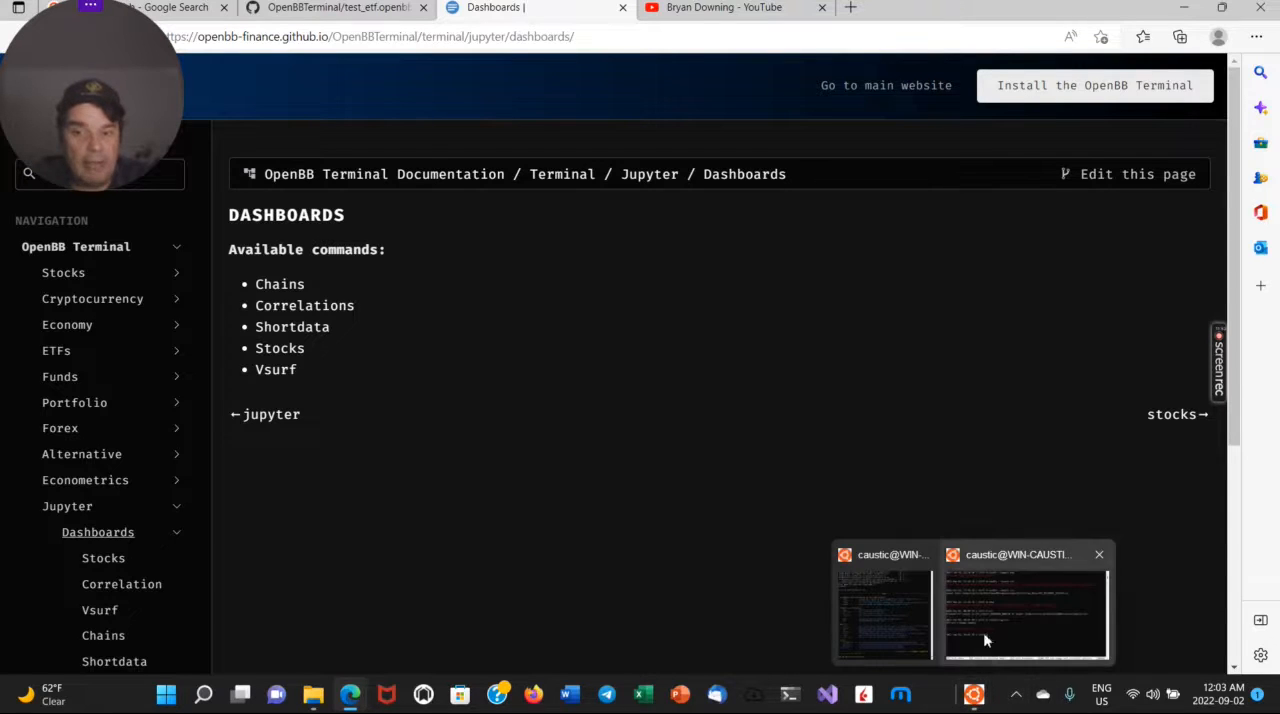
click(1024, 610)
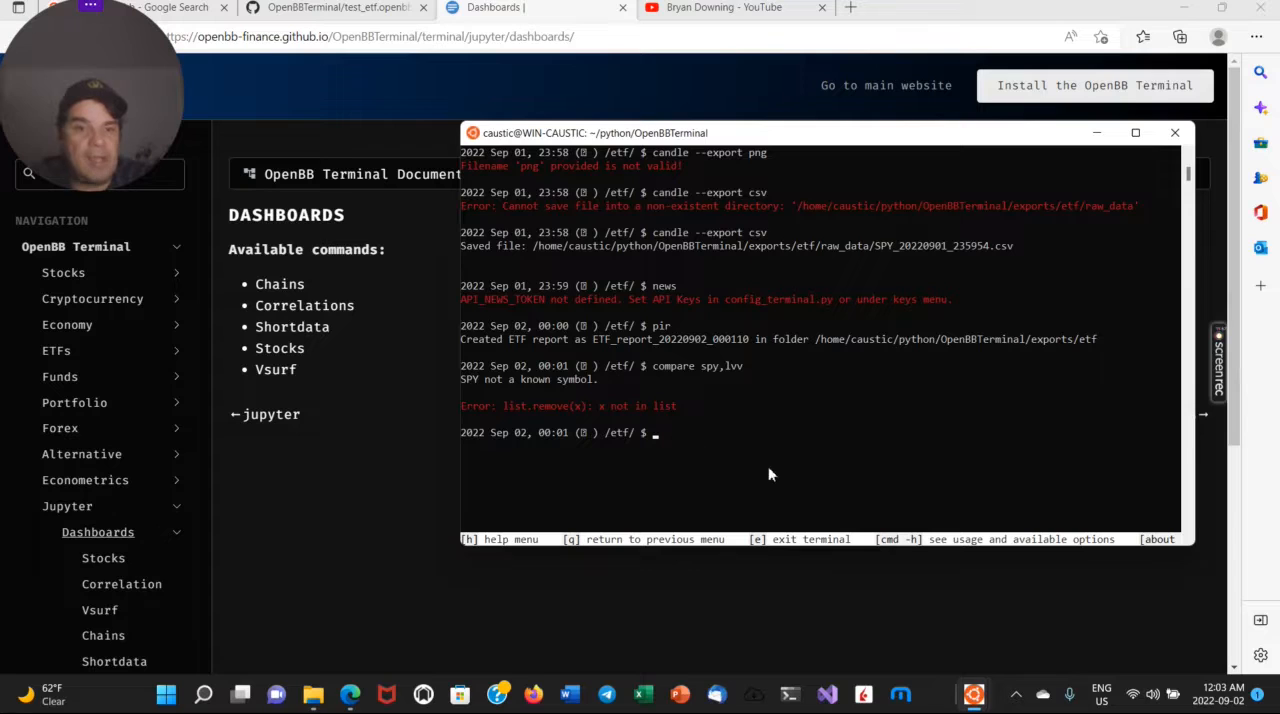
mouse_move(790, 474)
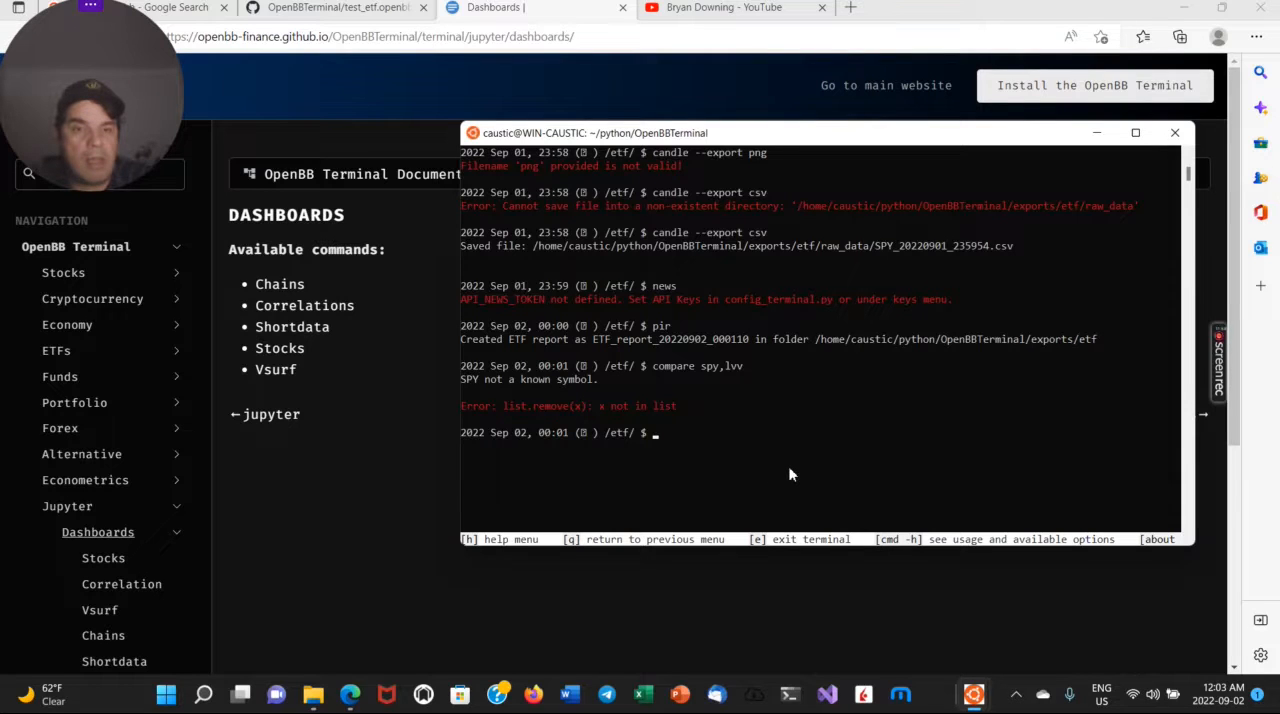
mouse_move(727, 458)
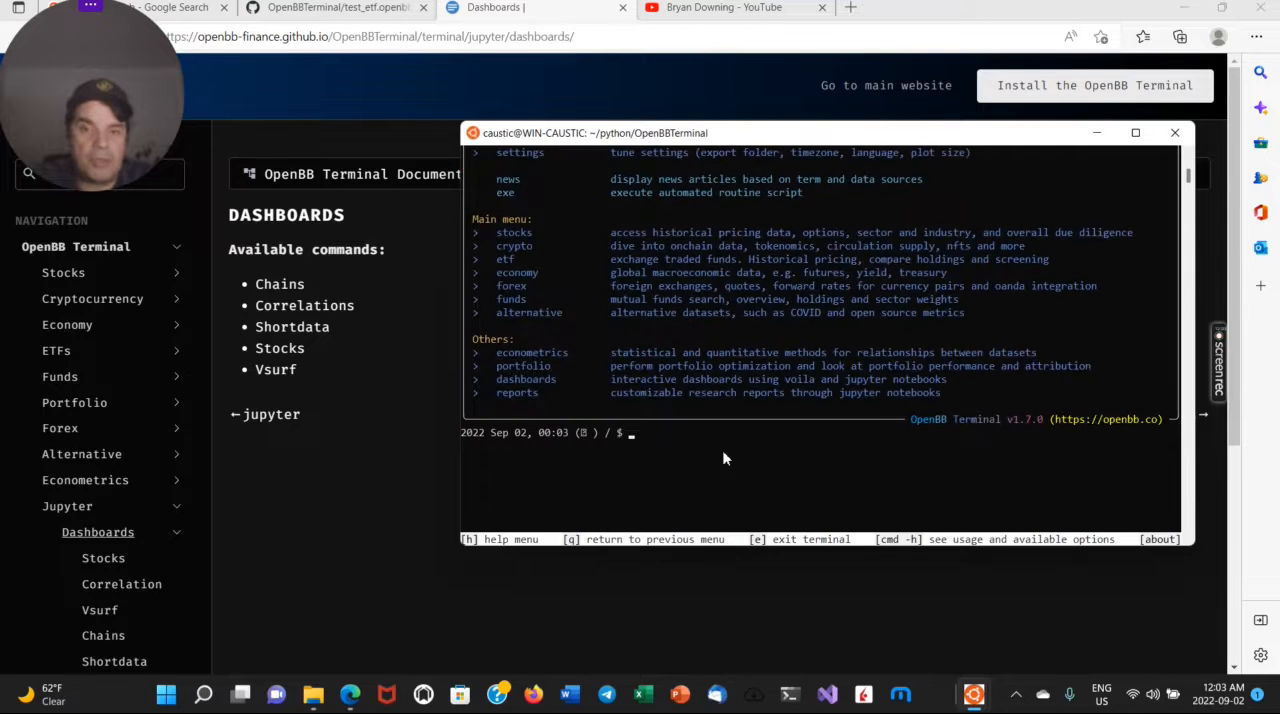
Enter the dashboards menu, run the crypto dashboard and answer 'y' to the Voila prompt.
text(dashboards)
text(crypto)
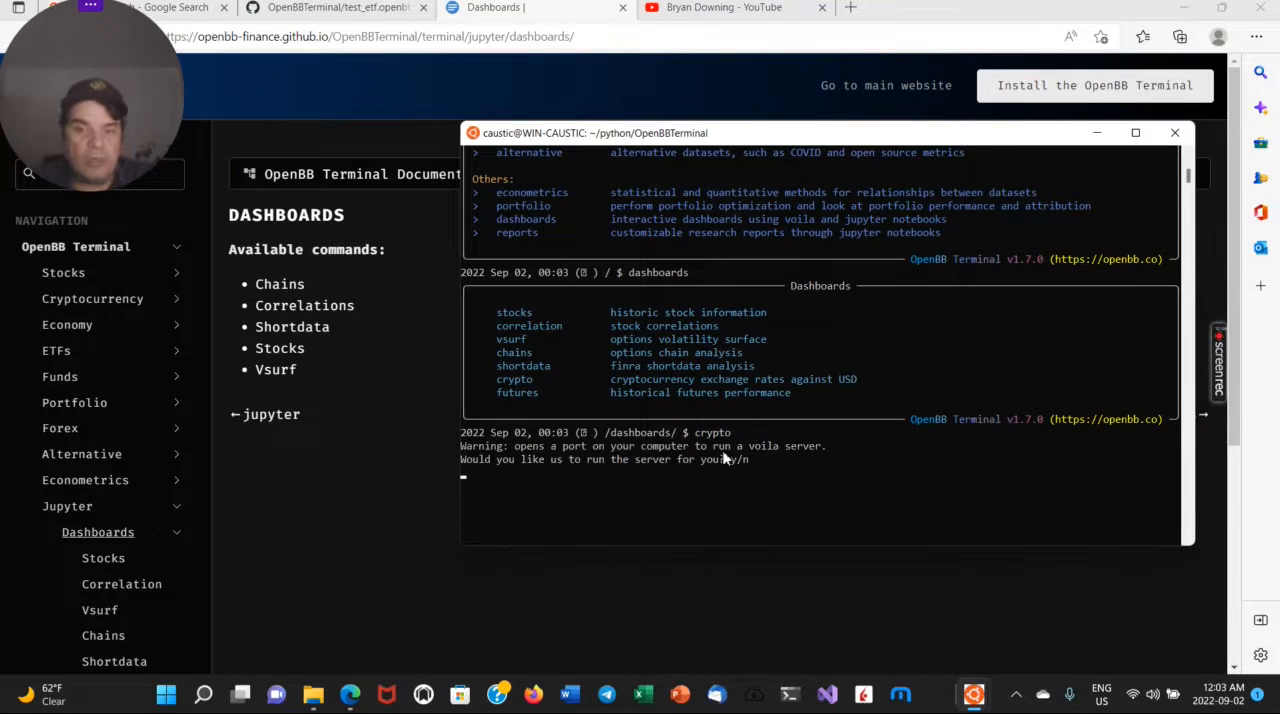
mouse_move(860, 427)
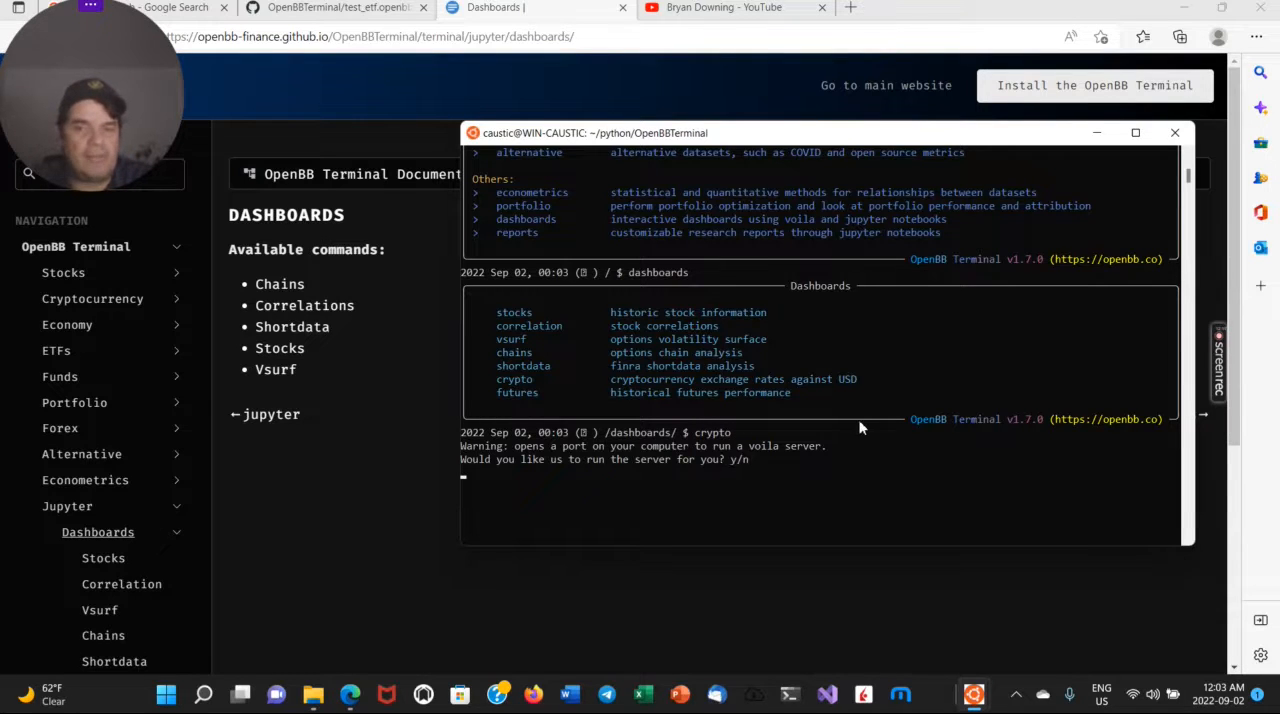
text(y)
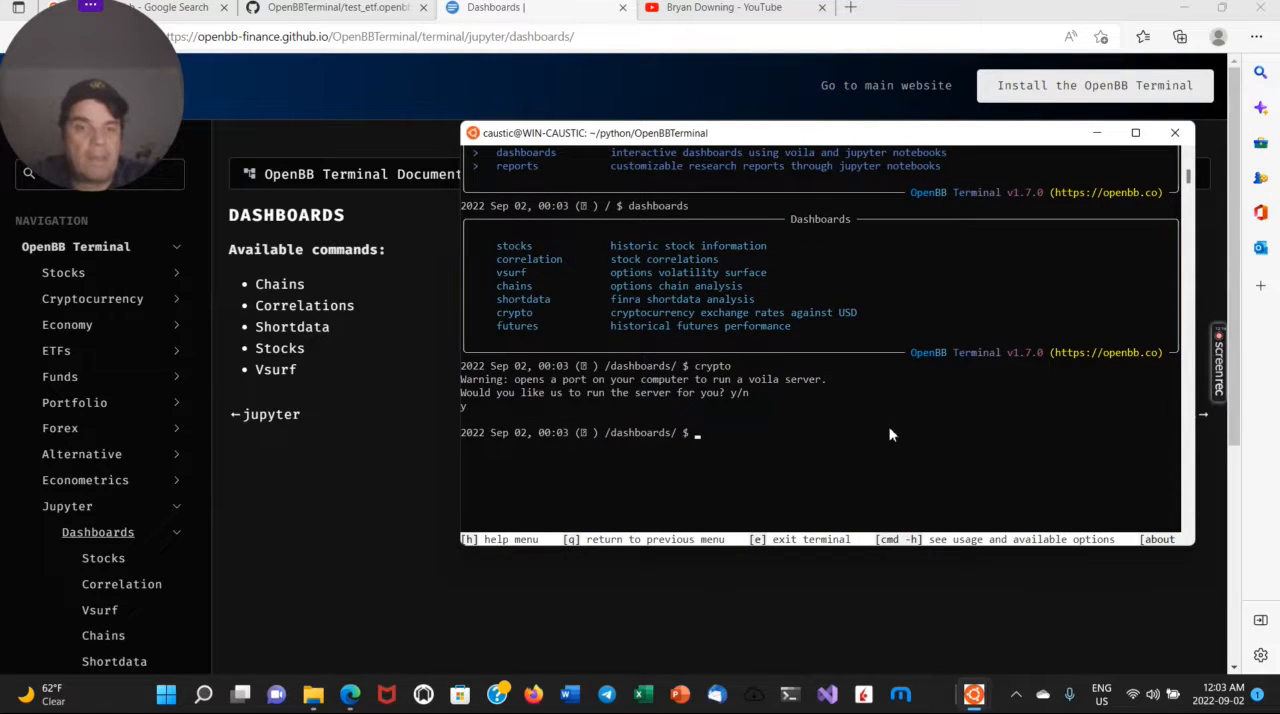
mouse_move(842, 200)
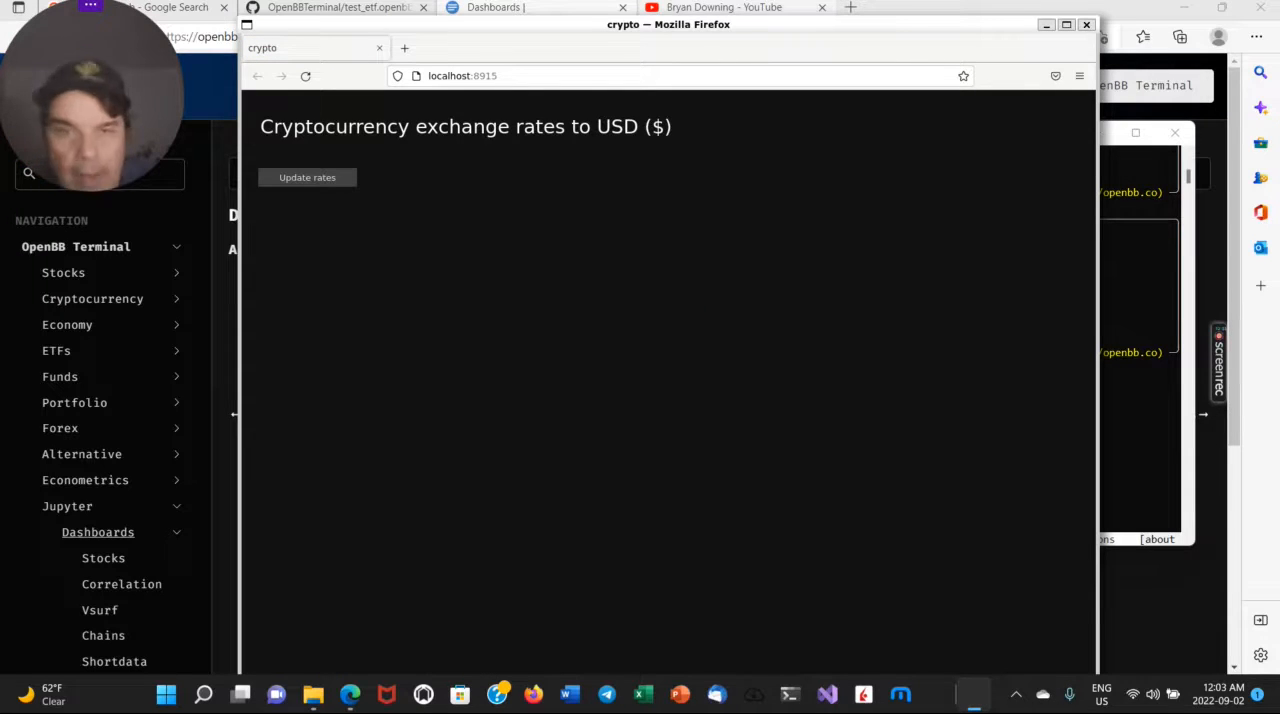
Populate the coin tiles with Update rates, then close the Firefox crypto dashboard.
click(307, 177)
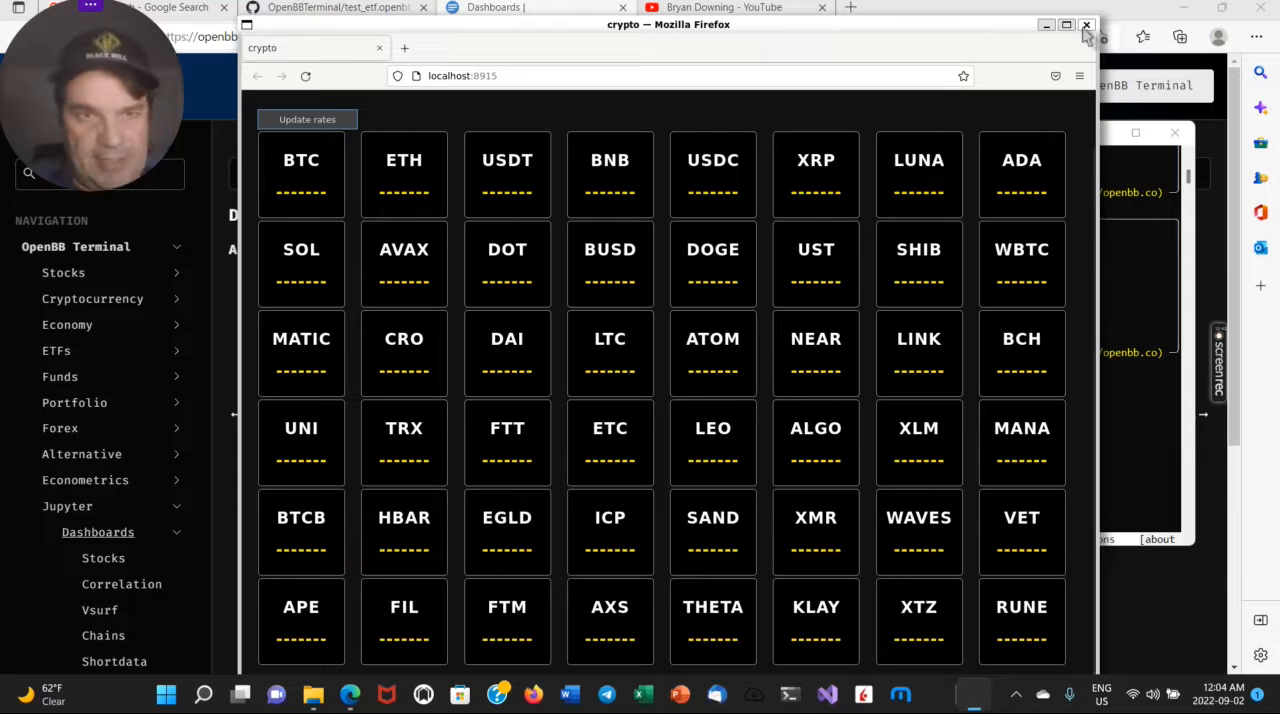
click(1086, 24)
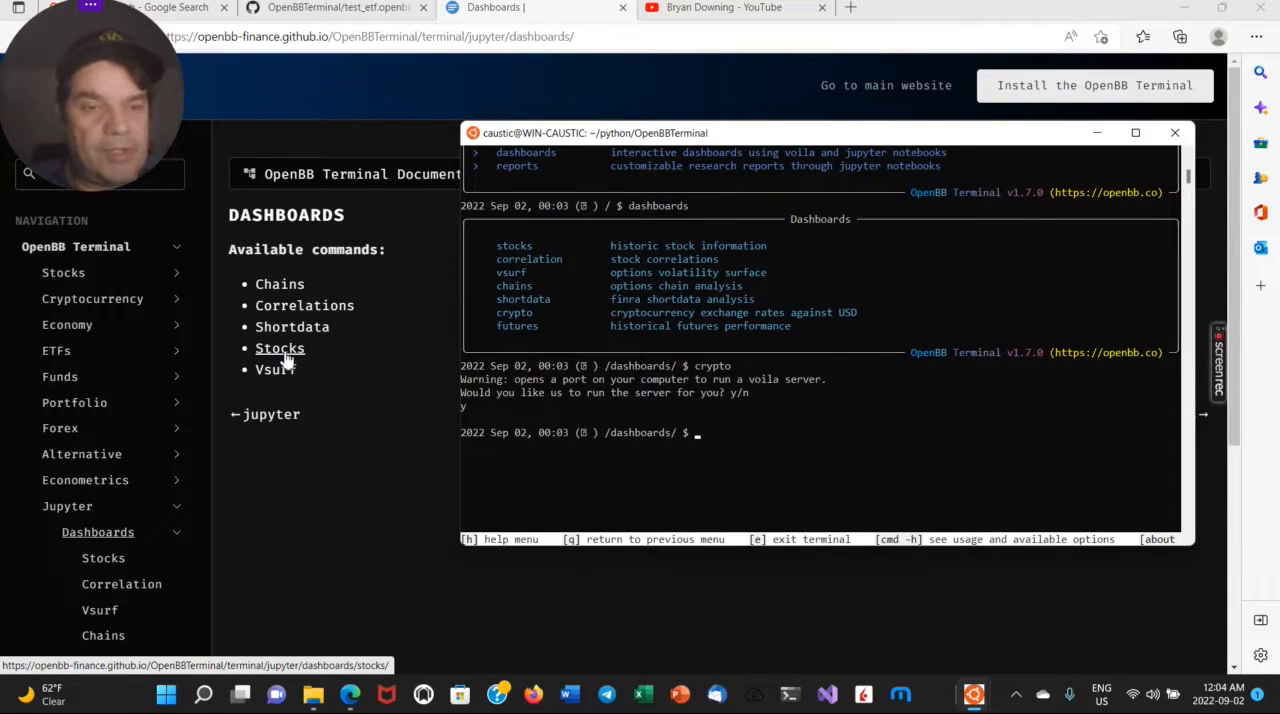
mouse_move(283, 348)
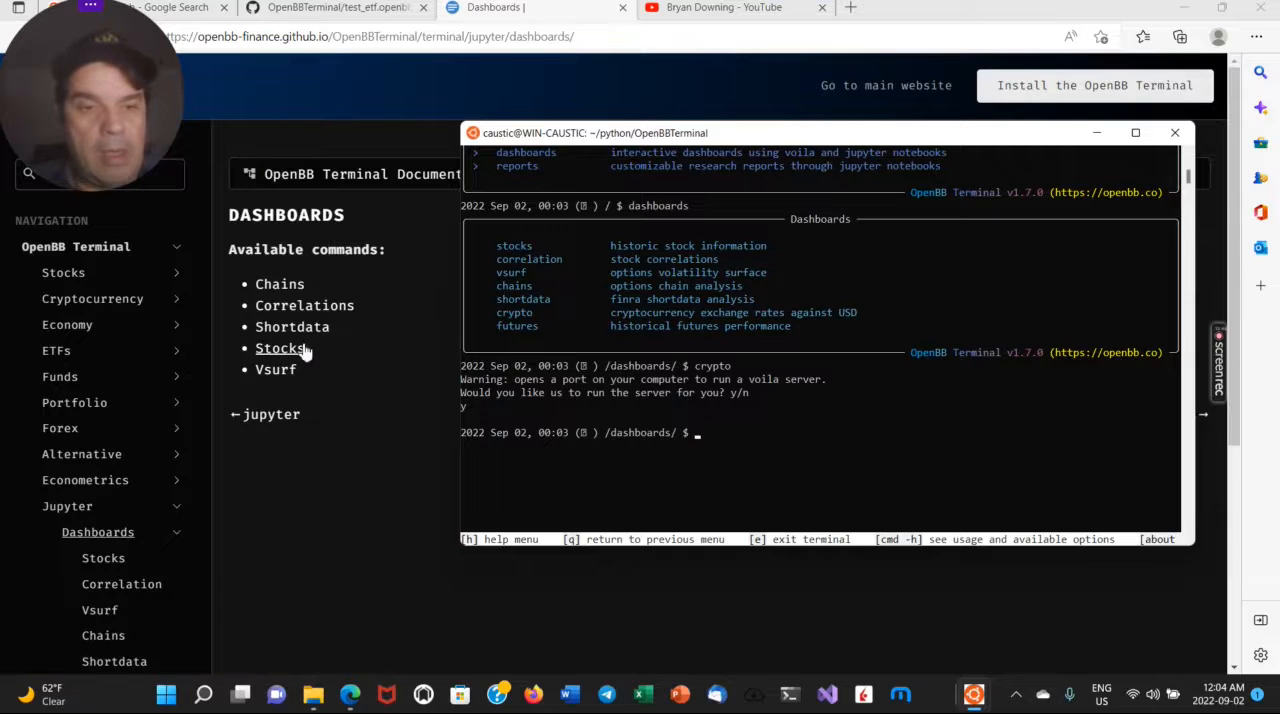
View the Stocks dashboard documentation, then return to the Dashboards overview page.
click(280, 347)
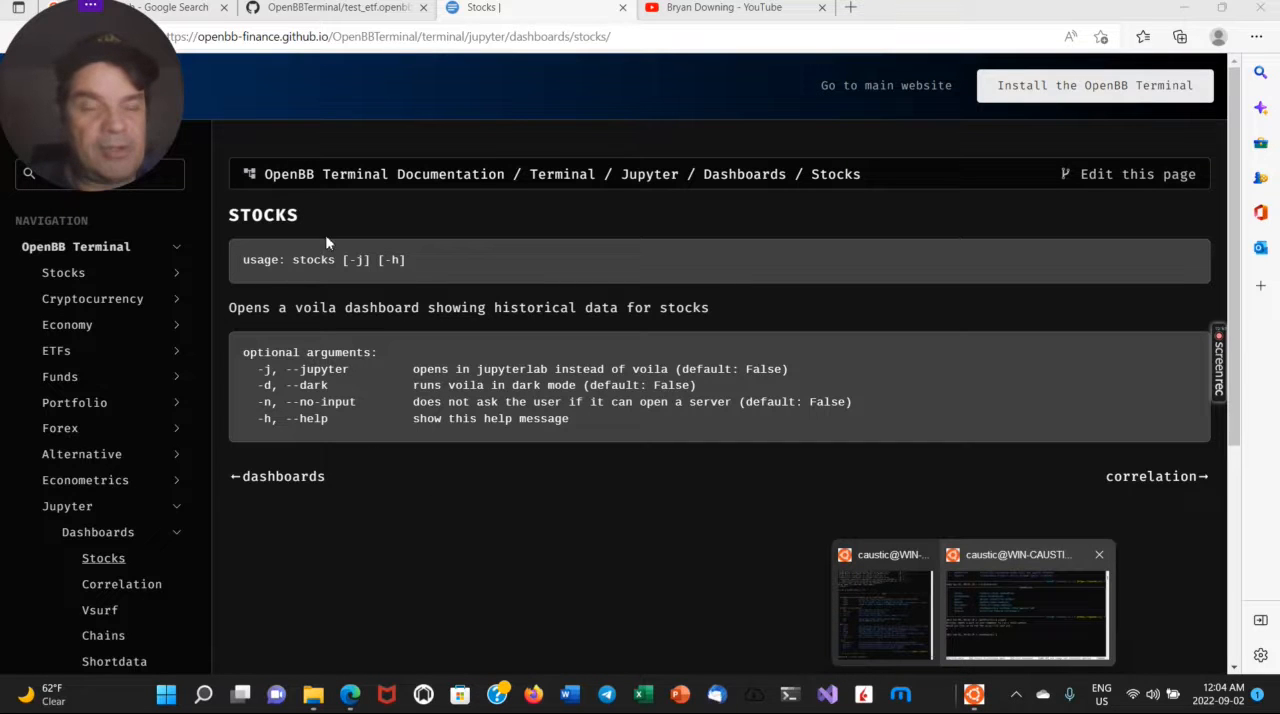
click(283, 476)
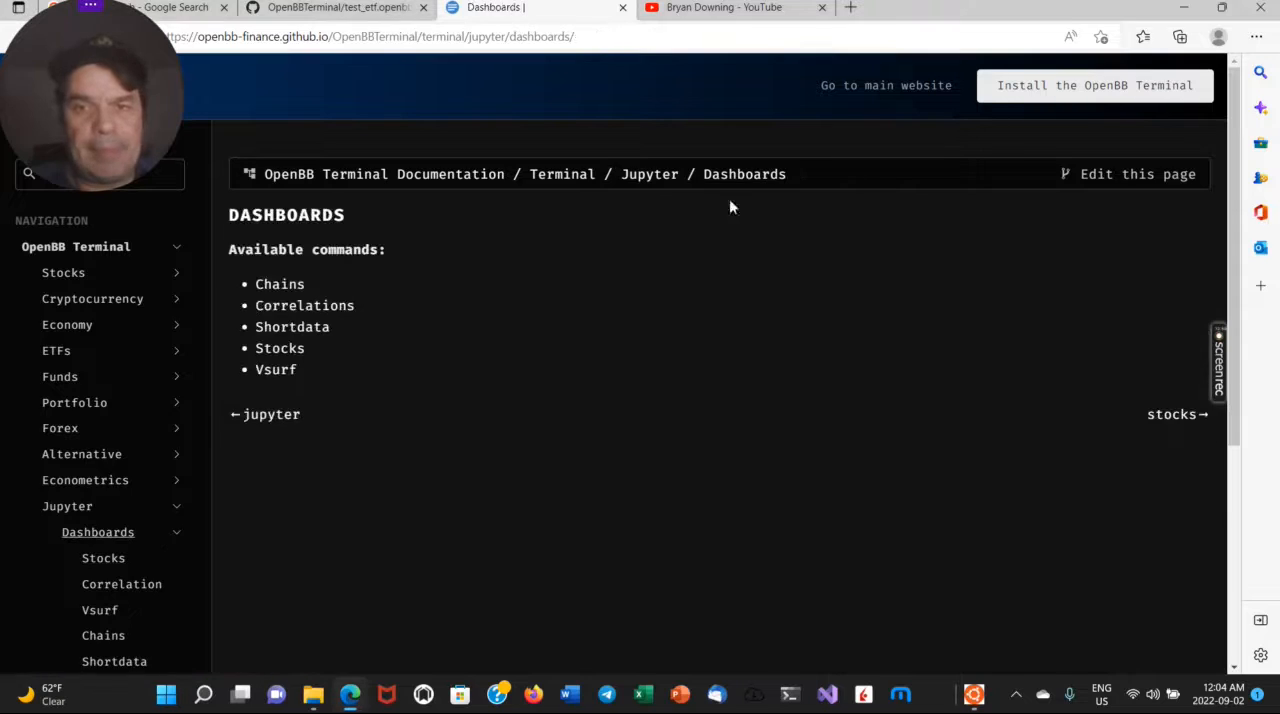
mouse_move(304, 305)
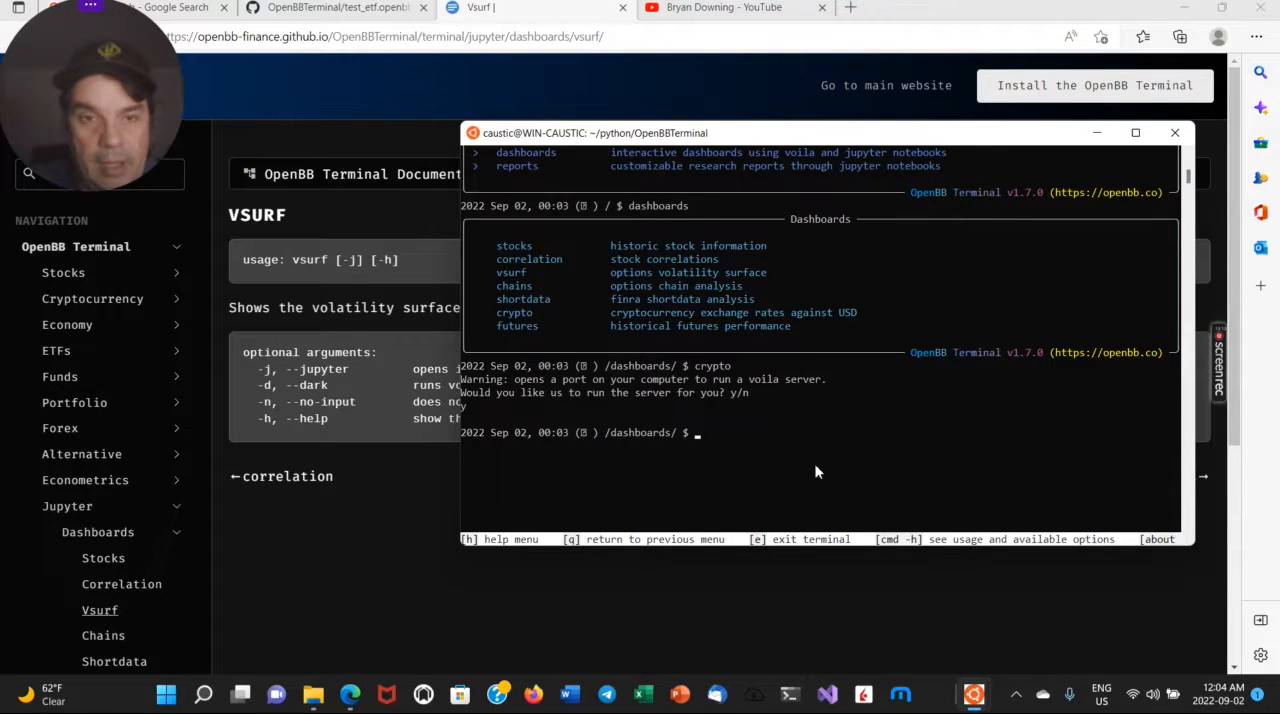
Run 'vsurf' at the dashboards prompt and answer 'y' to start the Voila server.
text(vsu)
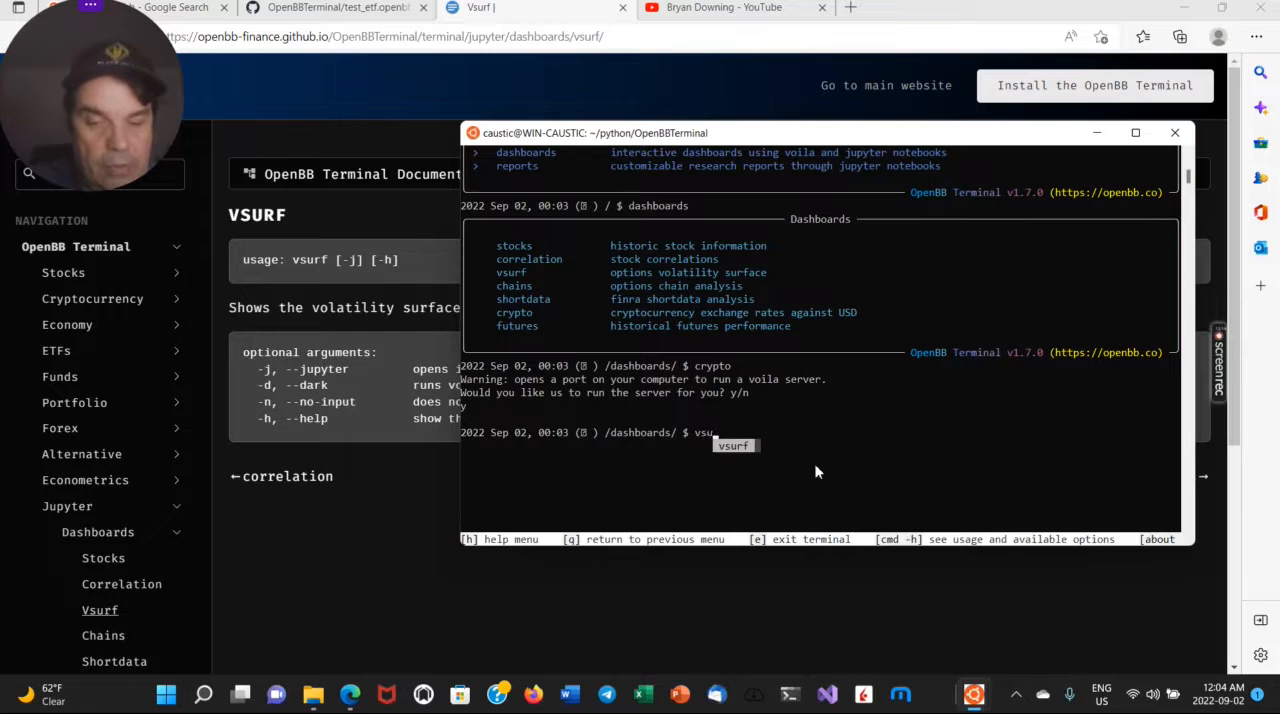
key(enter)
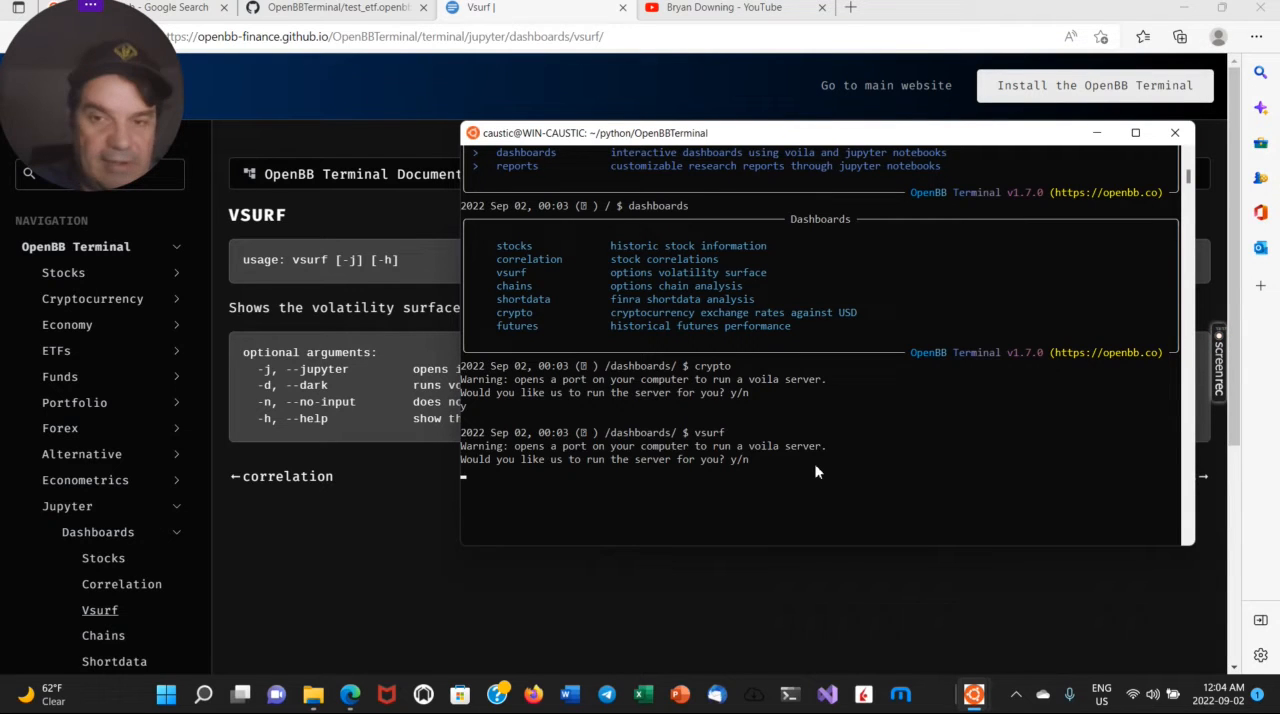
text(y)
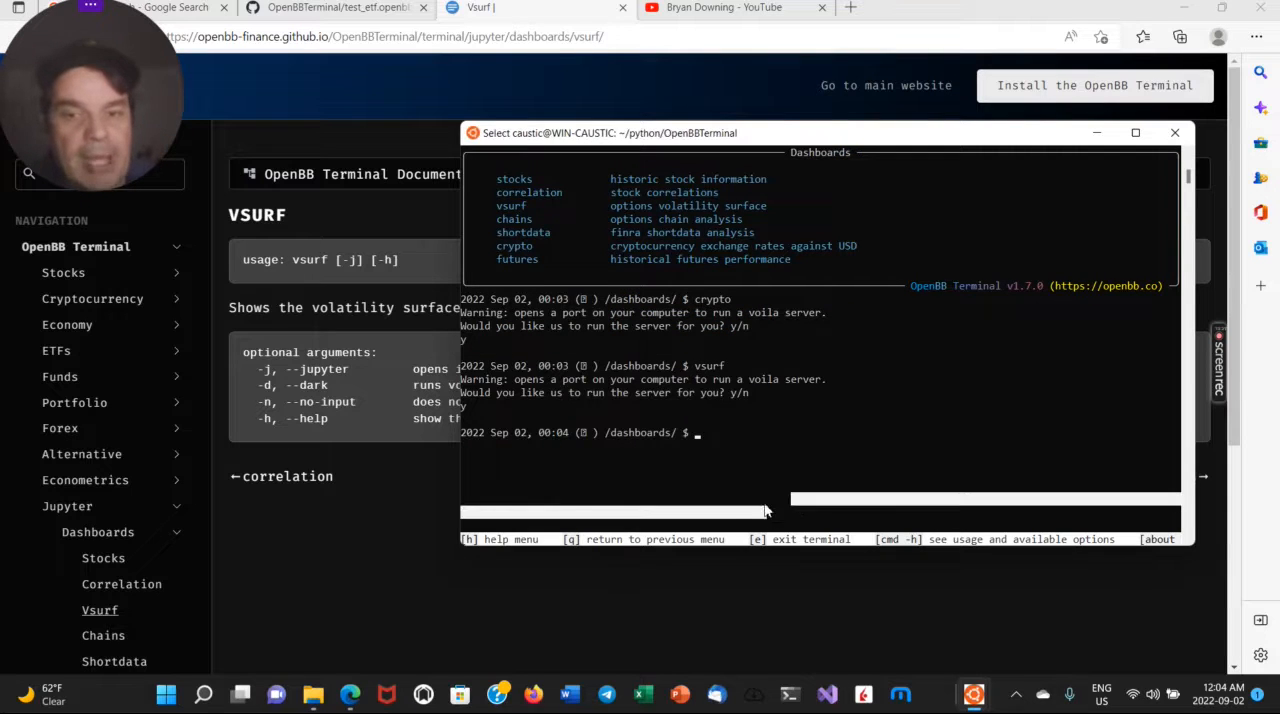
mouse_move(775, 468)
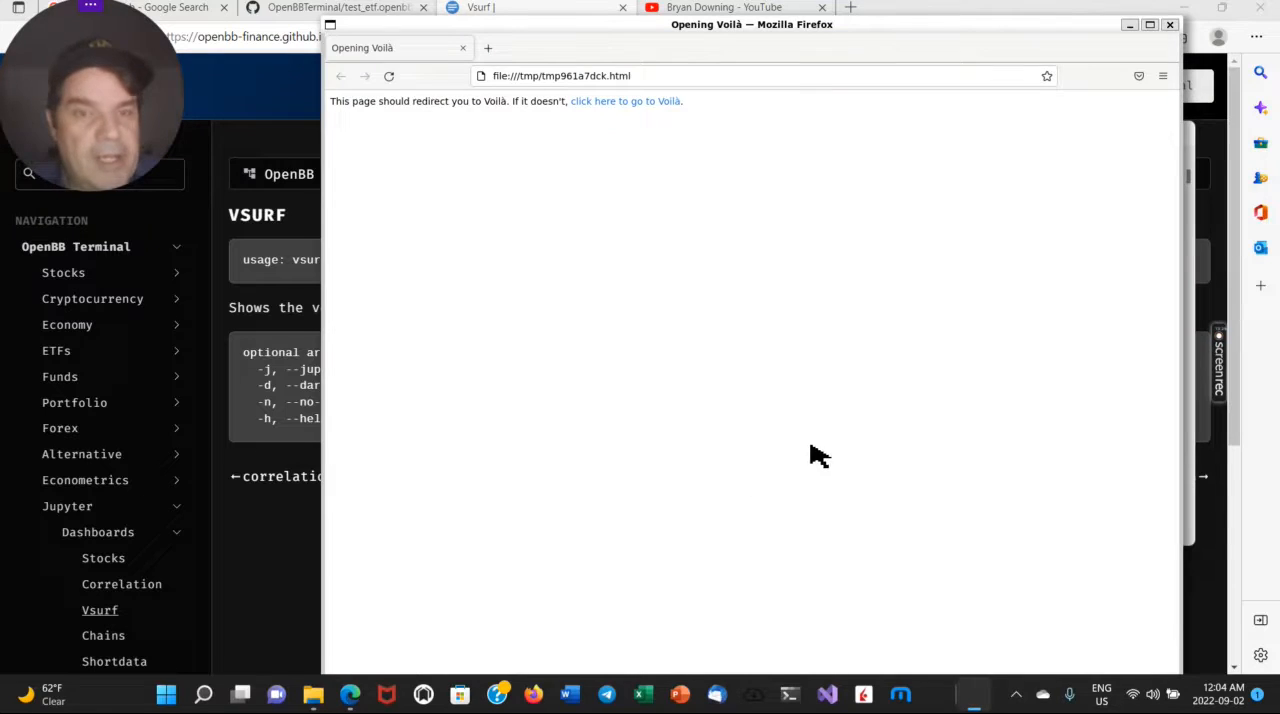
Focus the Firefox window while the TSLA IV Option Surface Dashboard loads.
click(625, 101)
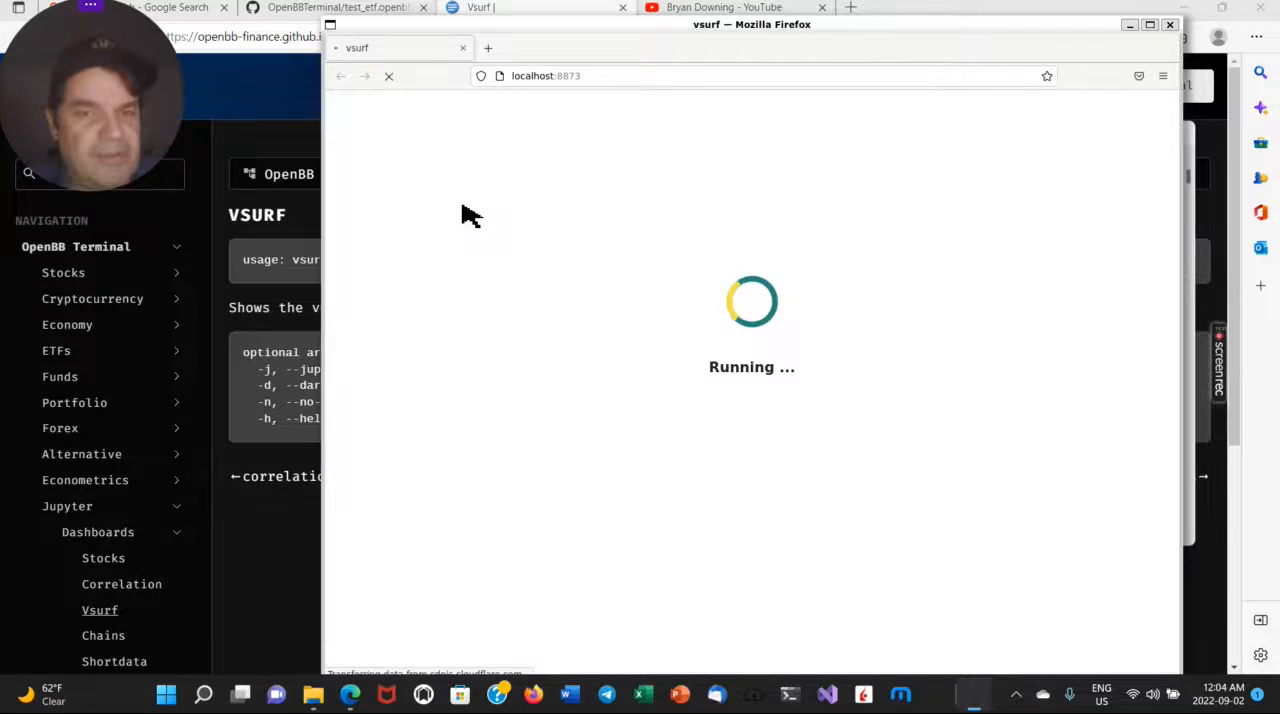
mouse_move(752, 262)
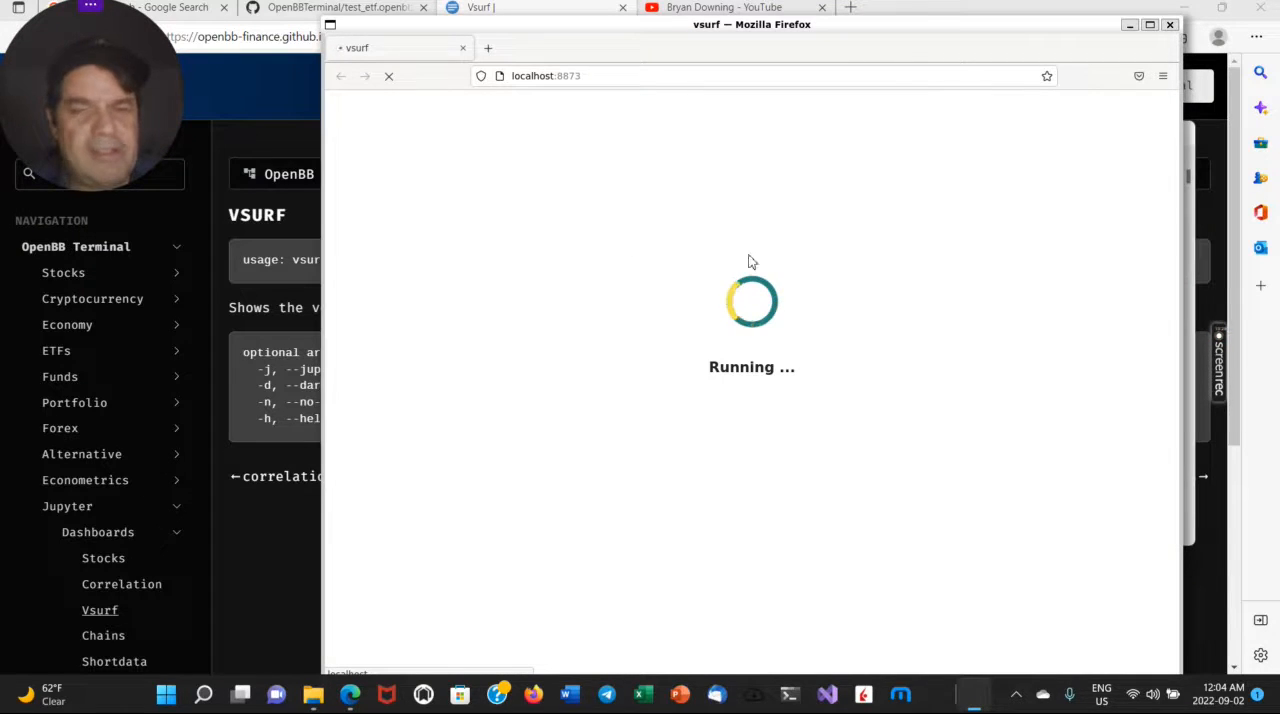
mouse_move(547, 237)
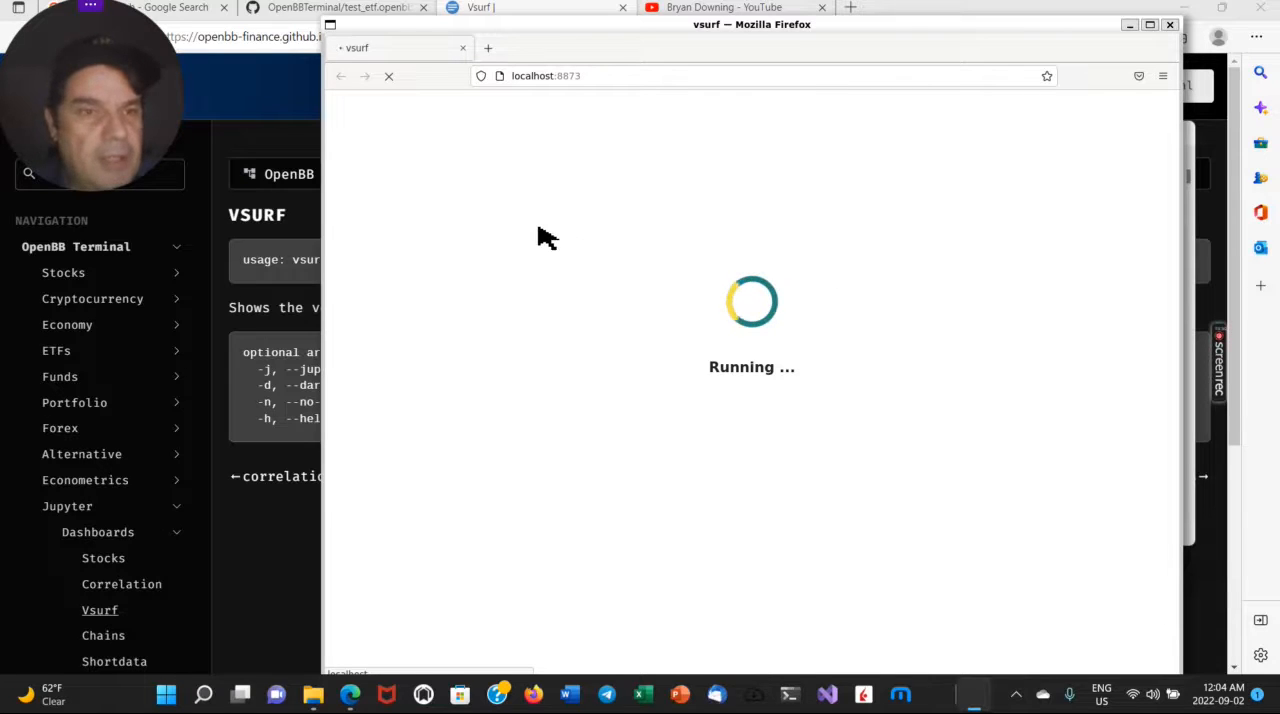
mouse_move(500, 223)
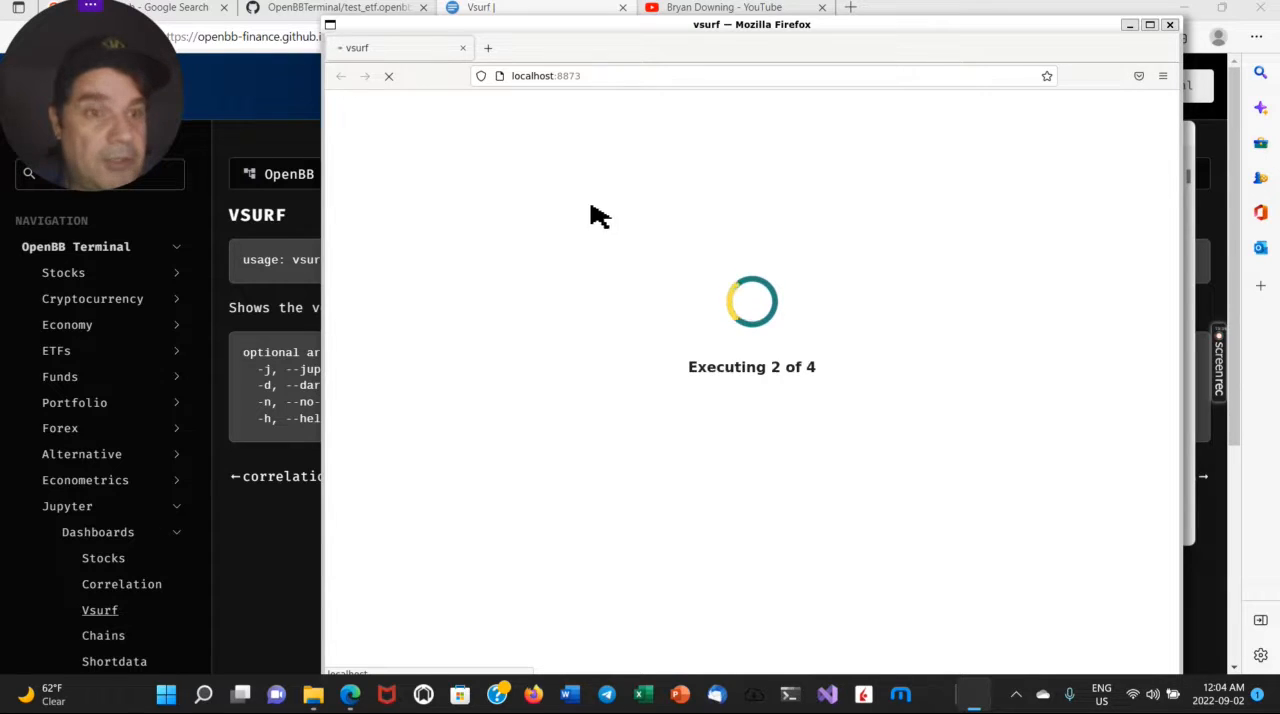
mouse_move(762, 241)
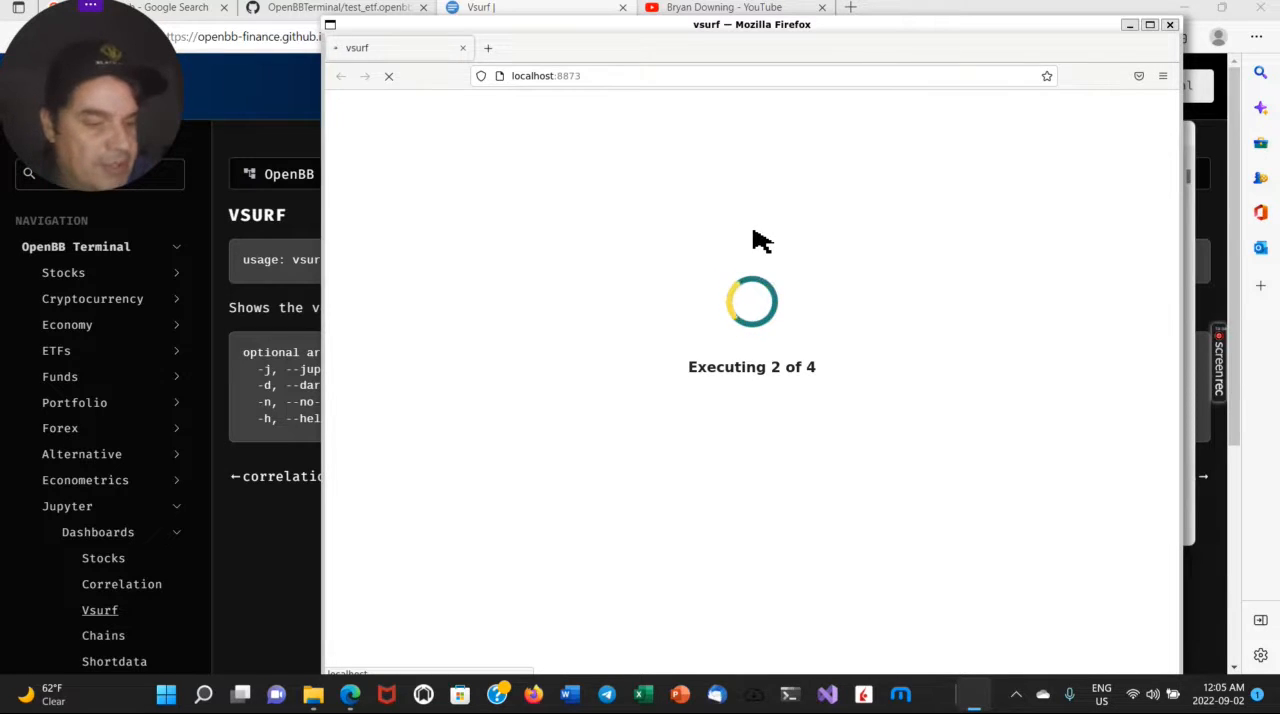
mouse_move(715, 220)
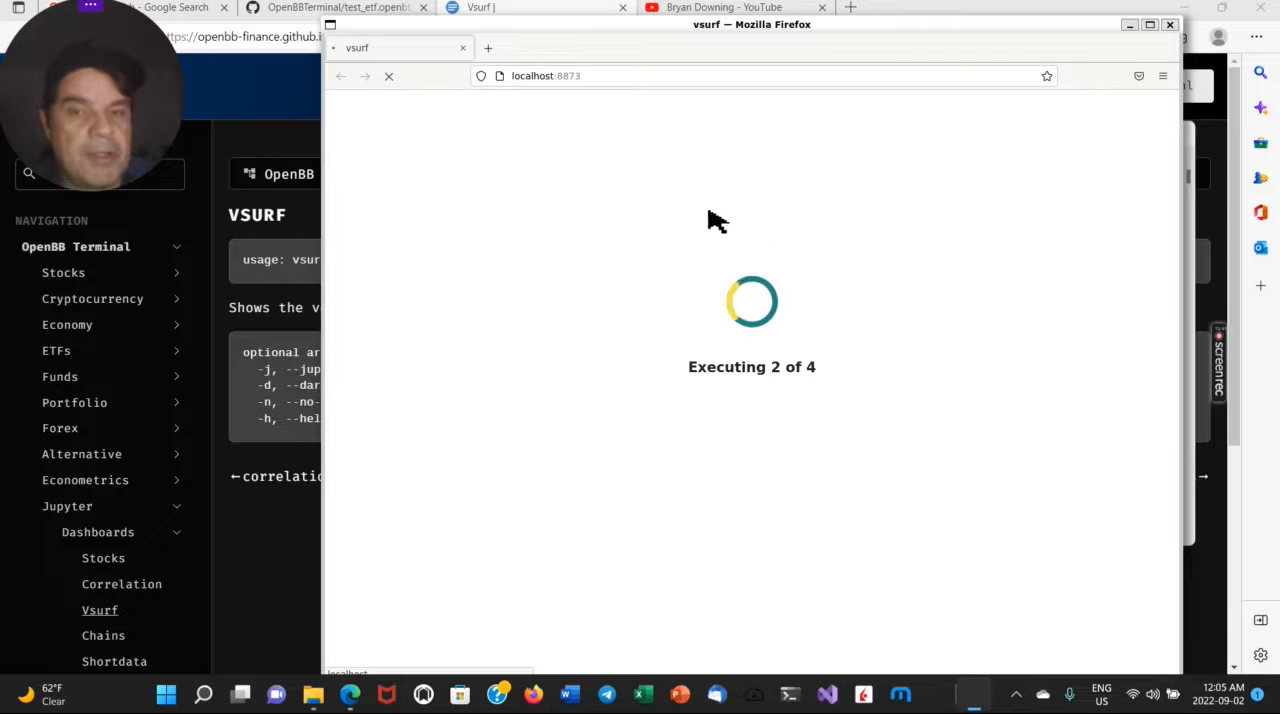
mouse_move(712, 165)
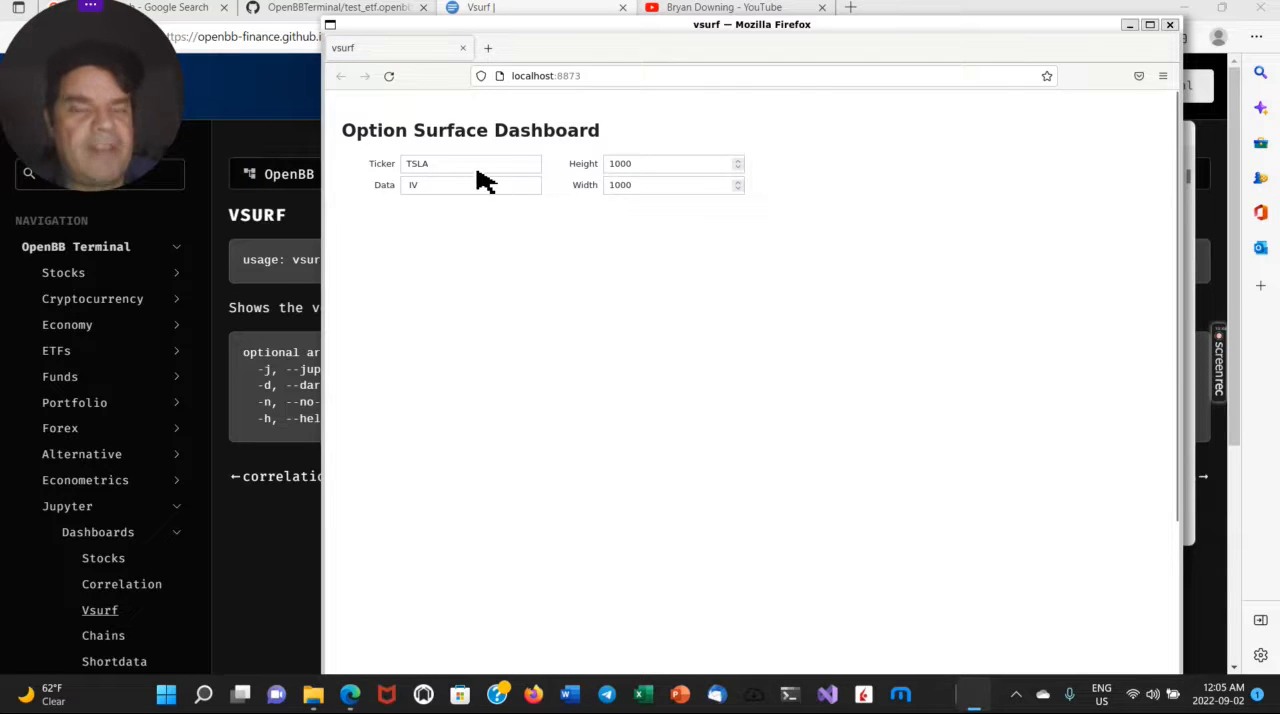
mouse_move(613, 255)
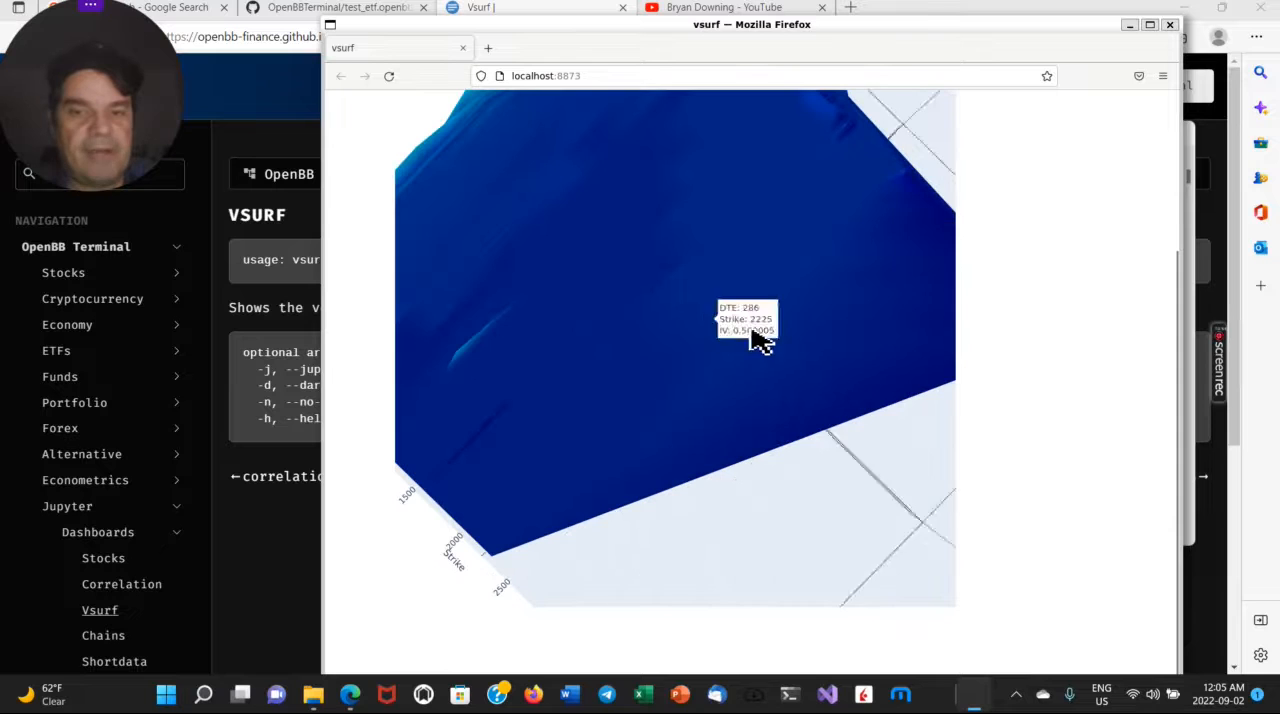
Orbit the TSLA implied volatility surface to see its spike and full axes.
drag(755, 340, 880, 485)
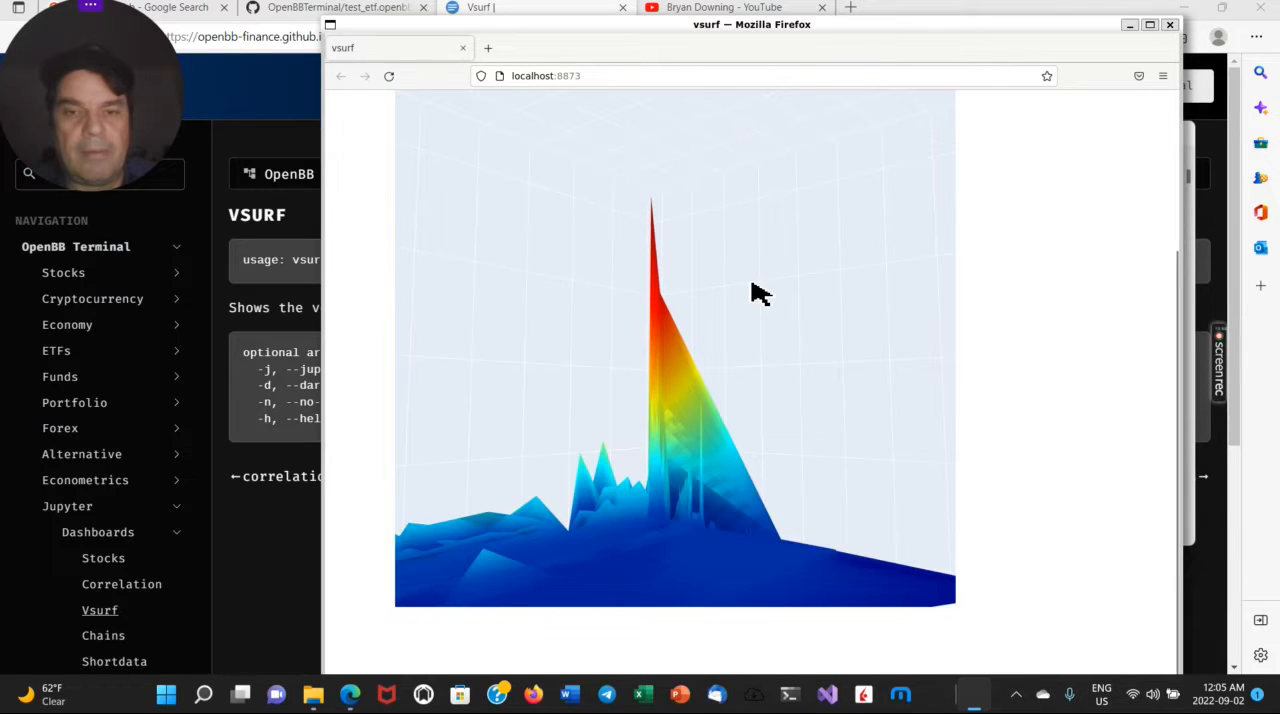
drag(758, 294, 758, 417)
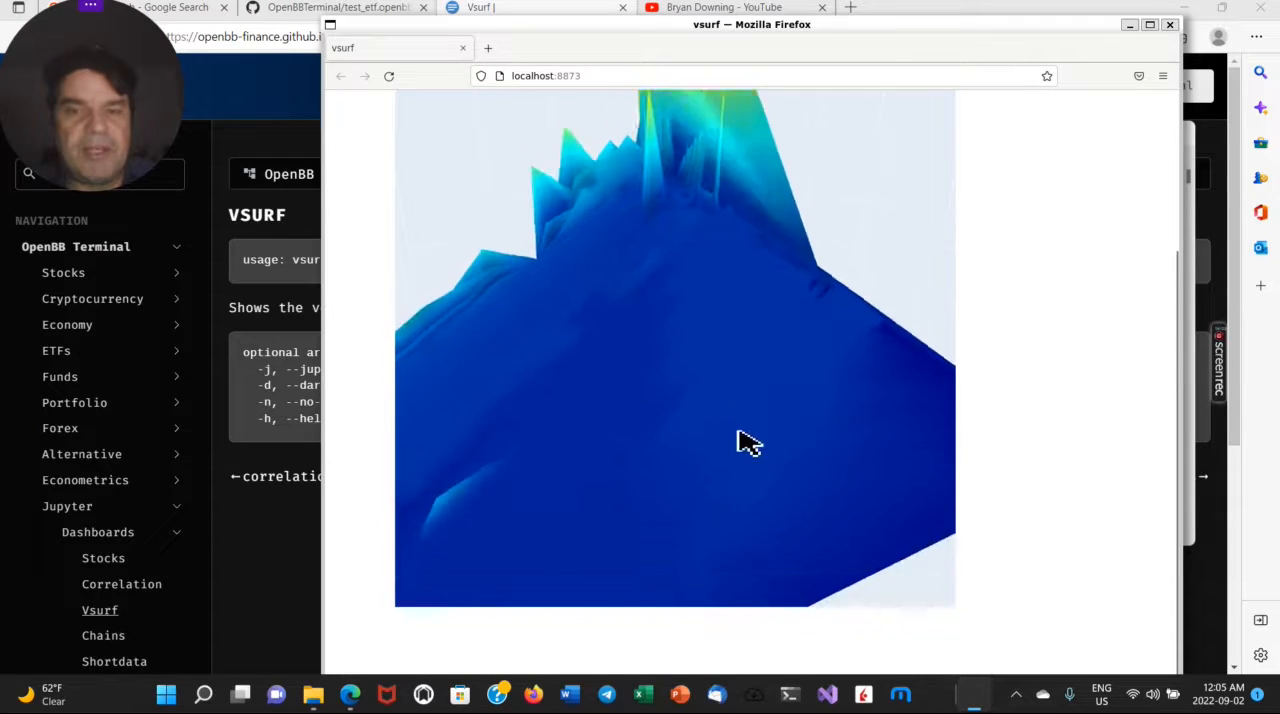
drag(750, 443, 595, 280)
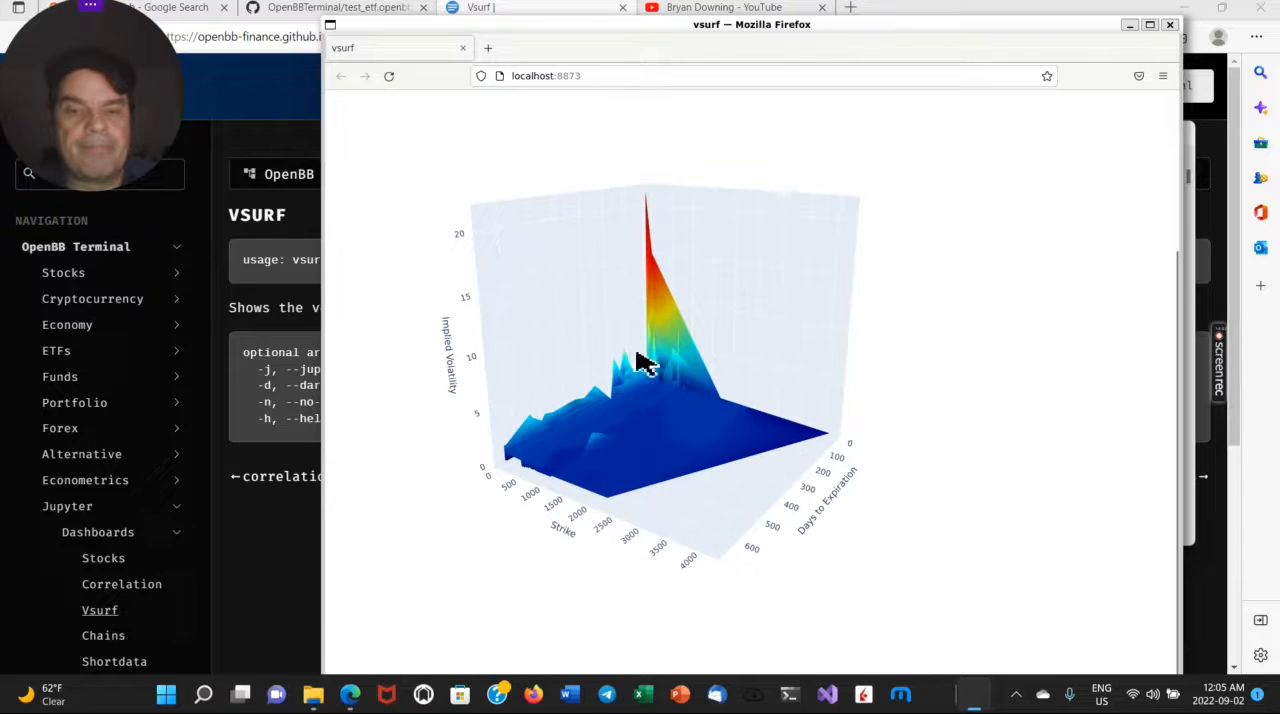
mouse_move(455, 430)
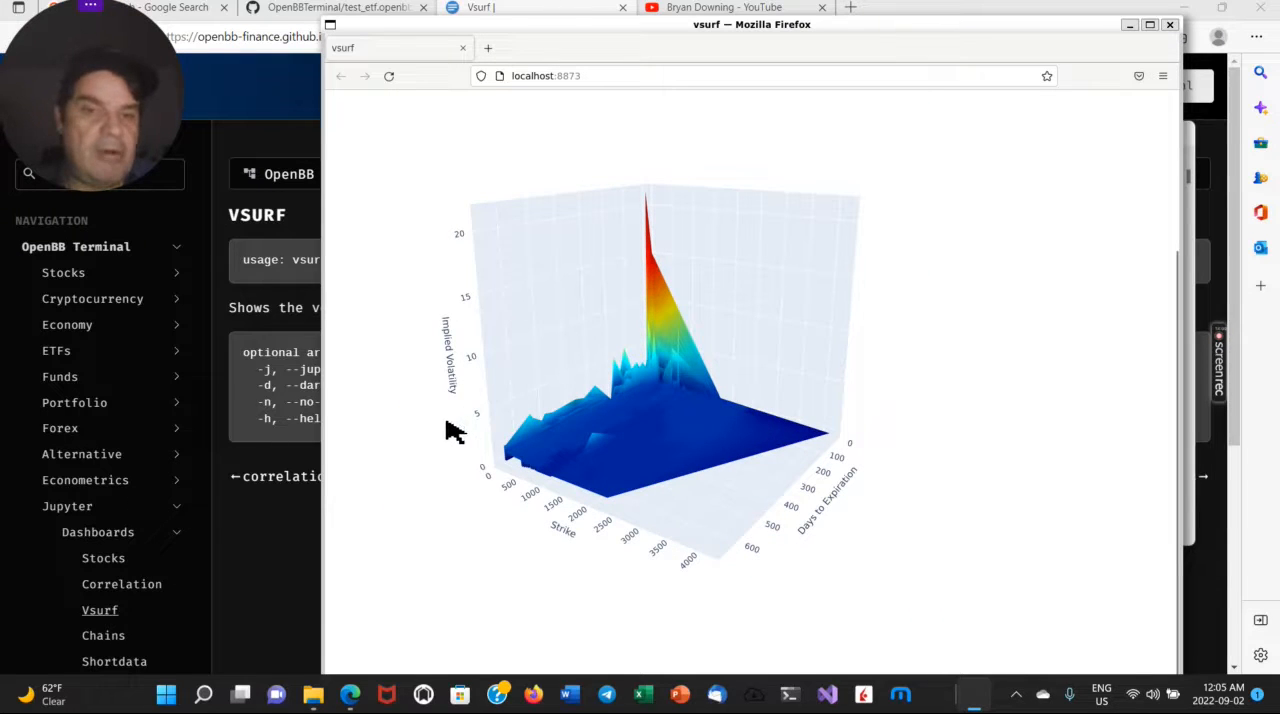
mouse_move(685, 235)
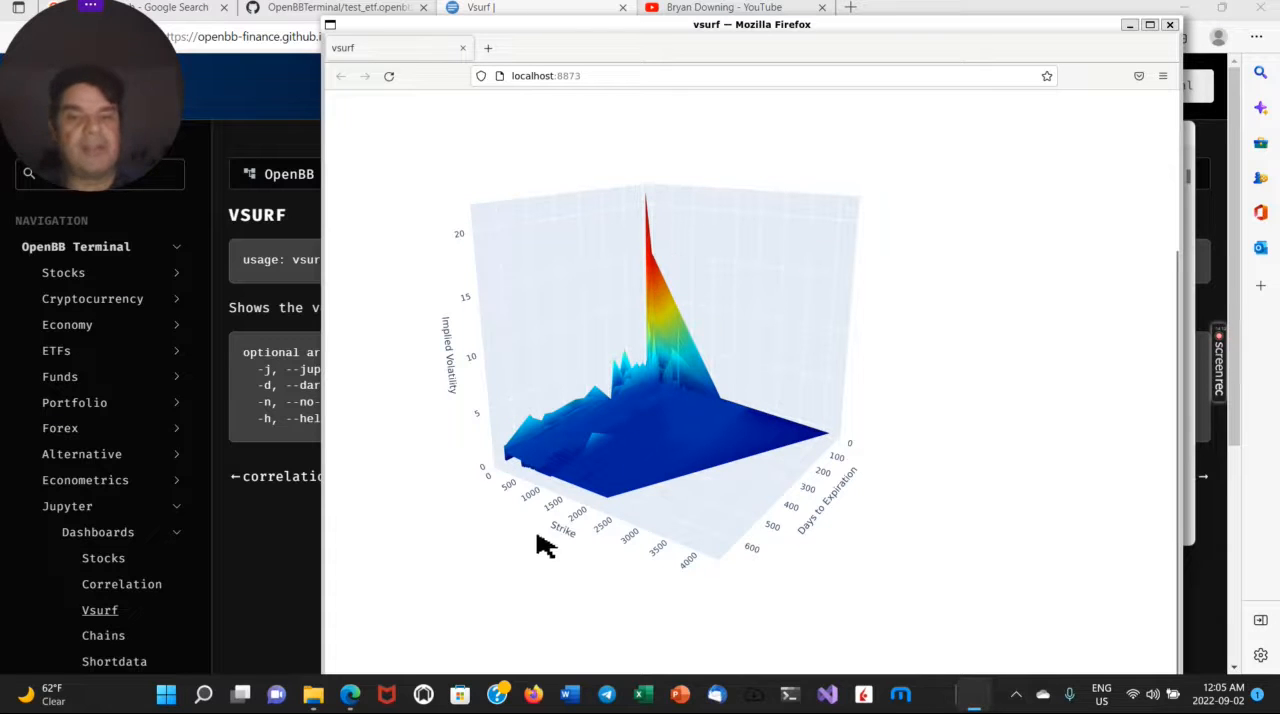
mouse_move(695, 535)
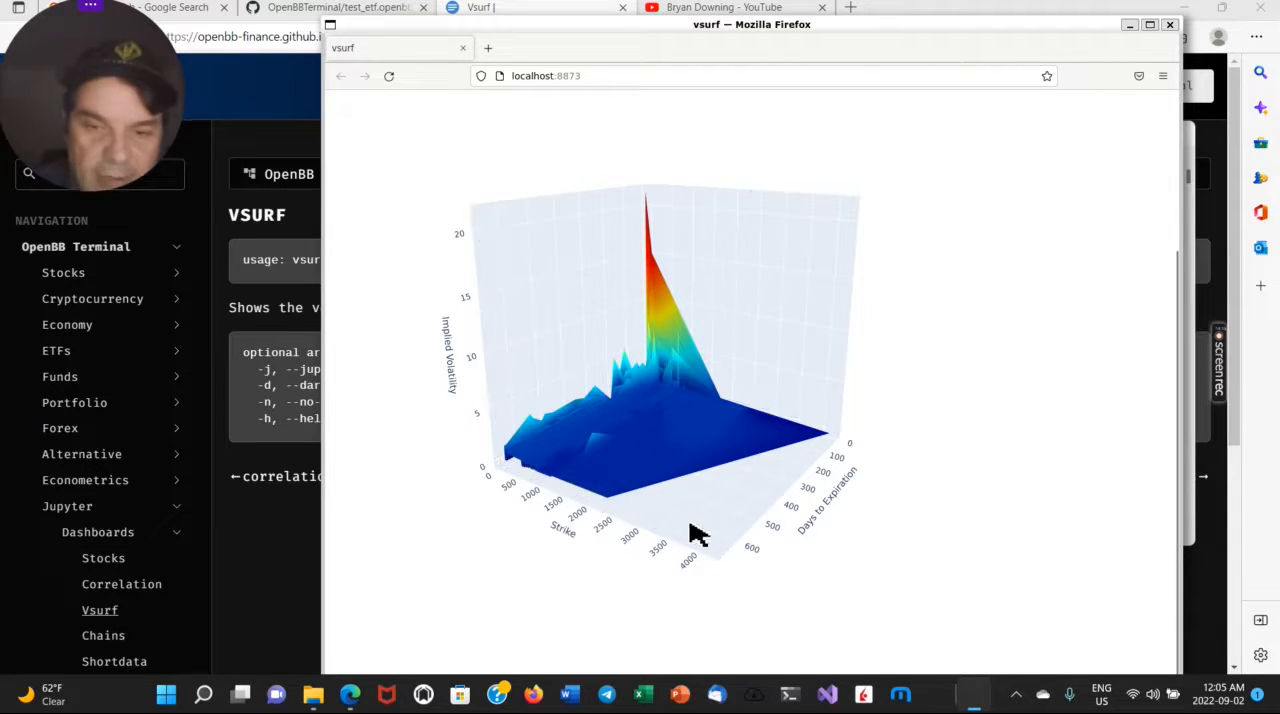
mouse_move(695, 358)
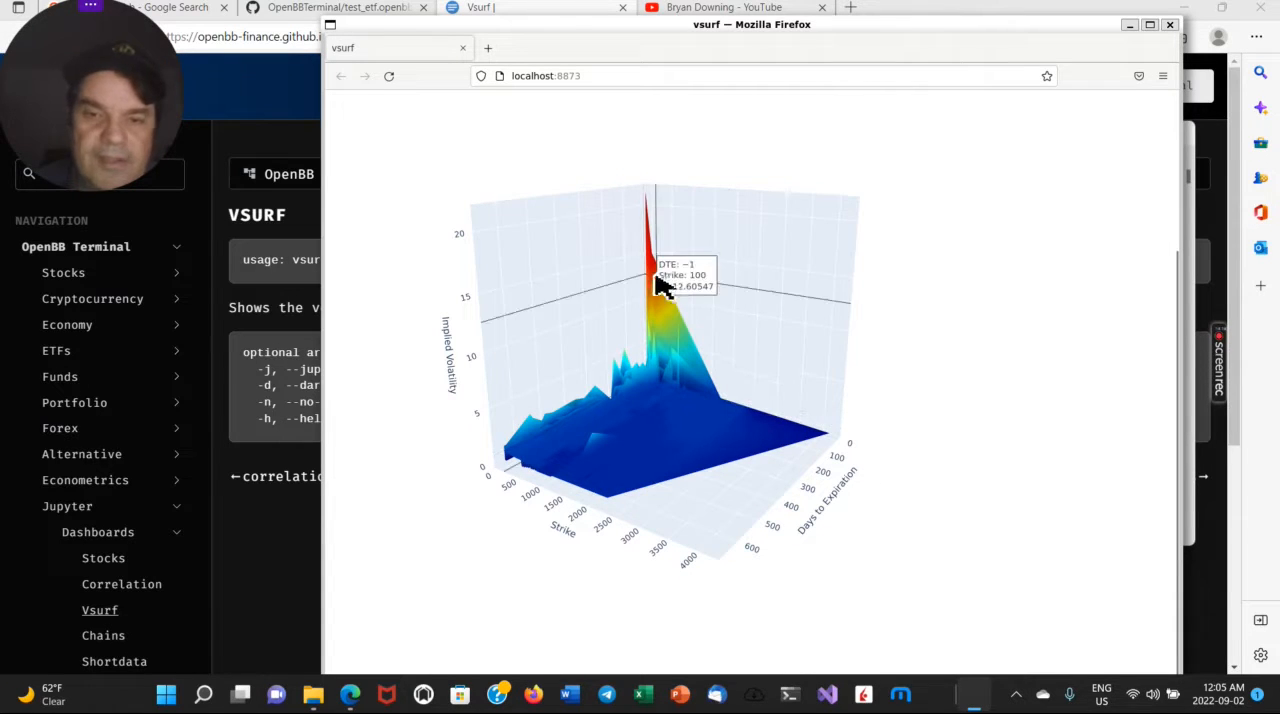
mouse_move(375, 125)
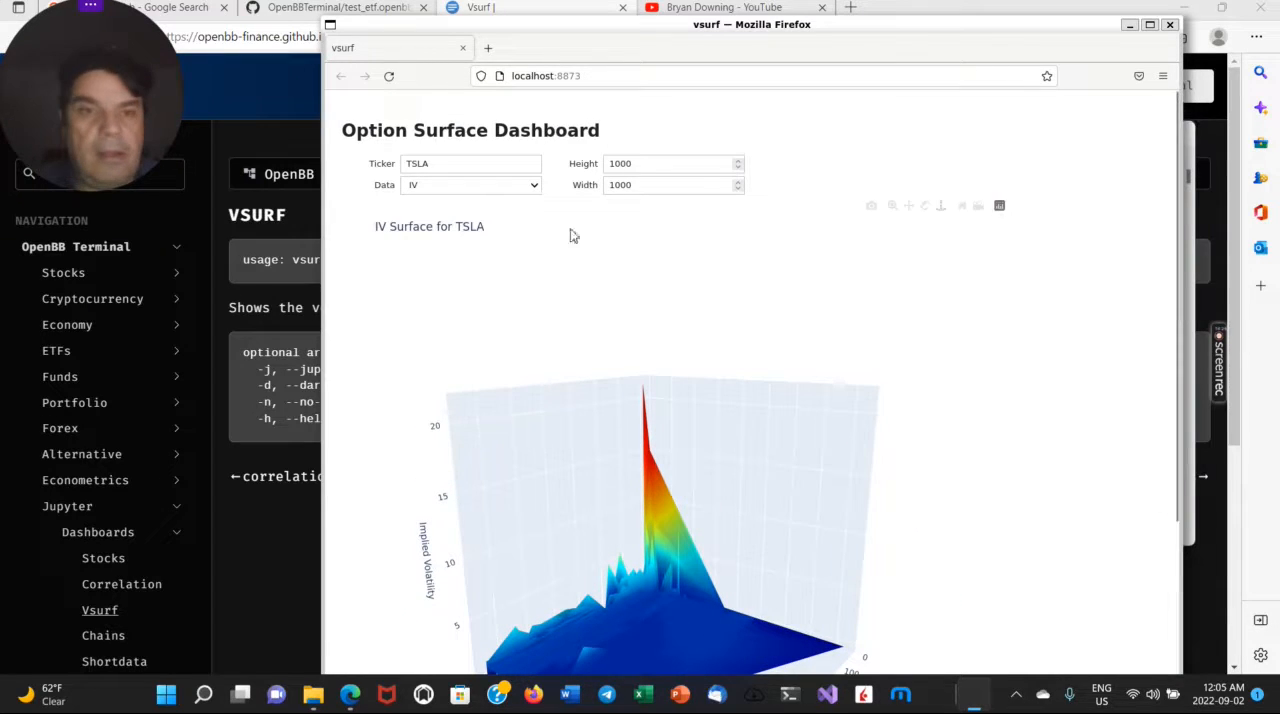
mouse_move(900, 235)
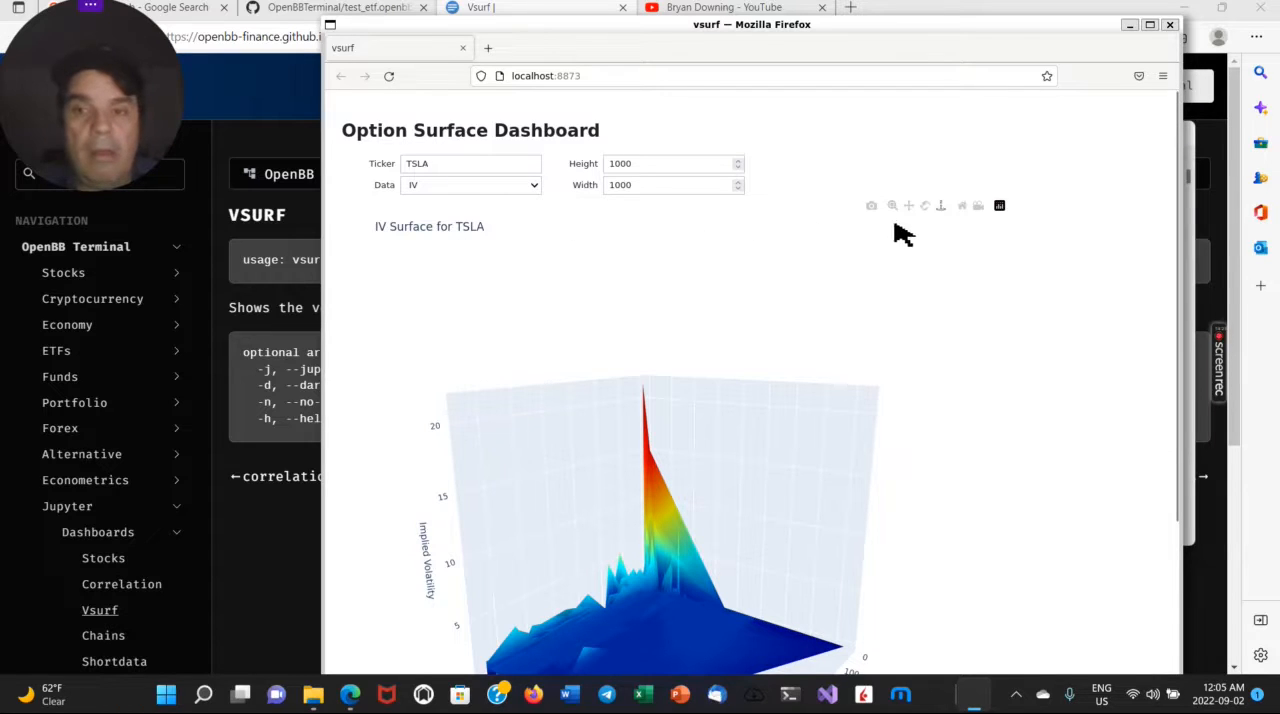
mouse_move(944, 210)
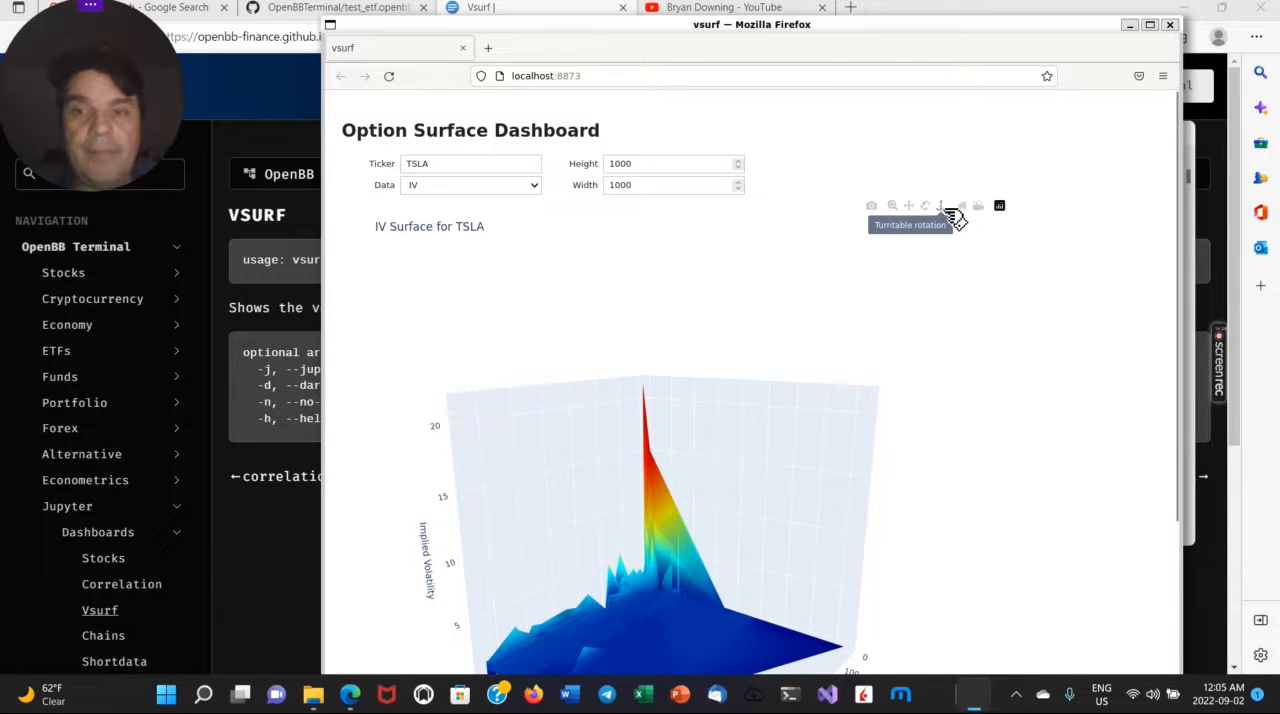
mouse_move(460, 215)
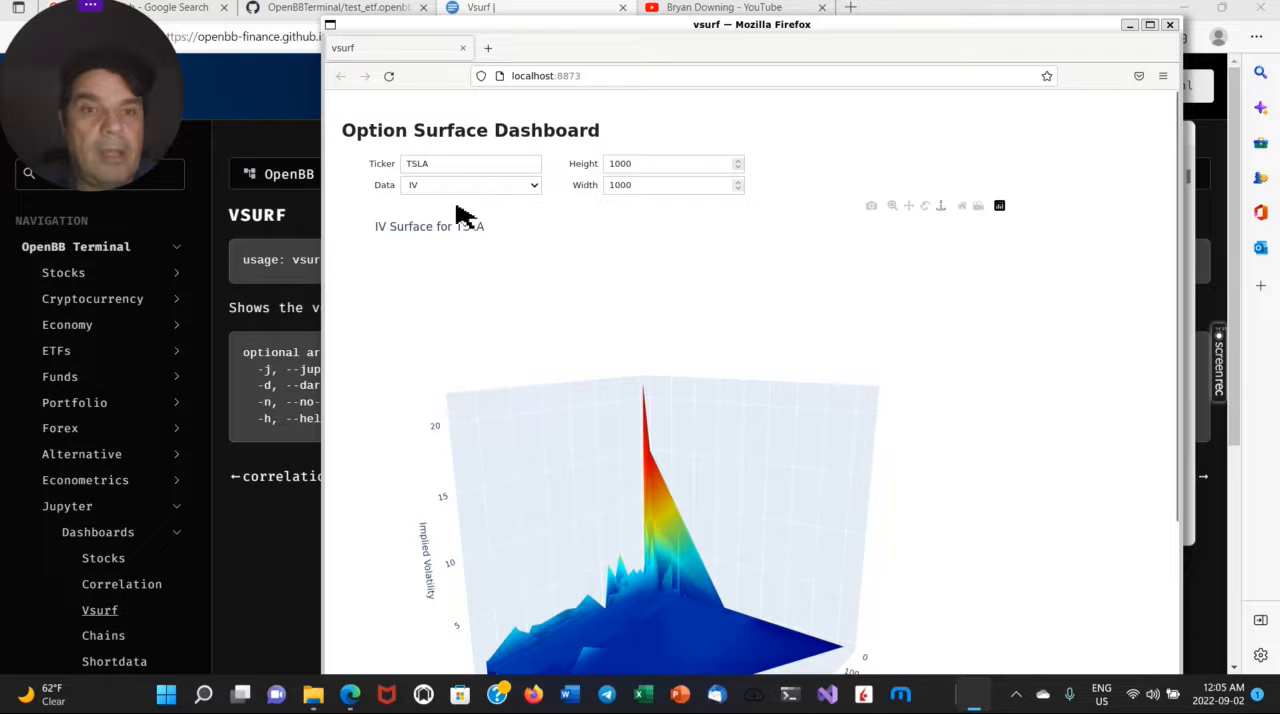
Switch the surface to AAPL, rotate it, and close the dashboard.
text(aapl)
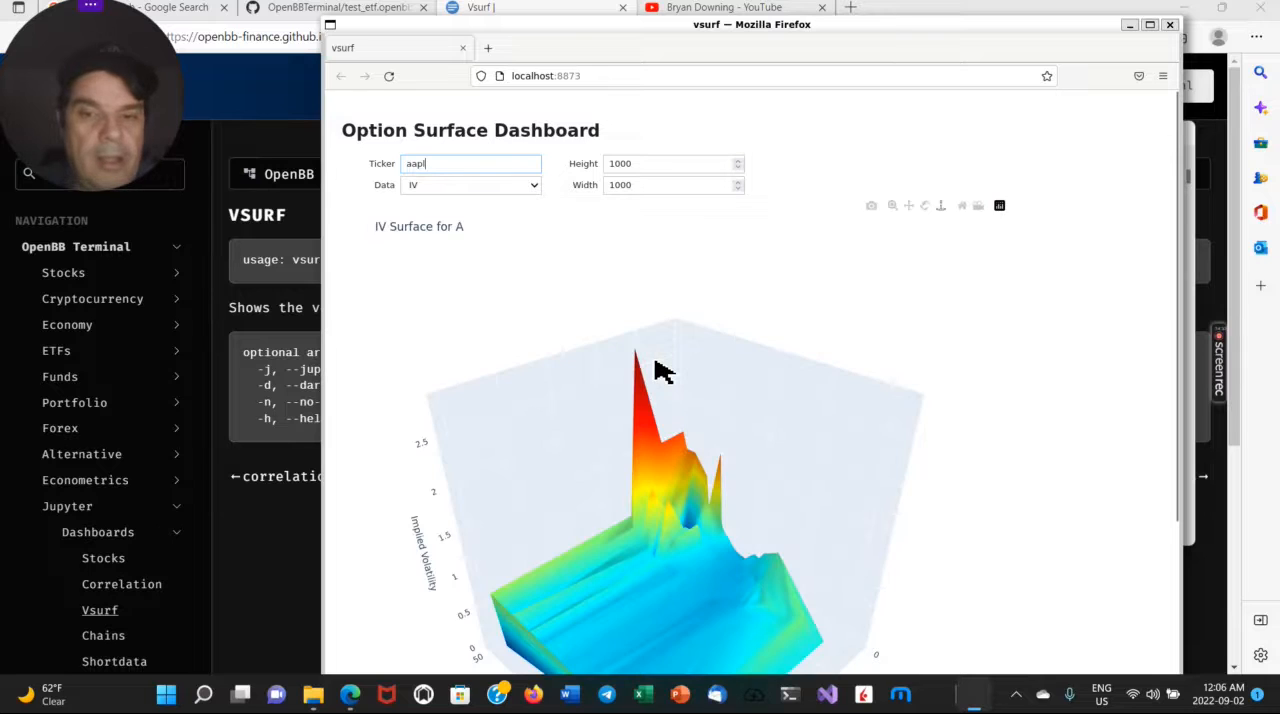
drag(665, 370, 855, 498)
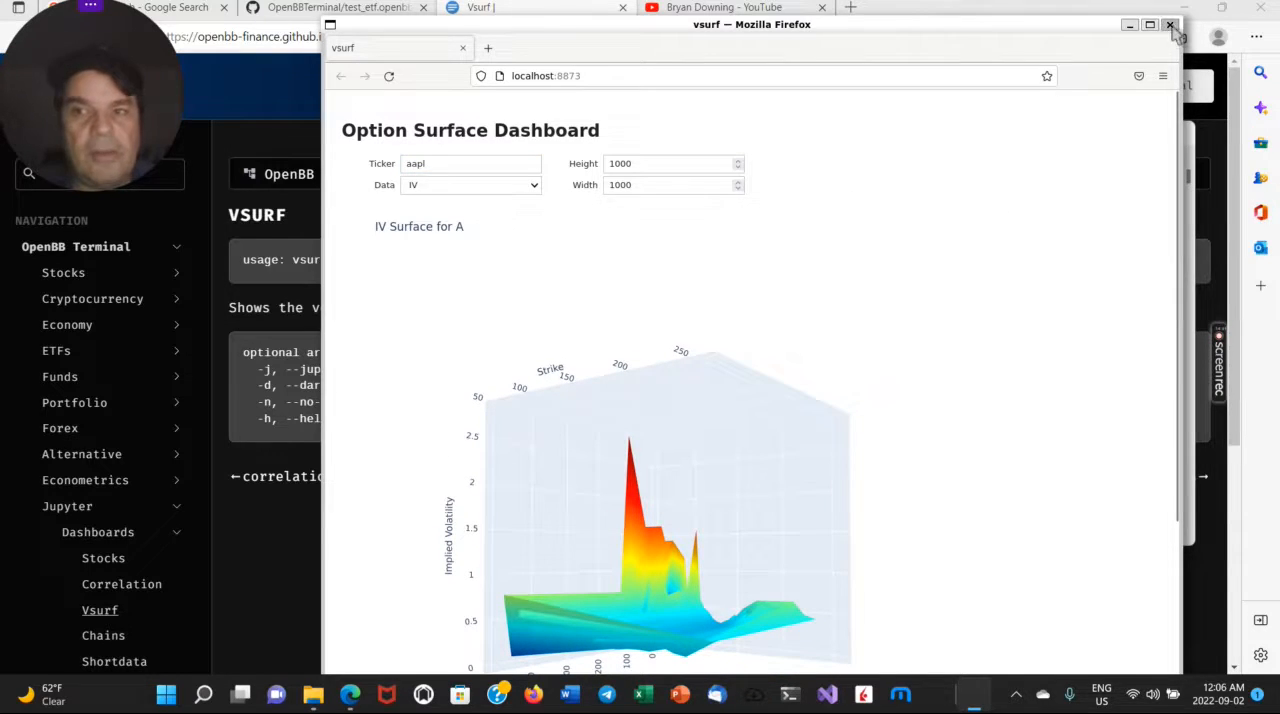
click(1170, 24)
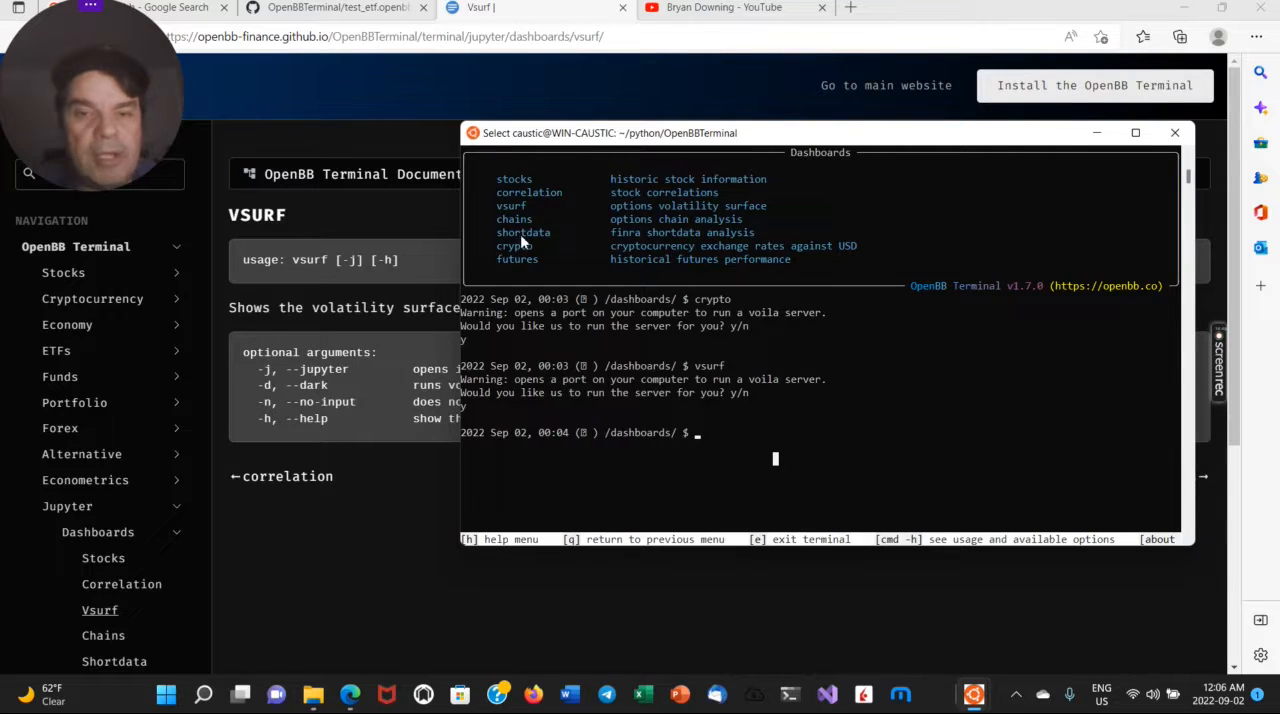
Run the shortdata dashboard command at the /dashboards/ prompt.
text(shortdata)
text(y)
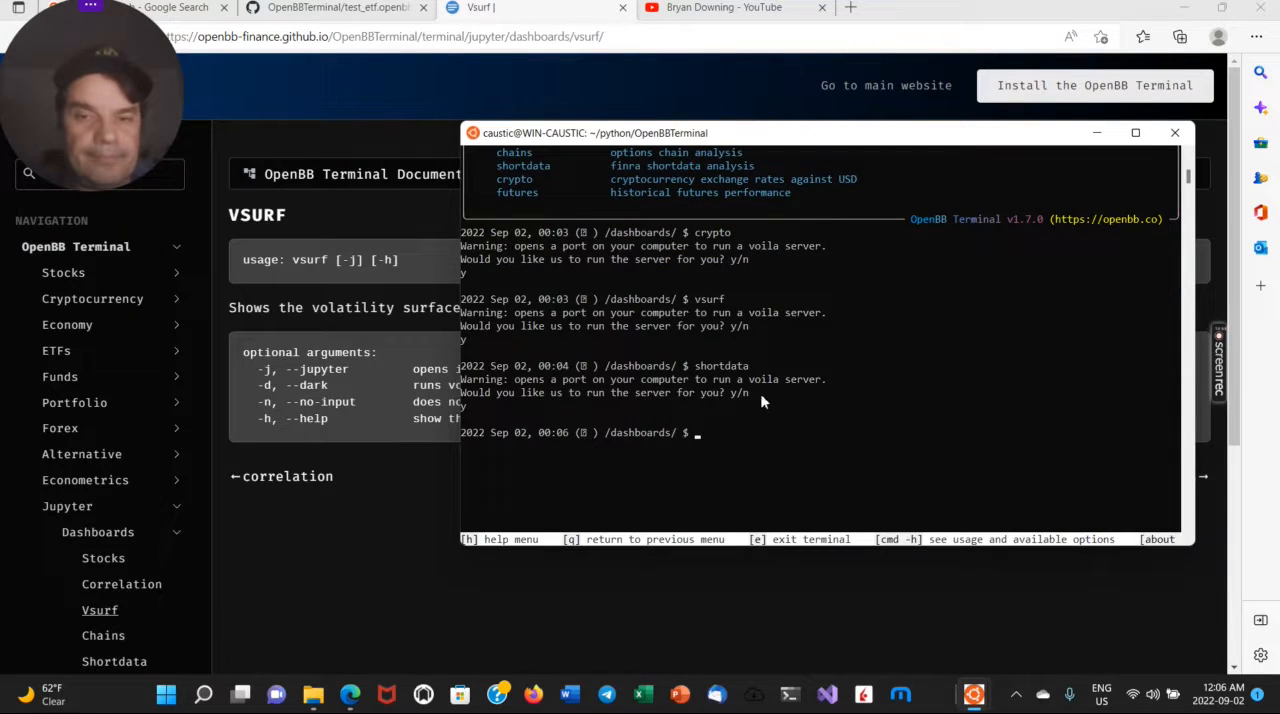
mouse_move(660, 395)
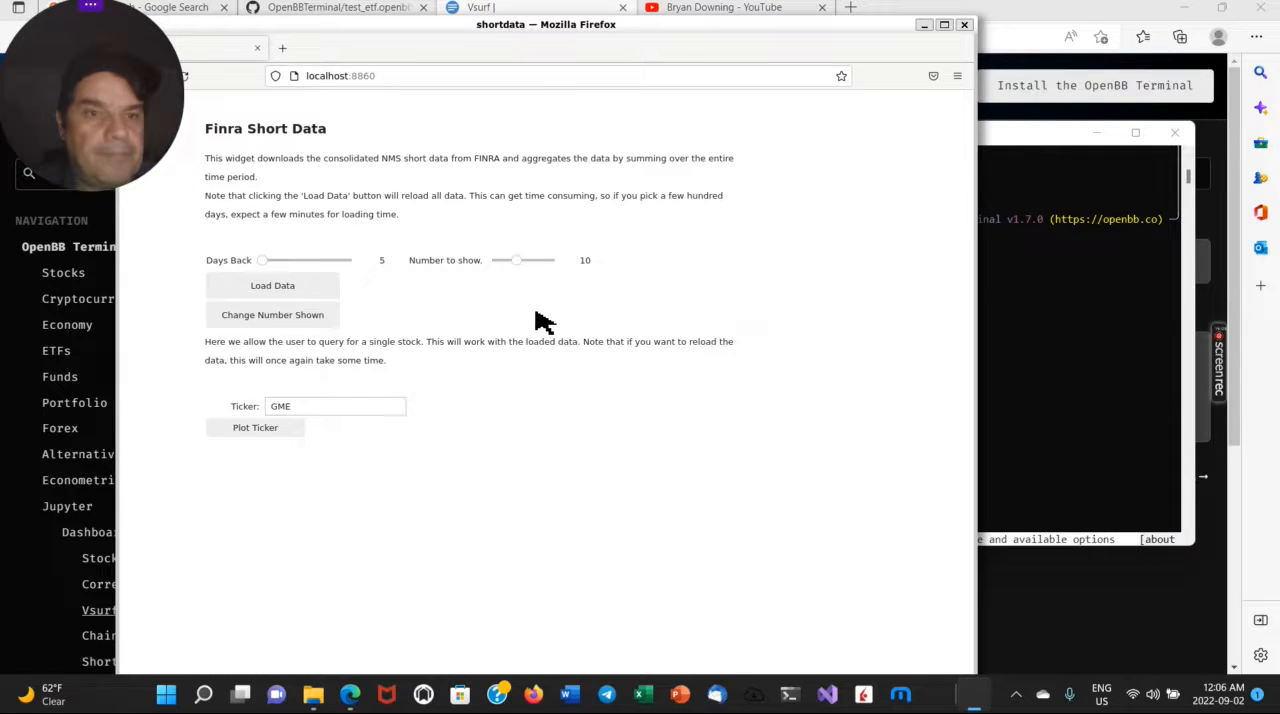
mouse_move(335, 175)
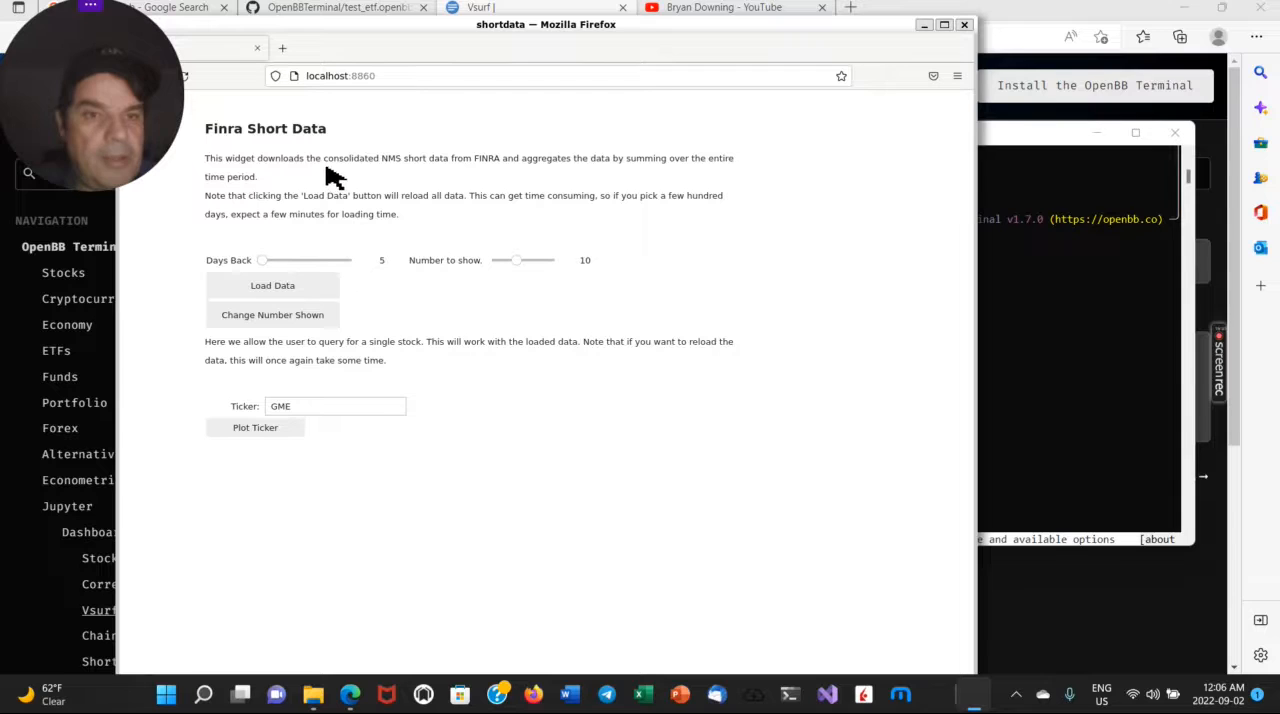
mouse_move(491, 178)
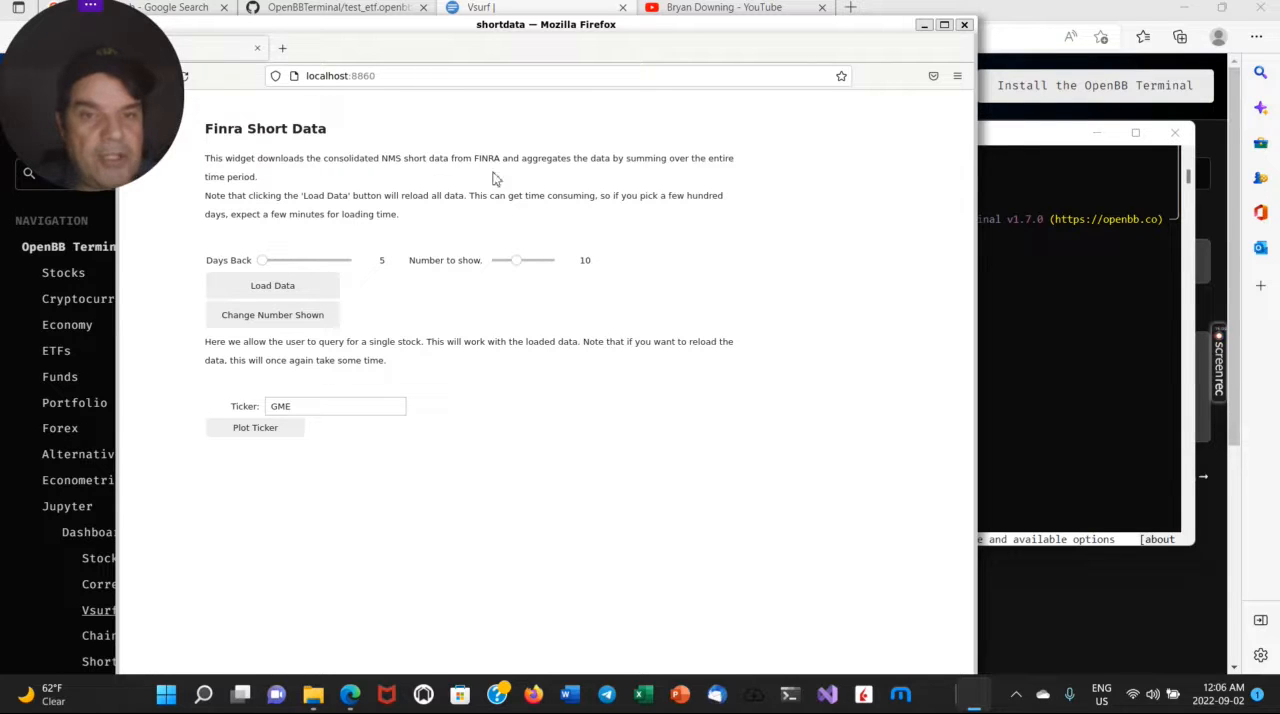
mouse_move(573, 232)
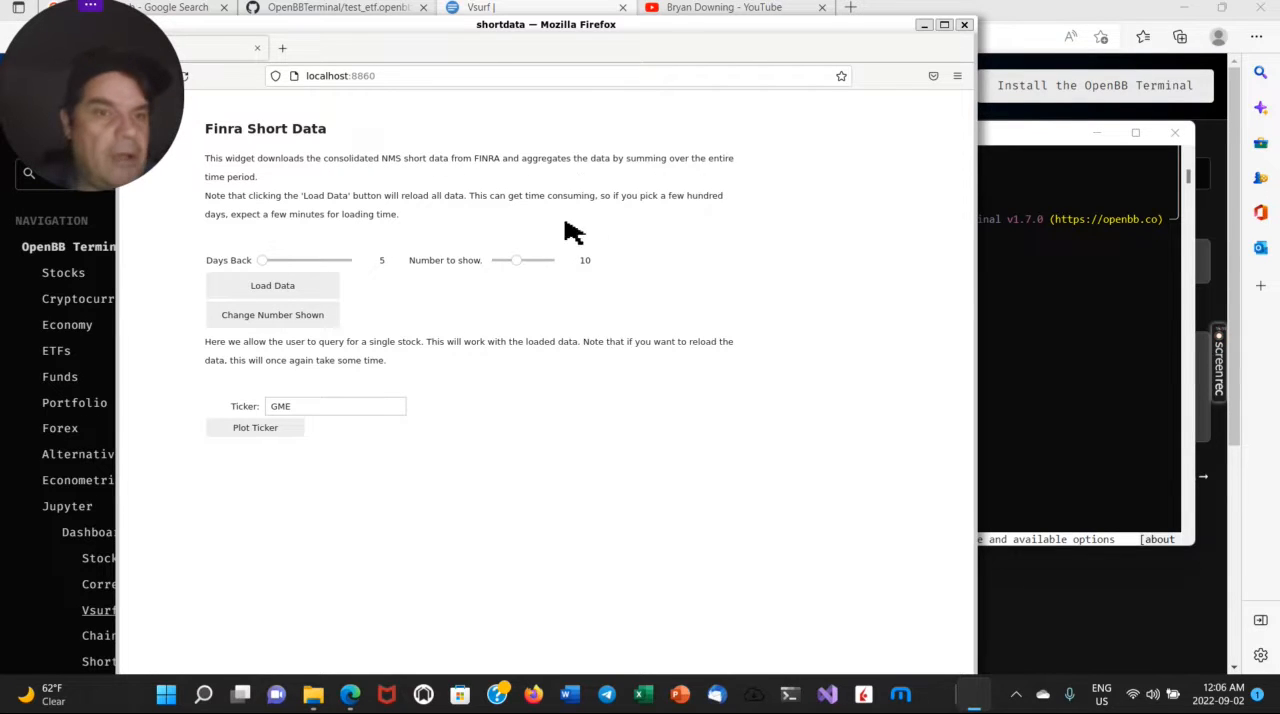
mouse_move(730, 185)
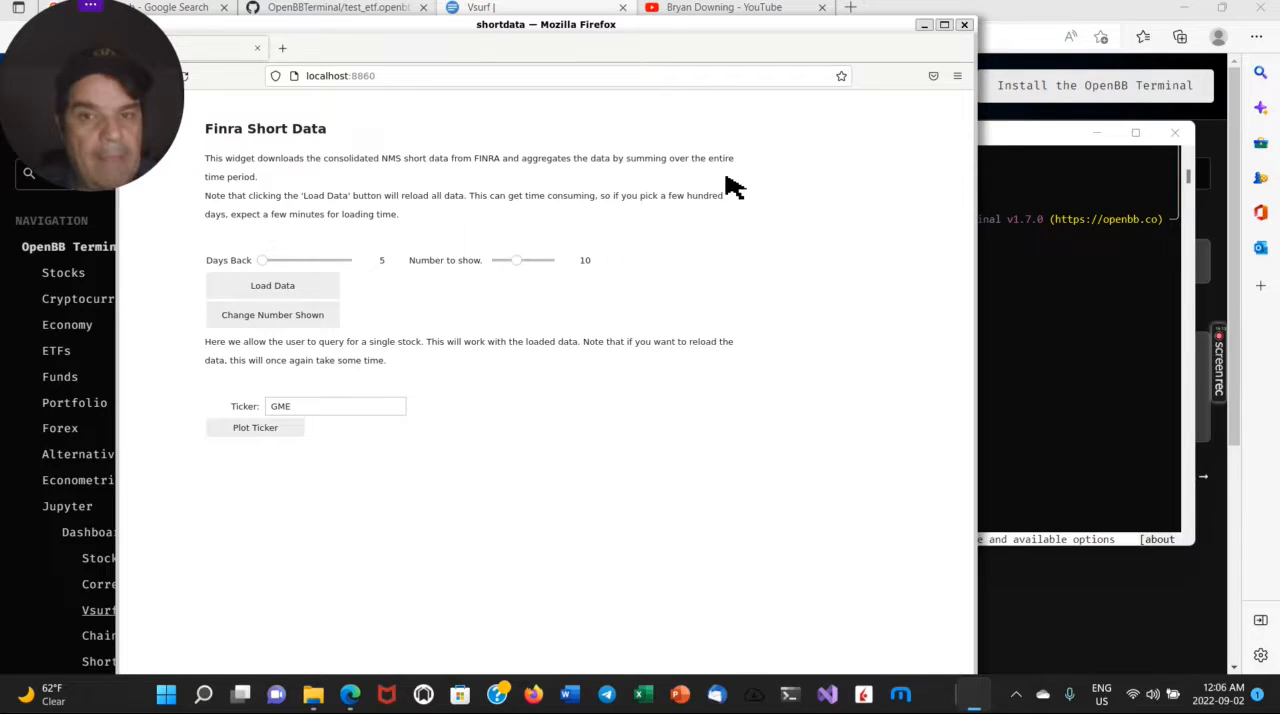
mouse_move(270, 280)
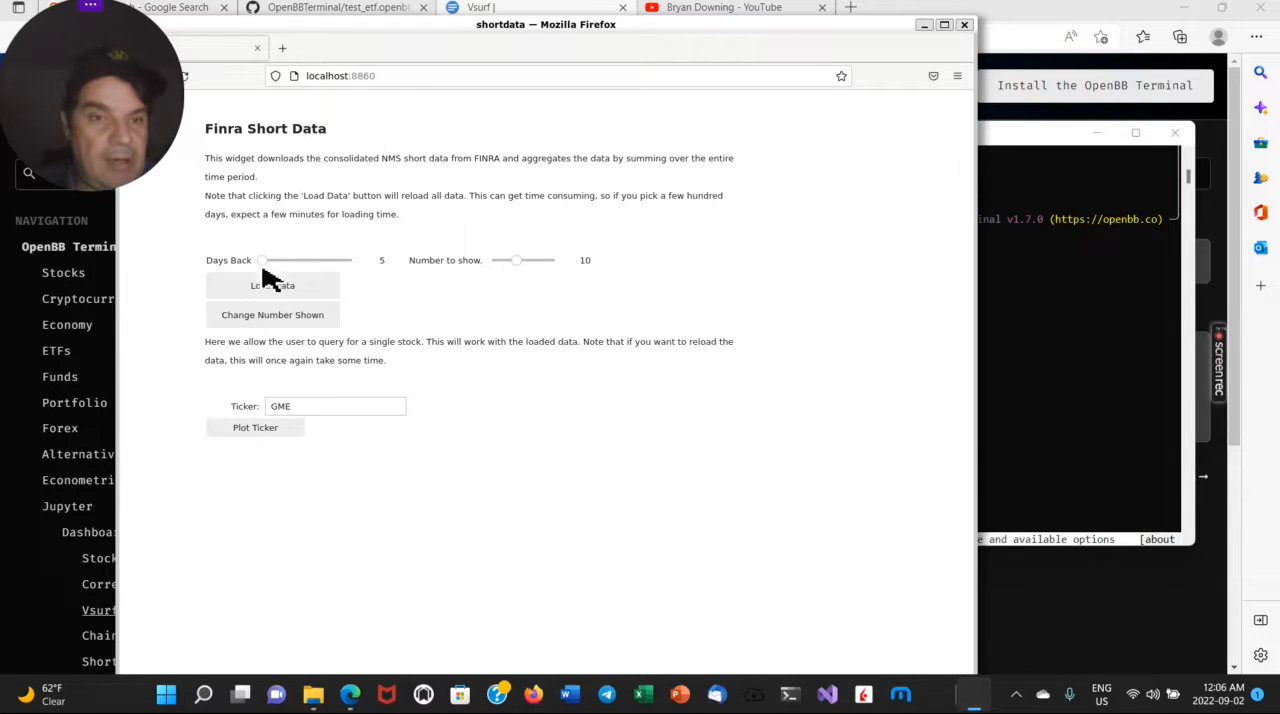
Set Days Back to 129, load the FINRA short data, and plot GME.
drag(263, 260, 305, 260)
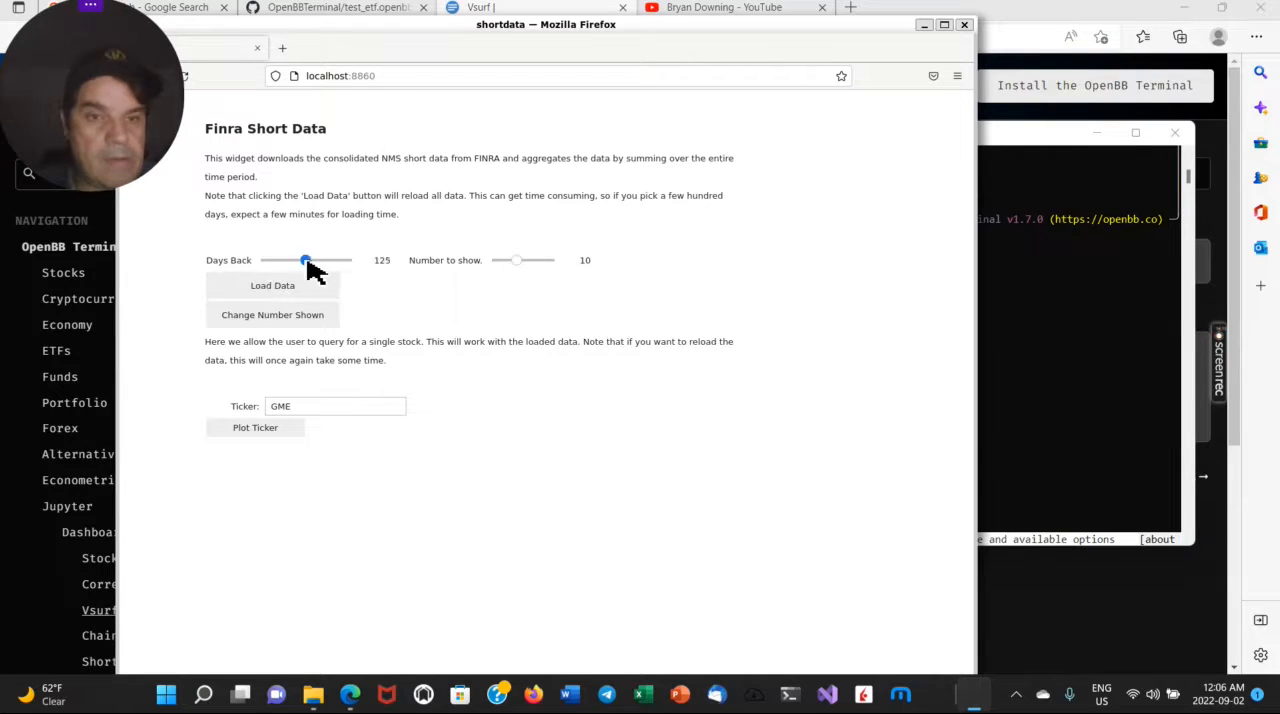
click(272, 285)
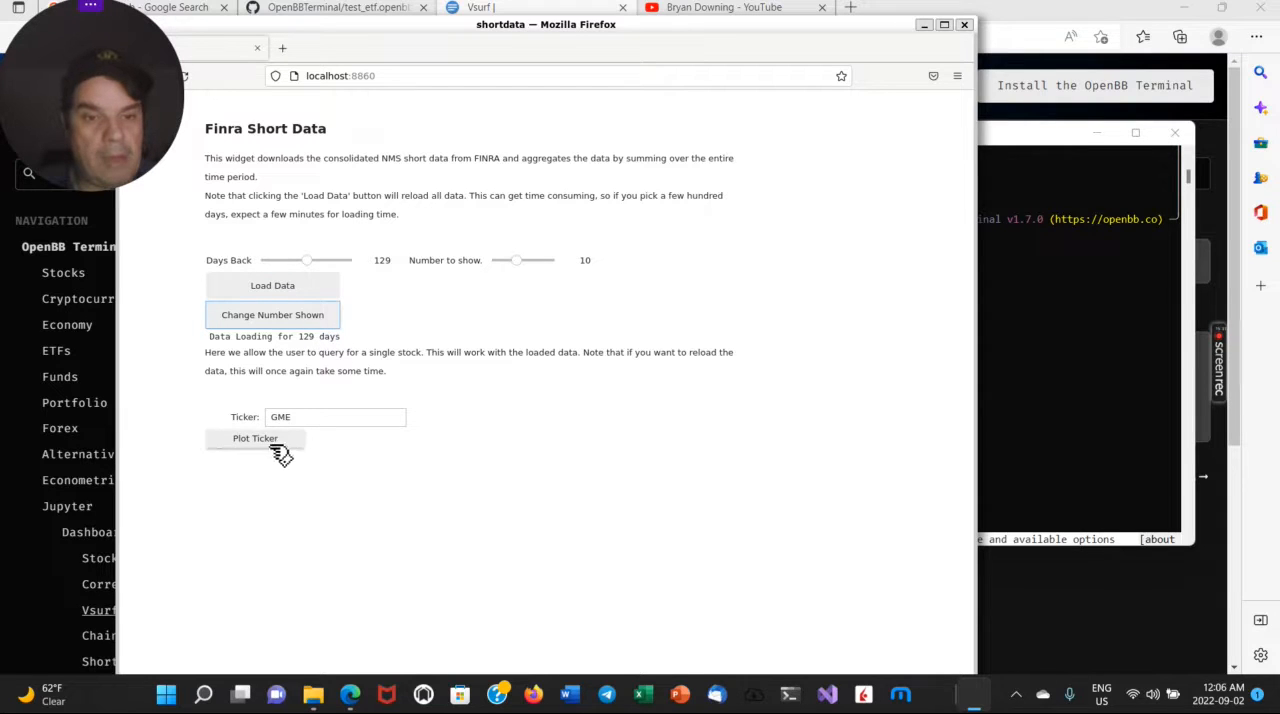
click(255, 438)
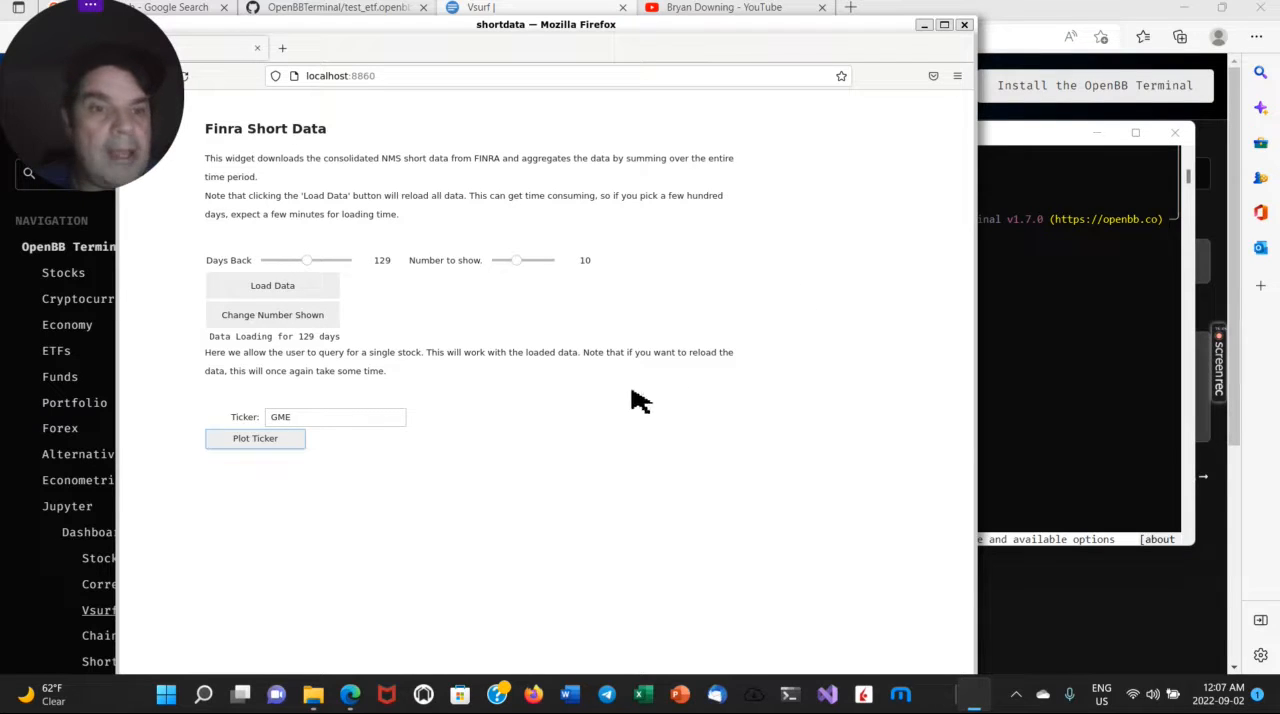
mouse_move(220, 275)
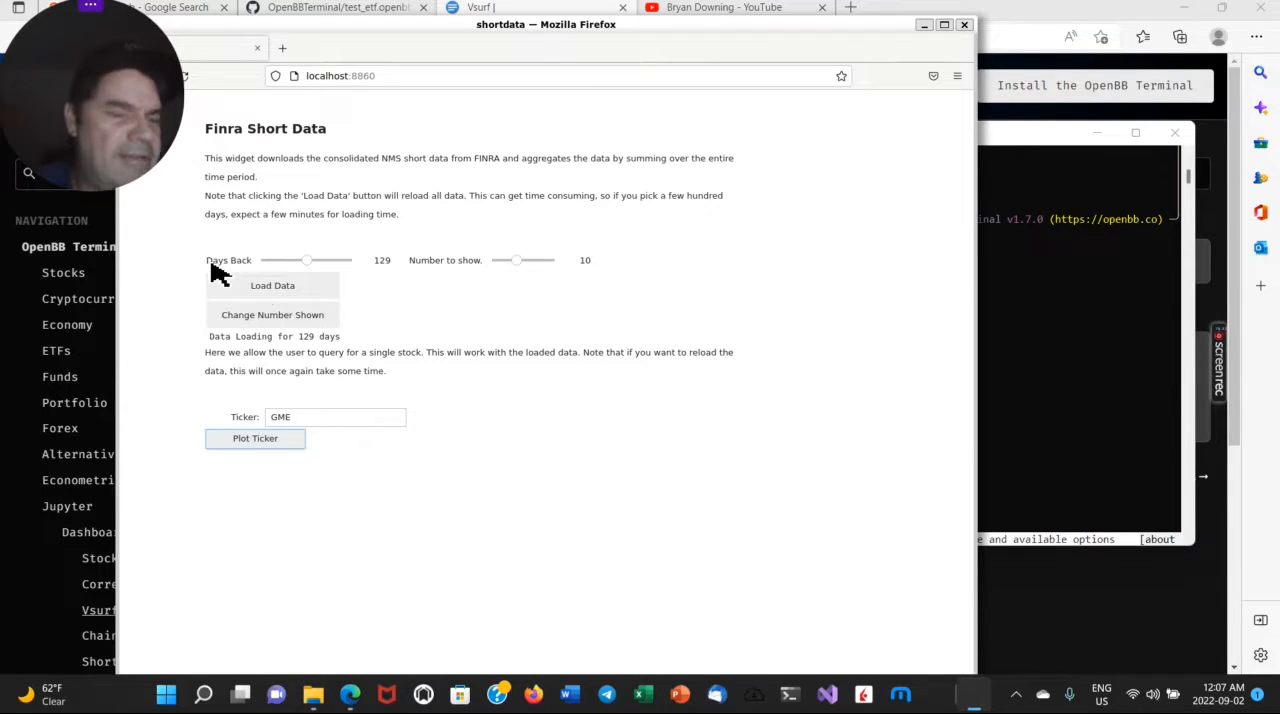
mouse_move(955, 42)
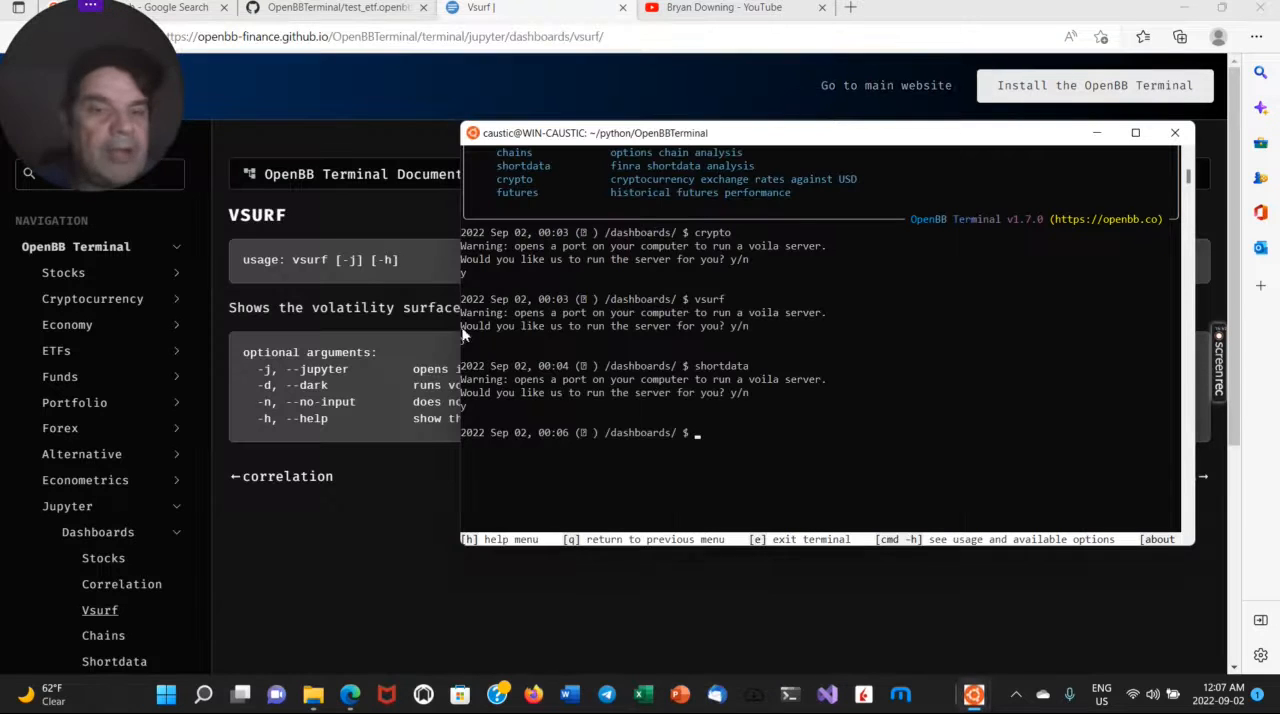
mouse_move(287, 476)
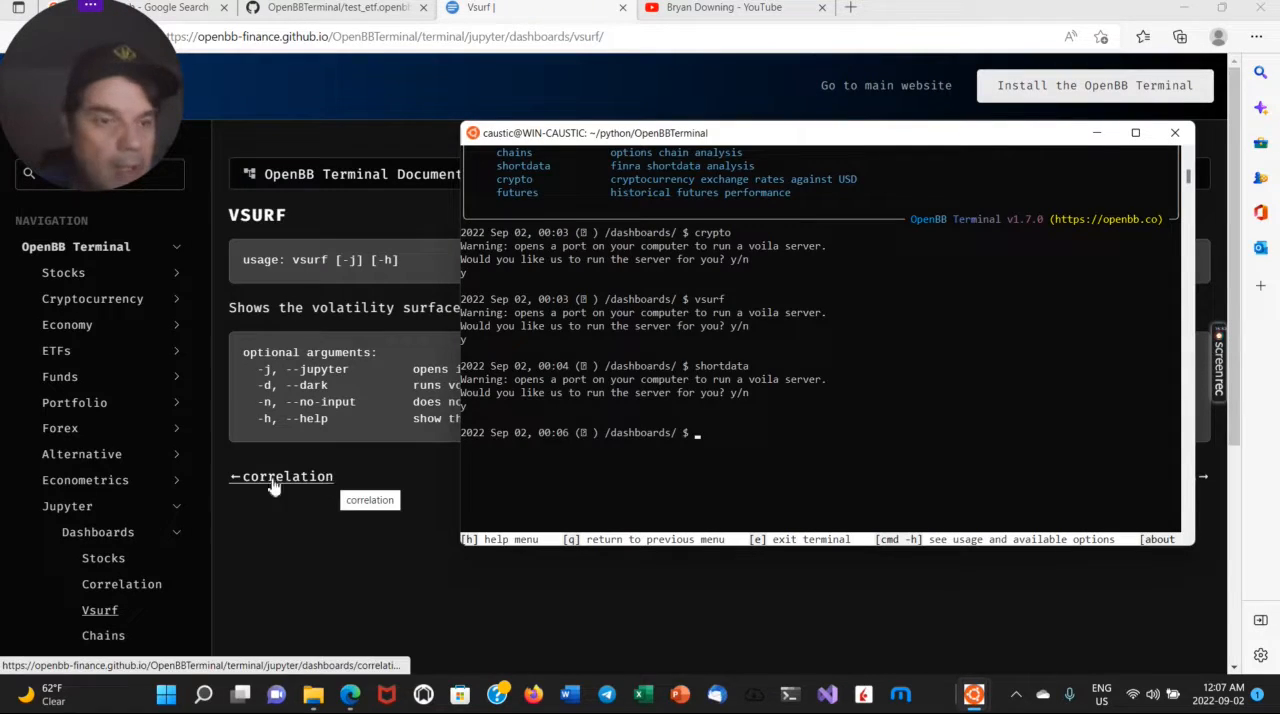
Return to the shortdata documentation page and bring the terminal back to front.
scroll(down, 3)
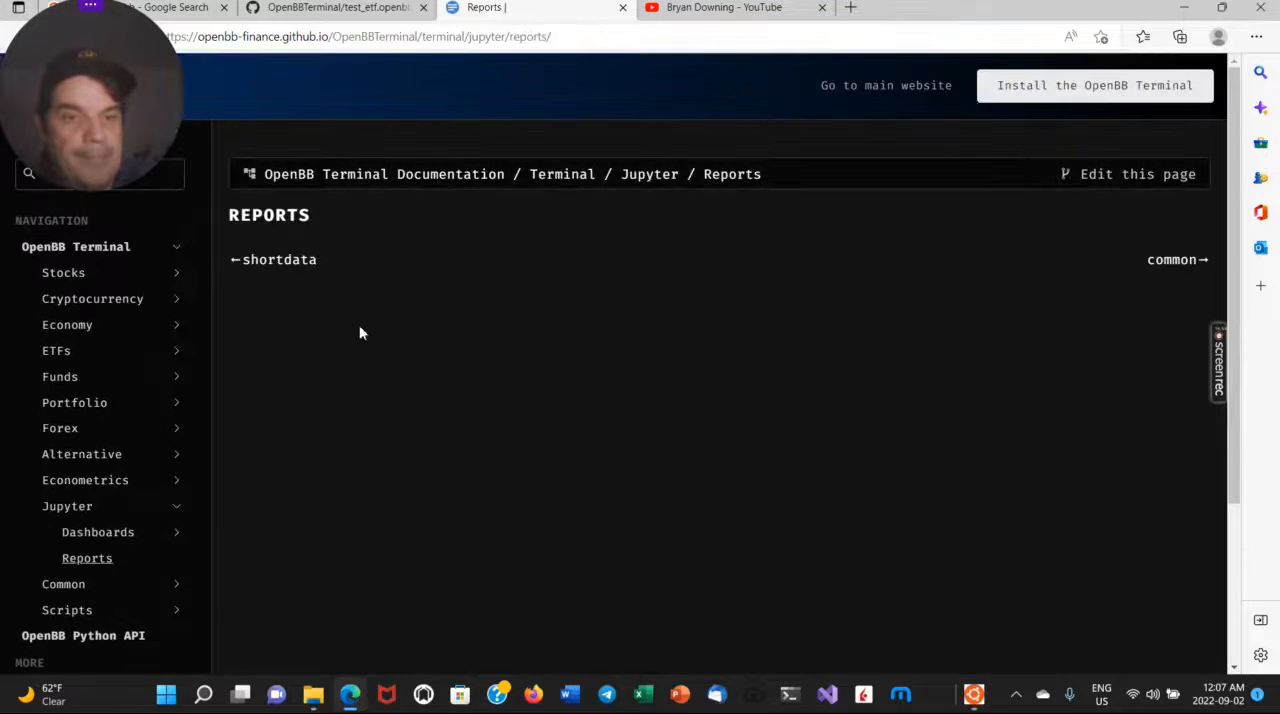
click(279, 259)
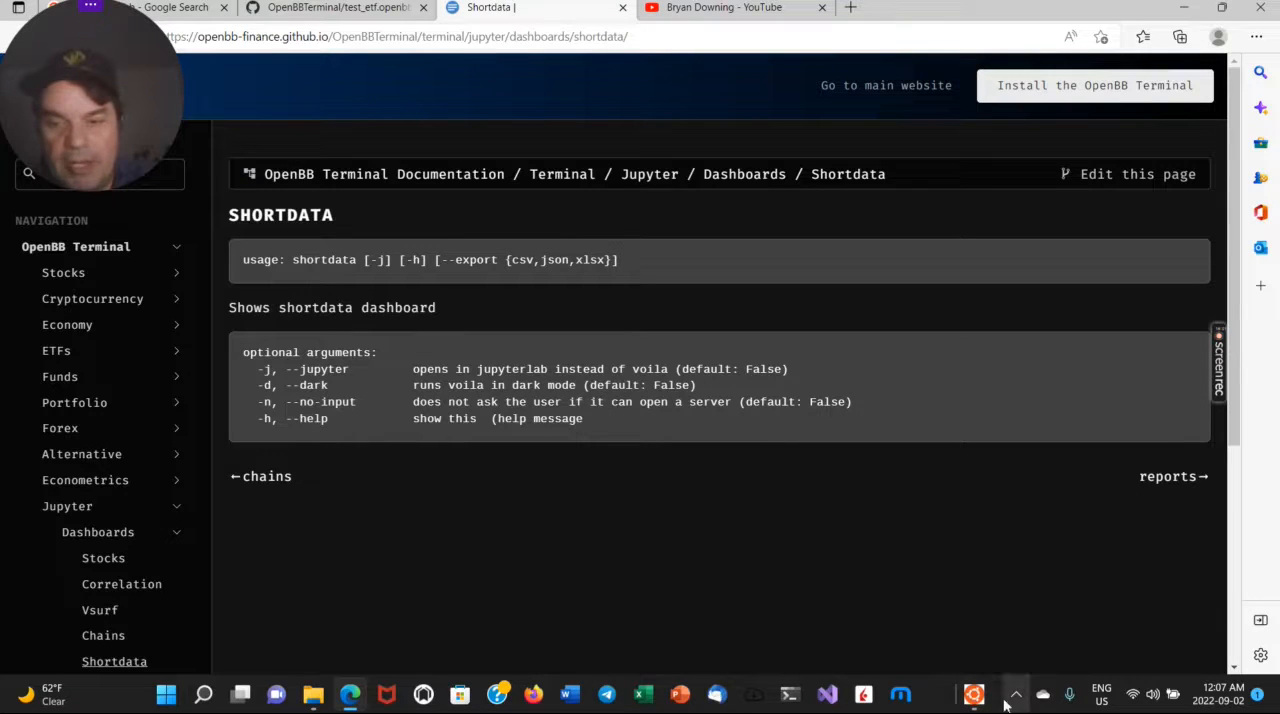
click(972, 693)
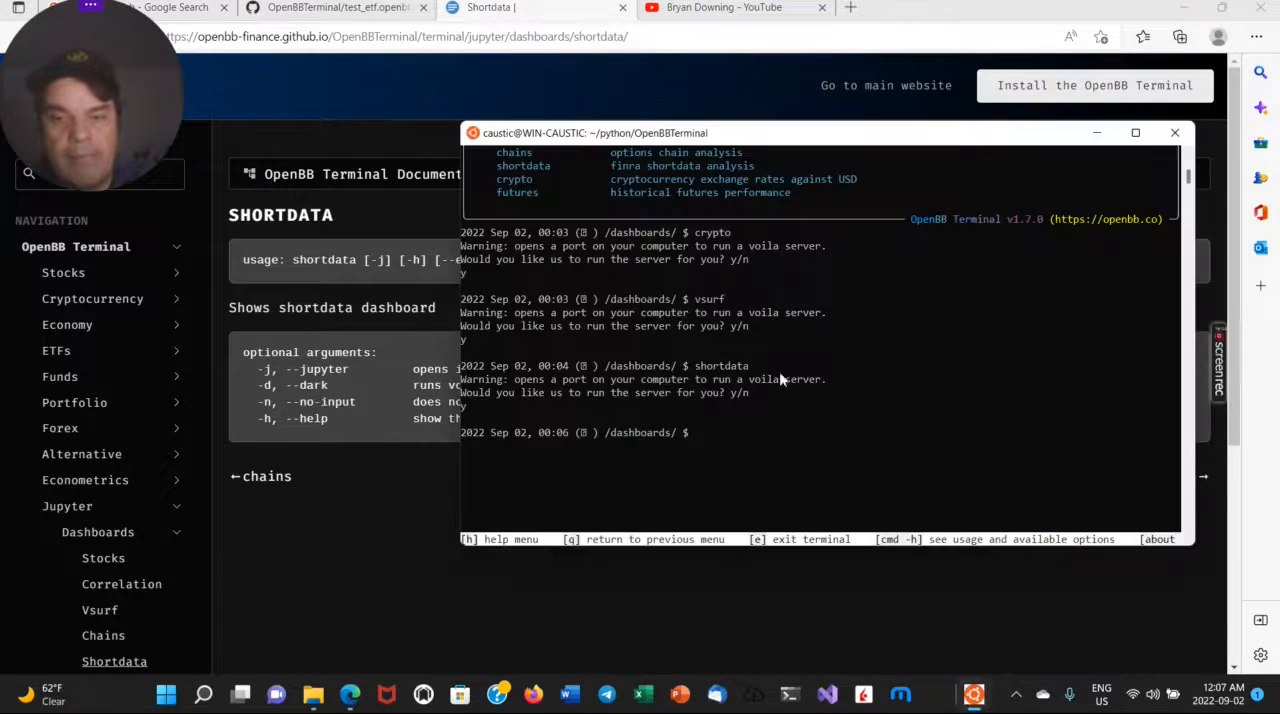
Enter the reports menu and try 'reports equity aapl', which returns invalid-command errors.
text(reports)
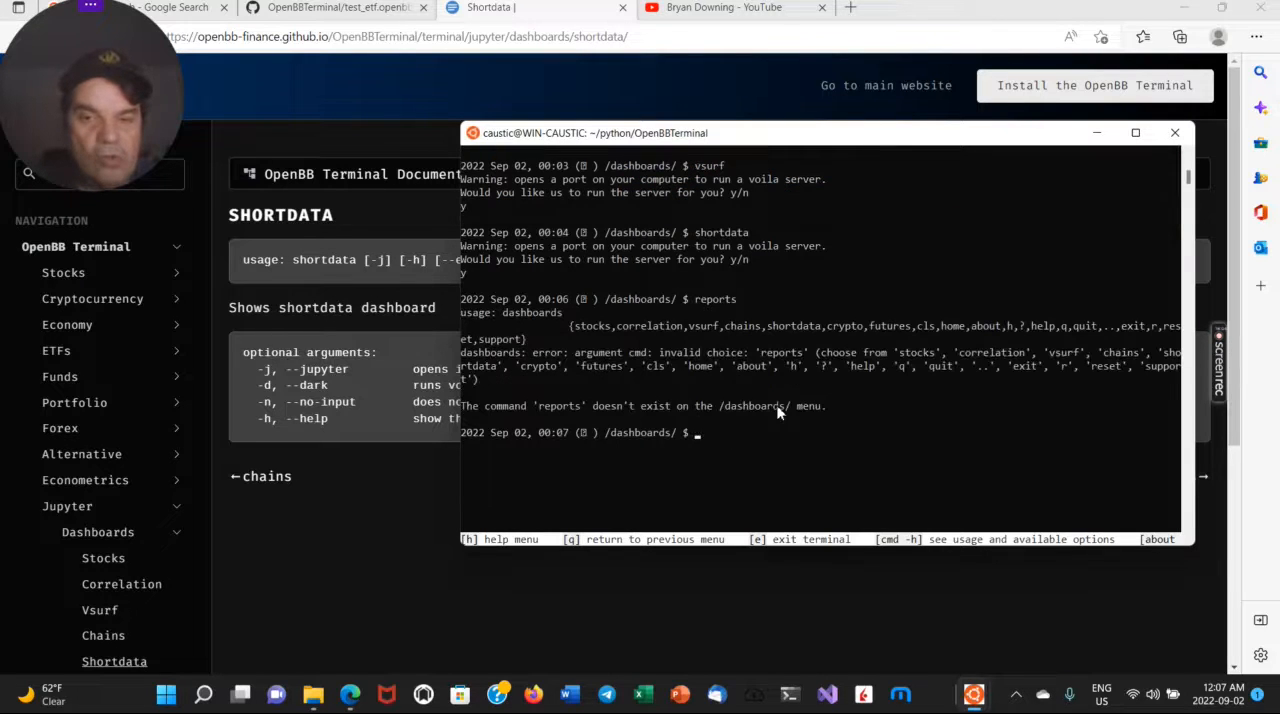
text(..)
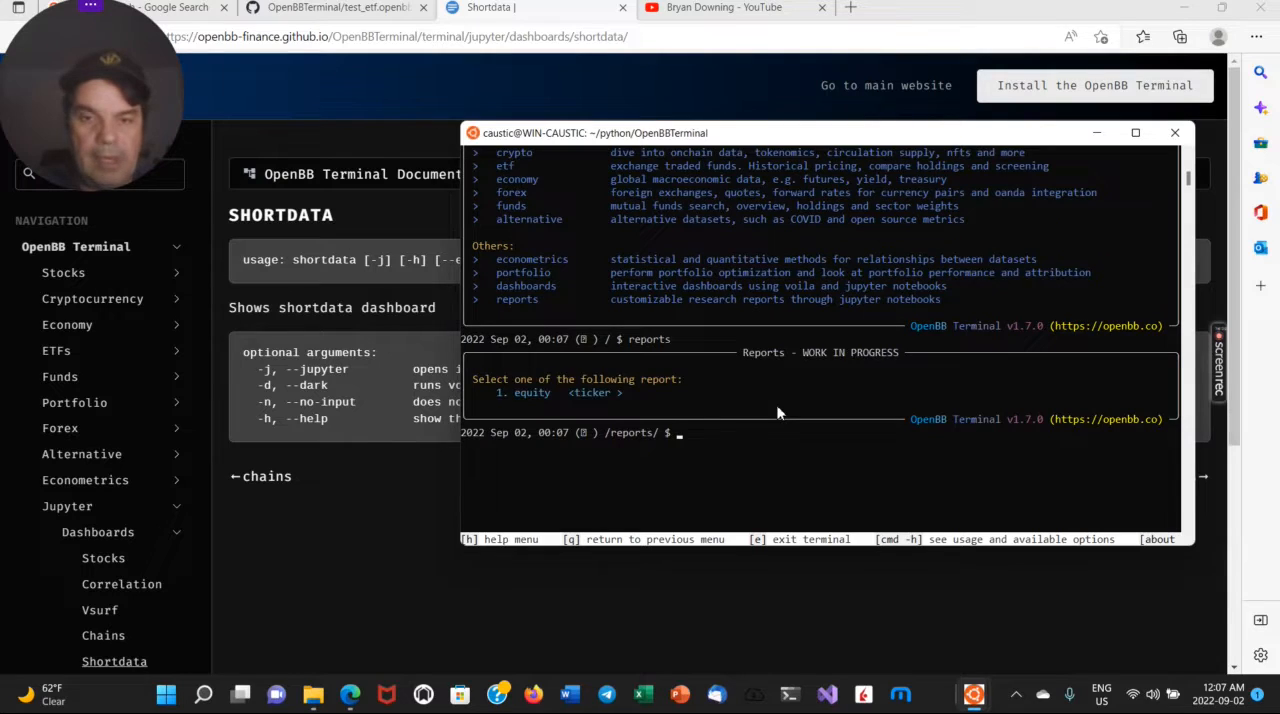
text(repotr)
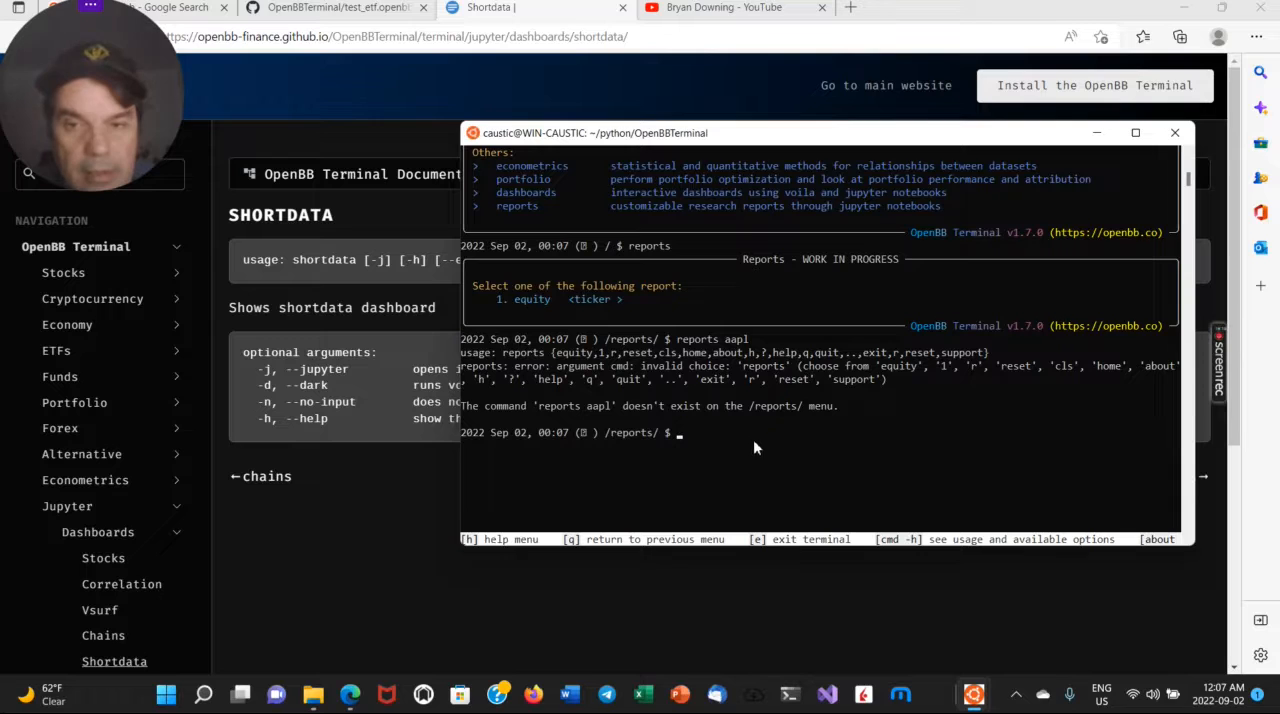
mouse_move(850, 387)
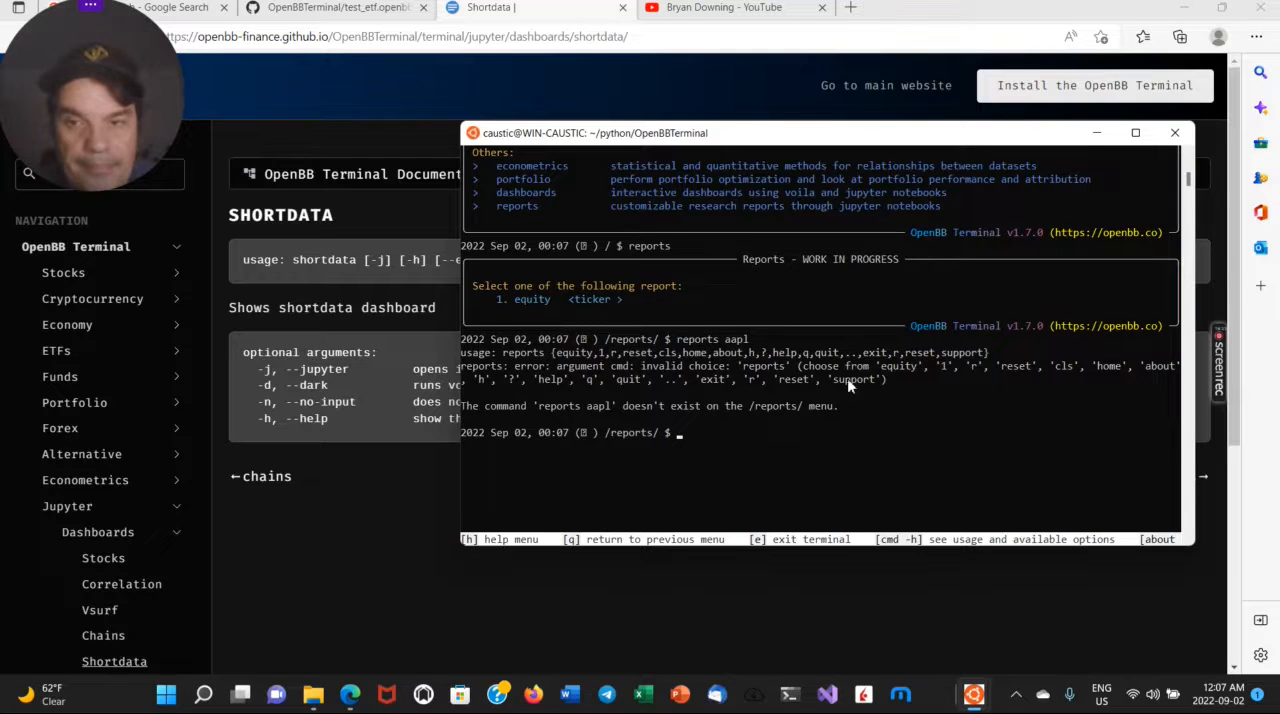
mouse_move(757, 455)
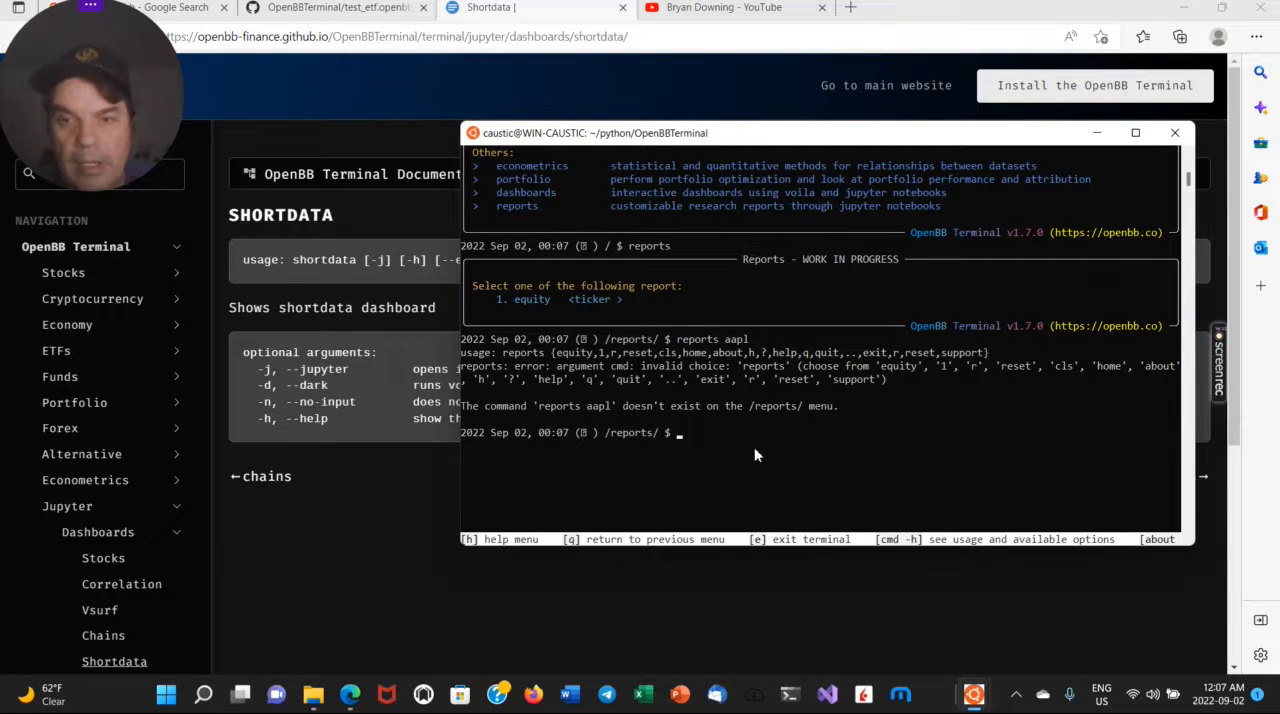
mouse_move(773, 452)
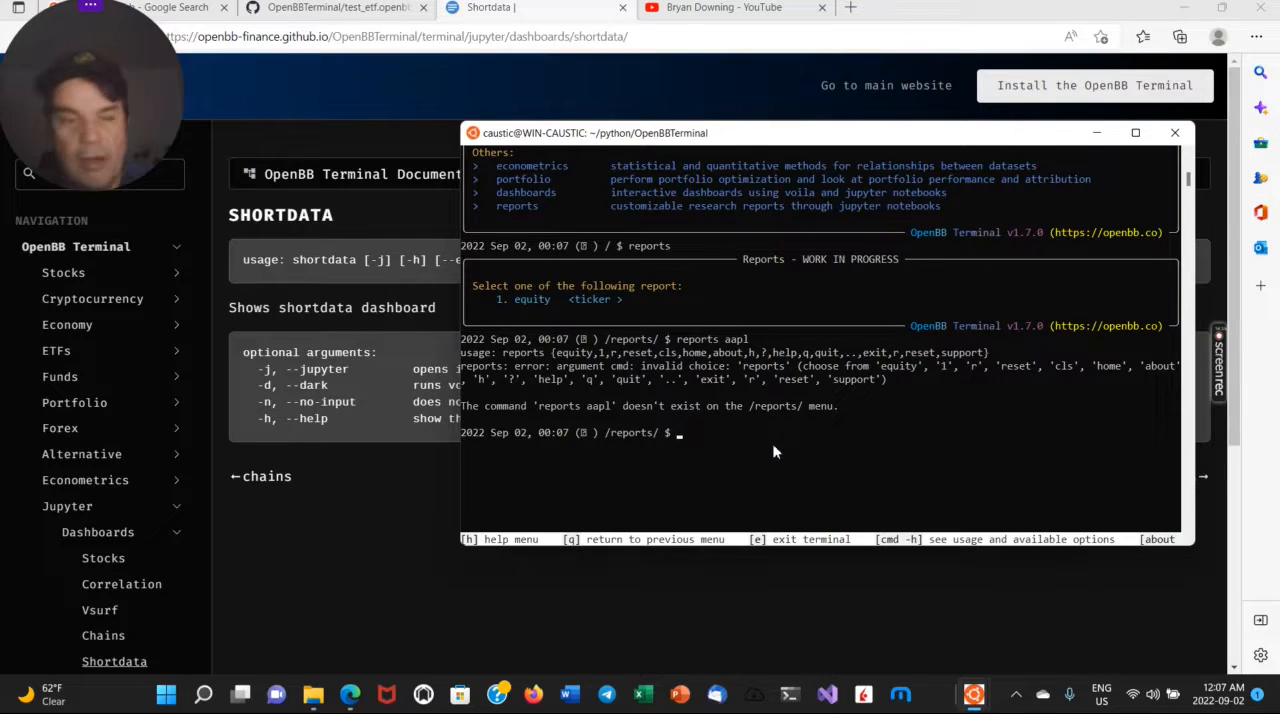
mouse_move(715, 661)
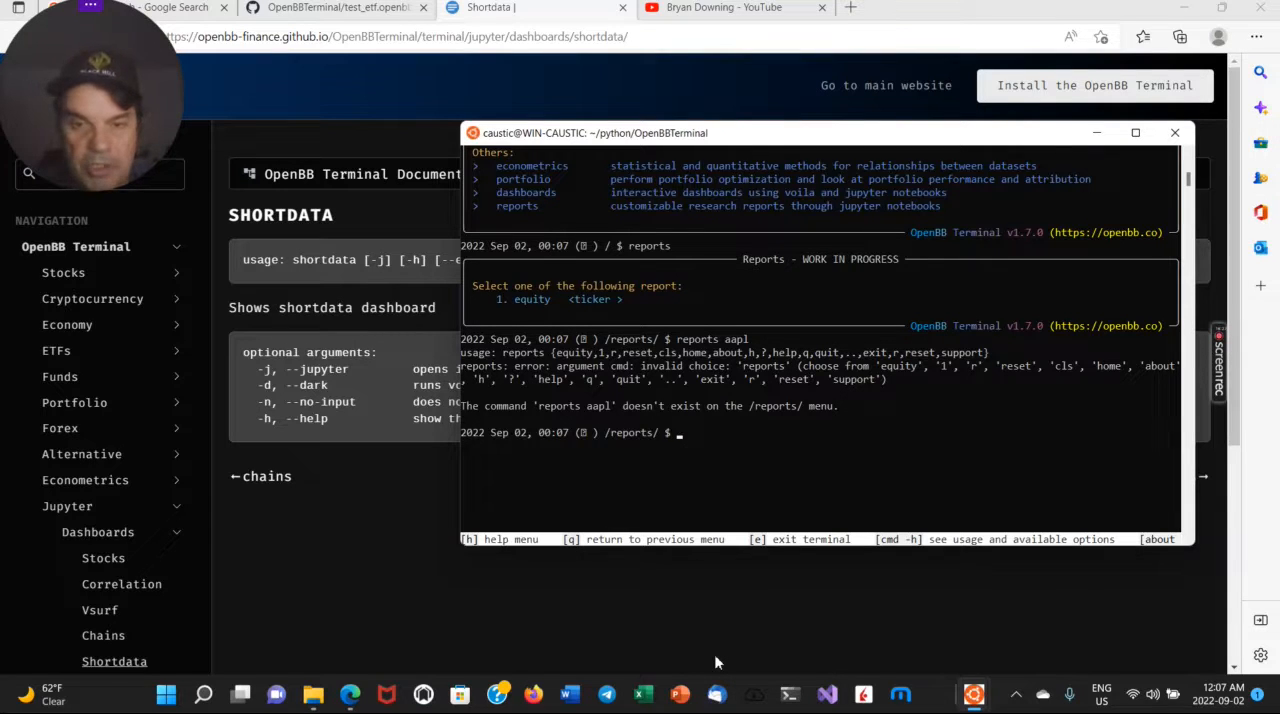
text(reports)
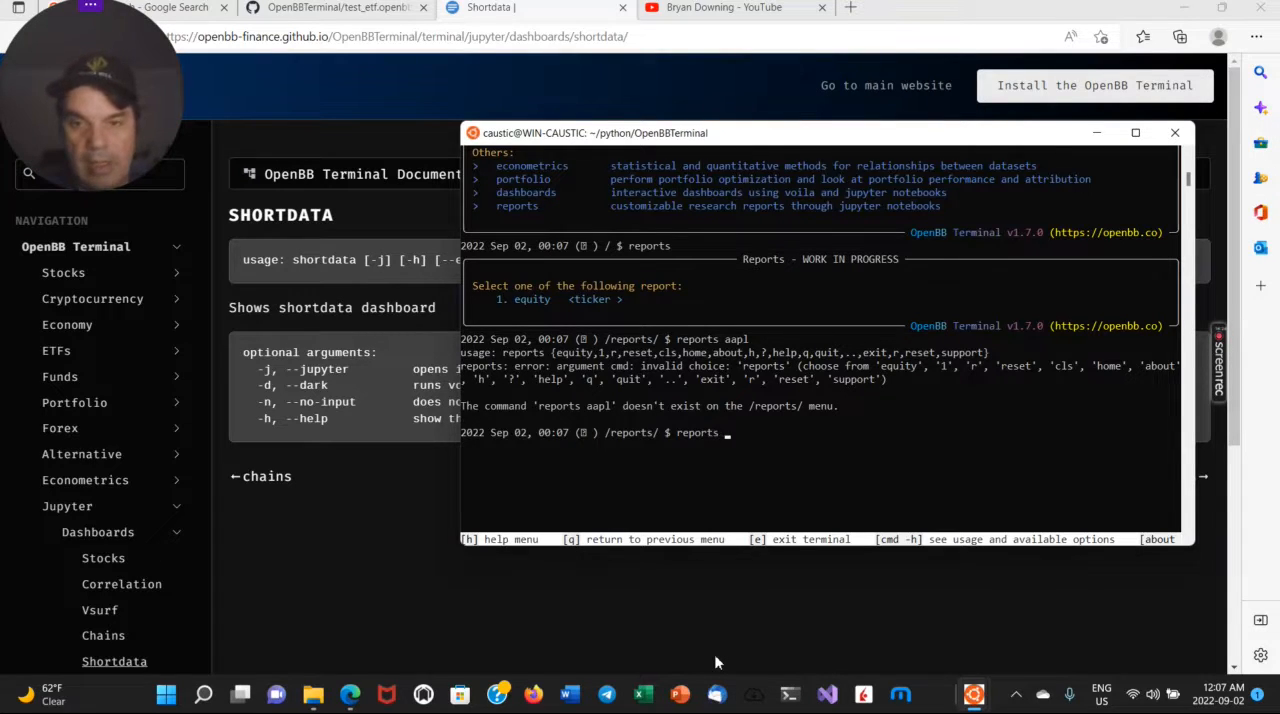
text(equity)
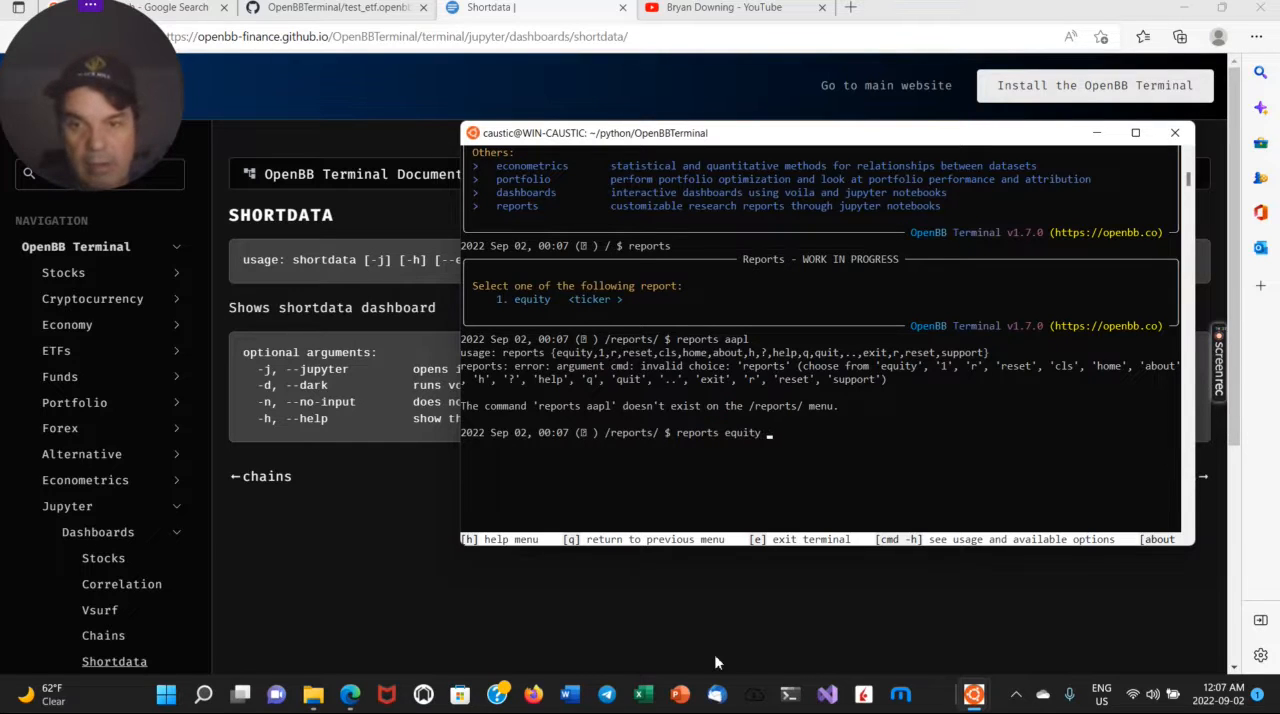
text(aapl)
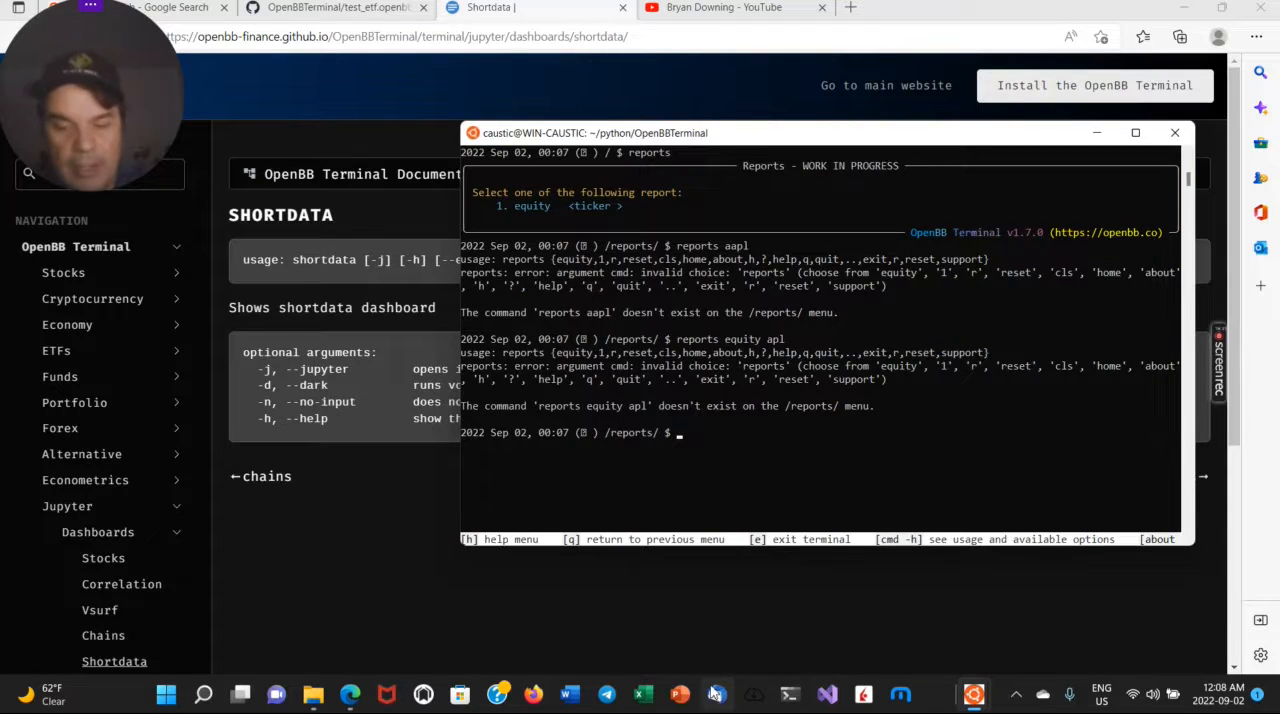
text(reports equity a)
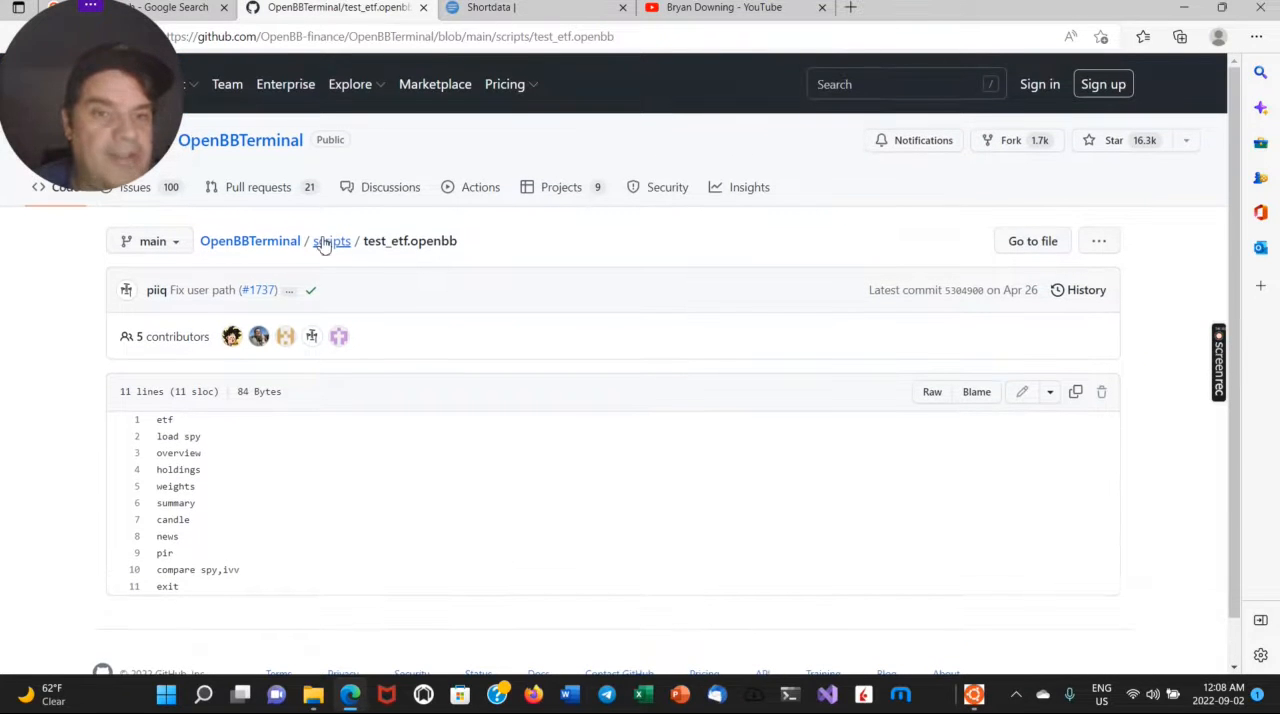
Scroll the OpenBBTerminal scripts file list down to test_stocks_ta.openbb and back.
click(331, 240)
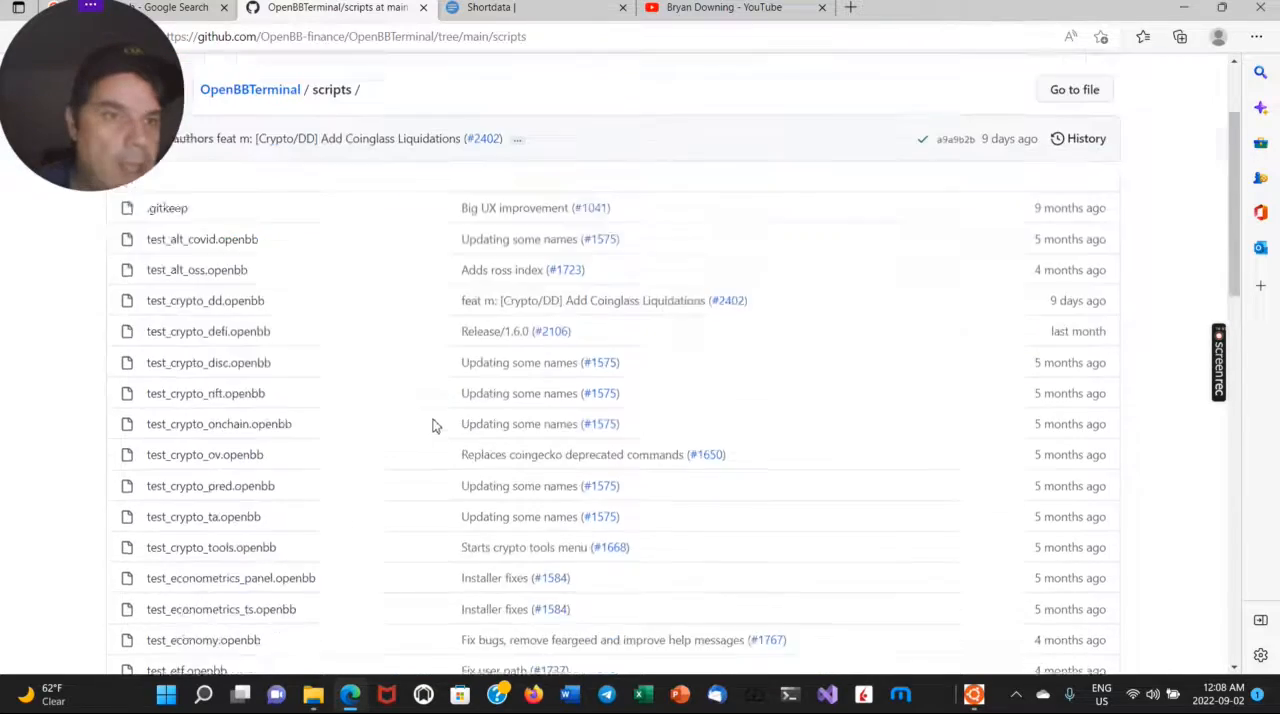
scroll(down, 3)
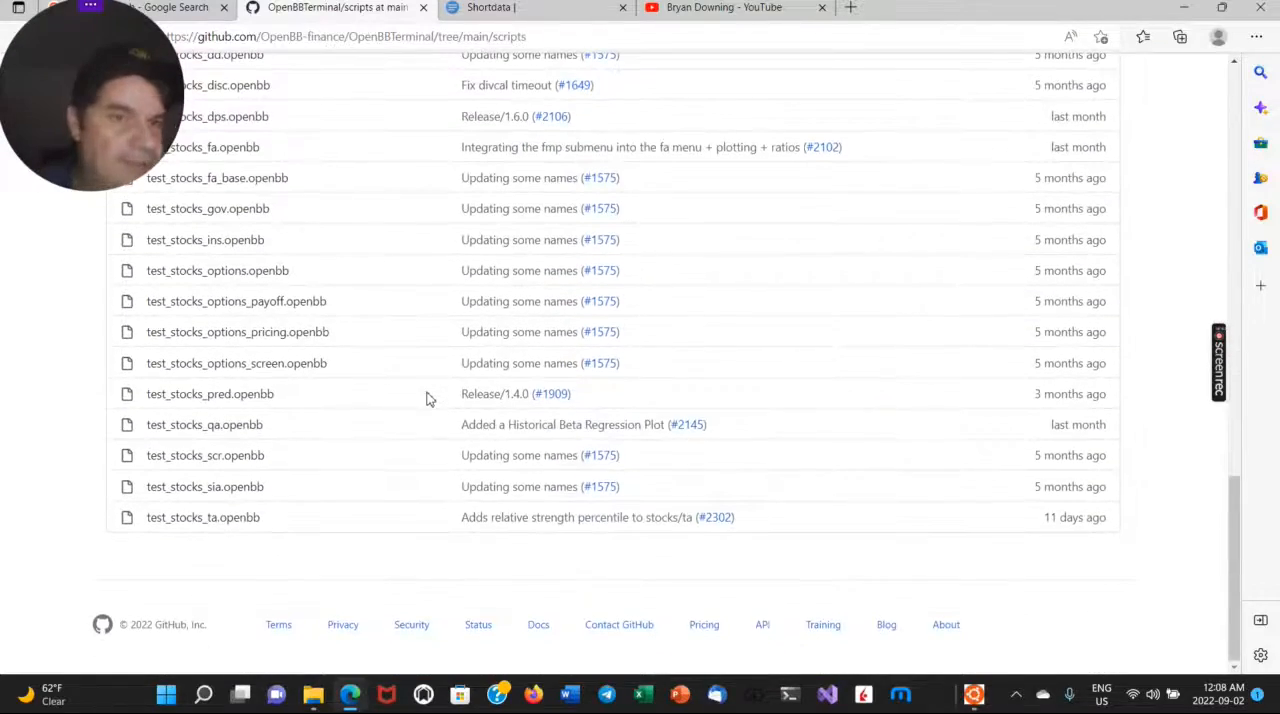
scroll(up, 3)
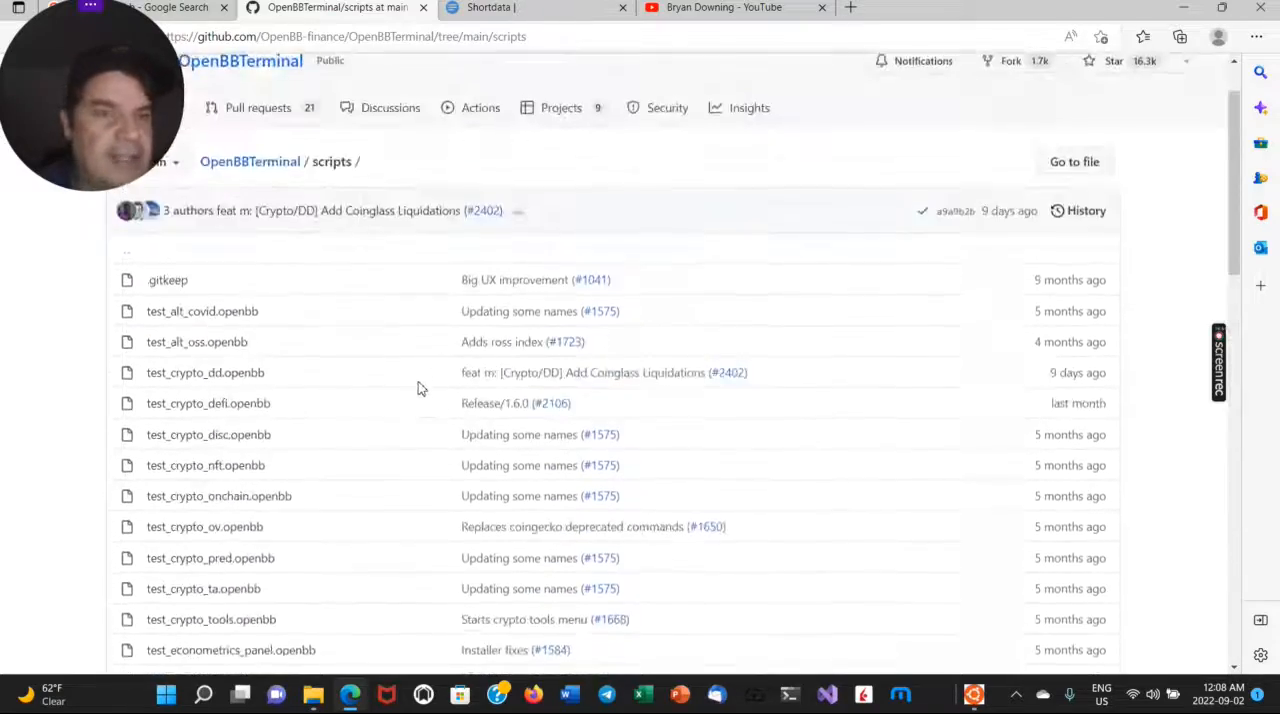
scroll(down, 3)
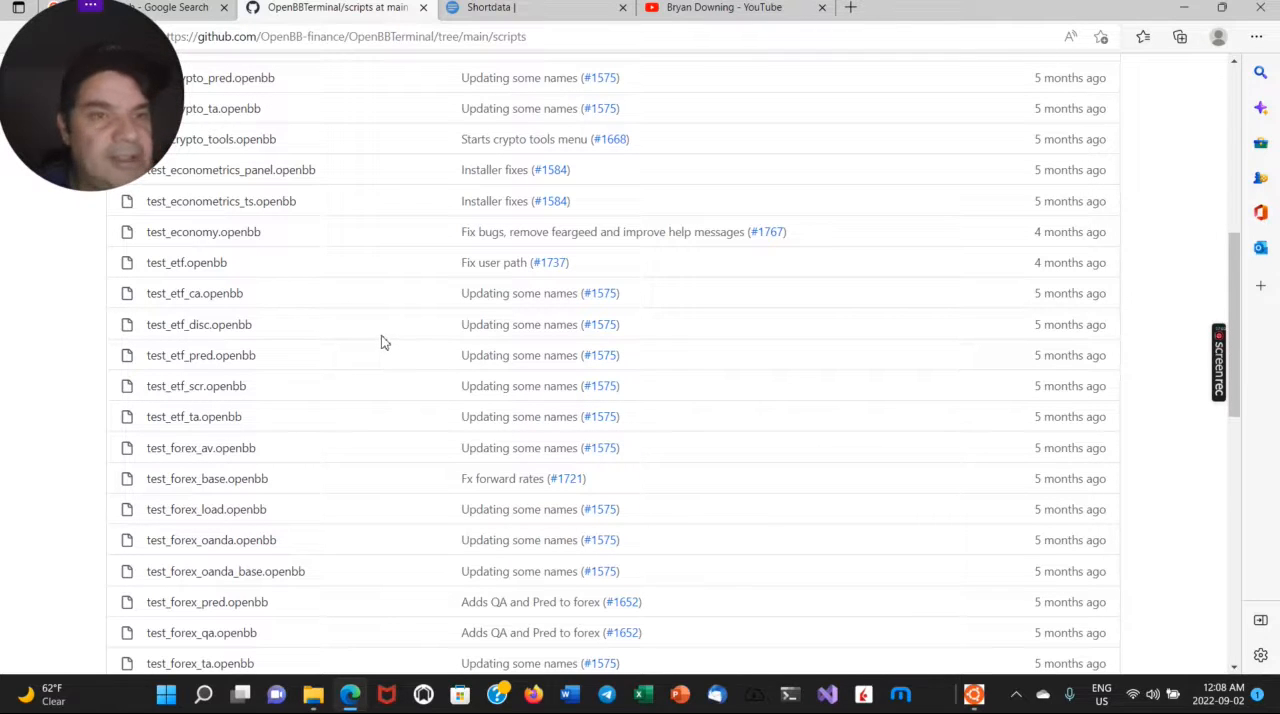
scroll(down, 3)
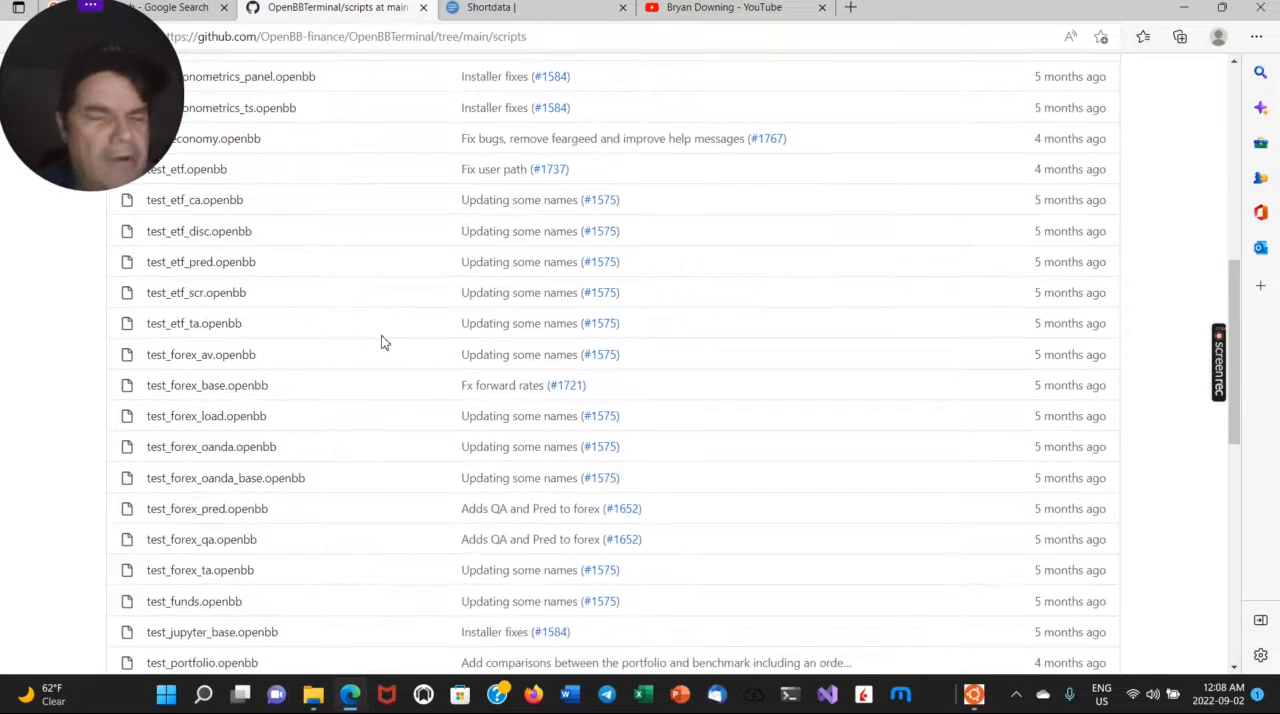
scroll(down, 3)
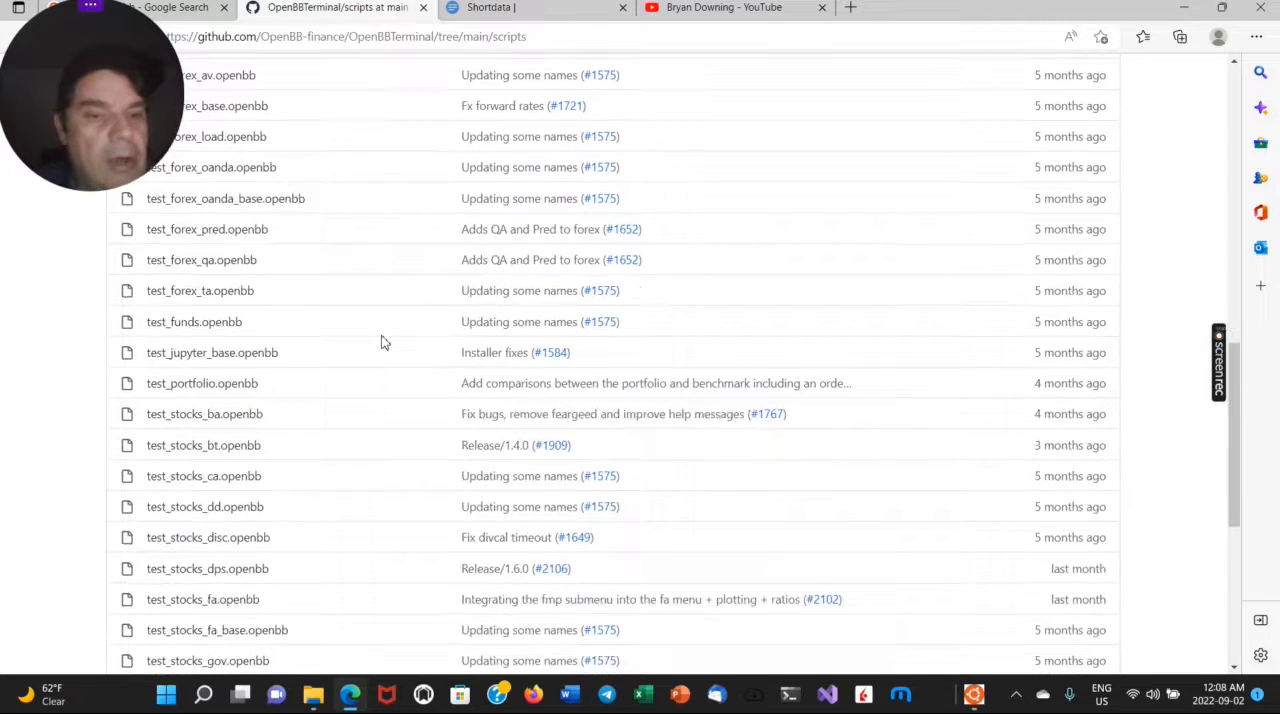
scroll(down, 3)
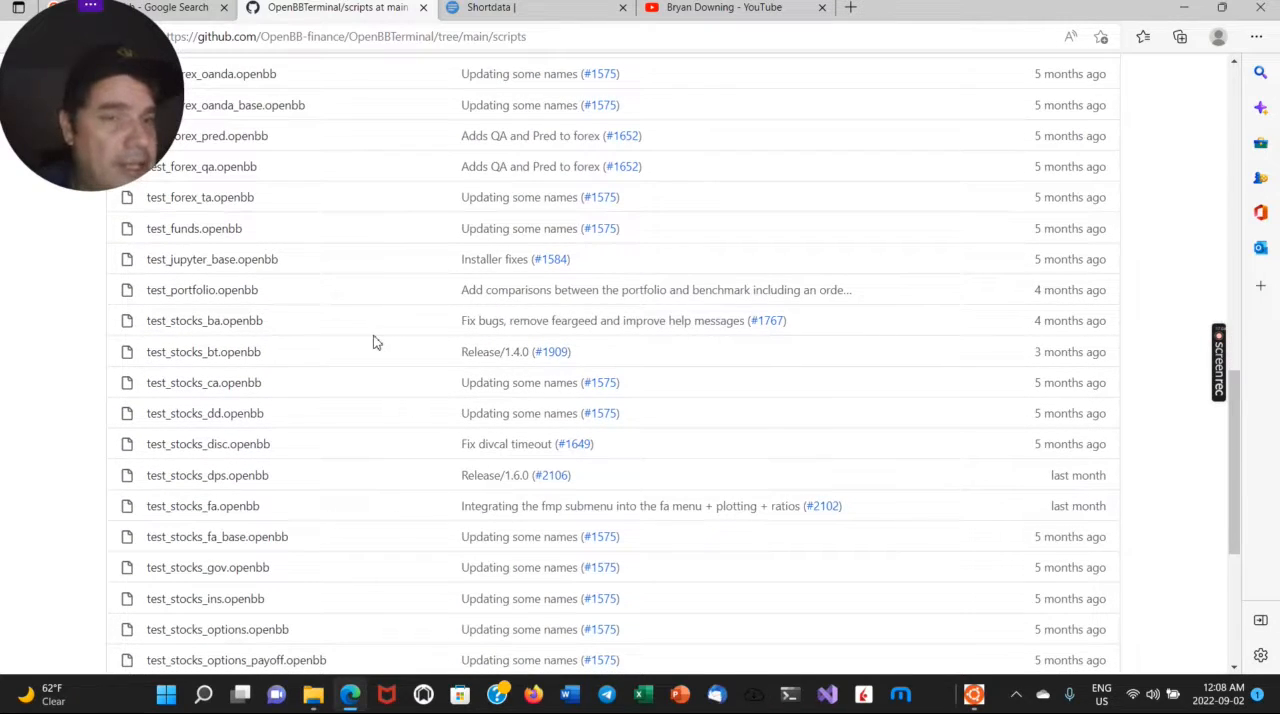
scroll(down, 3)
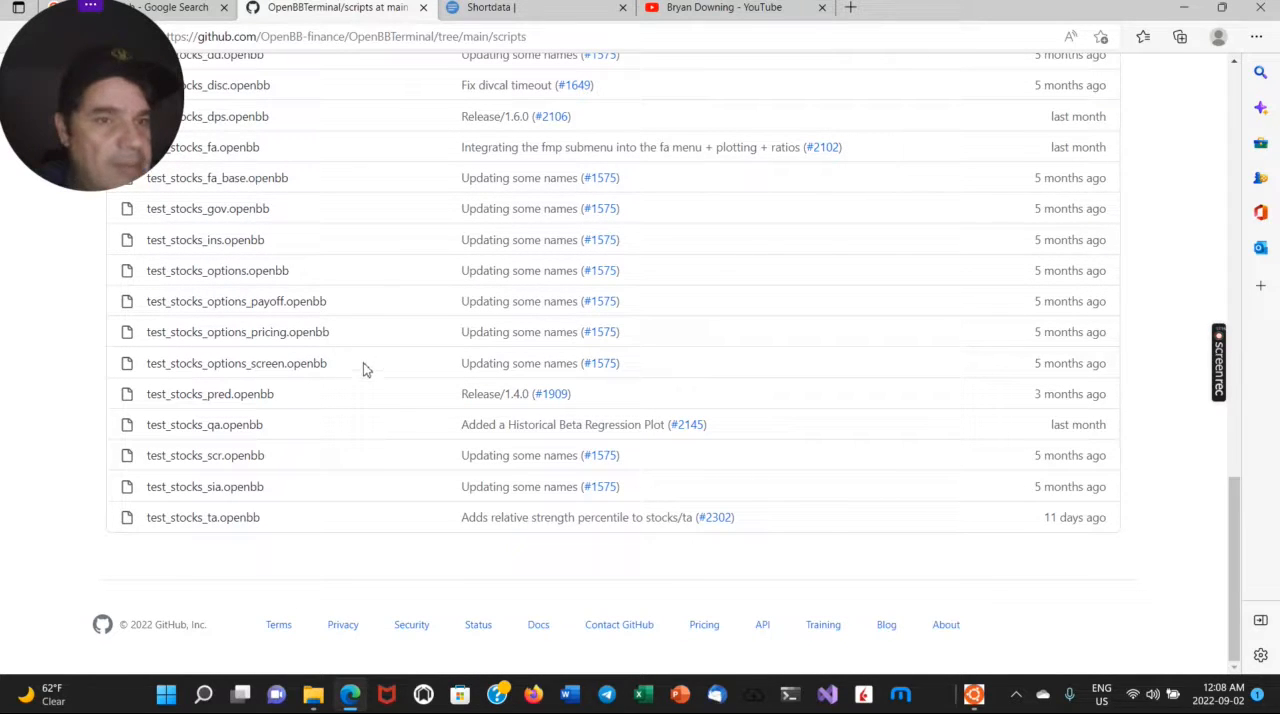
mouse_move(347, 380)
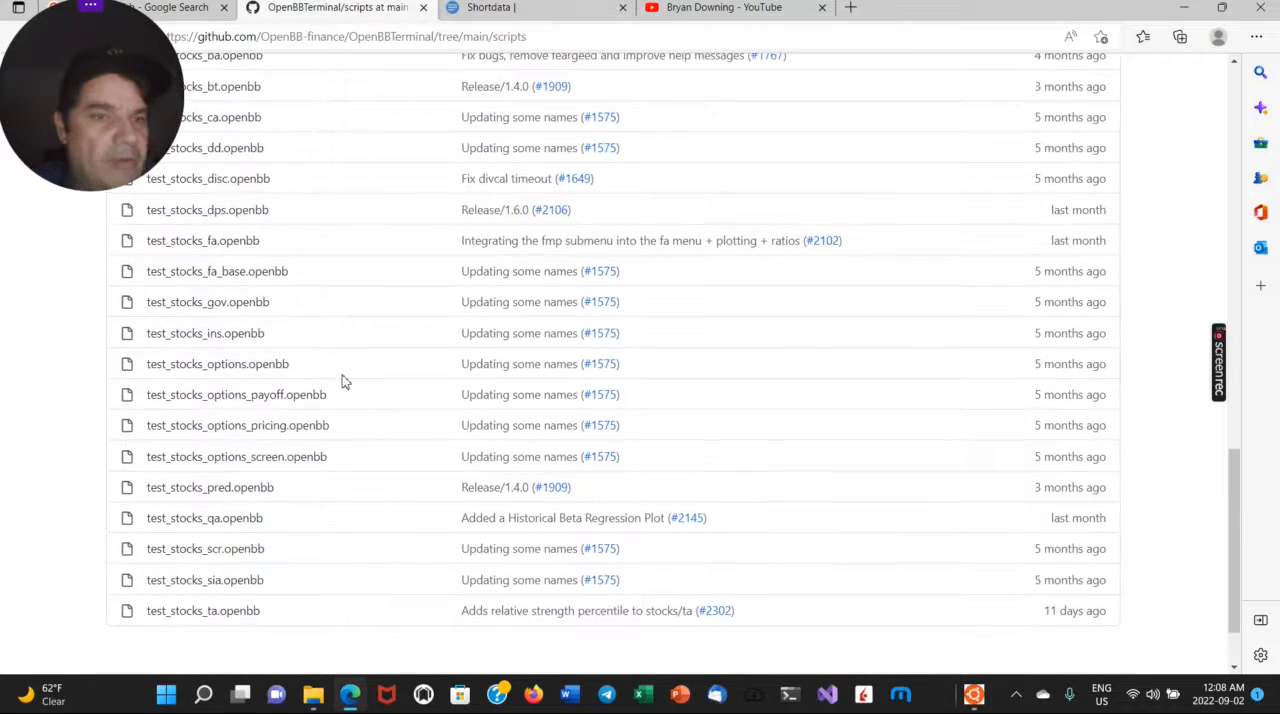
scroll(up, 3)
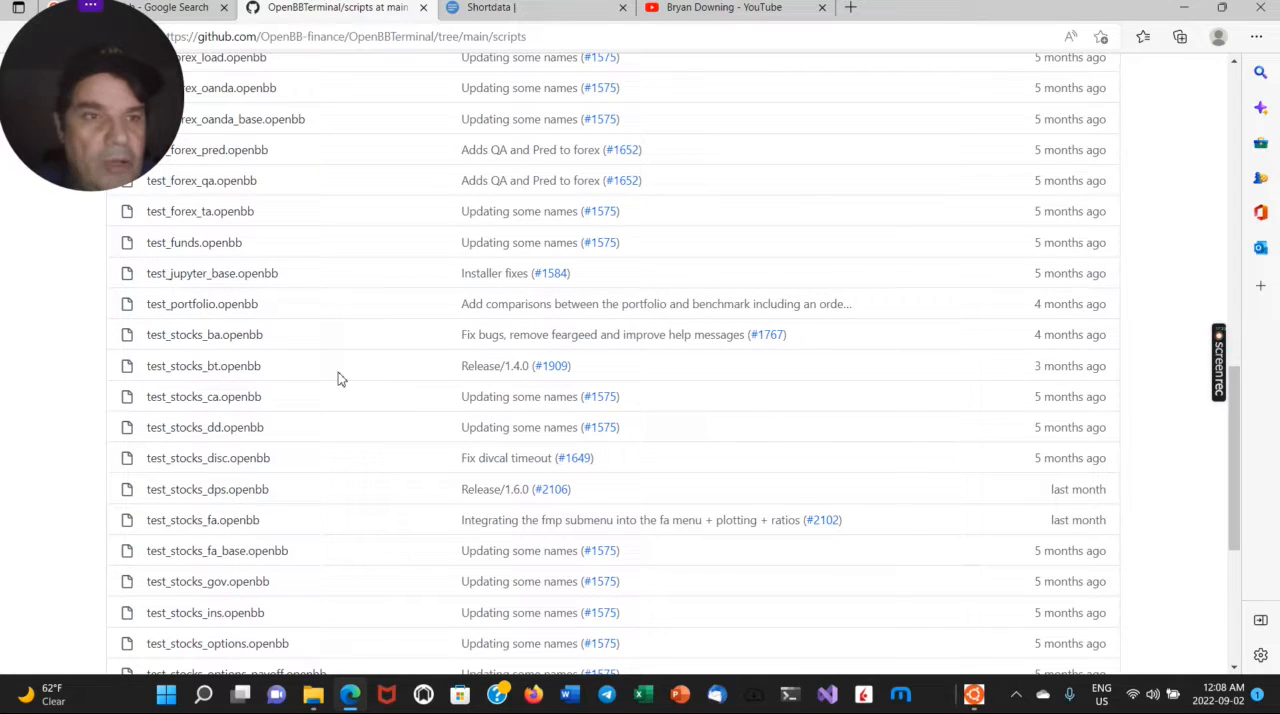
mouse_move(343, 349)
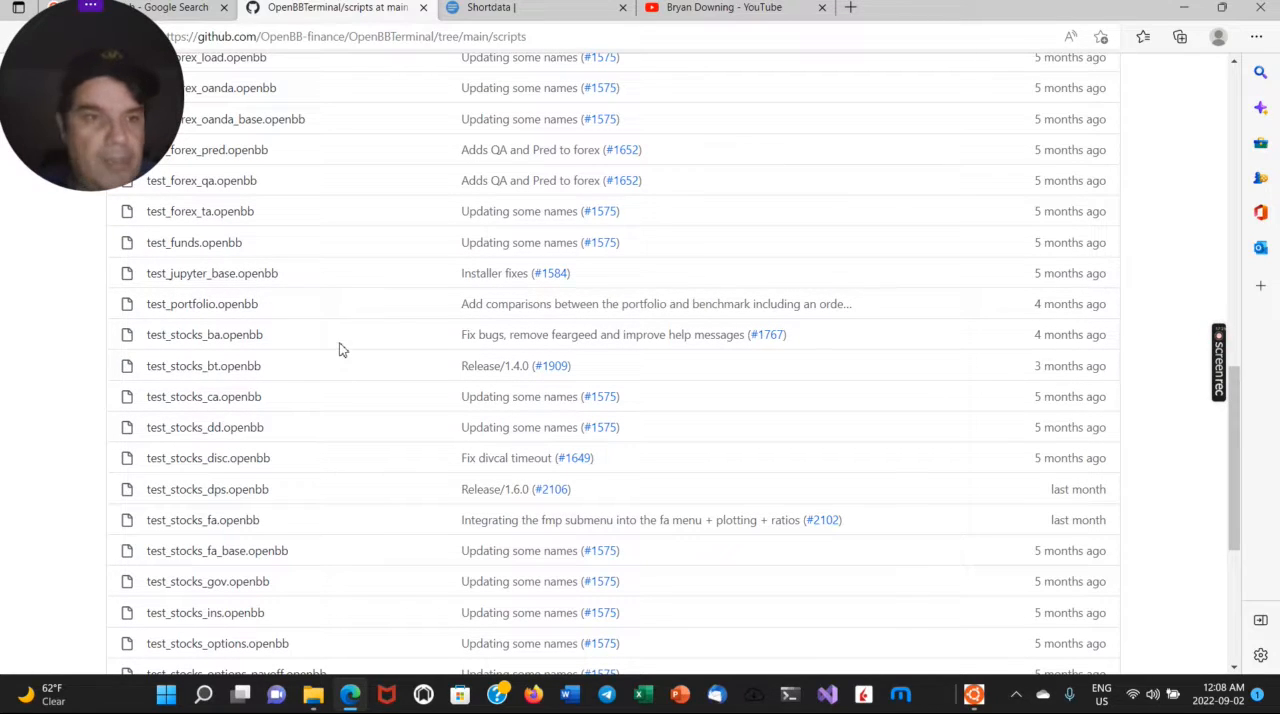
mouse_move(325, 369)
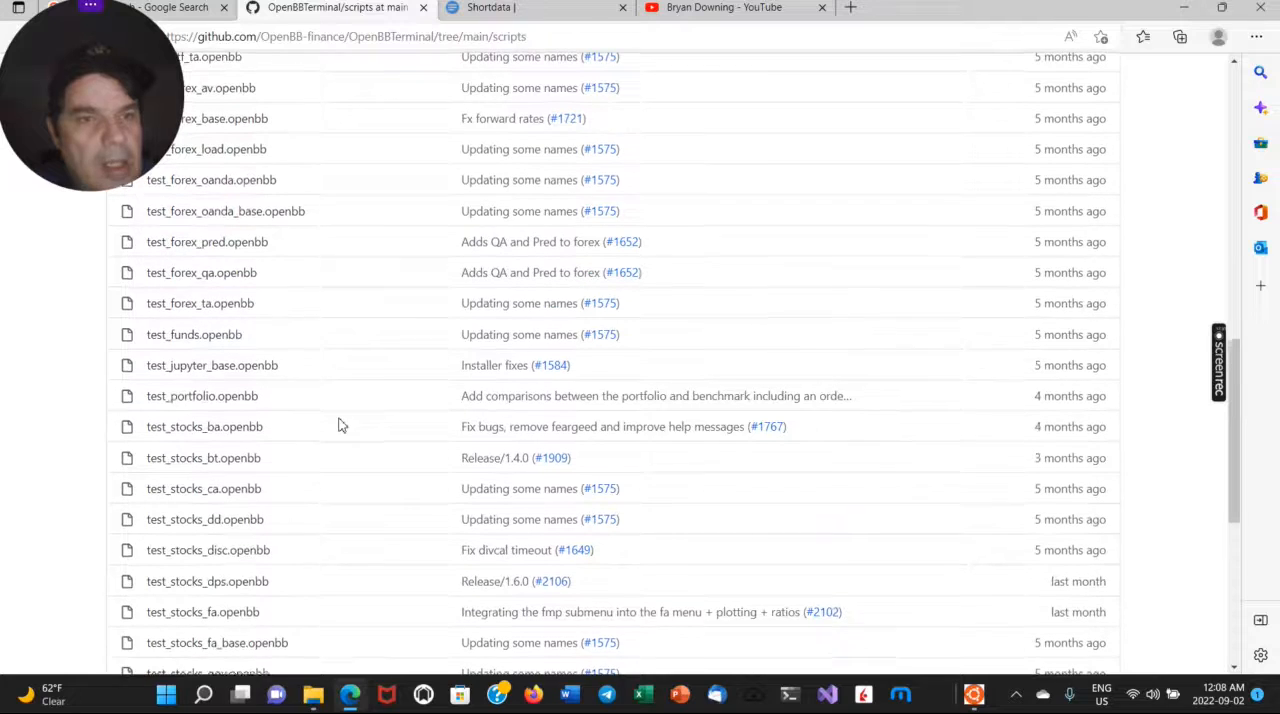
scroll(up, 3)
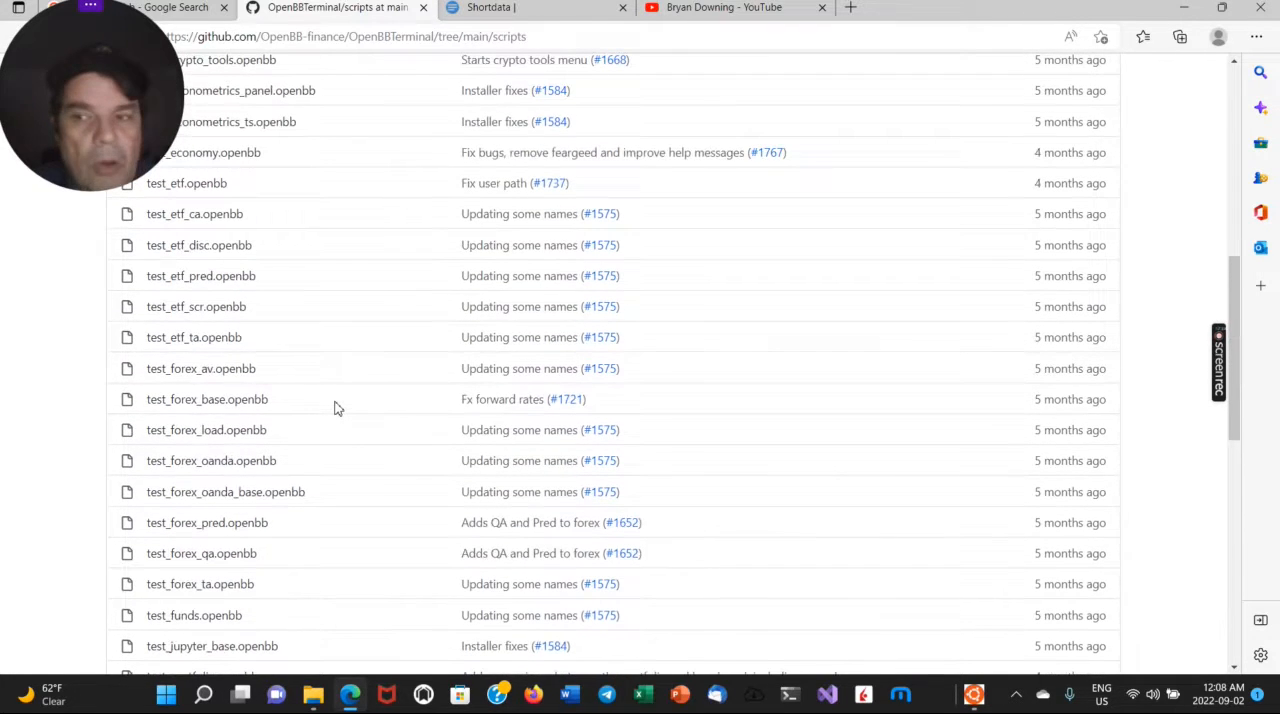
scroll(up, 3)
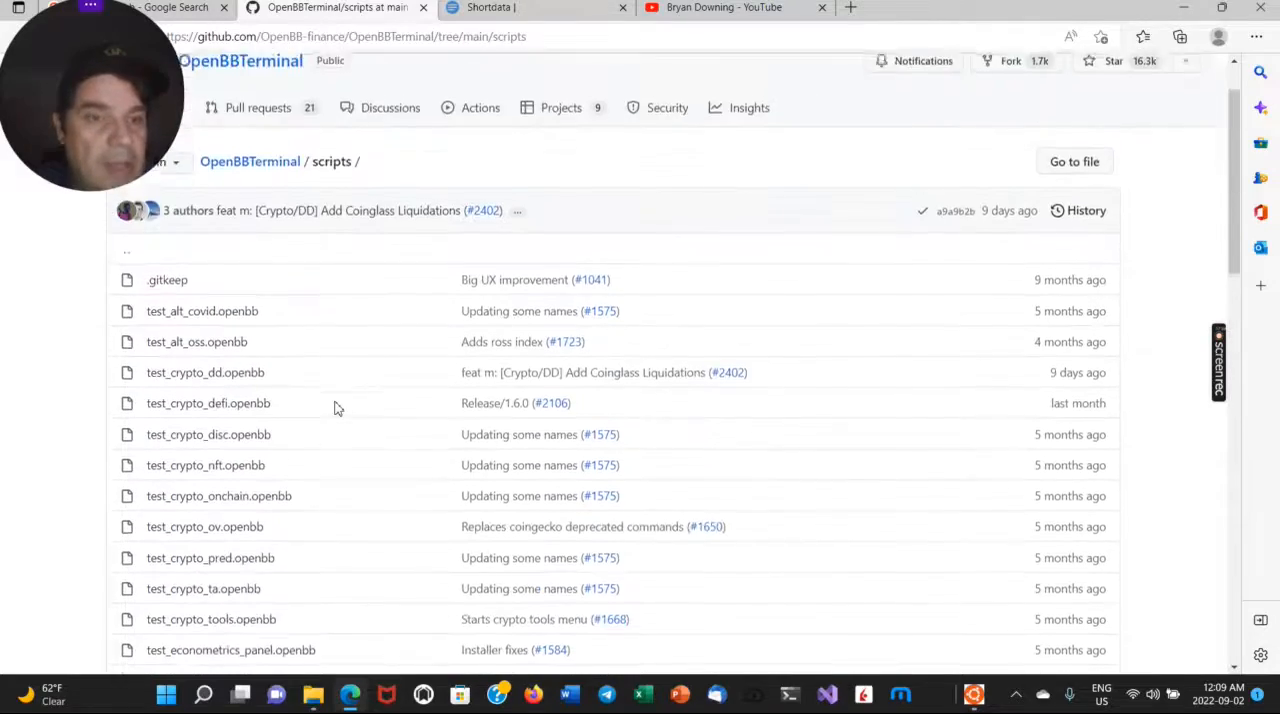
scroll(down, 3)
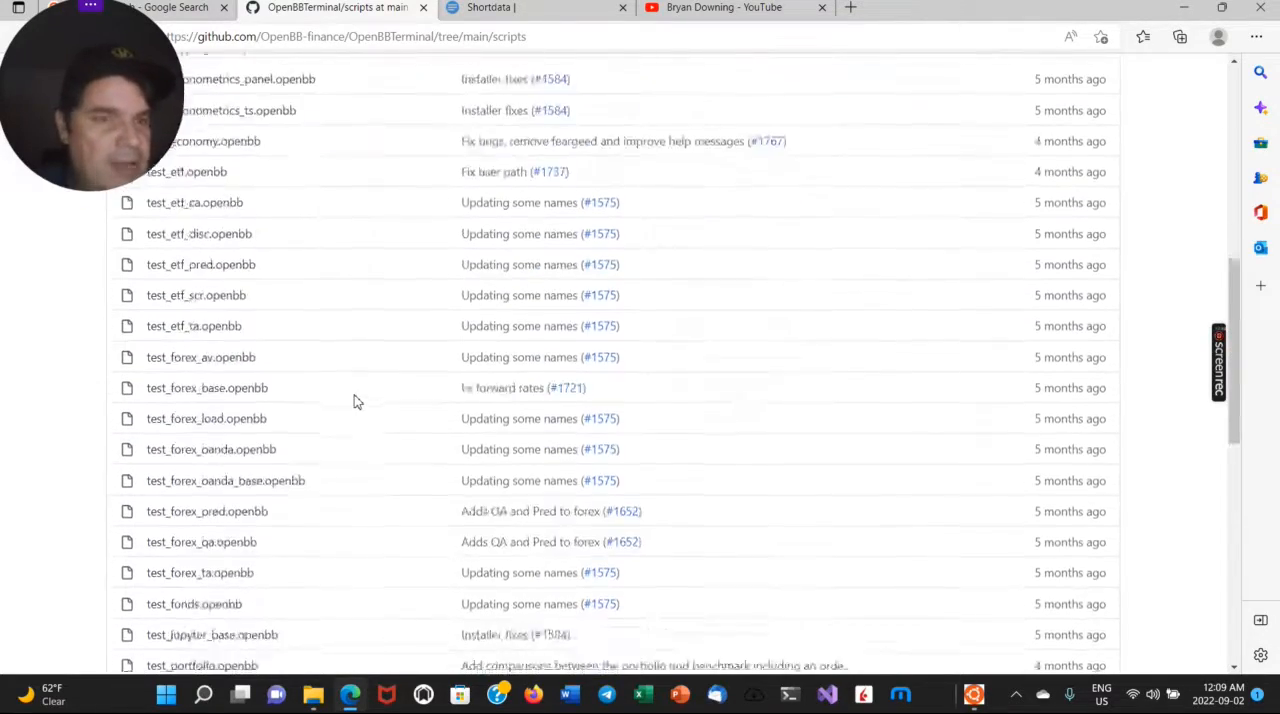
scroll(down, 3)
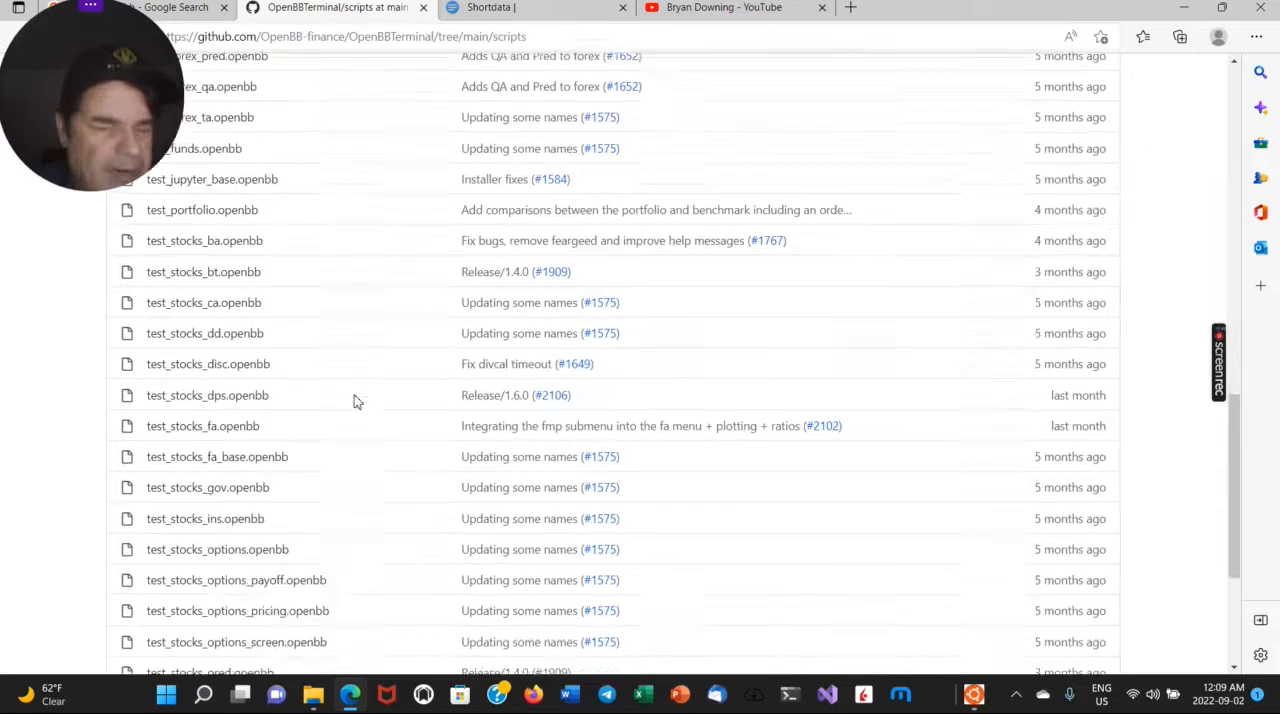
scroll(down, 3)
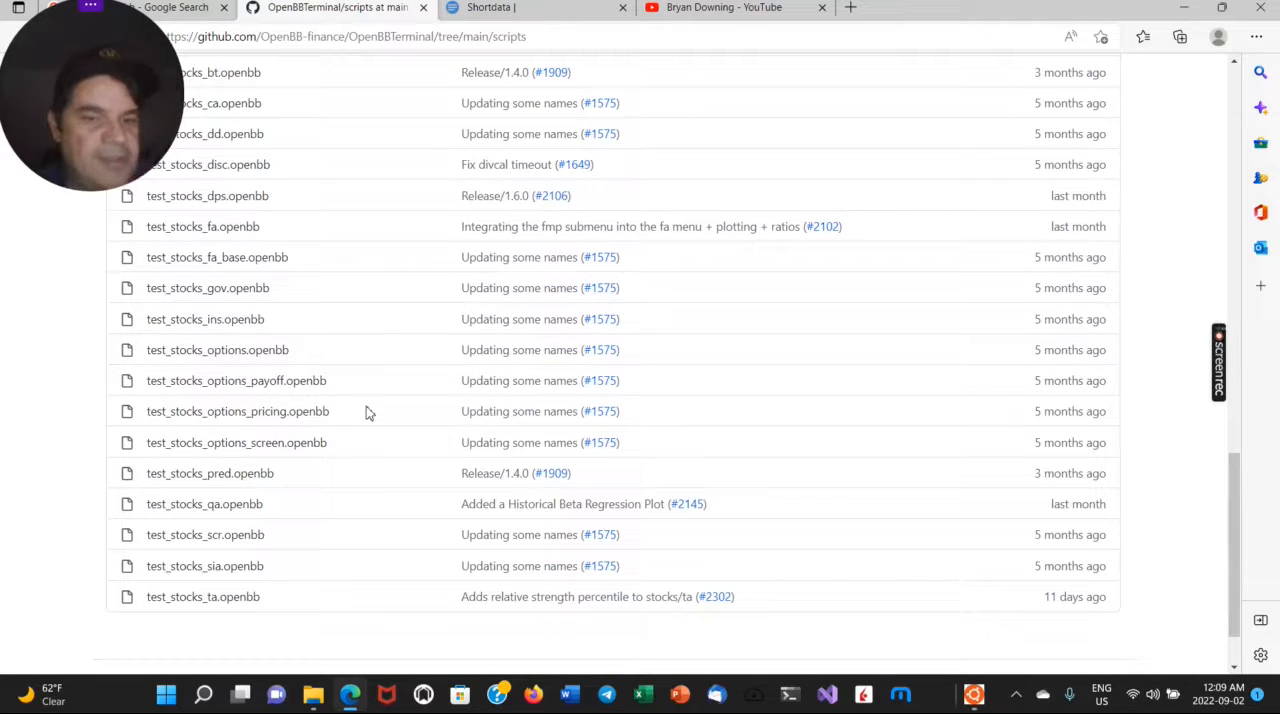
mouse_move(560, 438)
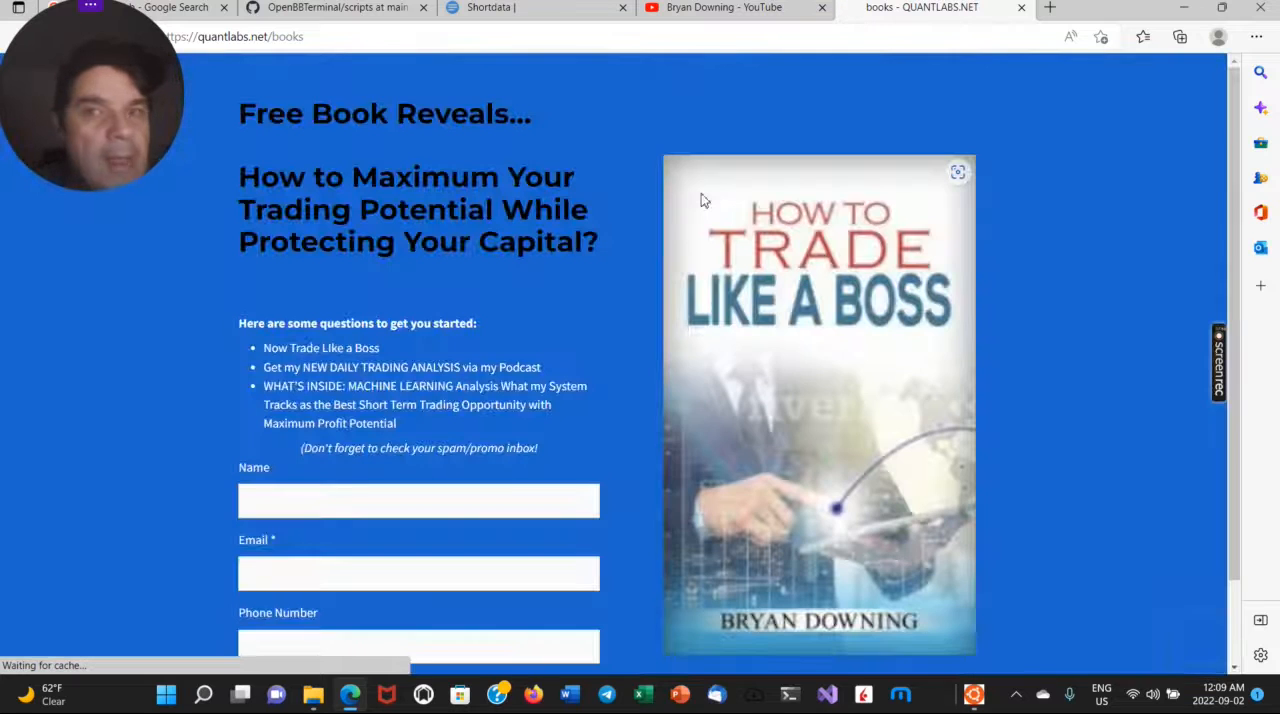
Scroll the QuantLabs books page to the free 'How to Trade Like a Boss' sign-up form.
scroll(down, 3)
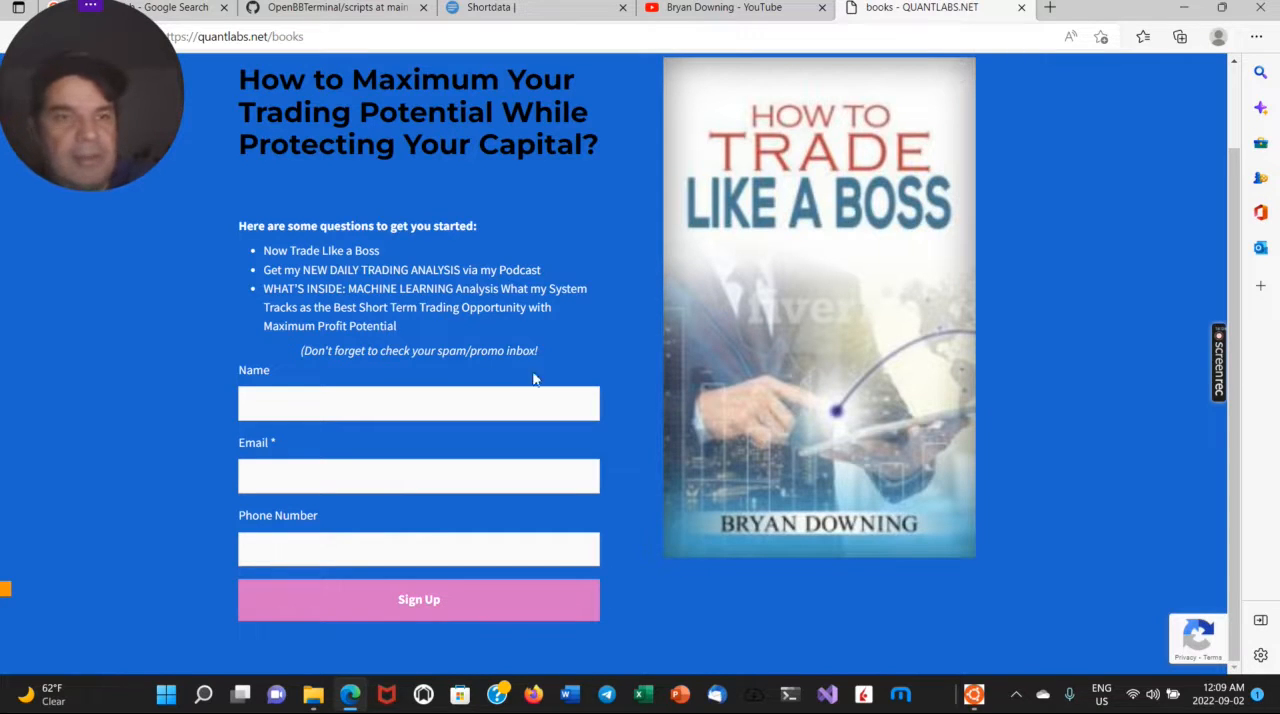
click(332, 400)
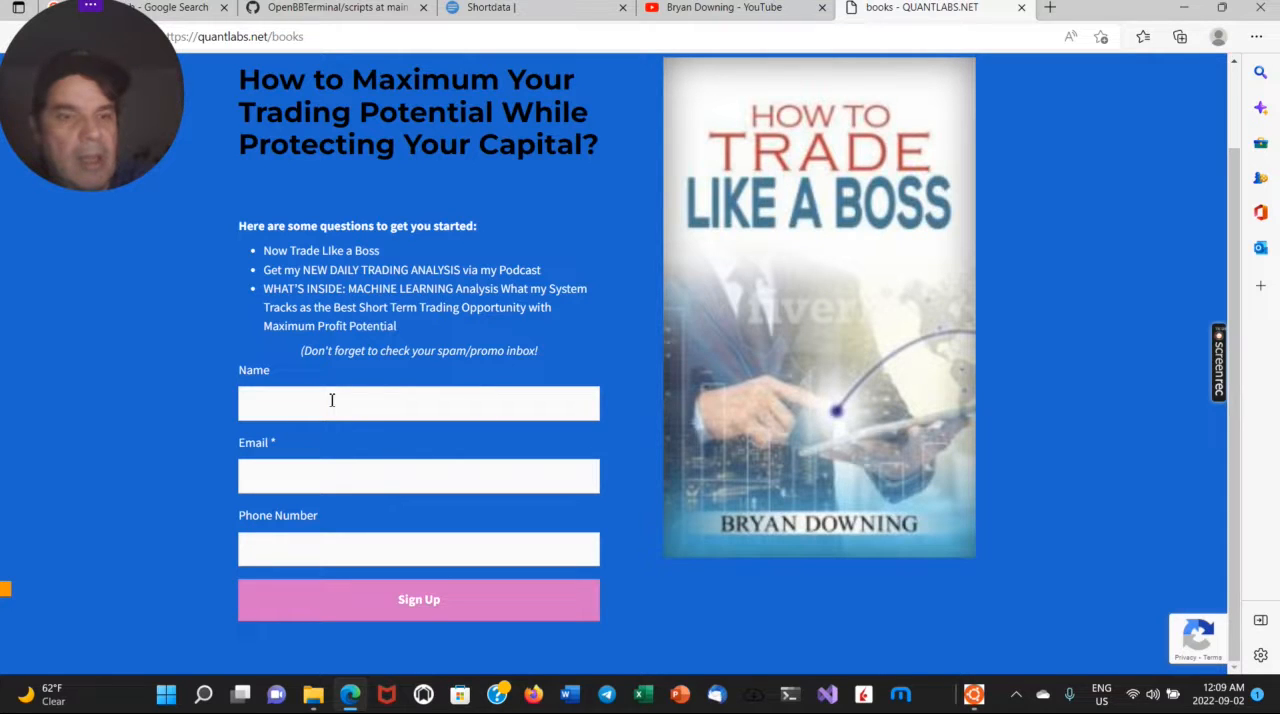
mouse_move(393, 536)
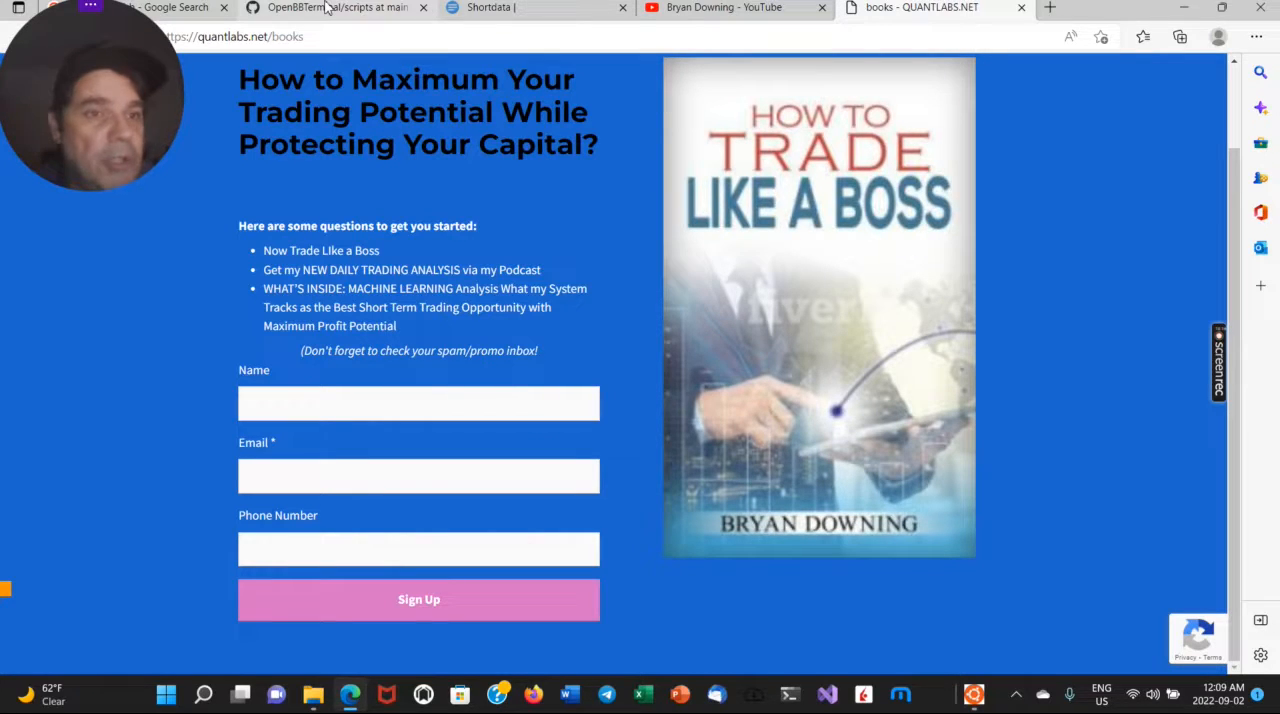
mouse_move(337, 7)
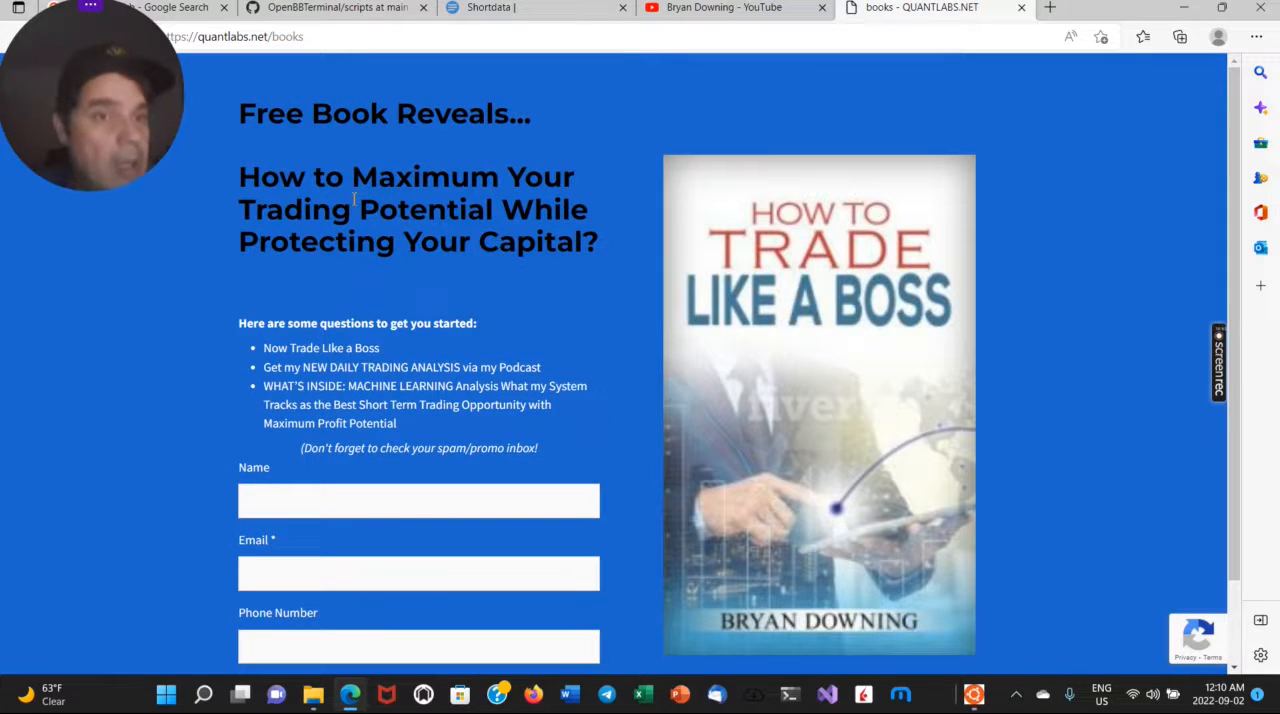
scroll(down, 3)
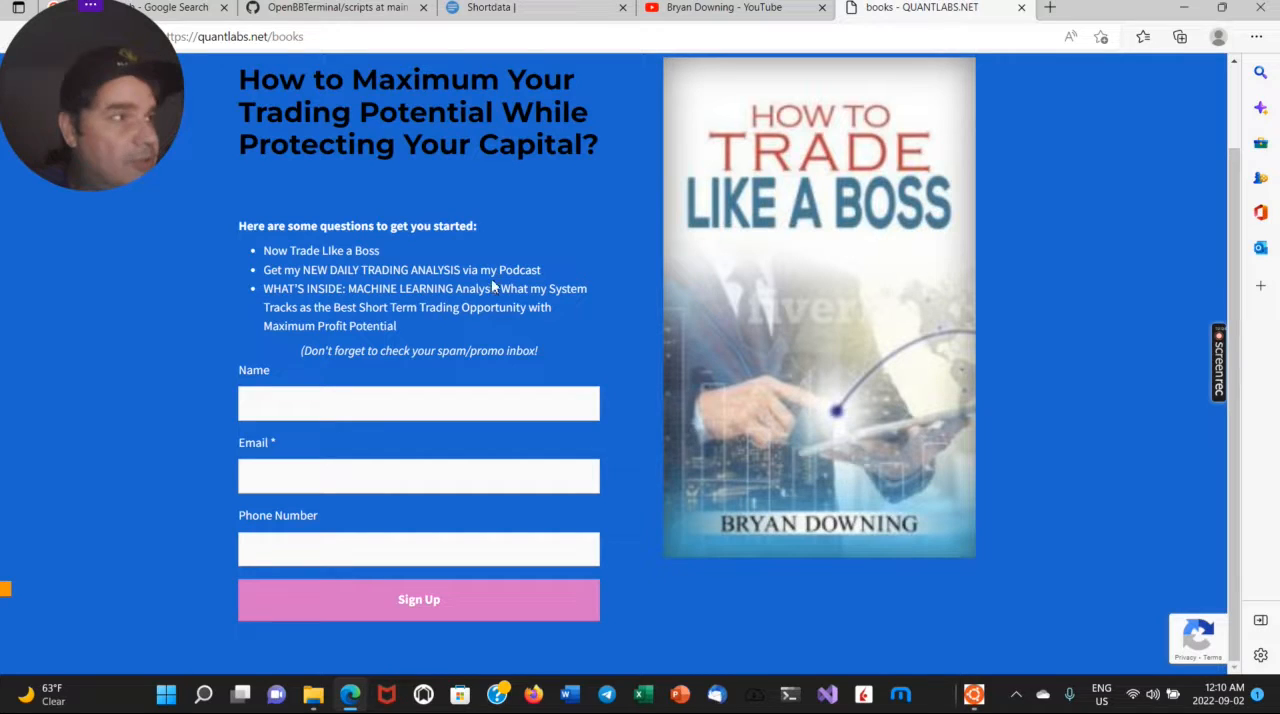
mouse_move(353, 213)
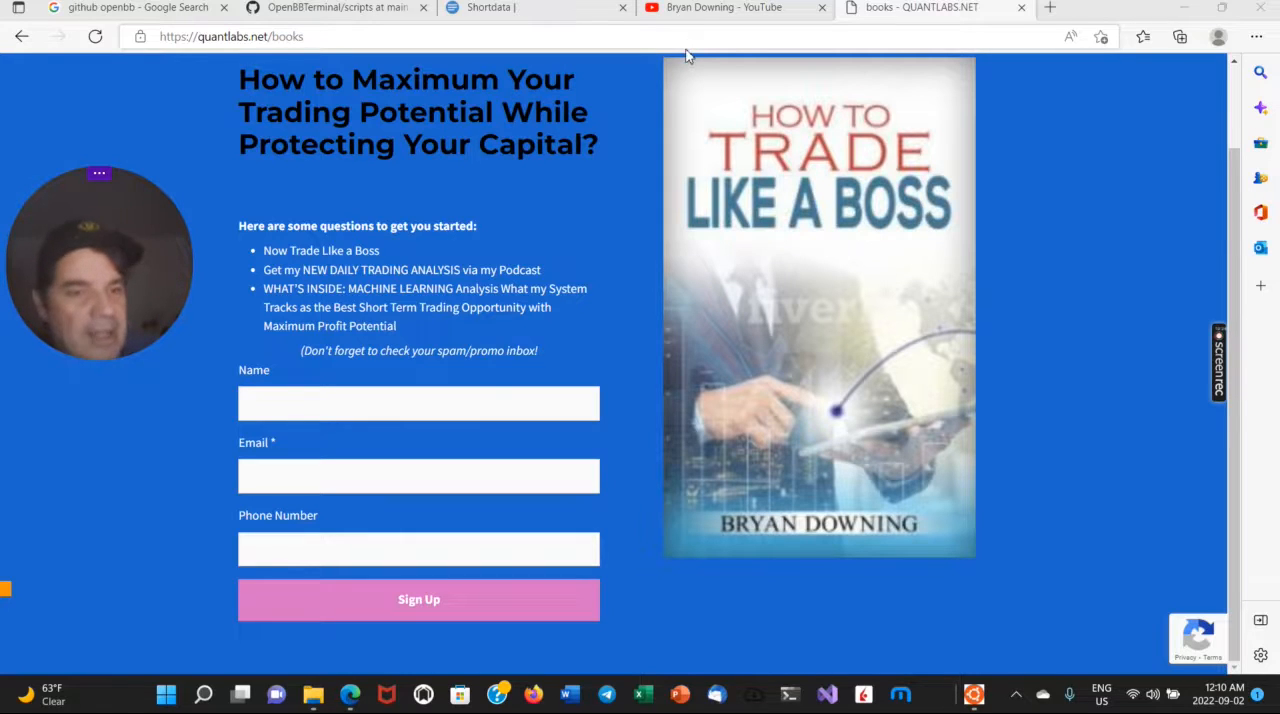
mouse_move(728, 10)
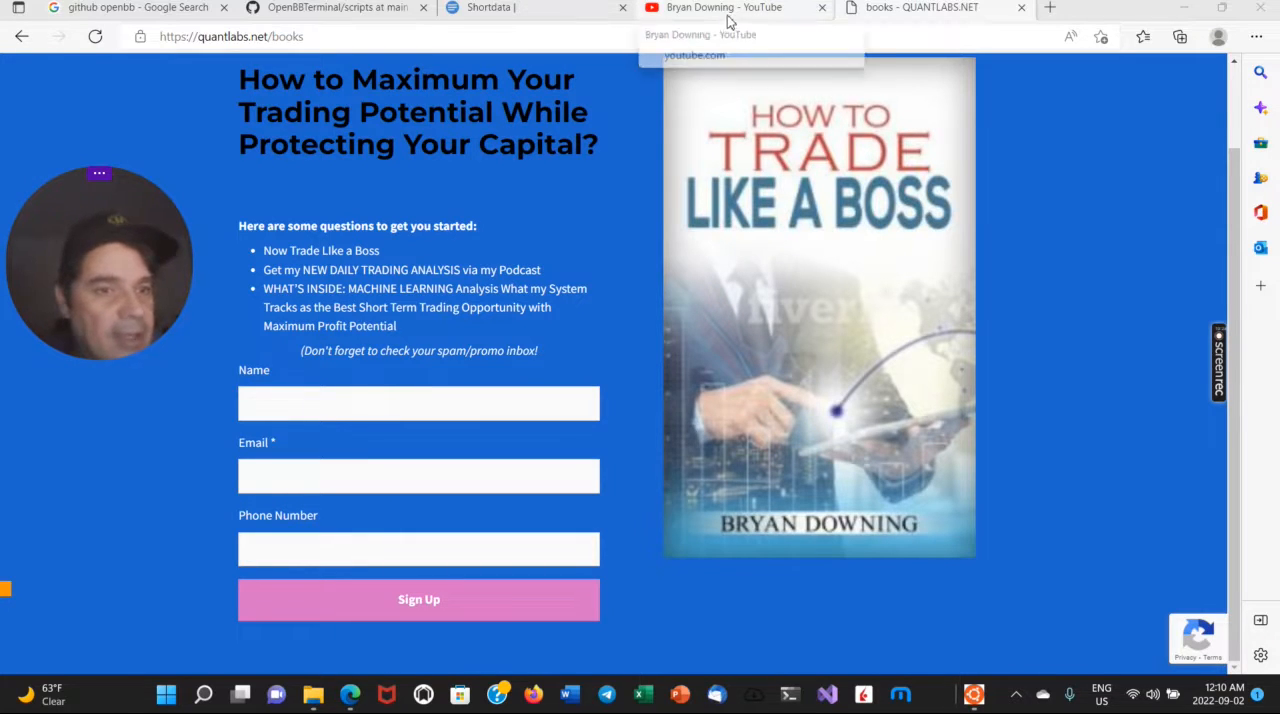
mouse_move(879, 32)
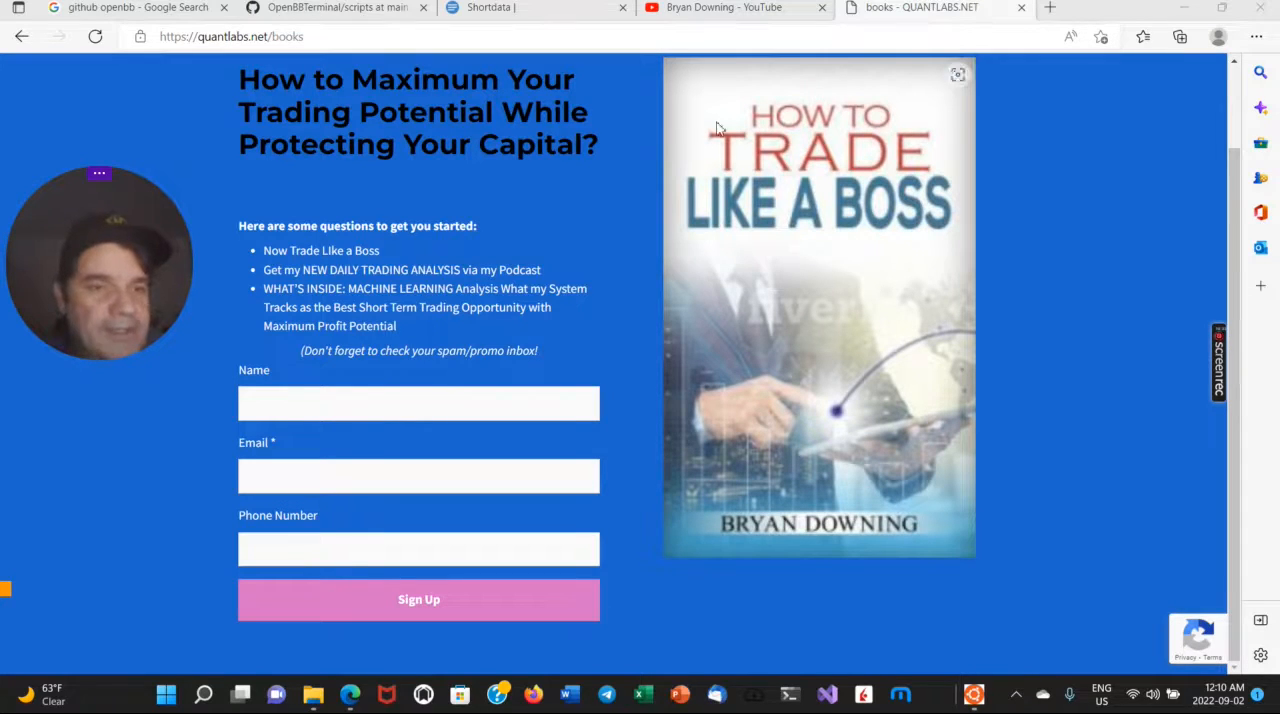
mouse_move(210, 201)
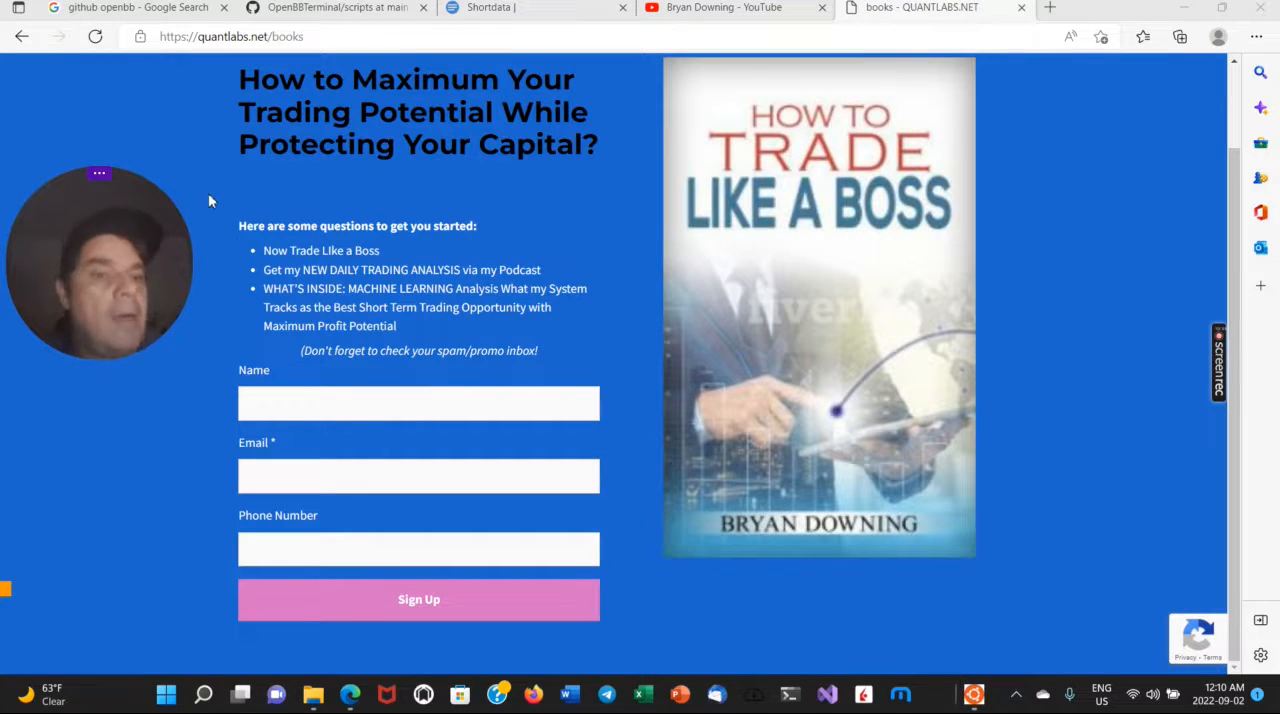
mouse_move(768, 144)
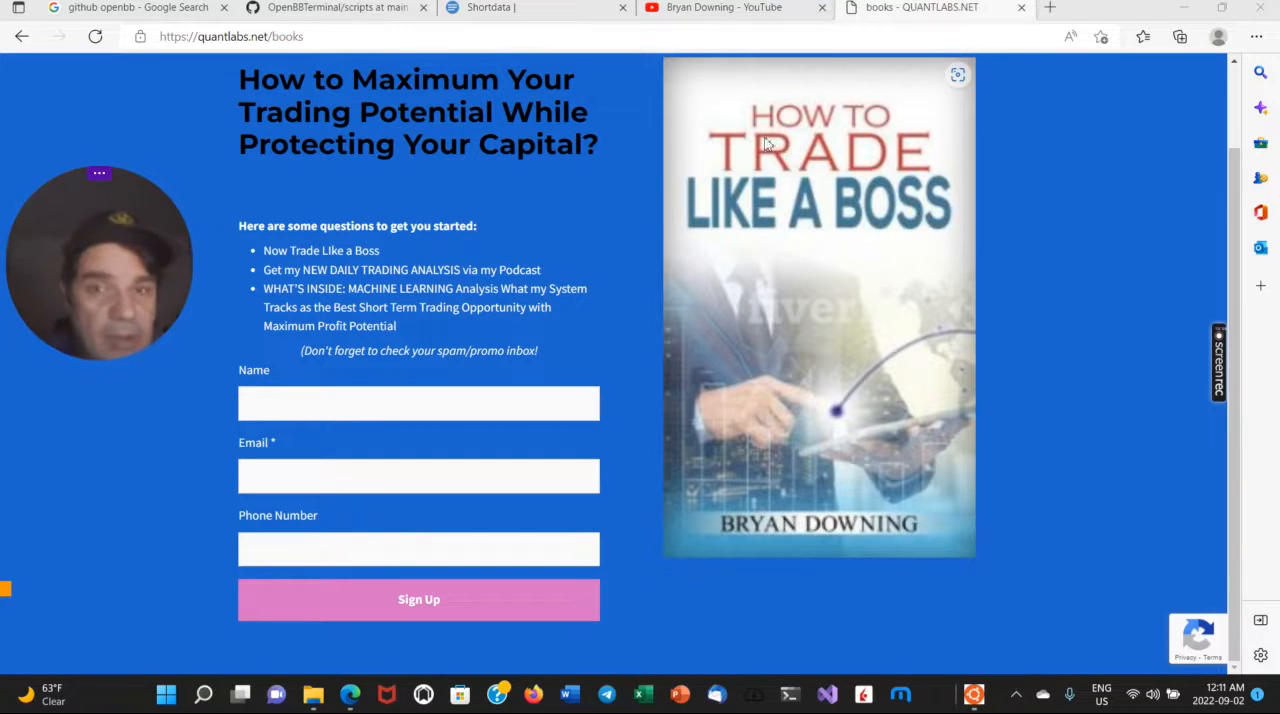